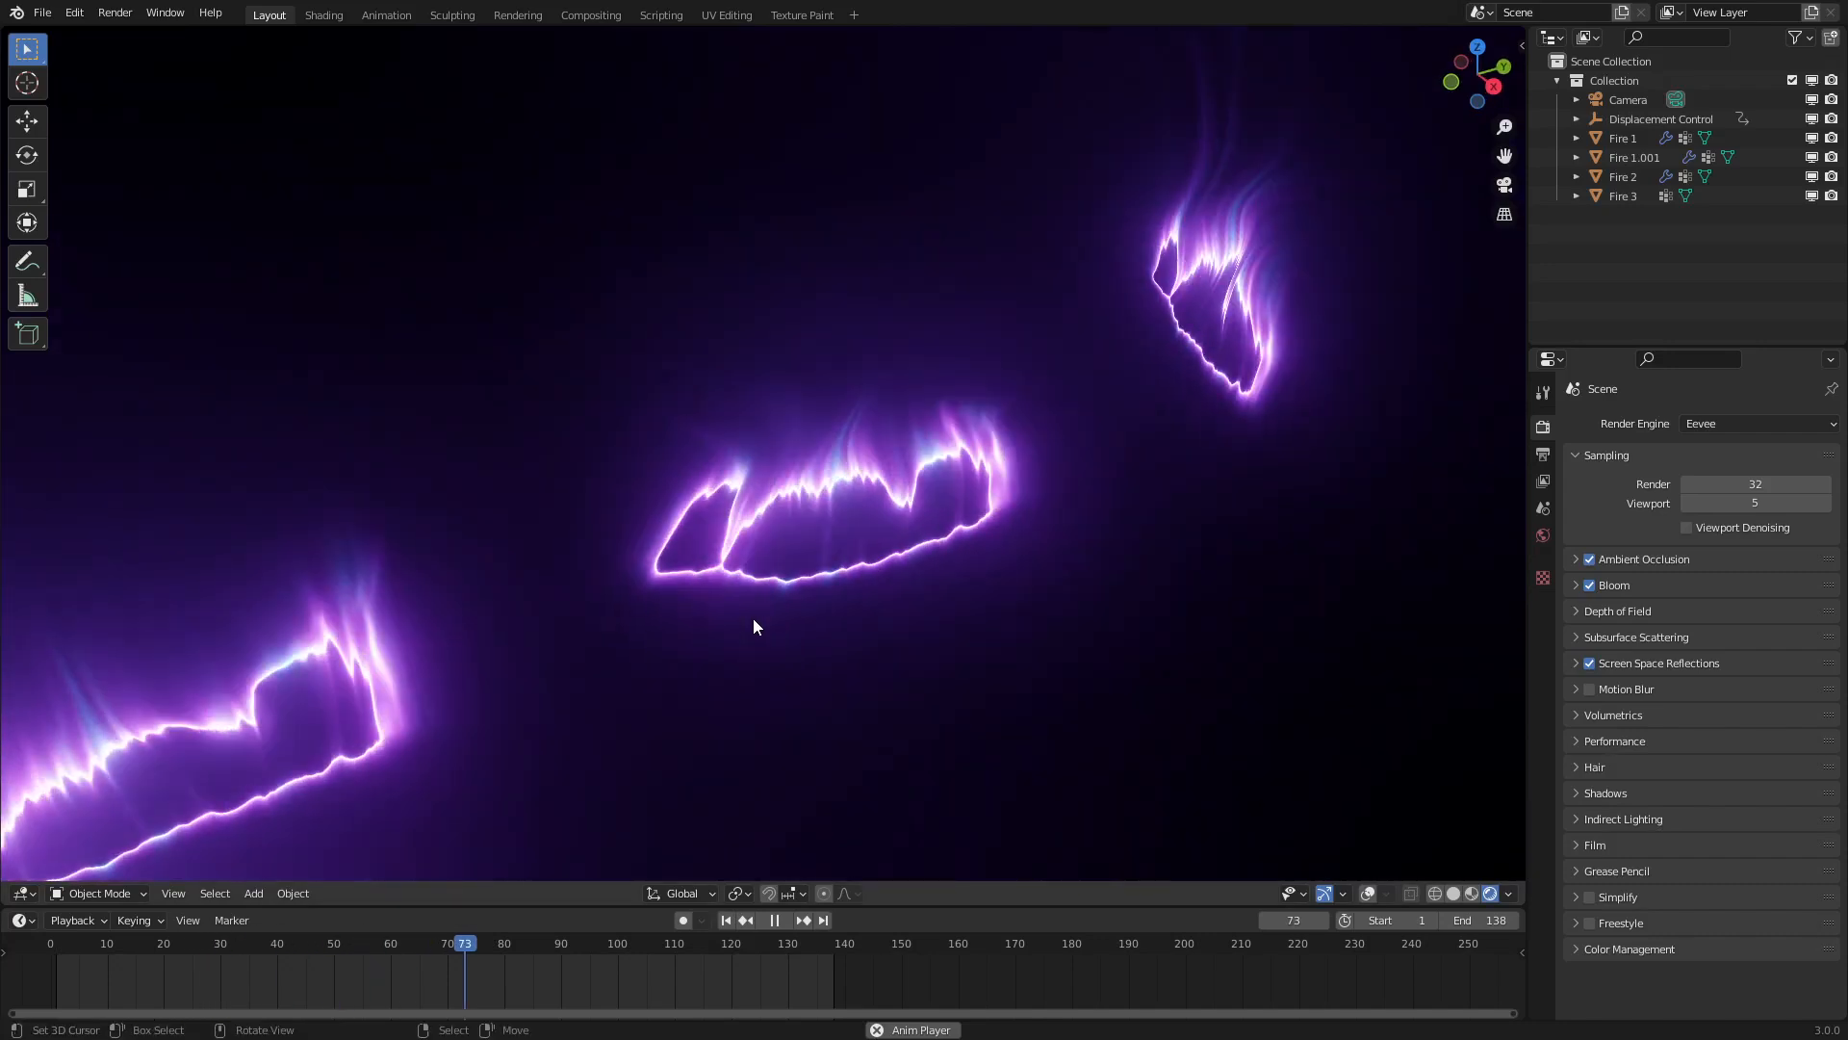
In the Shading workspace, scale the plane into a wide rectangle and add a new material
{"action": "left_click", "coordinate": [774, 921]}
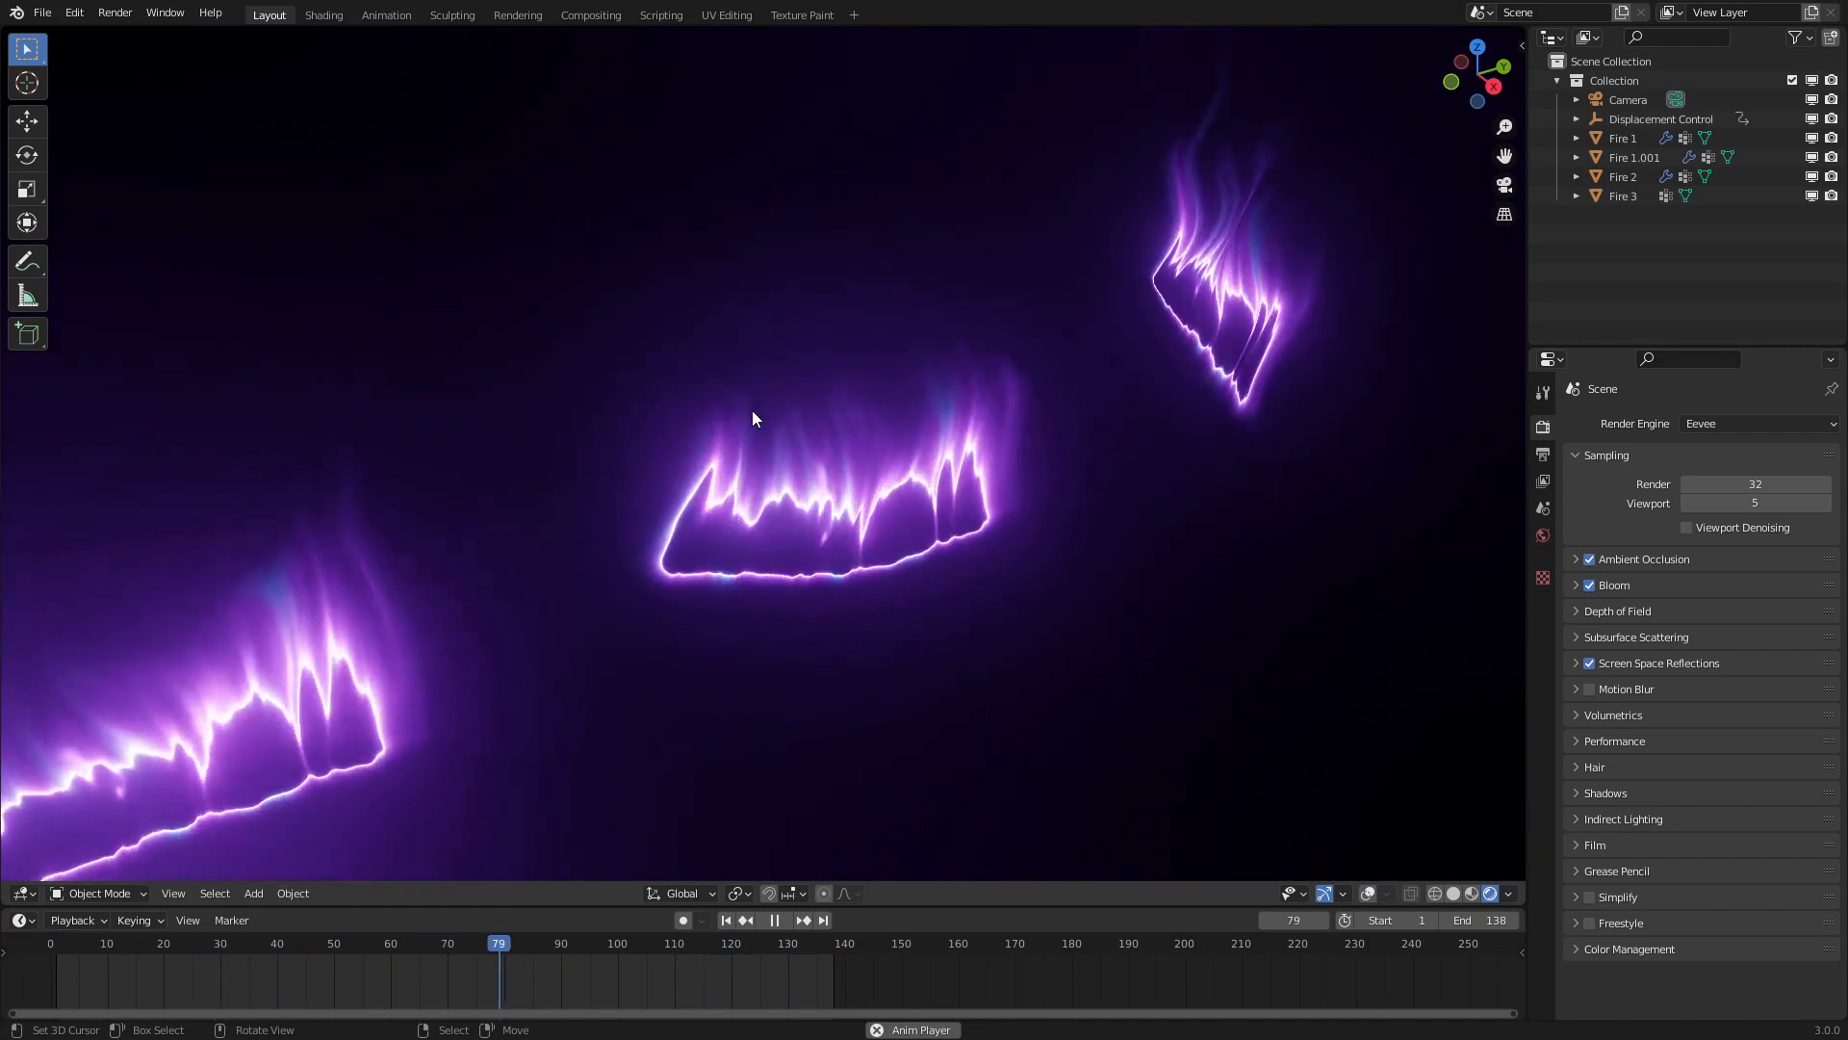
{"action": "left_click", "coordinate": [324, 15]}
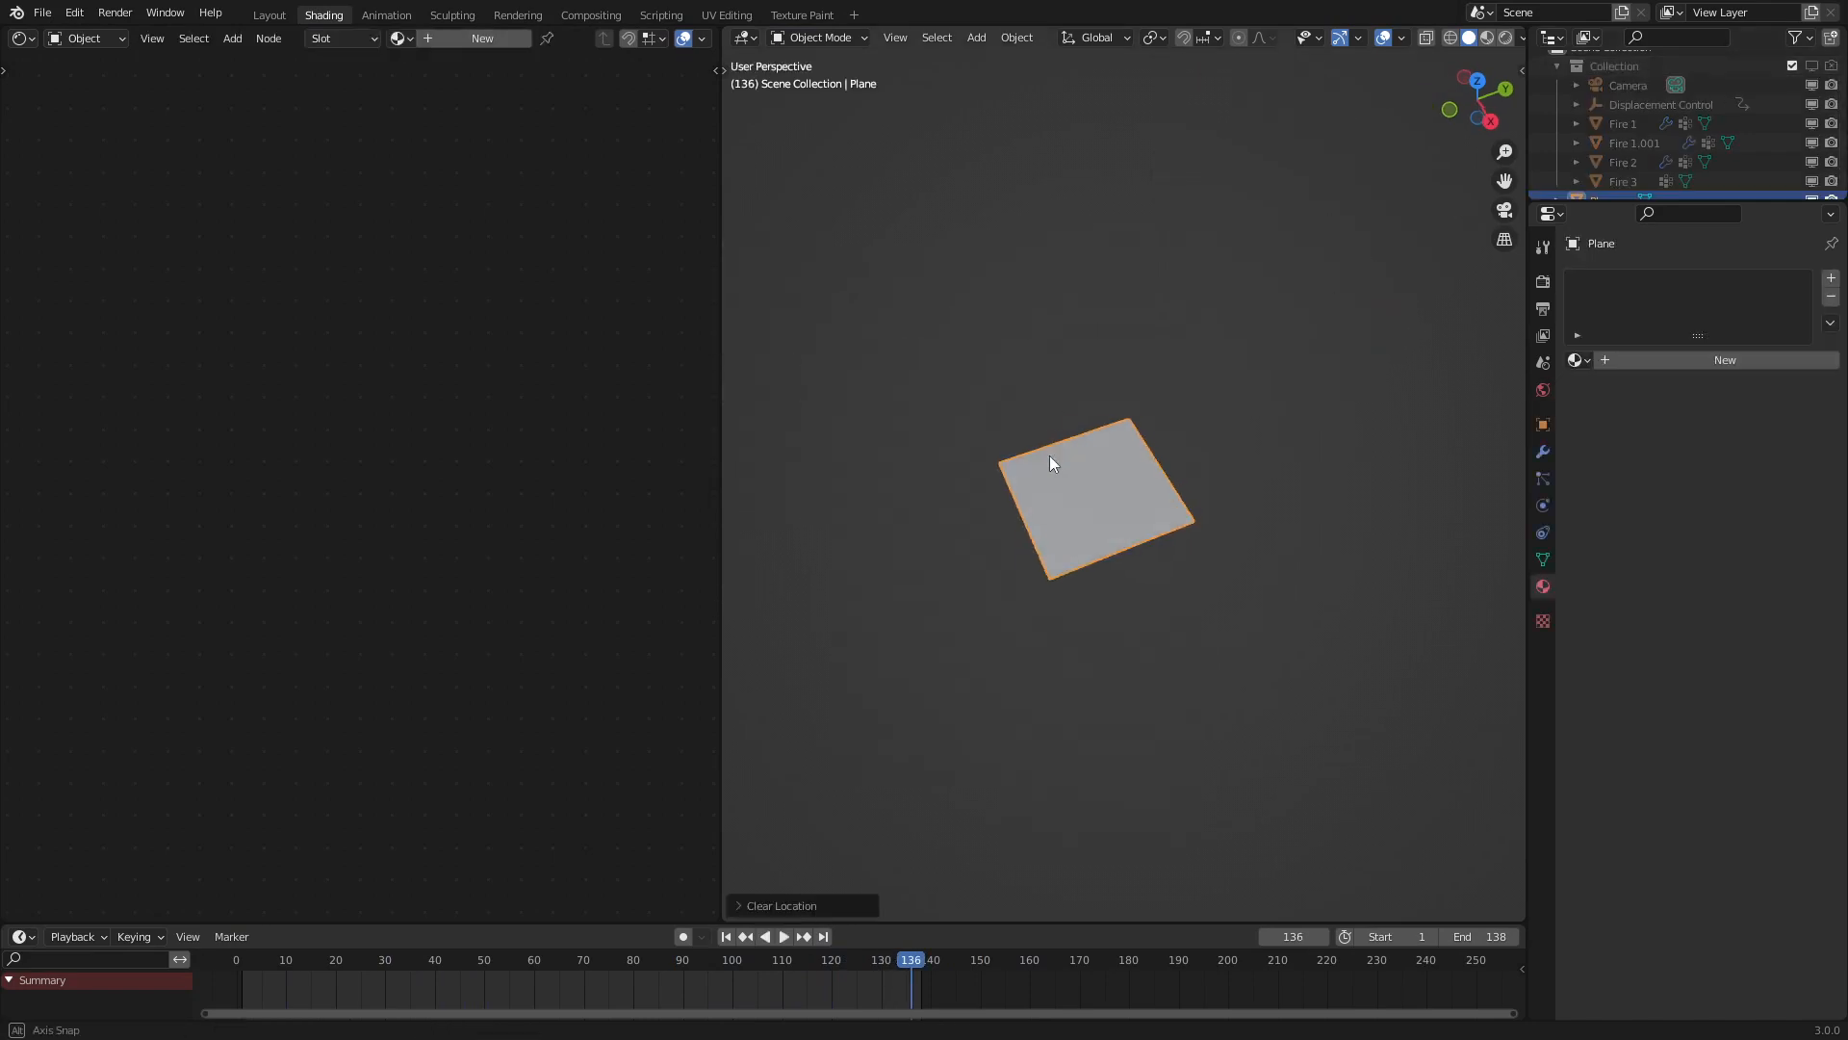
{"action": "key", "text": "s"}
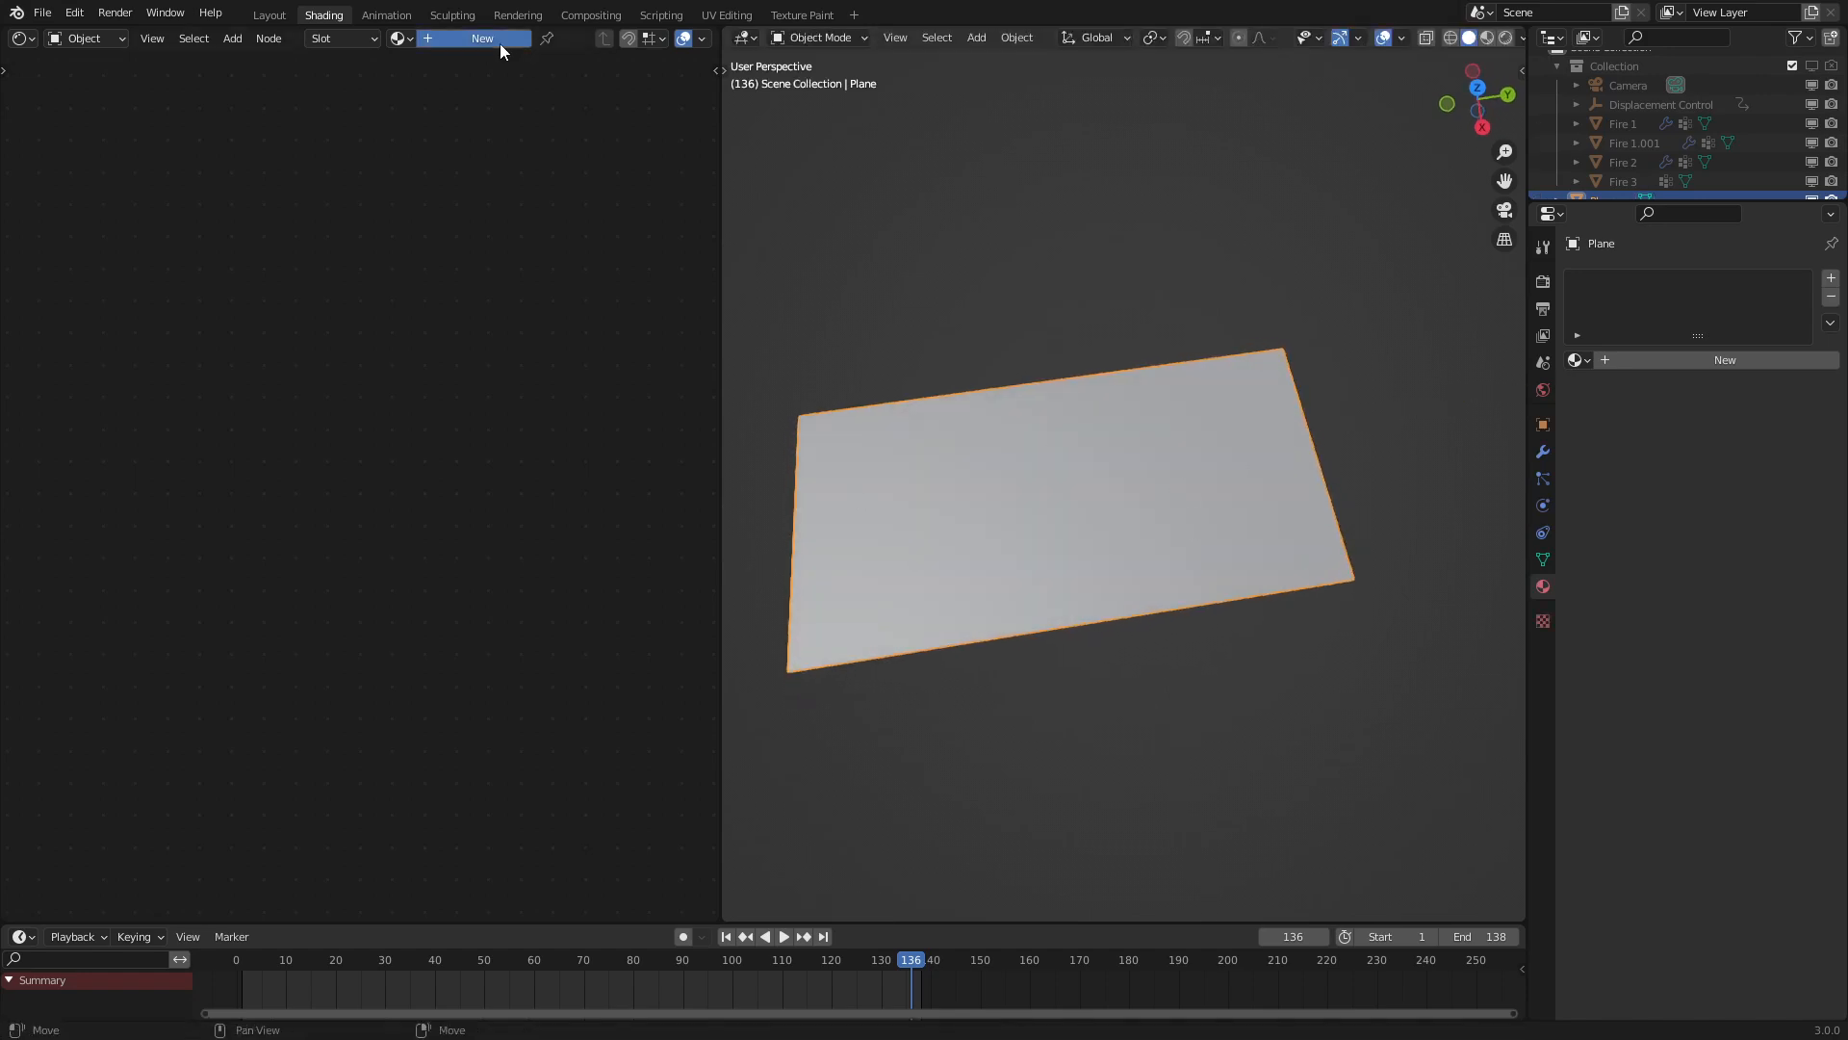
{"action": "left_click", "coordinate": [481, 37]}
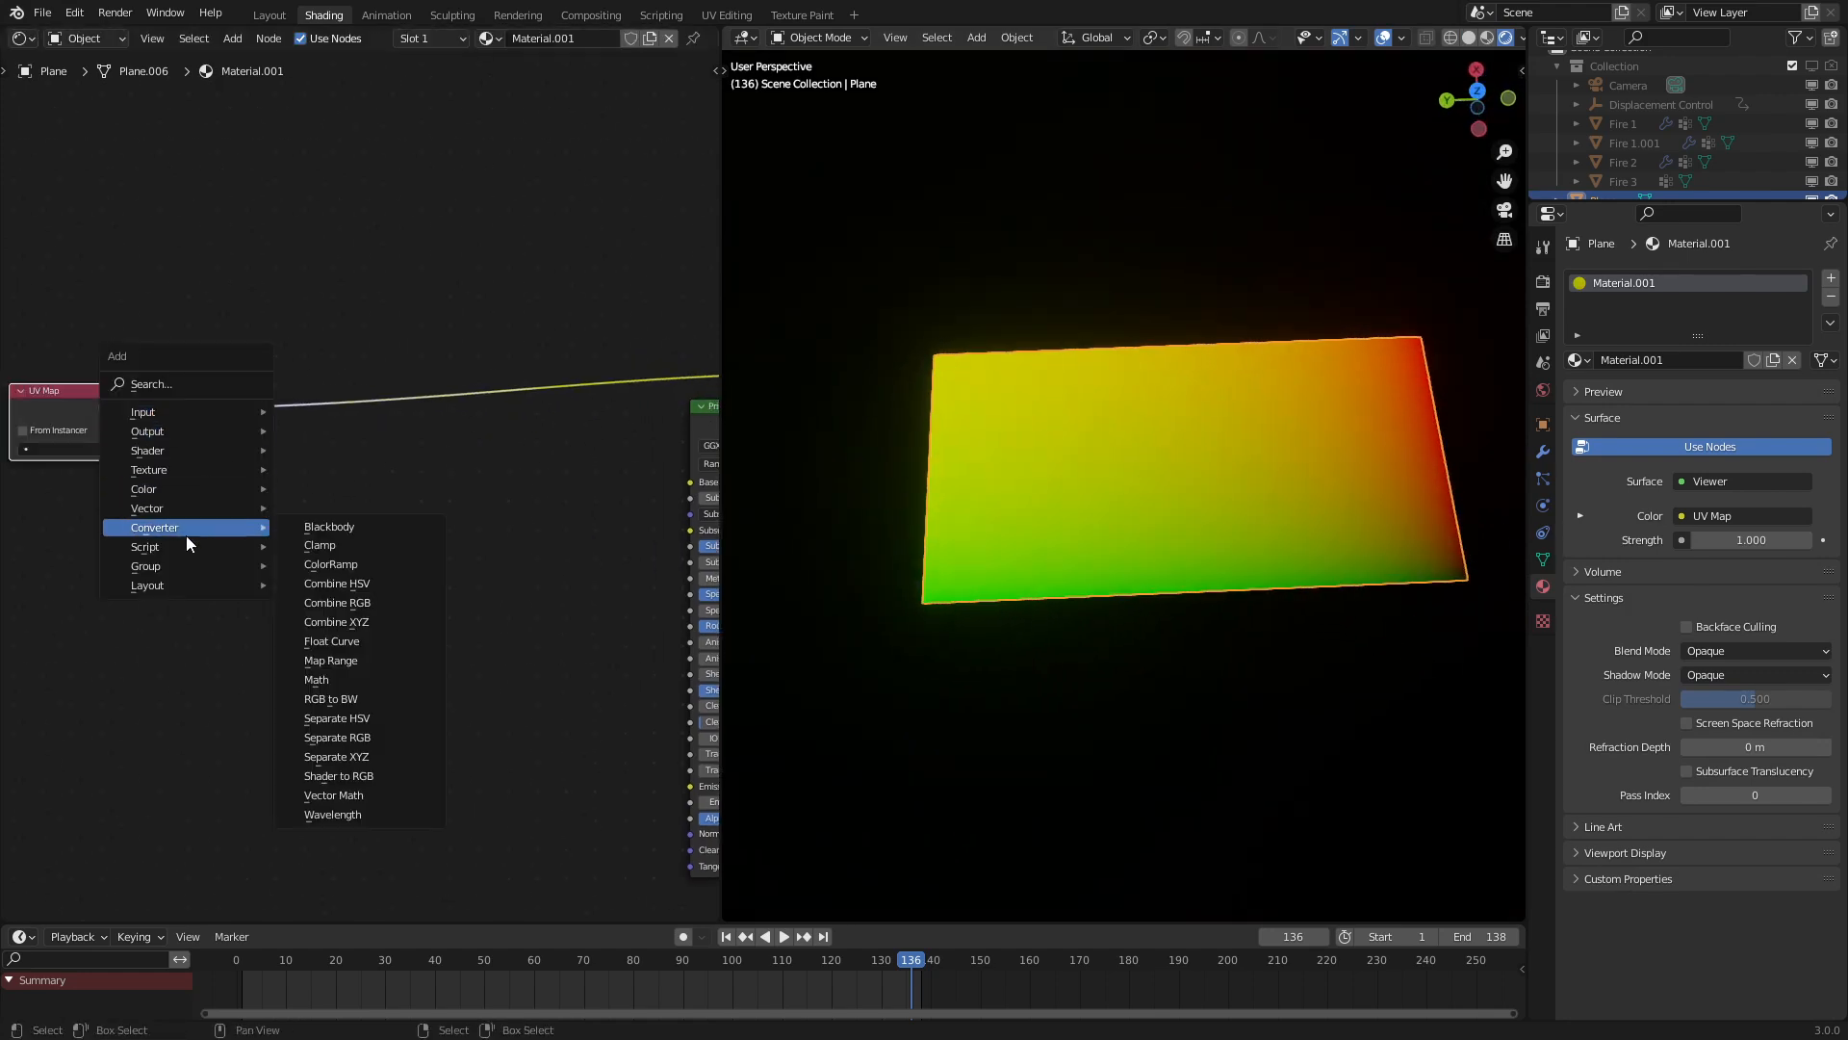
{"action": "mouse_move", "coordinate": [366, 755]}
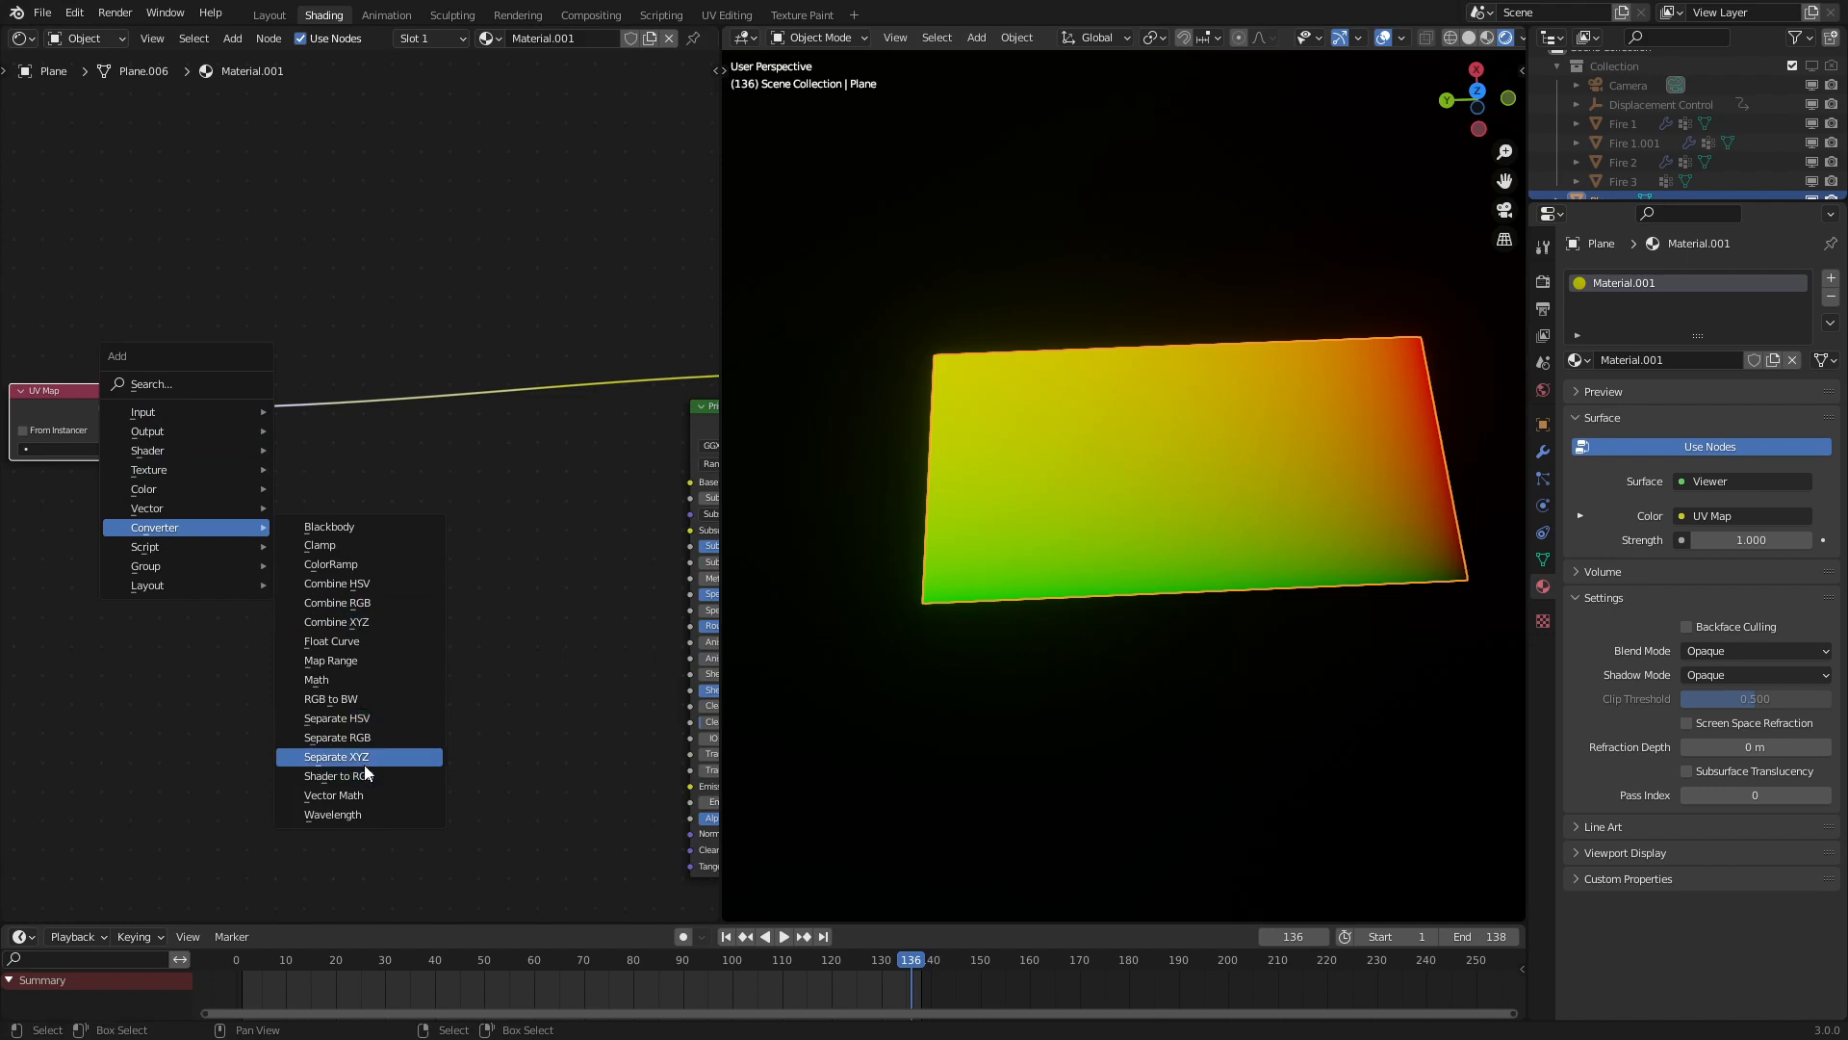
Multiply two ColorRamps fed by Separate XYZ X and Y, tightening their edge falloff stops
{"action": "left_click", "coordinate": [335, 755]}
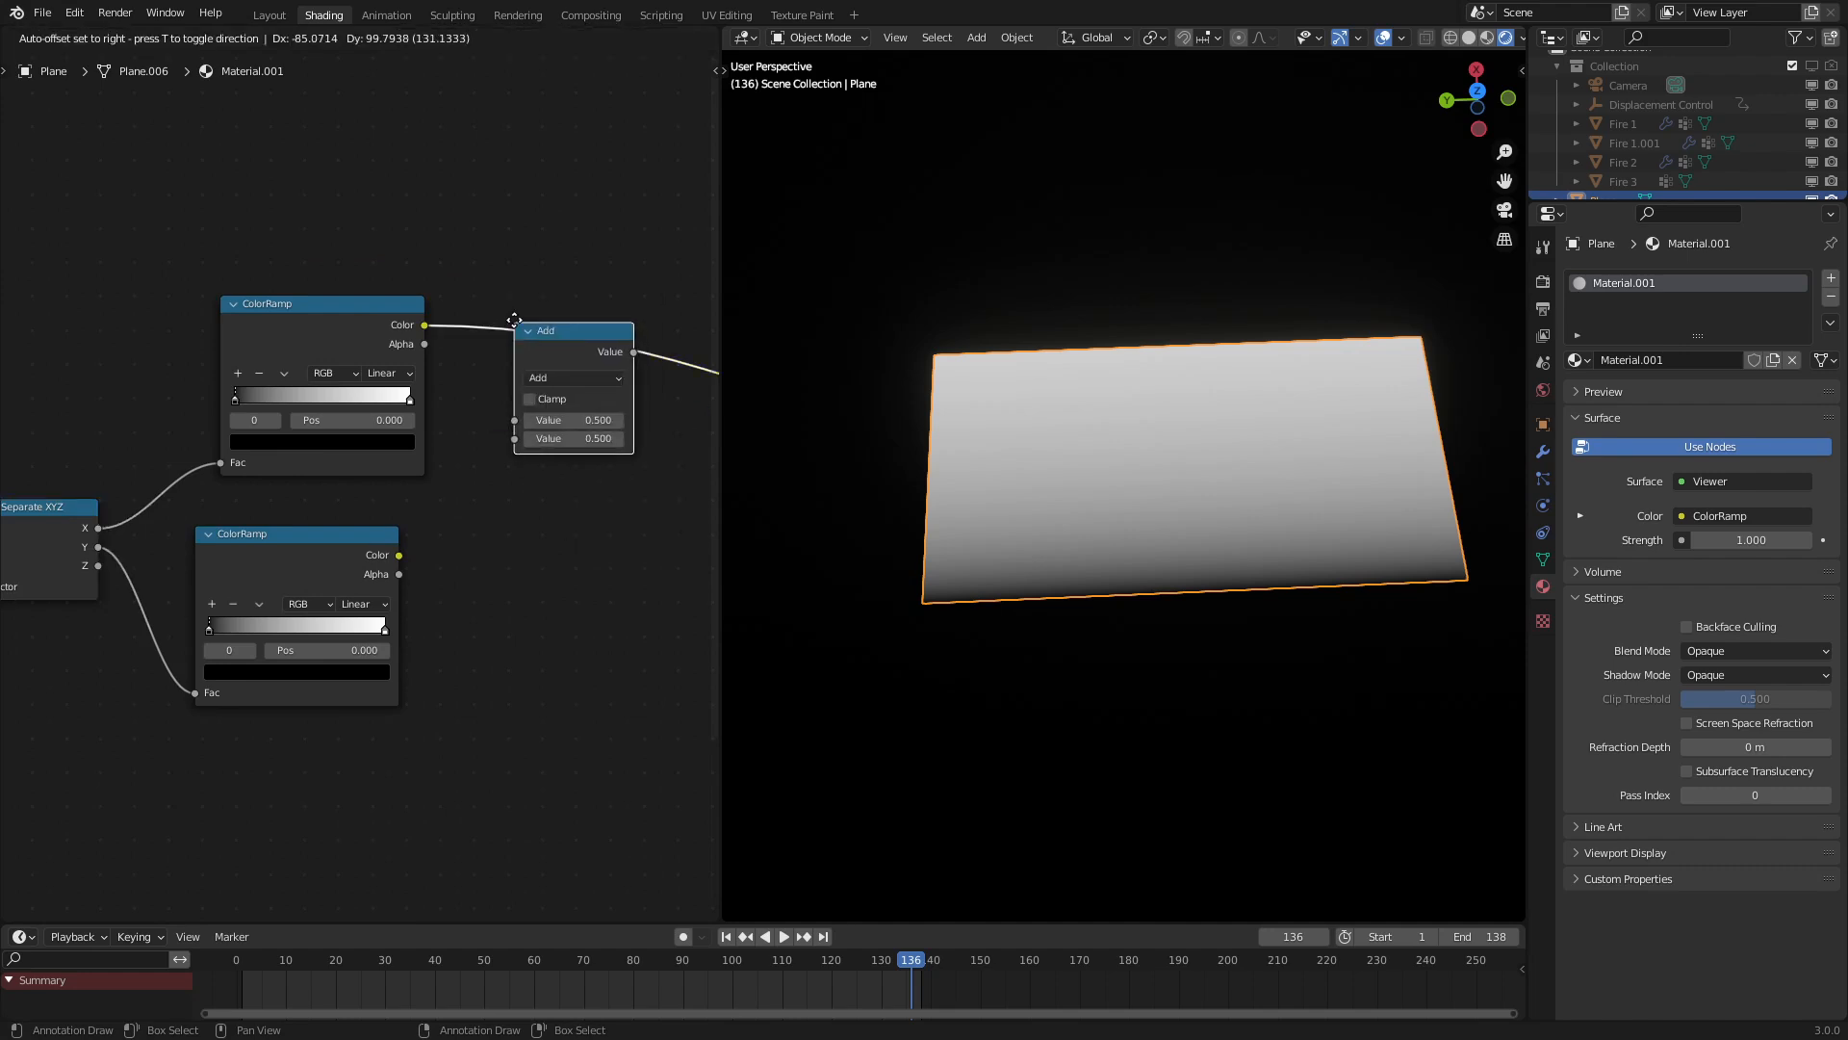
{"action": "left_click", "coordinate": [573, 372]}
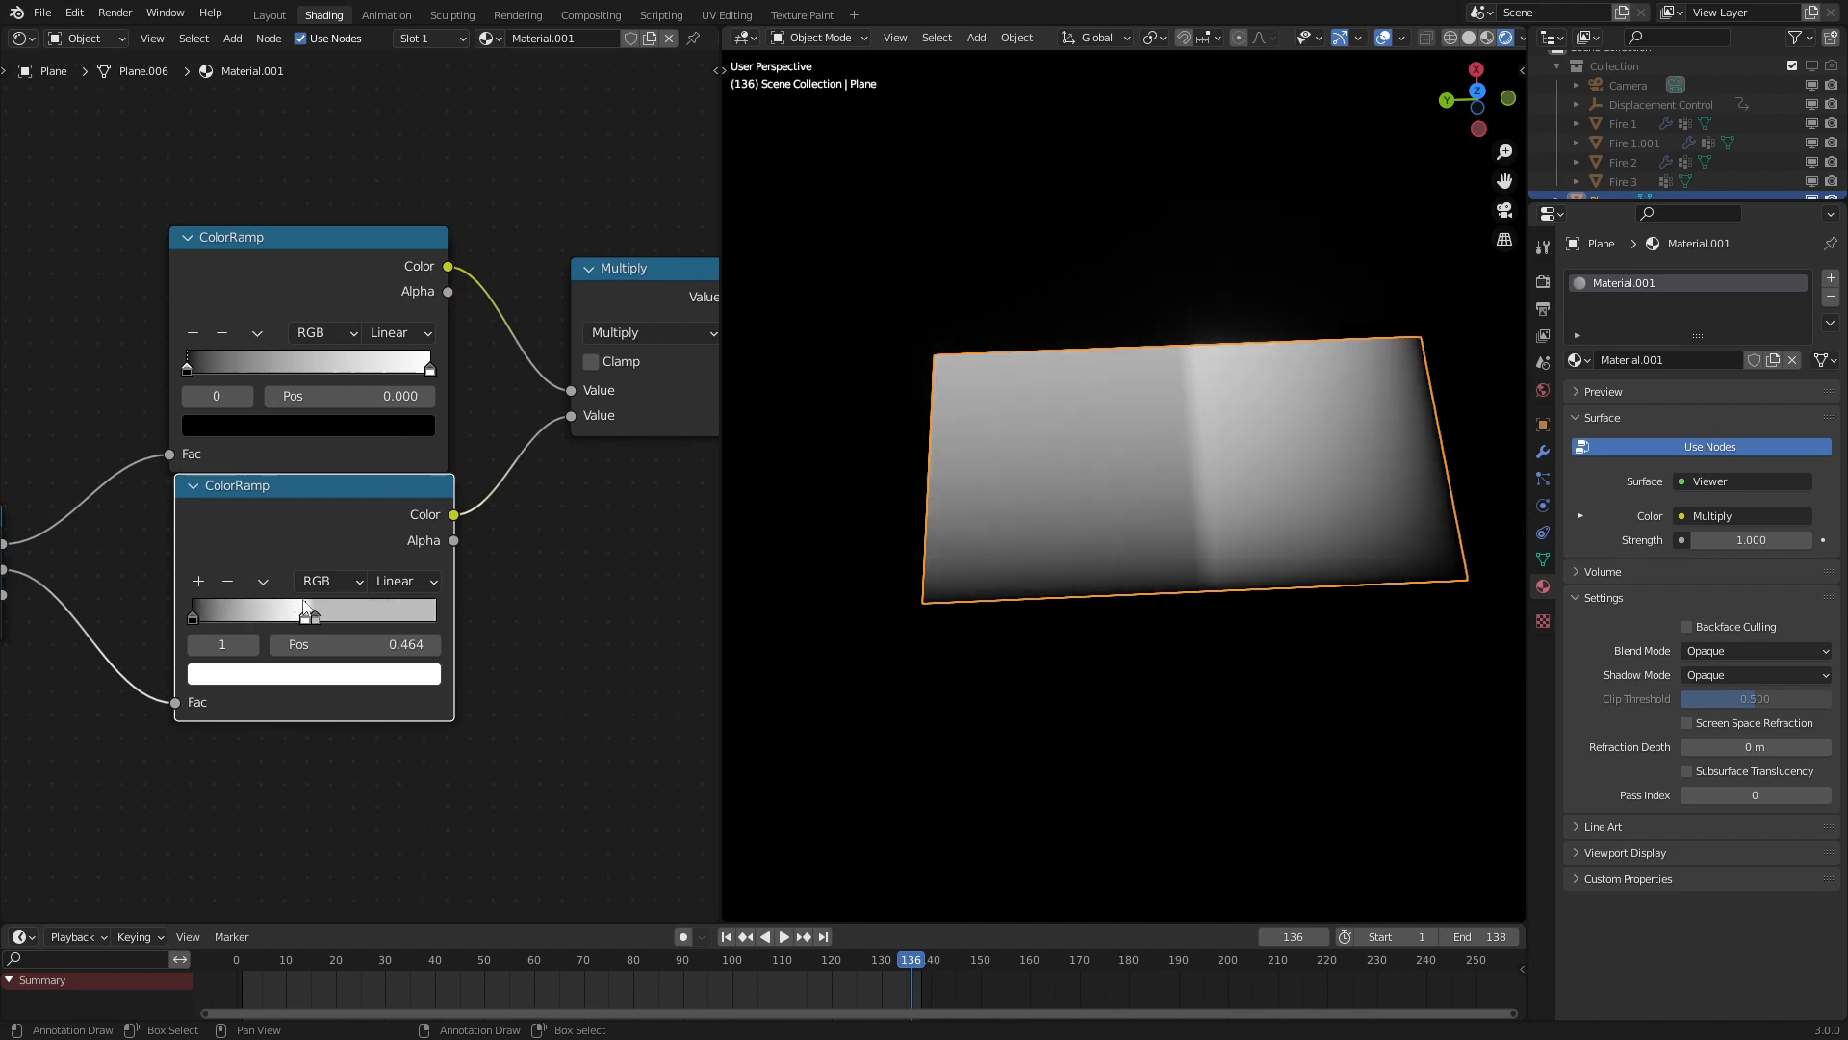
{"action": "left_click", "coordinate": [311, 672]}
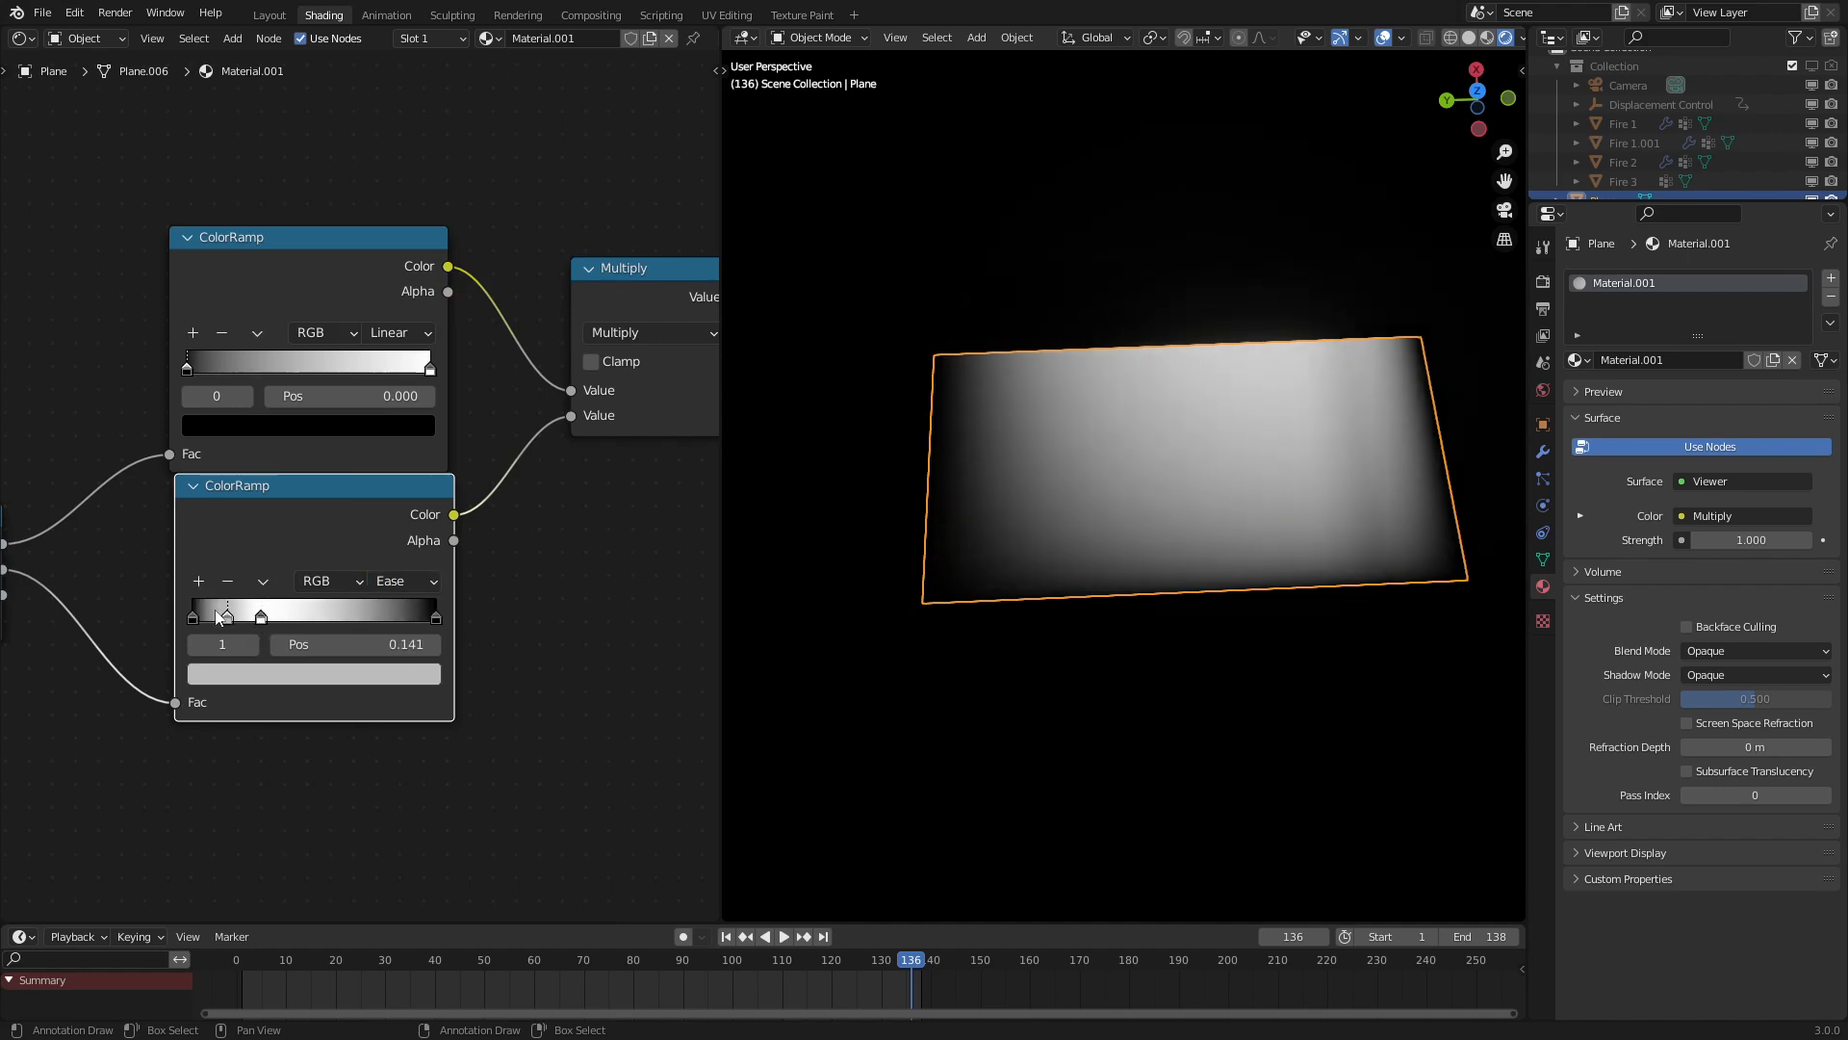
{"action": "left_click", "coordinate": [312, 673]}
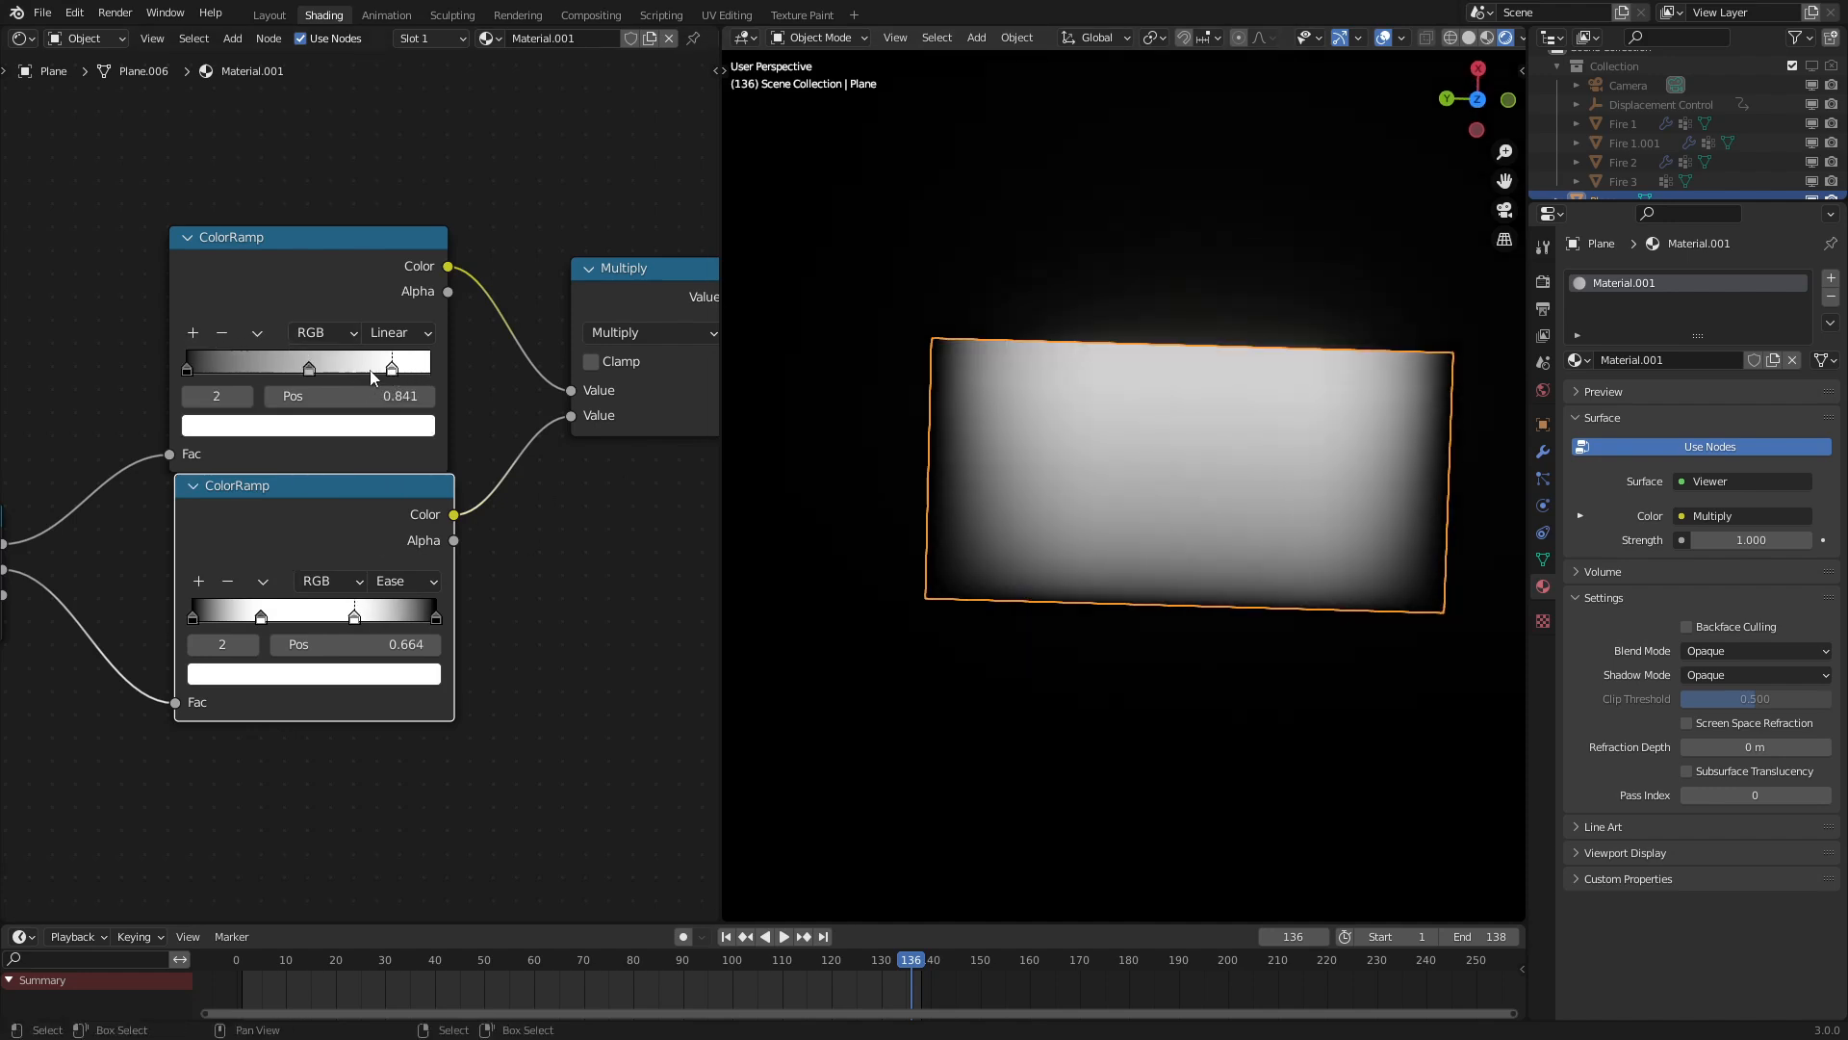
{"action": "left_click", "coordinate": [306, 425]}
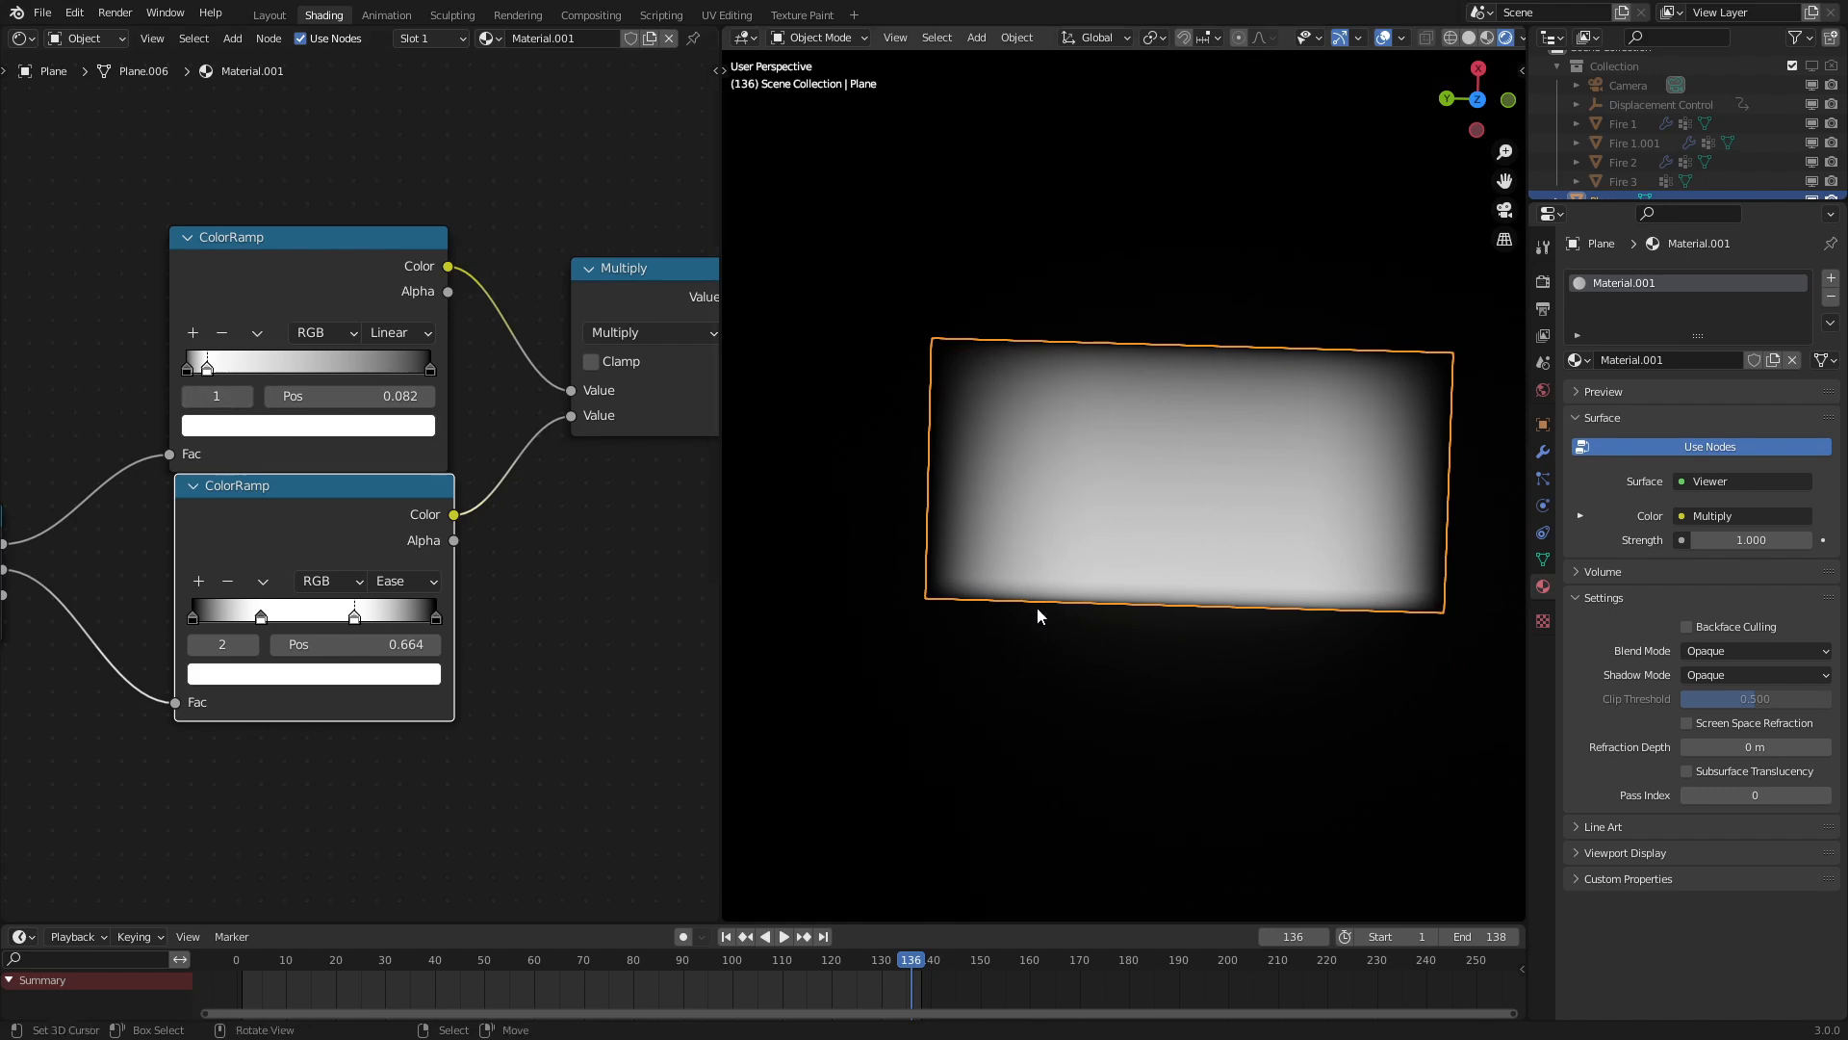
{"action": "mouse_move", "coordinate": [566, 372]}
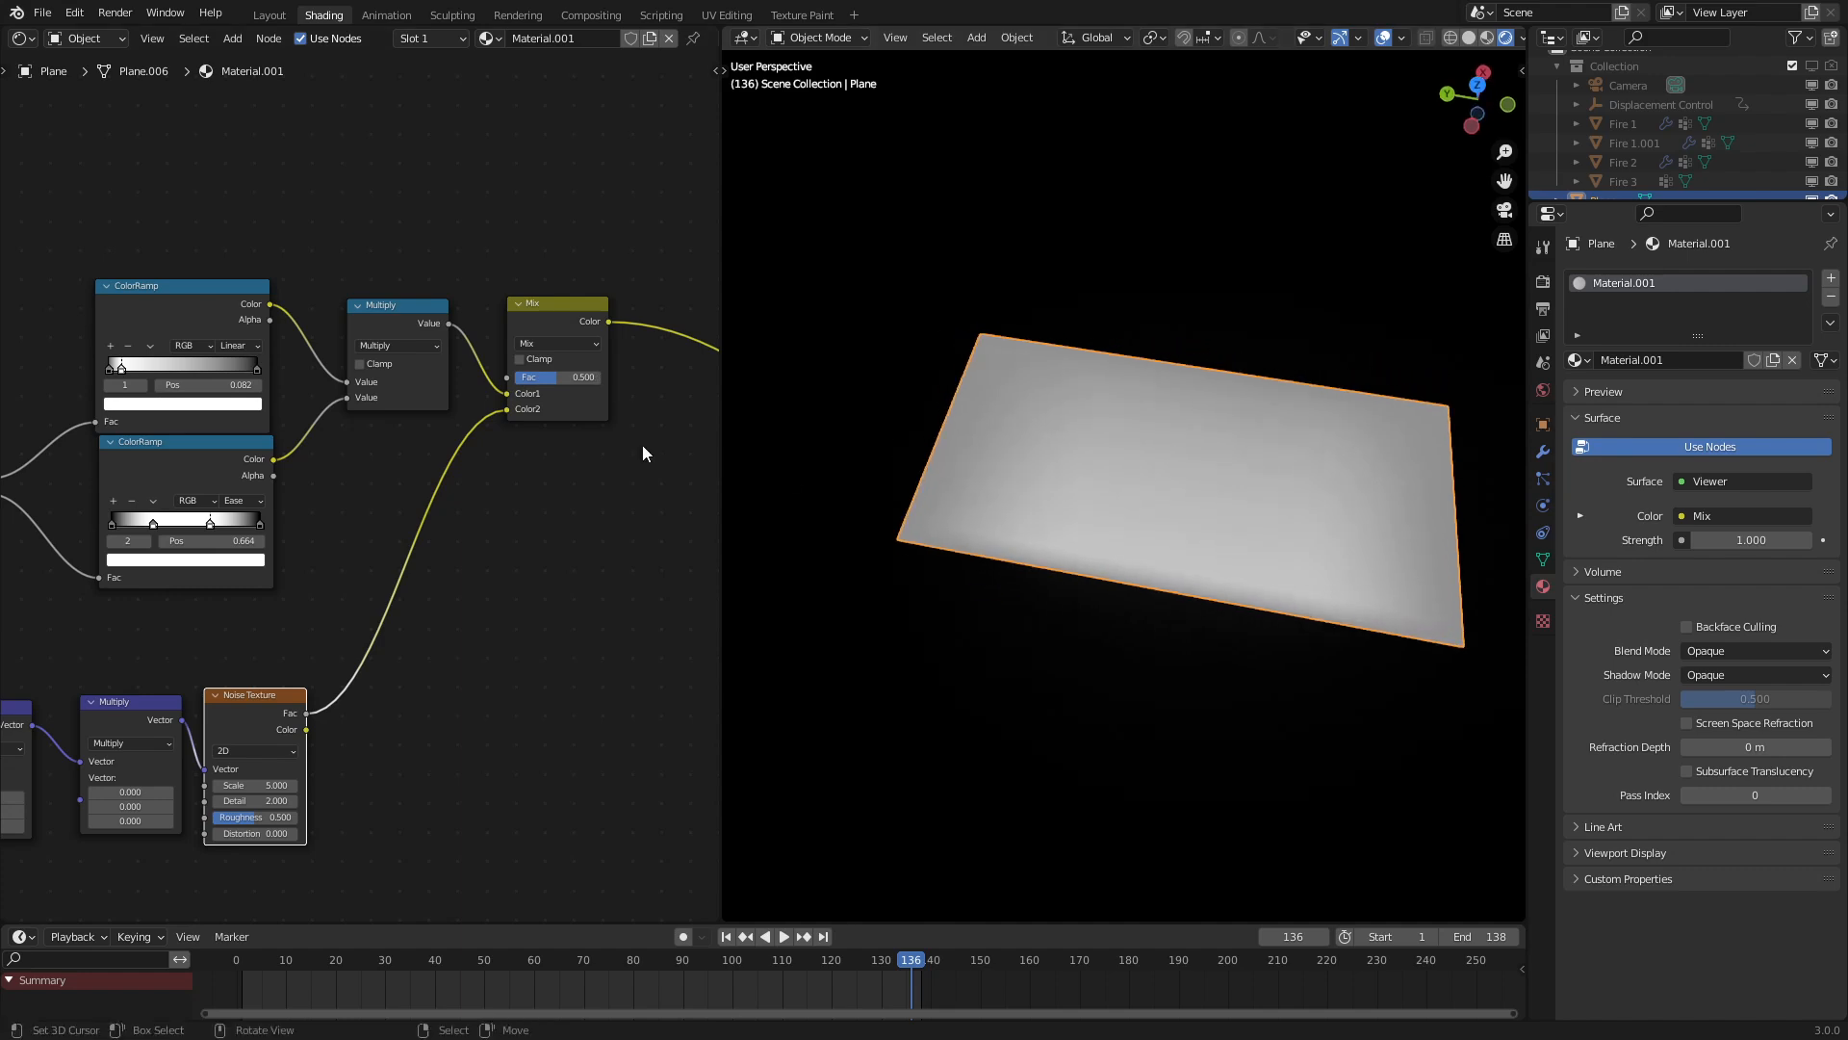
Blend stretched noise into the mask with a Linear Light MixRGB, raising Fac and noise distortion
{"action": "left_click_drag", "start_coordinate": [555, 377], "coordinate": [577, 377]}
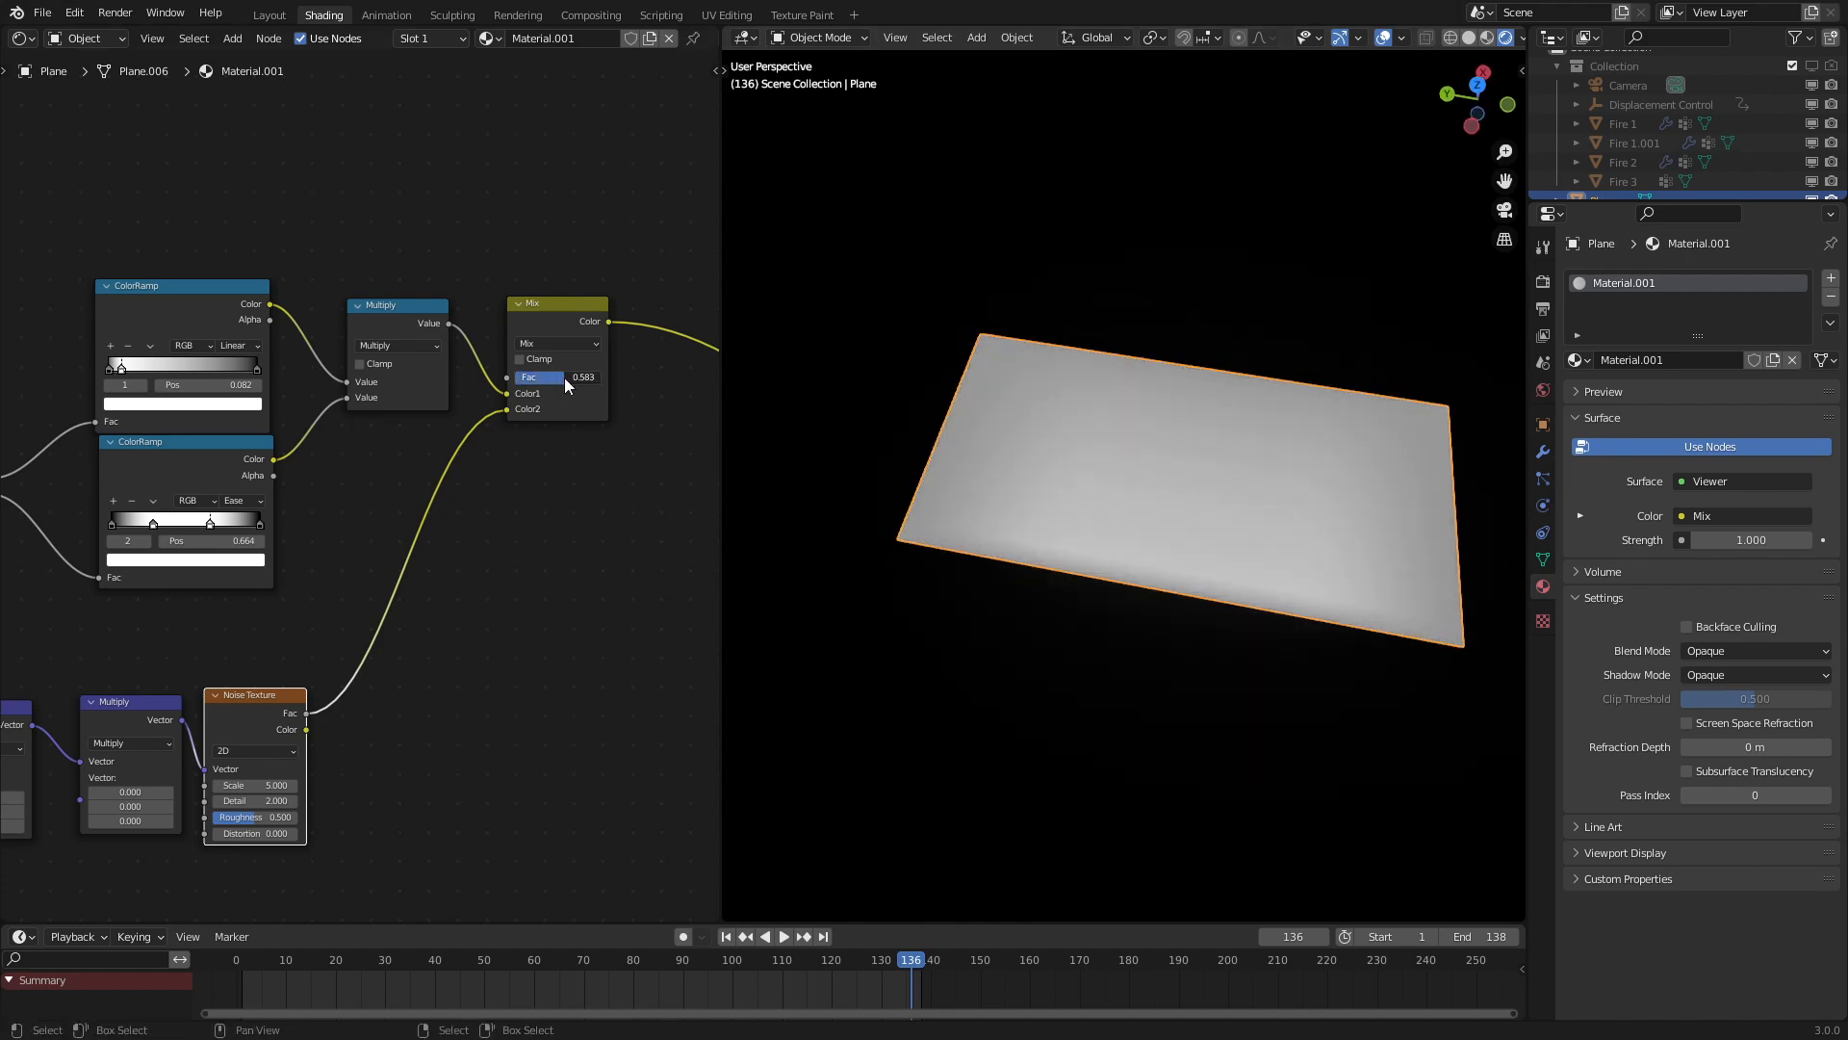
{"action": "left_click", "coordinate": [554, 342]}
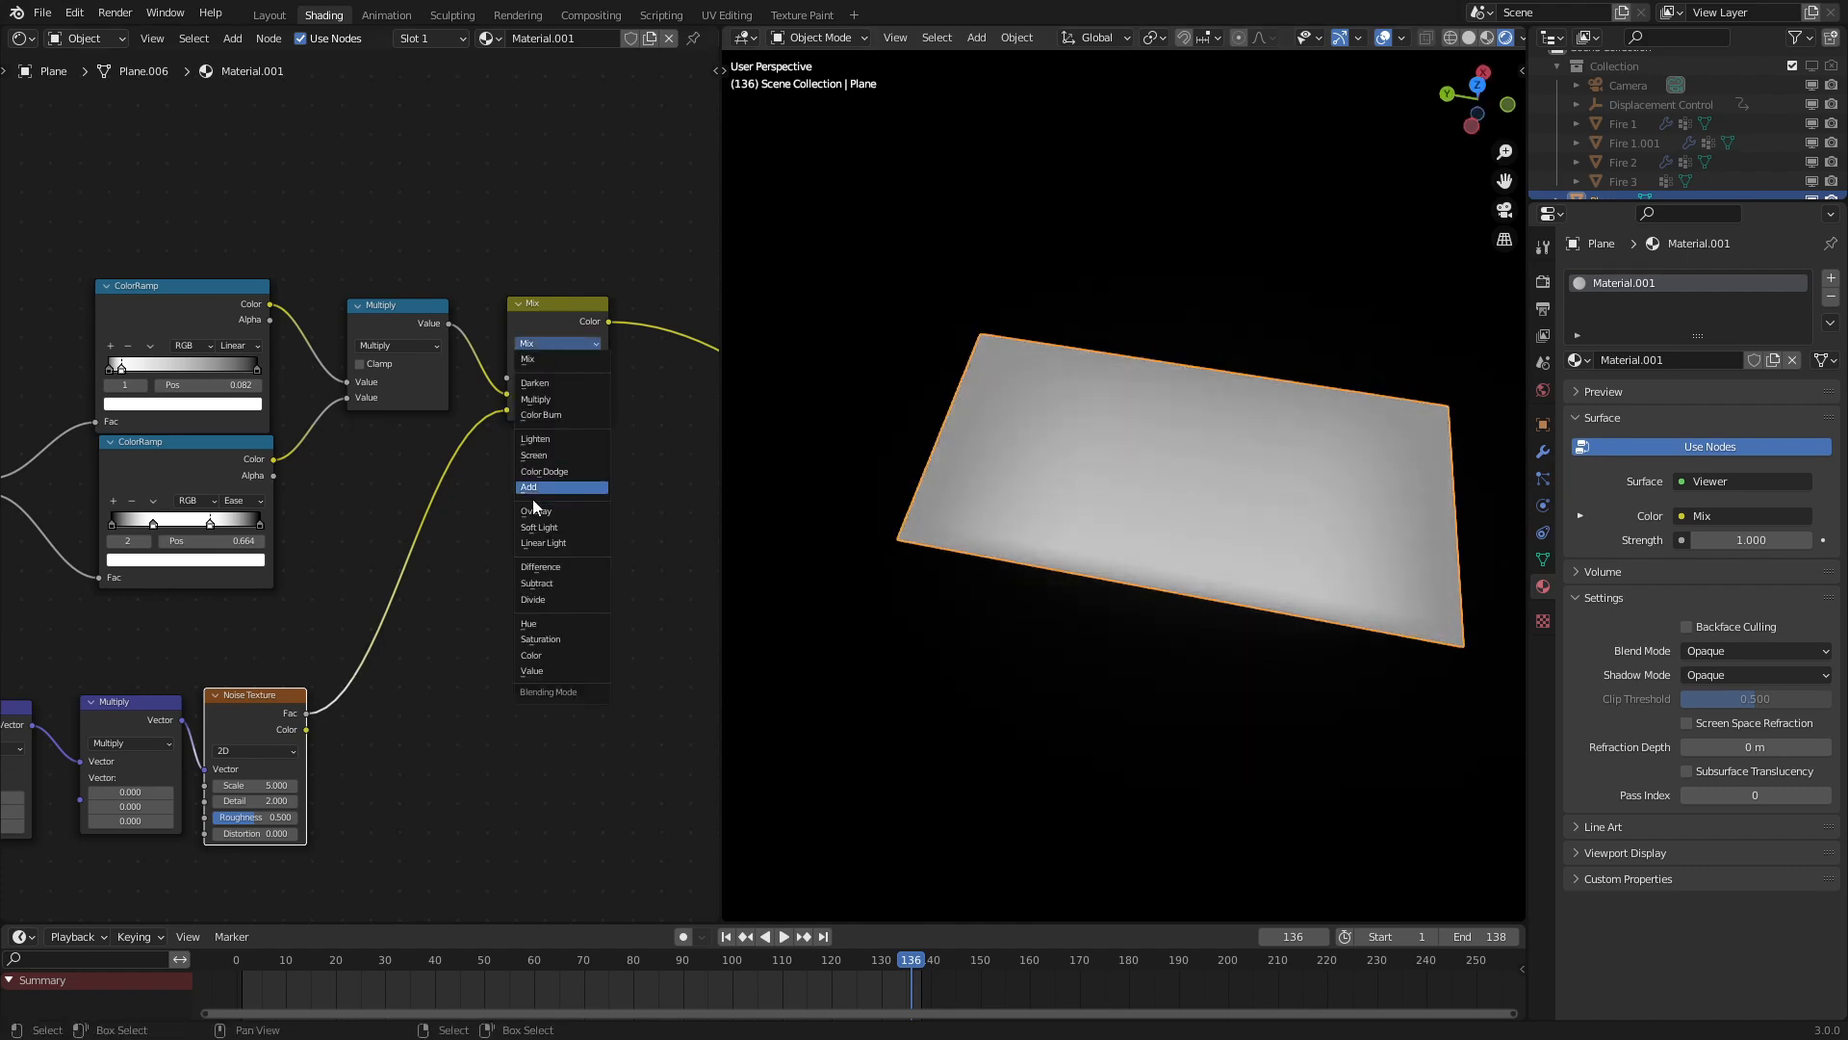
{"action": "left_click", "coordinate": [542, 542]}
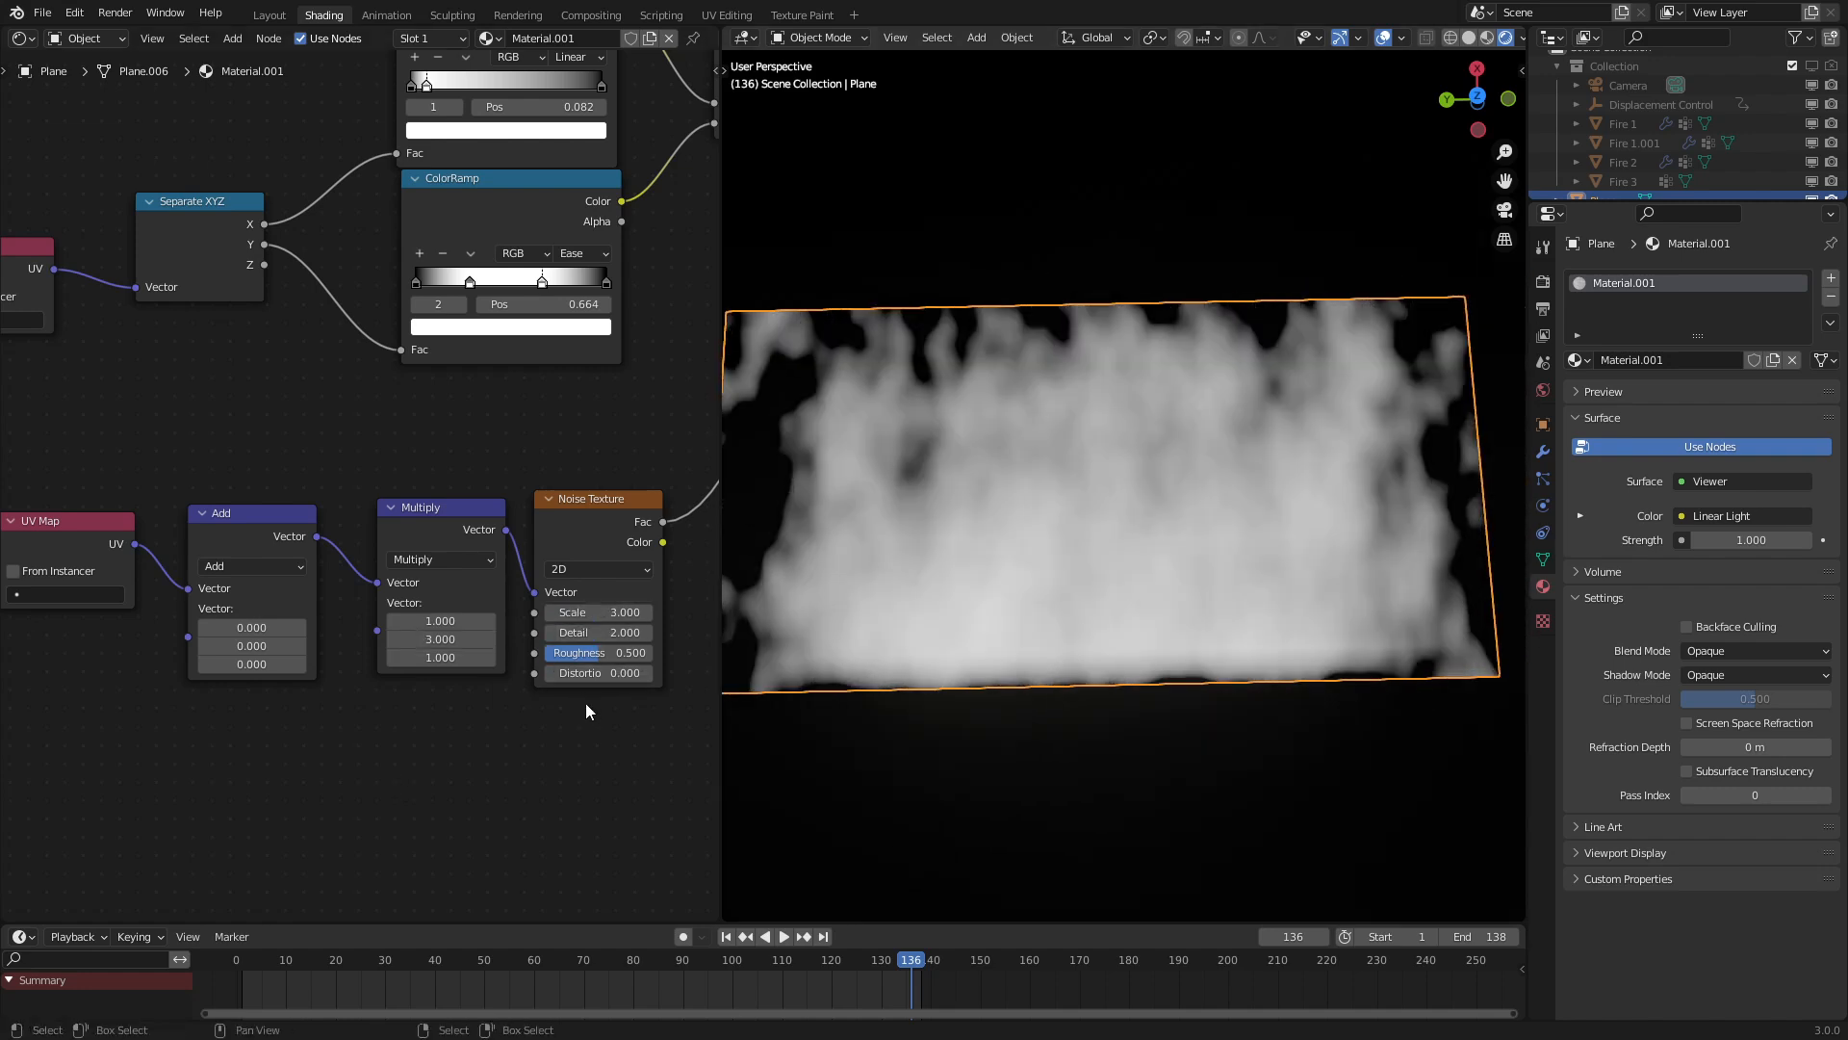
{"action": "left_click", "coordinate": [595, 672]}
{"action": "type", "text": "#frame"}
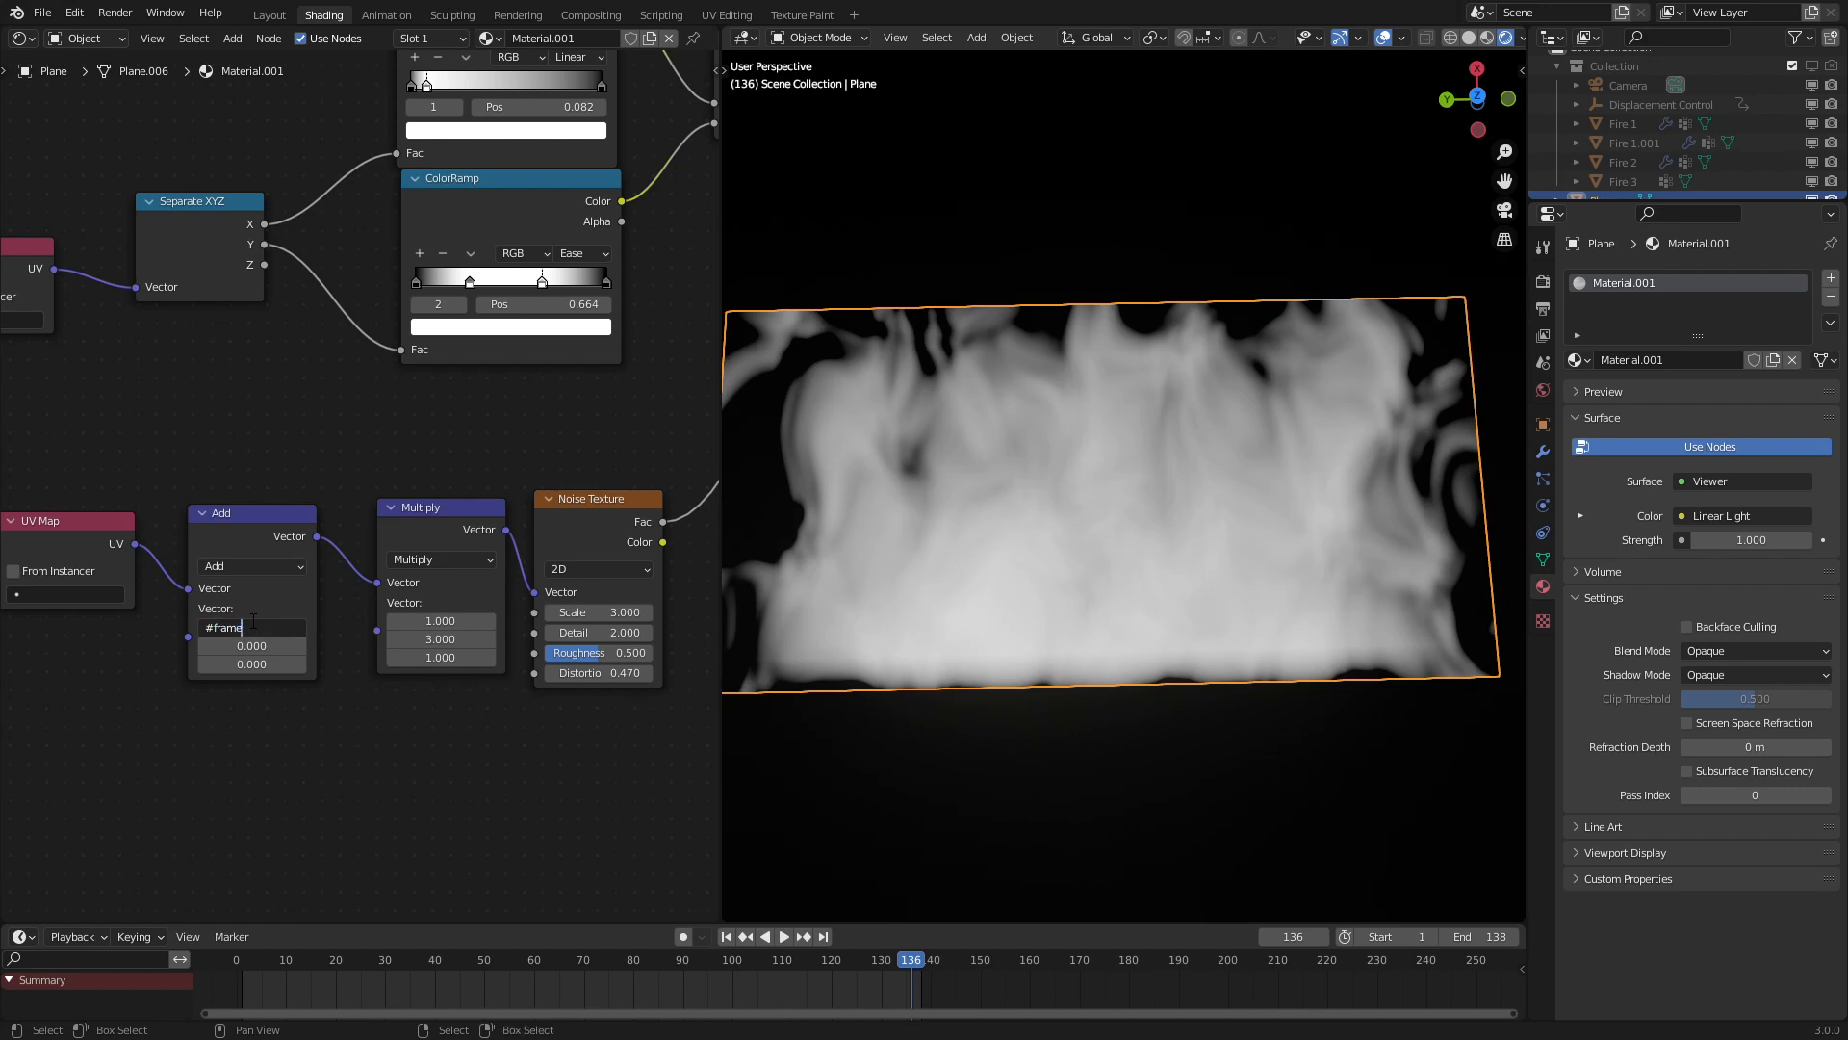
Drive the Vector Add node's X offset with the expression #frame/100
{"action": "type", "text": "/100"}
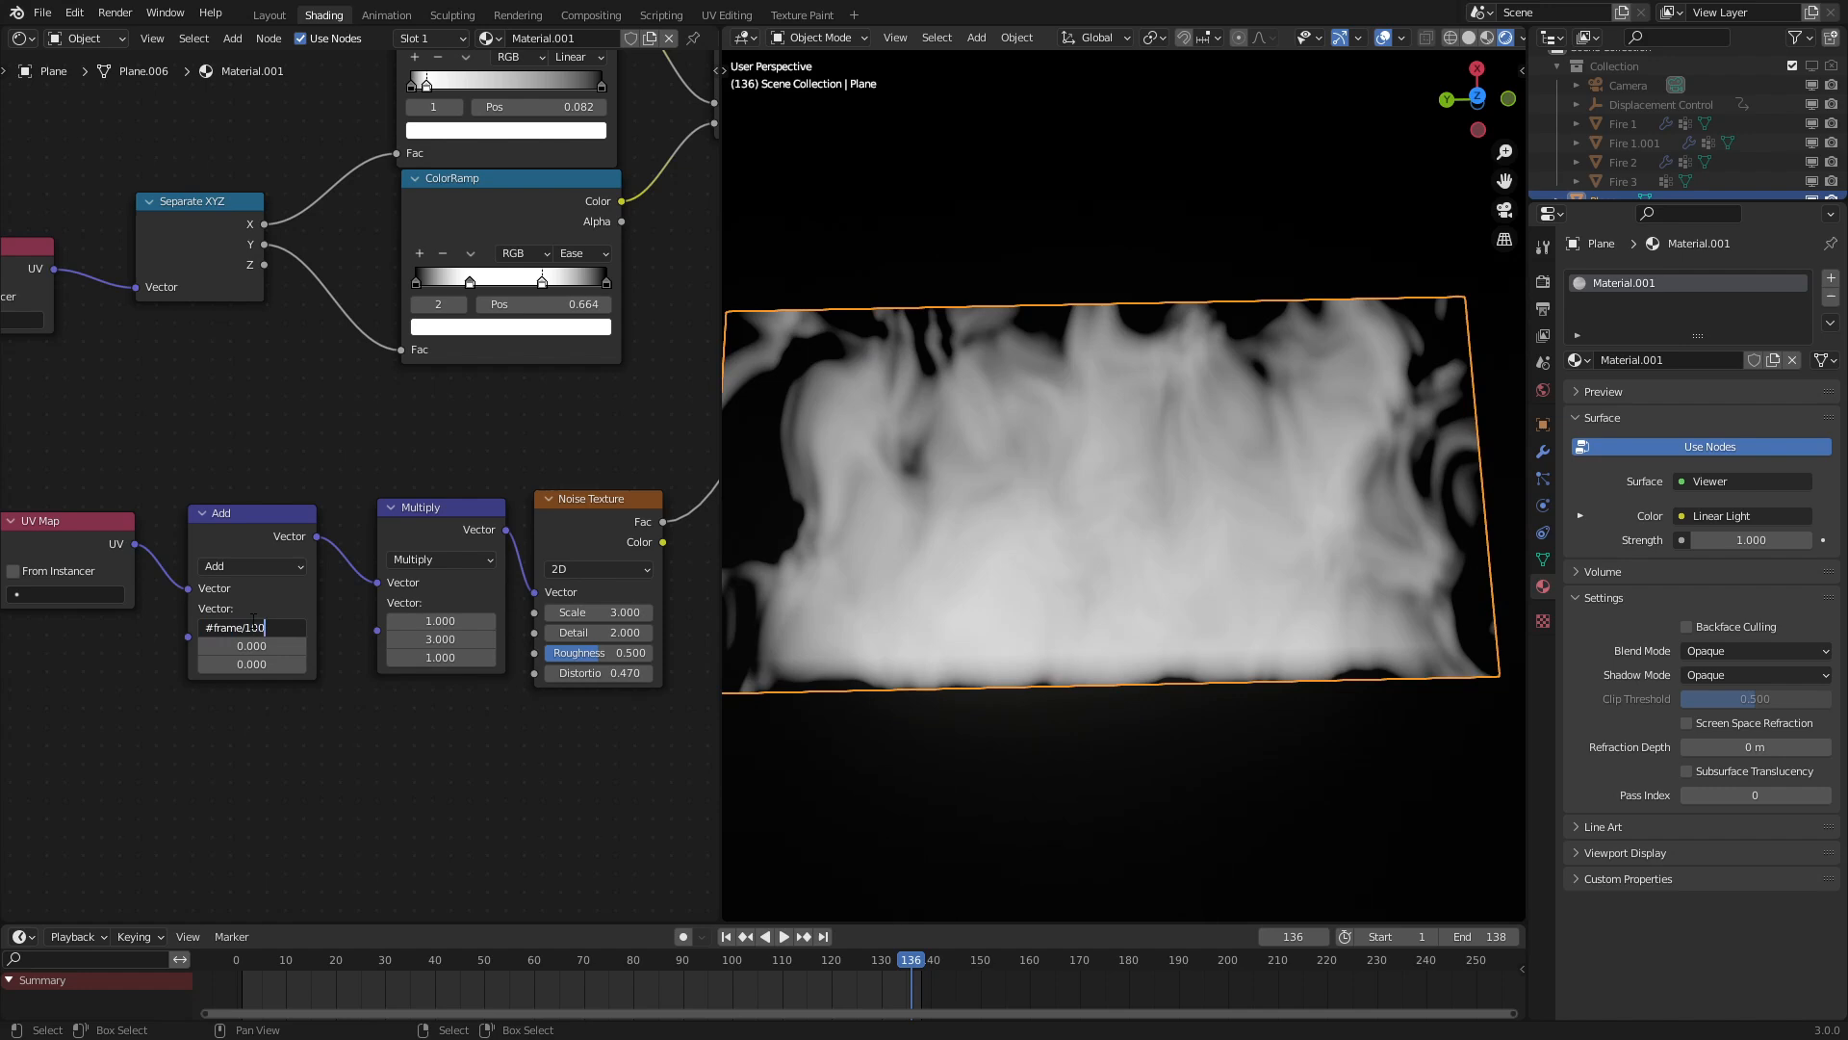
{"action": "left_click", "coordinate": [784, 935]}
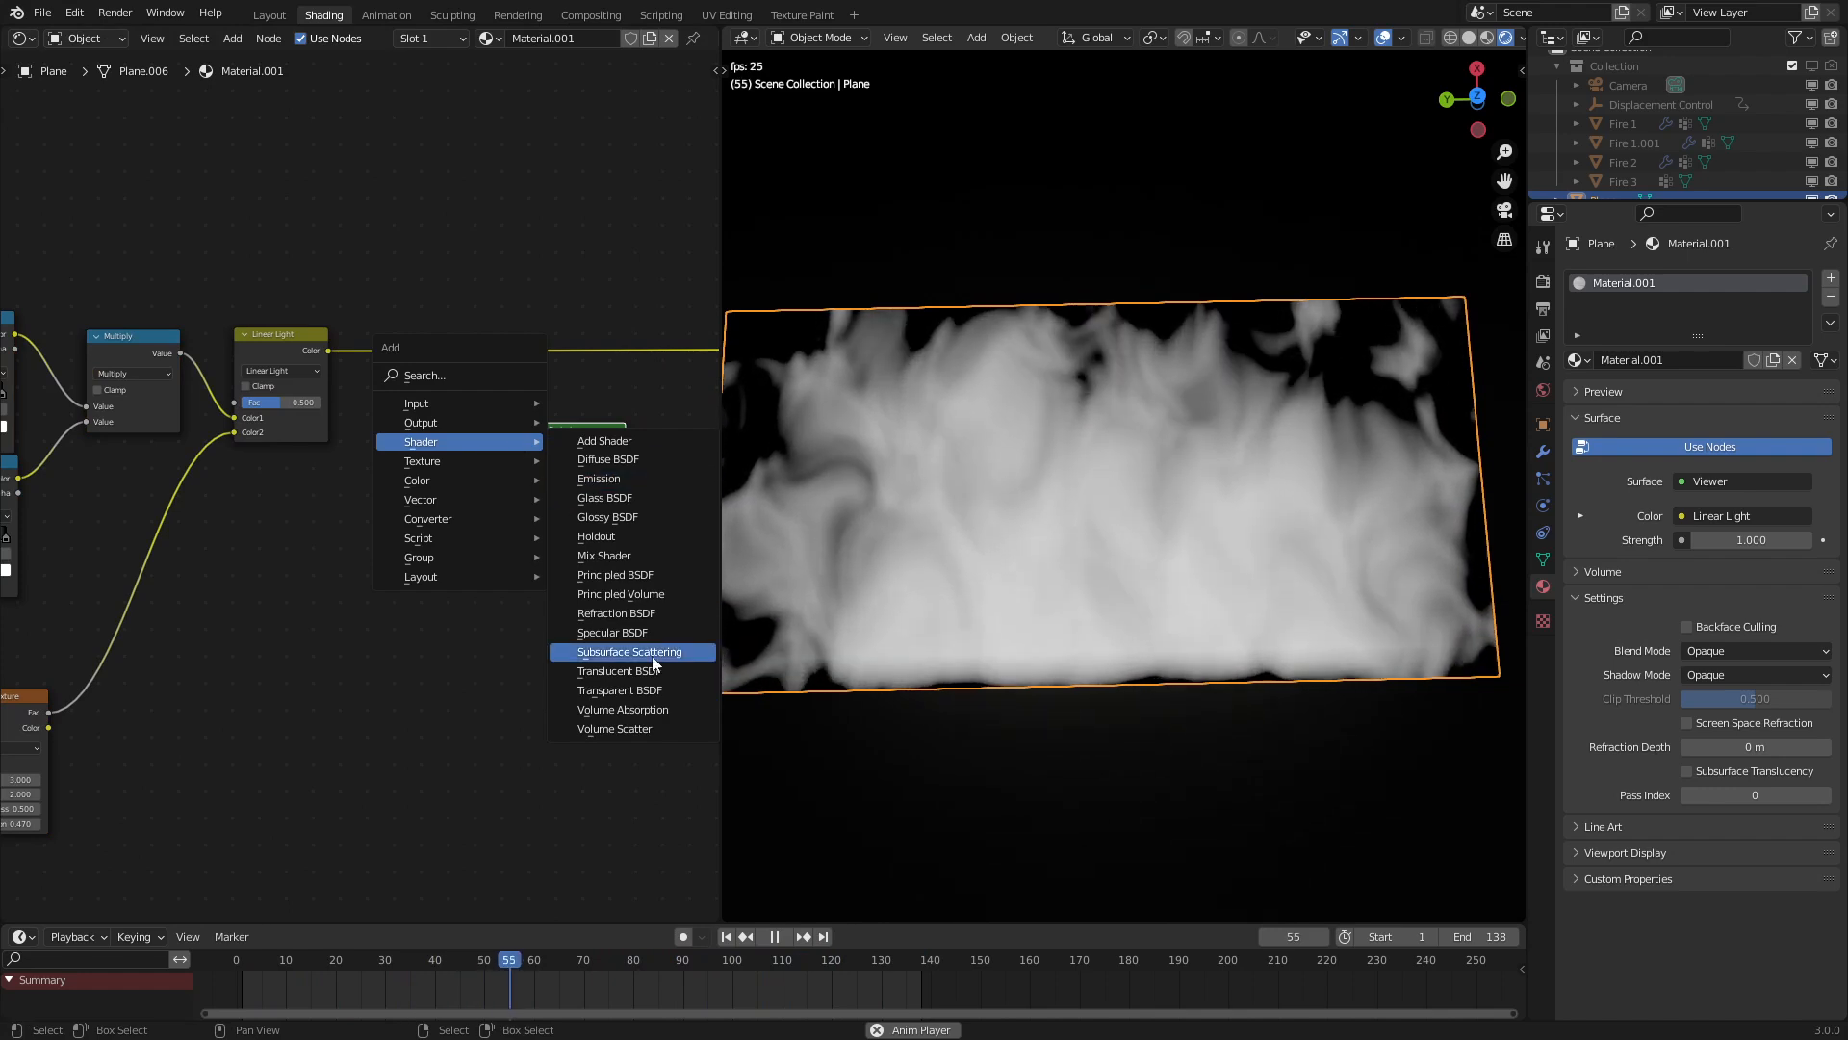
Mix Transparent and Emission shaders, set Blend Mode to Alpha Blend, and turn off shadows
{"action": "left_click", "coordinate": [597, 478]}
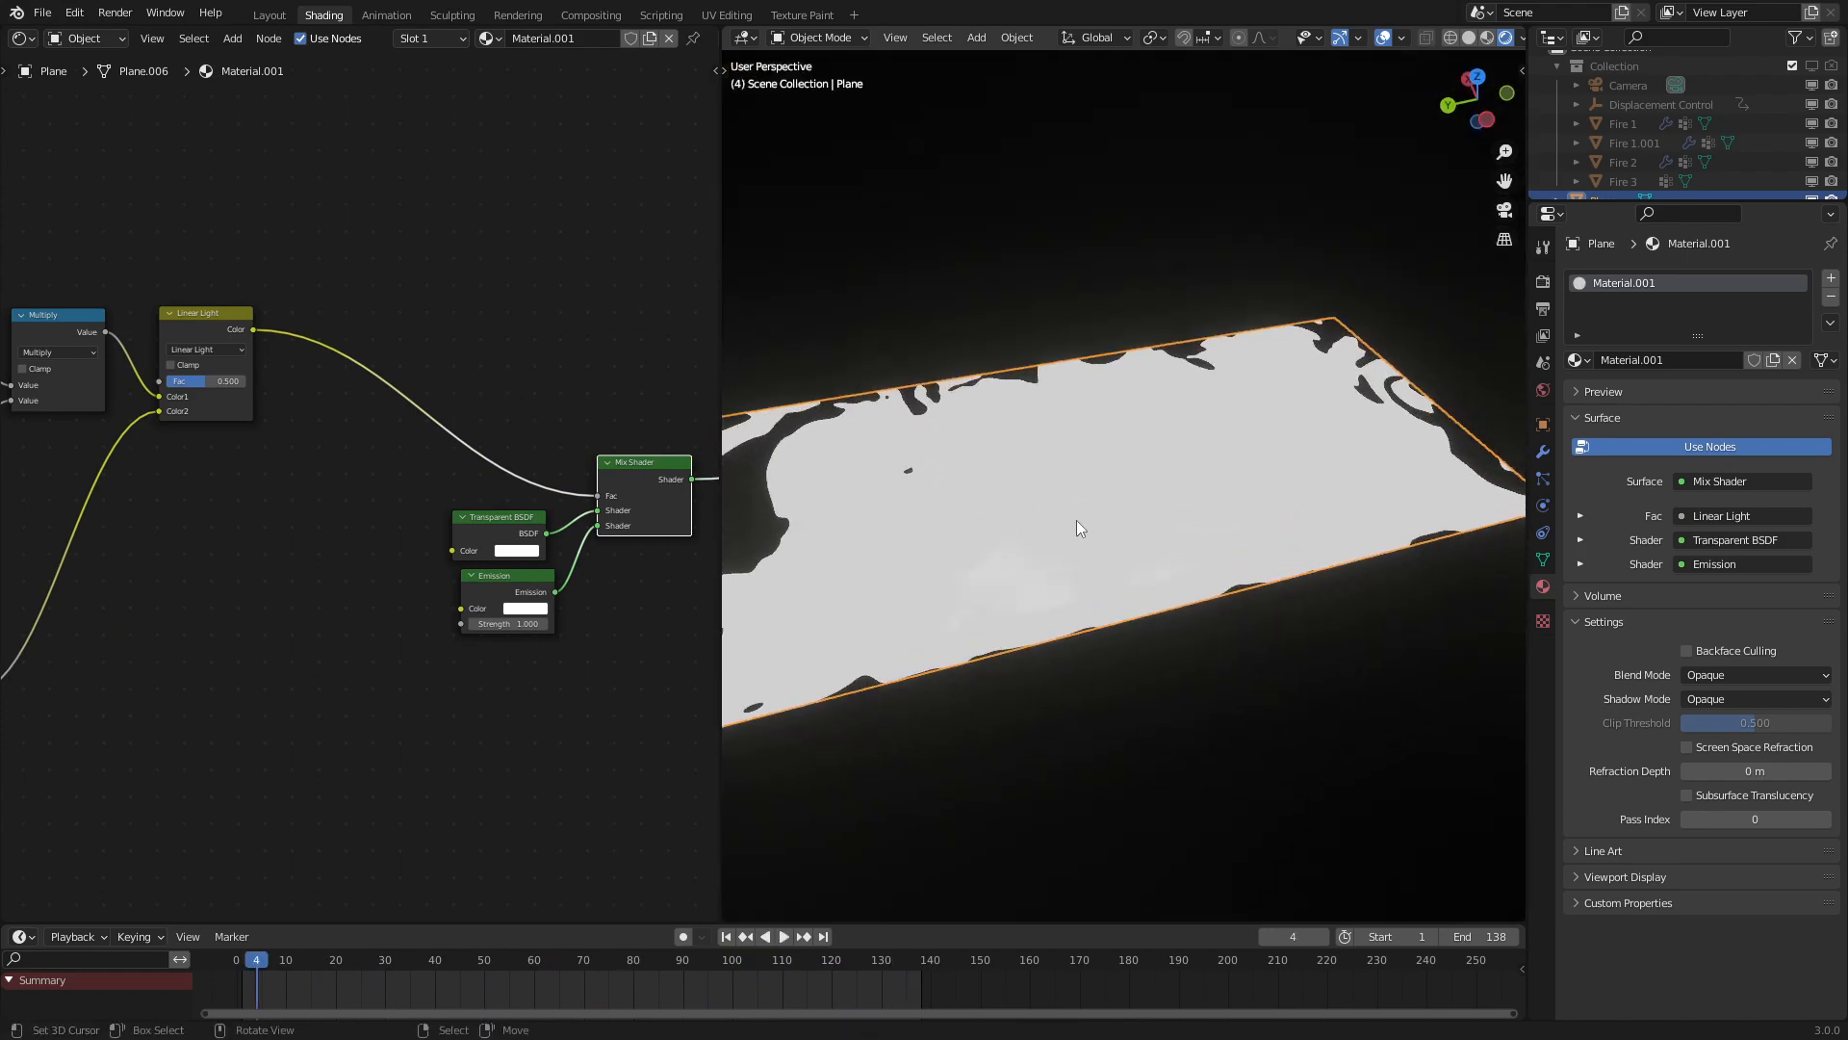
{"action": "left_click", "coordinate": [1755, 674]}
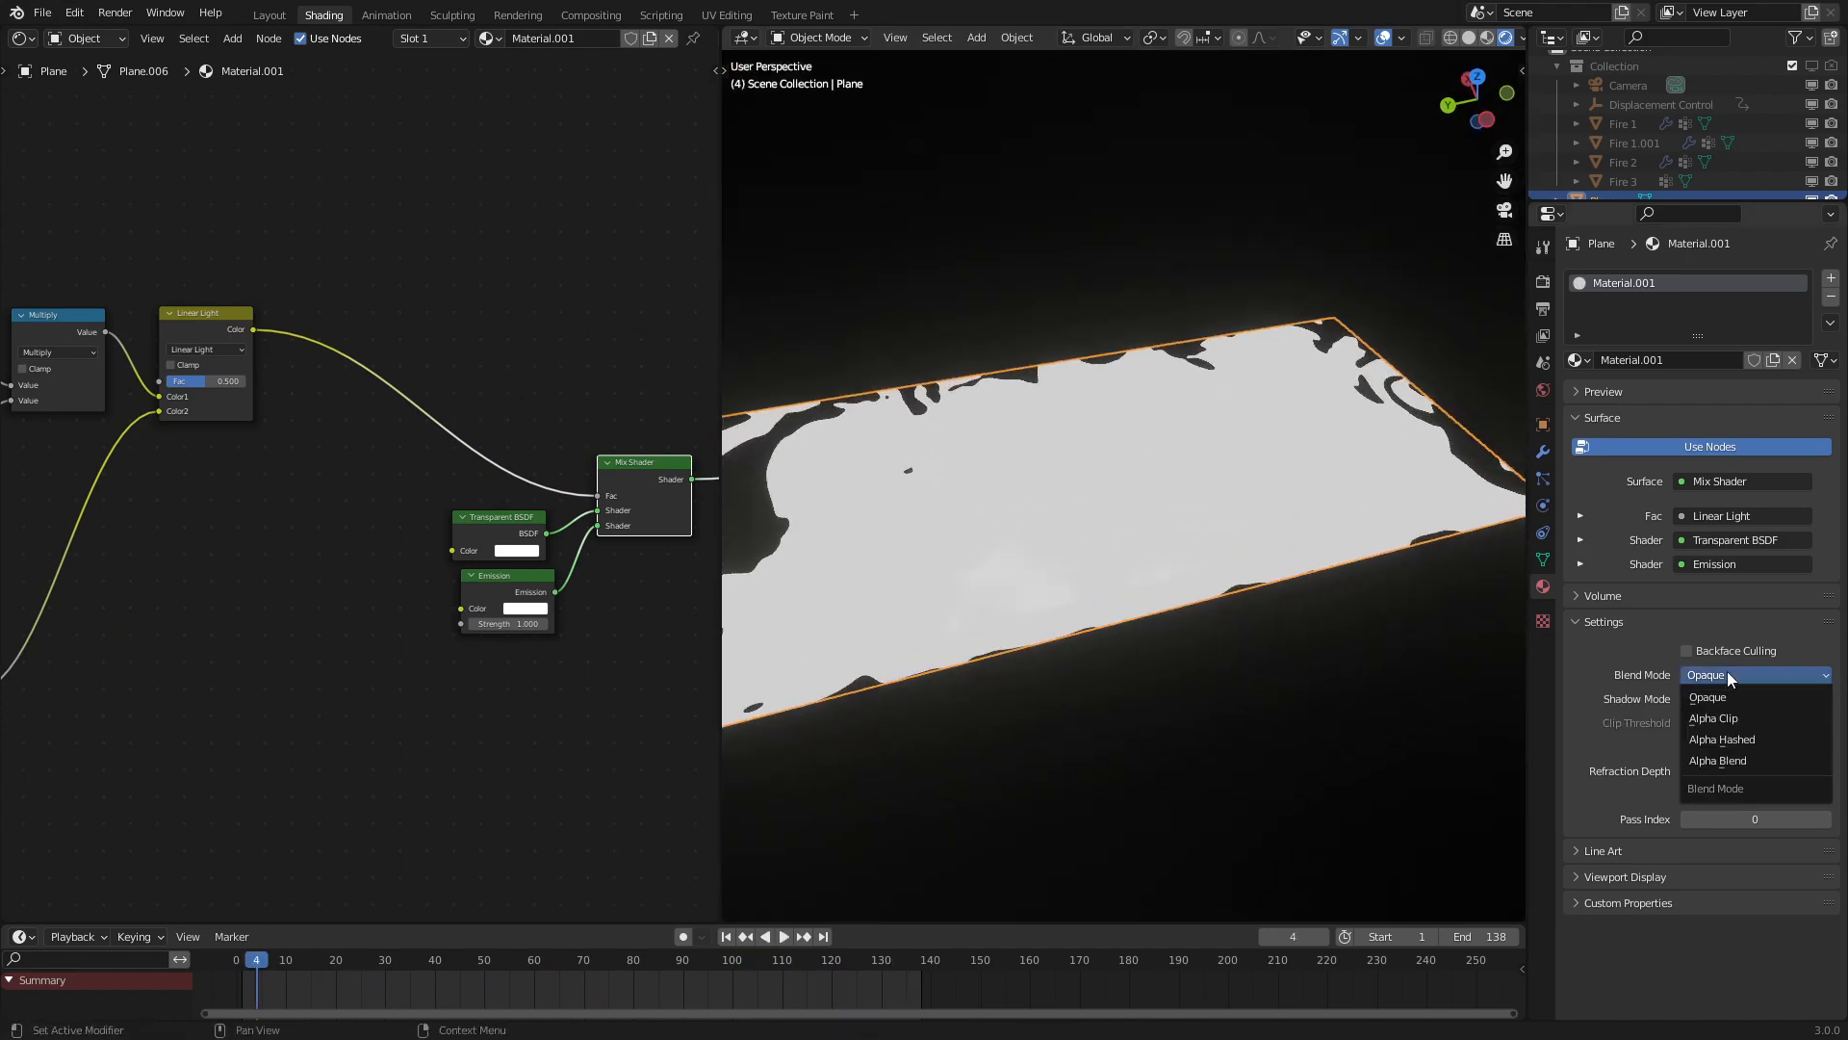
{"action": "left_click", "coordinate": [1717, 761]}
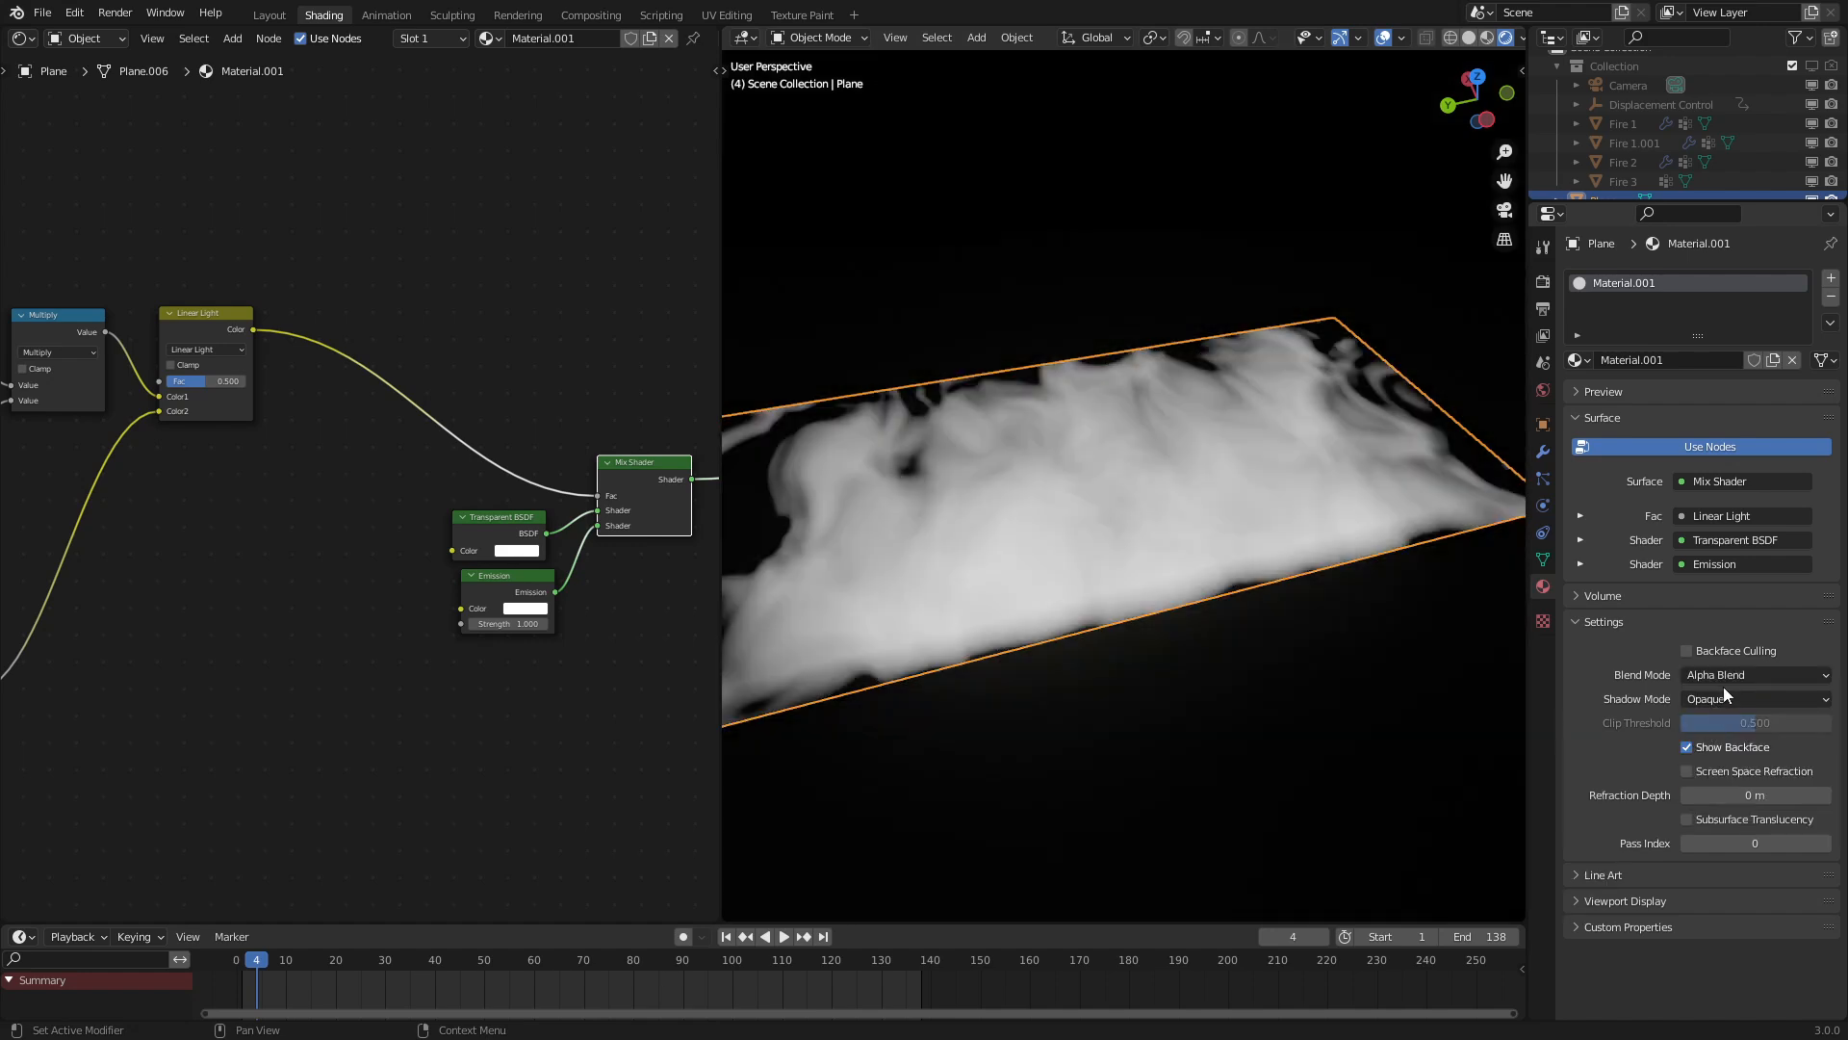
{"action": "left_click", "coordinate": [1756, 698]}
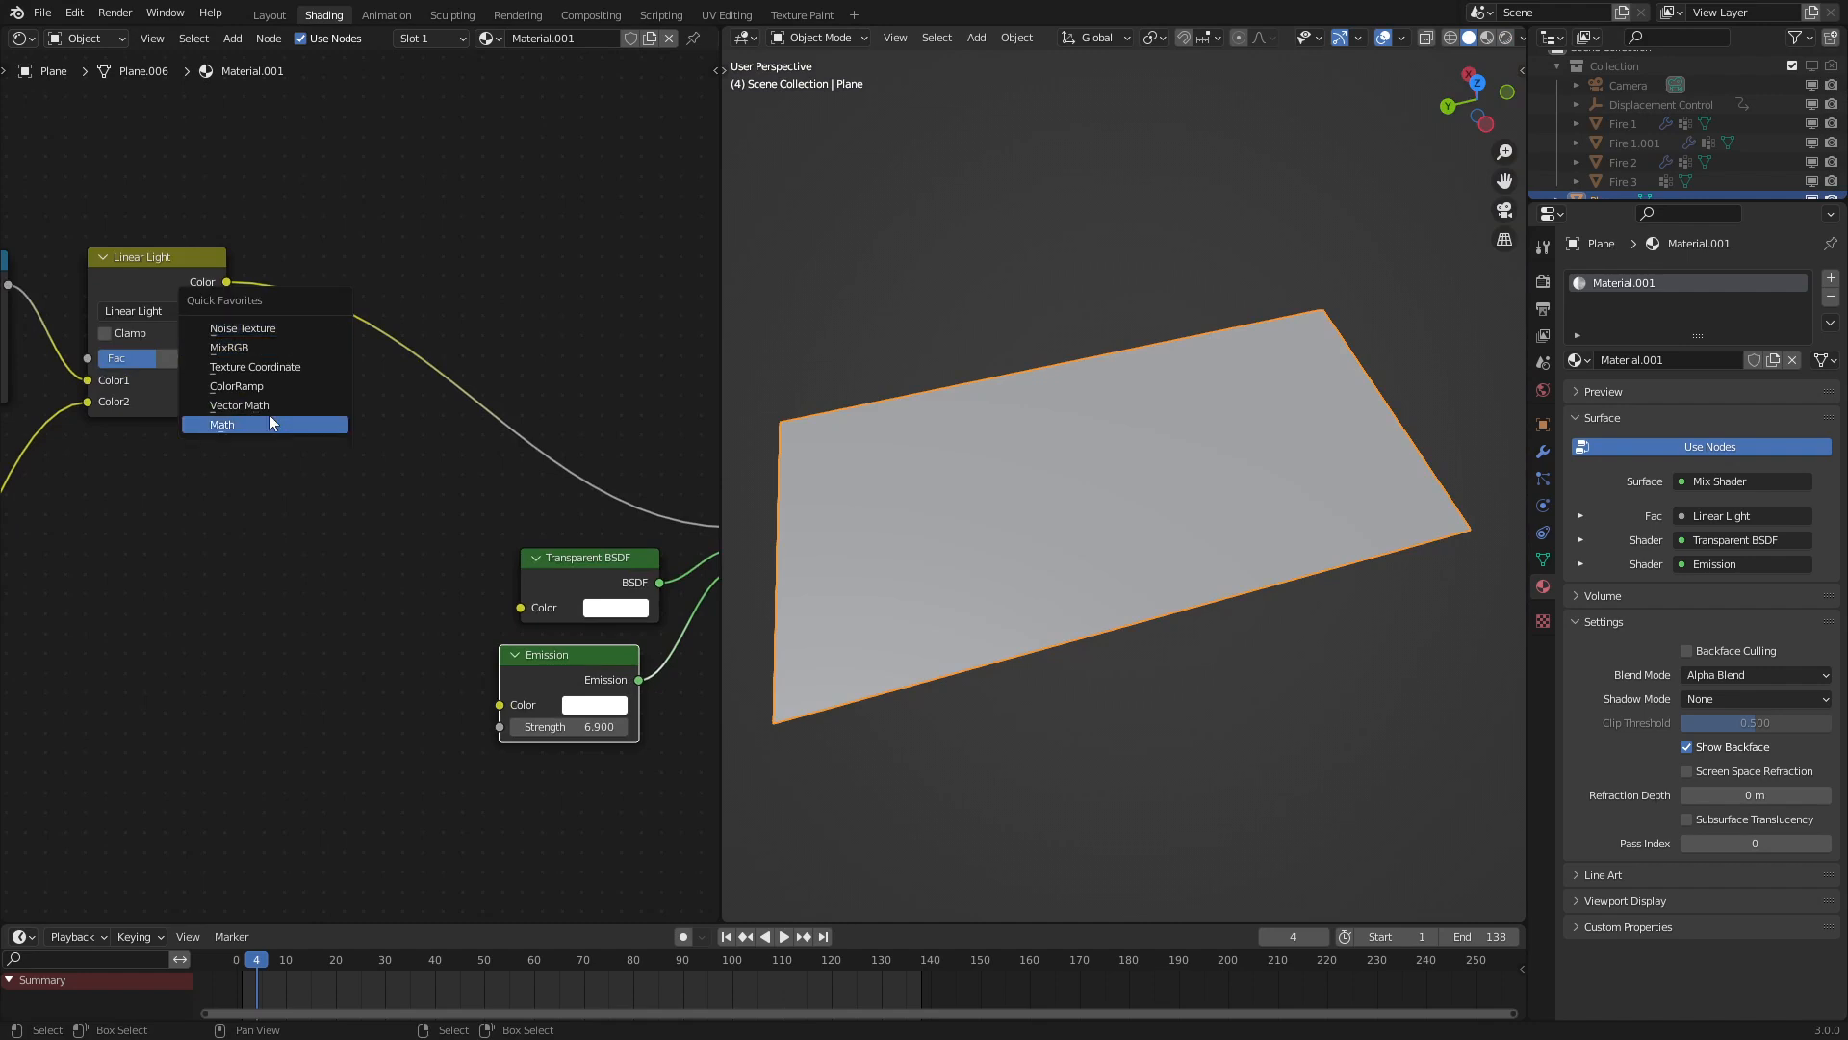
Add Minimum (0.999) and Logarithm Math nodes after the Linear Light mix
{"action": "left_click", "coordinate": [222, 423]}
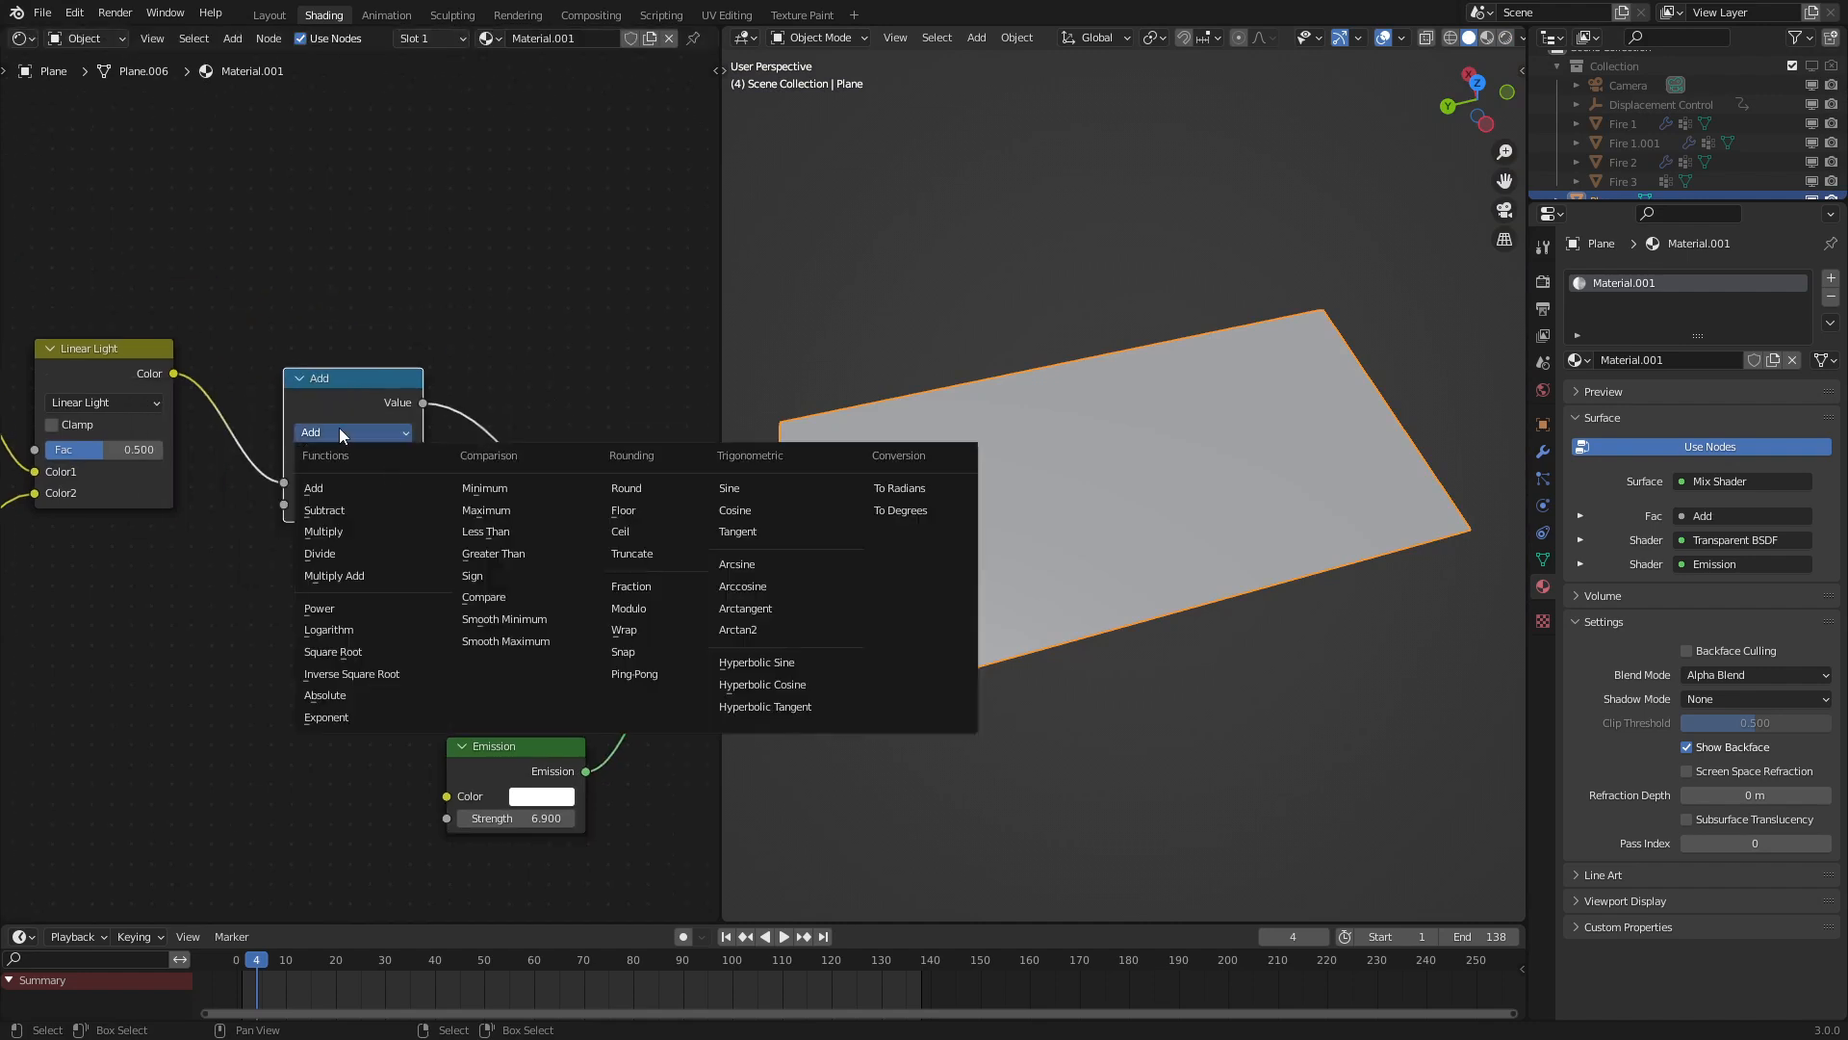
{"action": "left_click", "coordinate": [484, 487]}
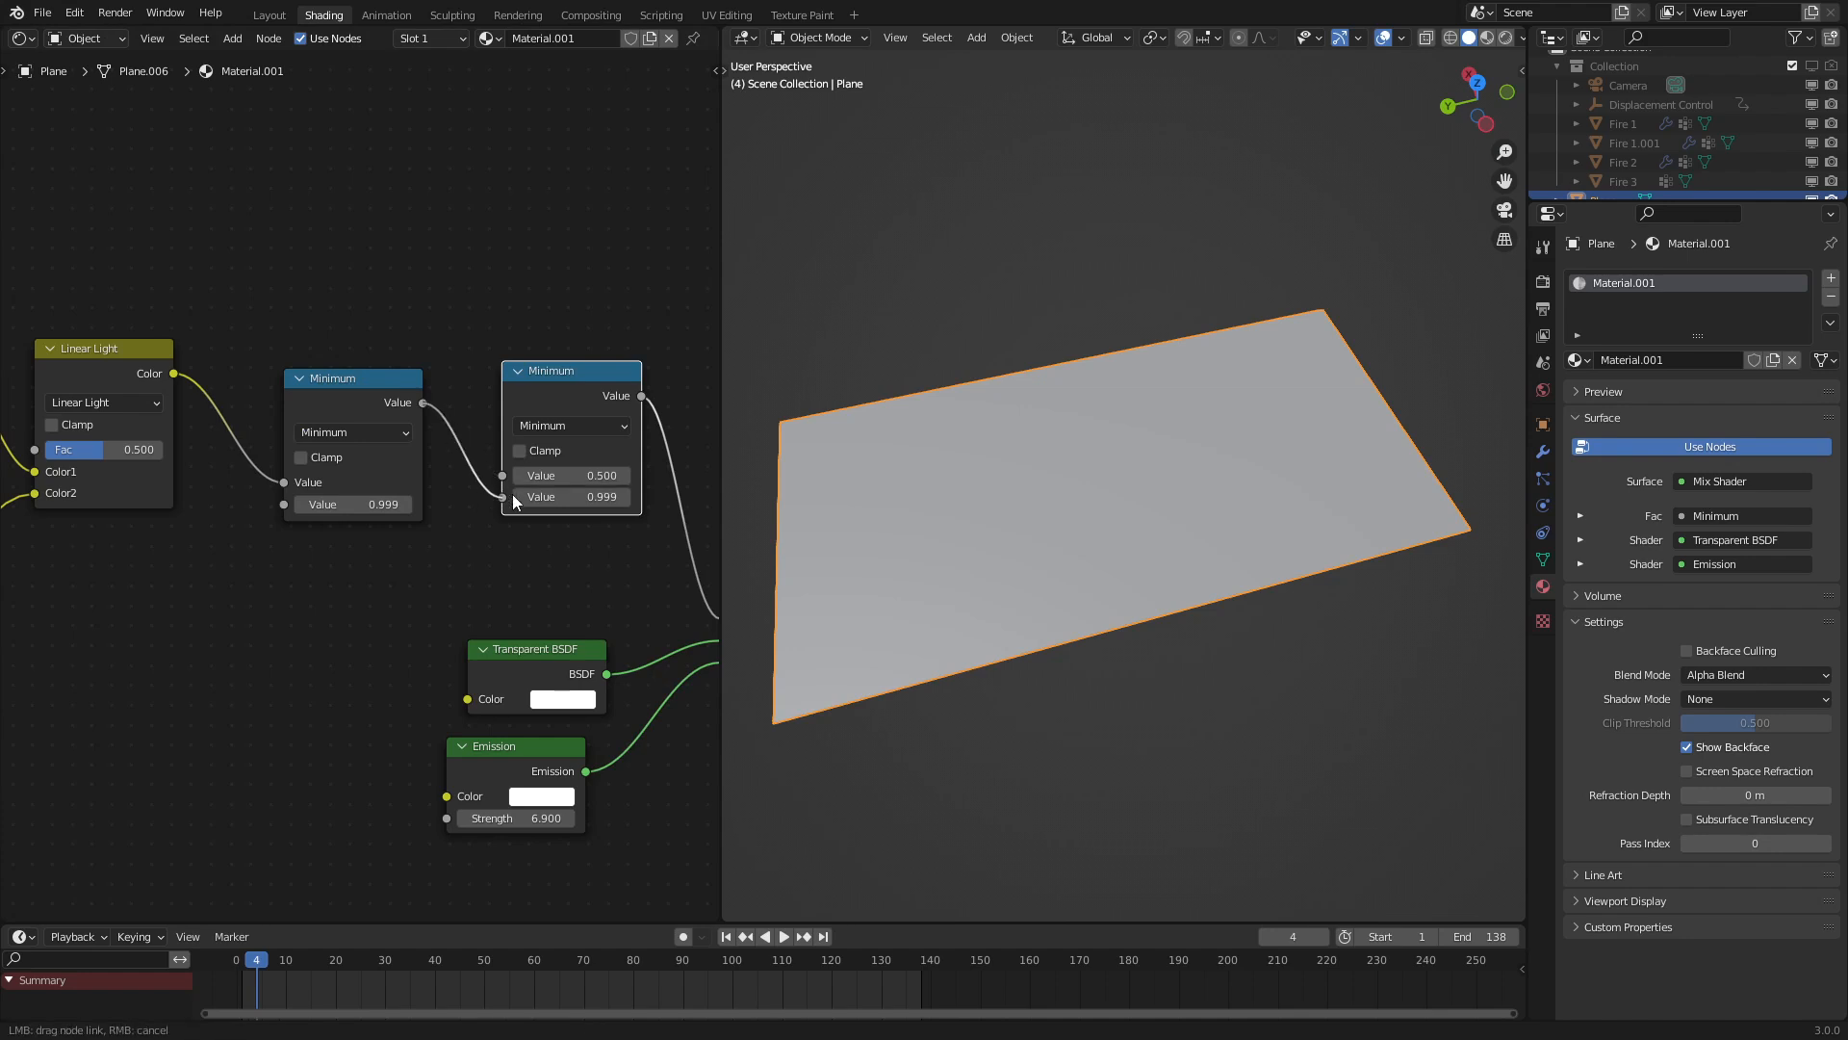
{"action": "left_click", "coordinate": [572, 425]}
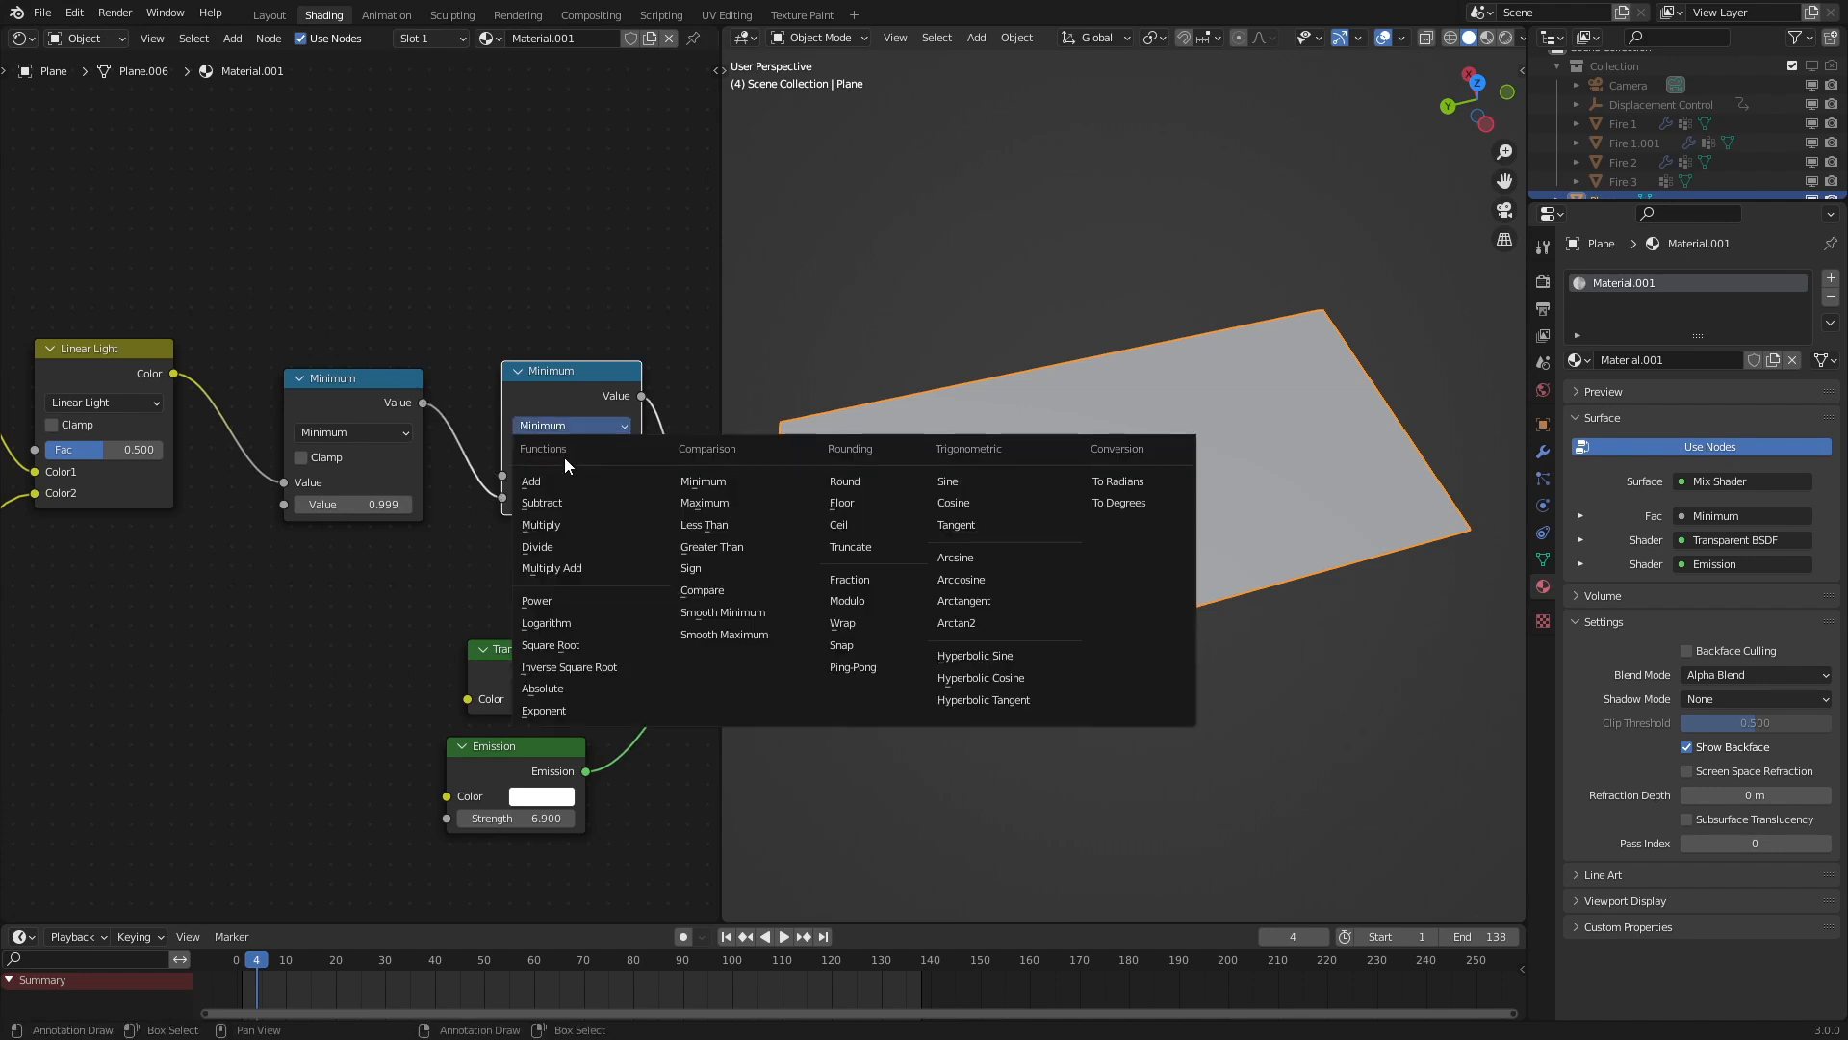
{"action": "left_click", "coordinate": [545, 623]}
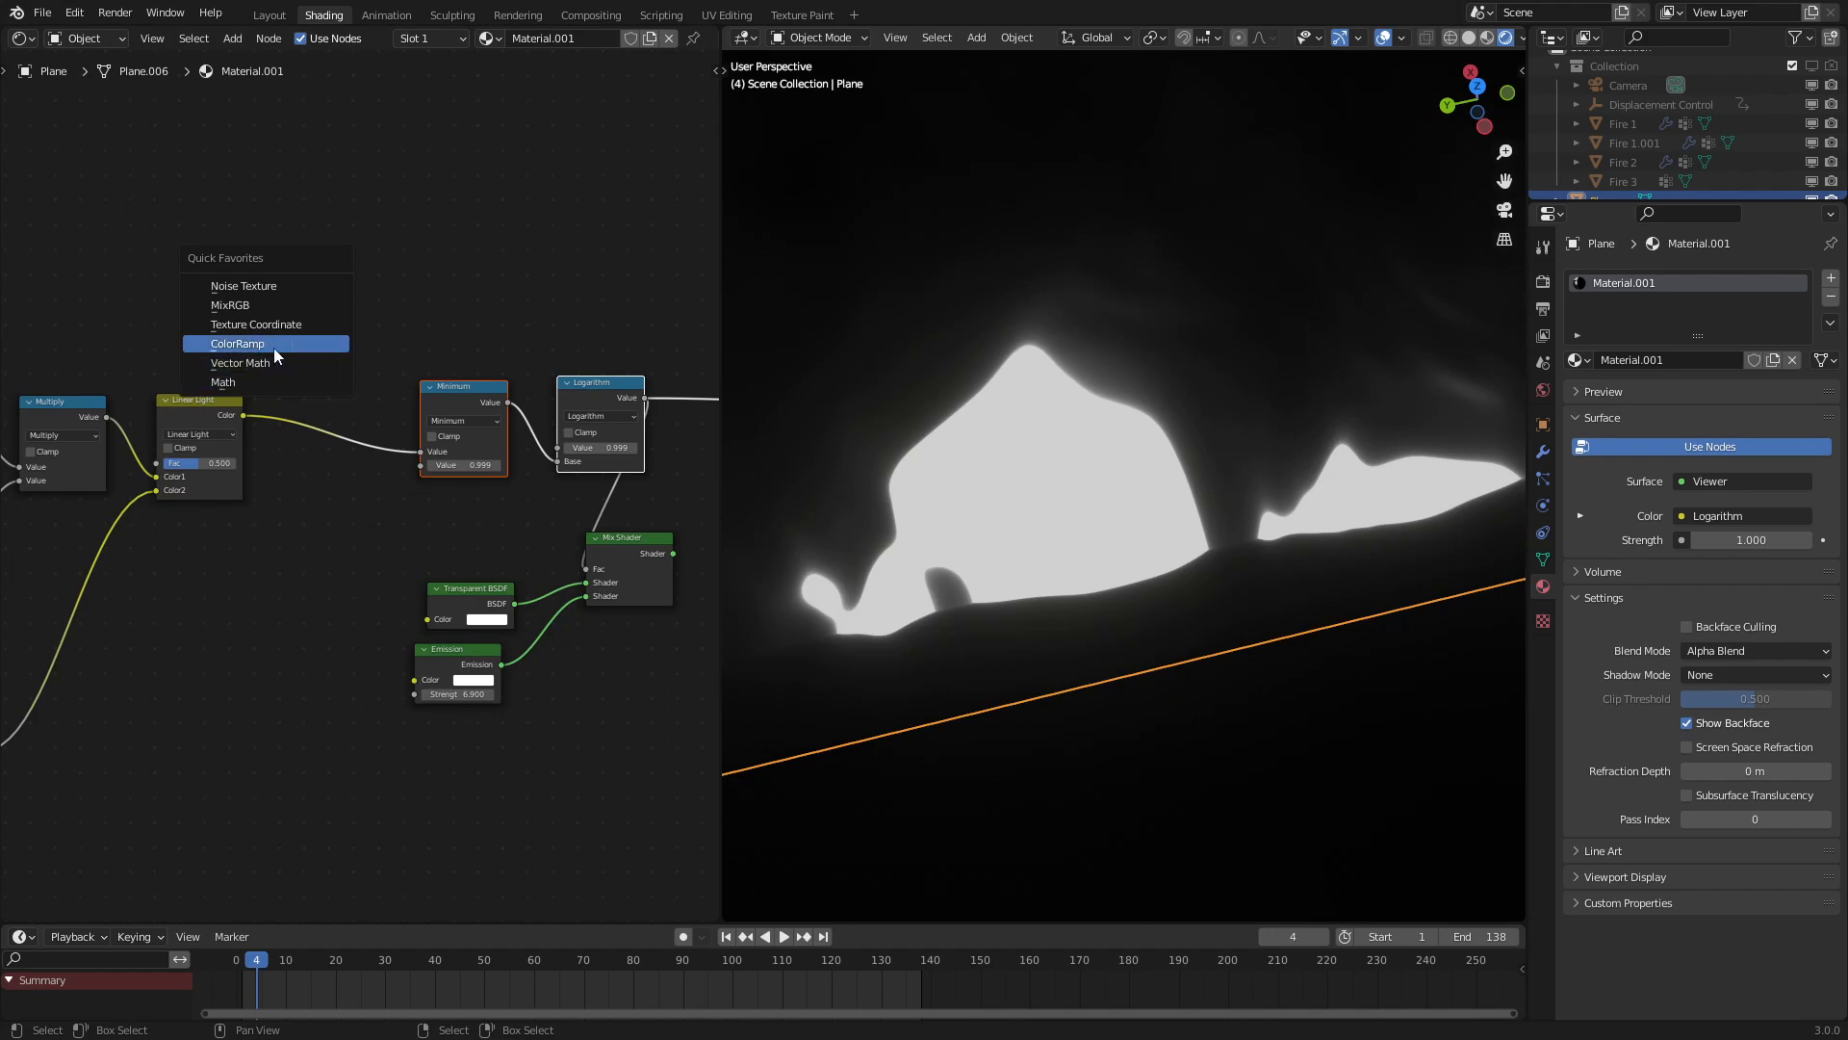
Insert a ColorRamp before Minimum, move its stops, and try Ease then Linear interpolation
{"action": "left_click", "coordinate": [237, 343]}
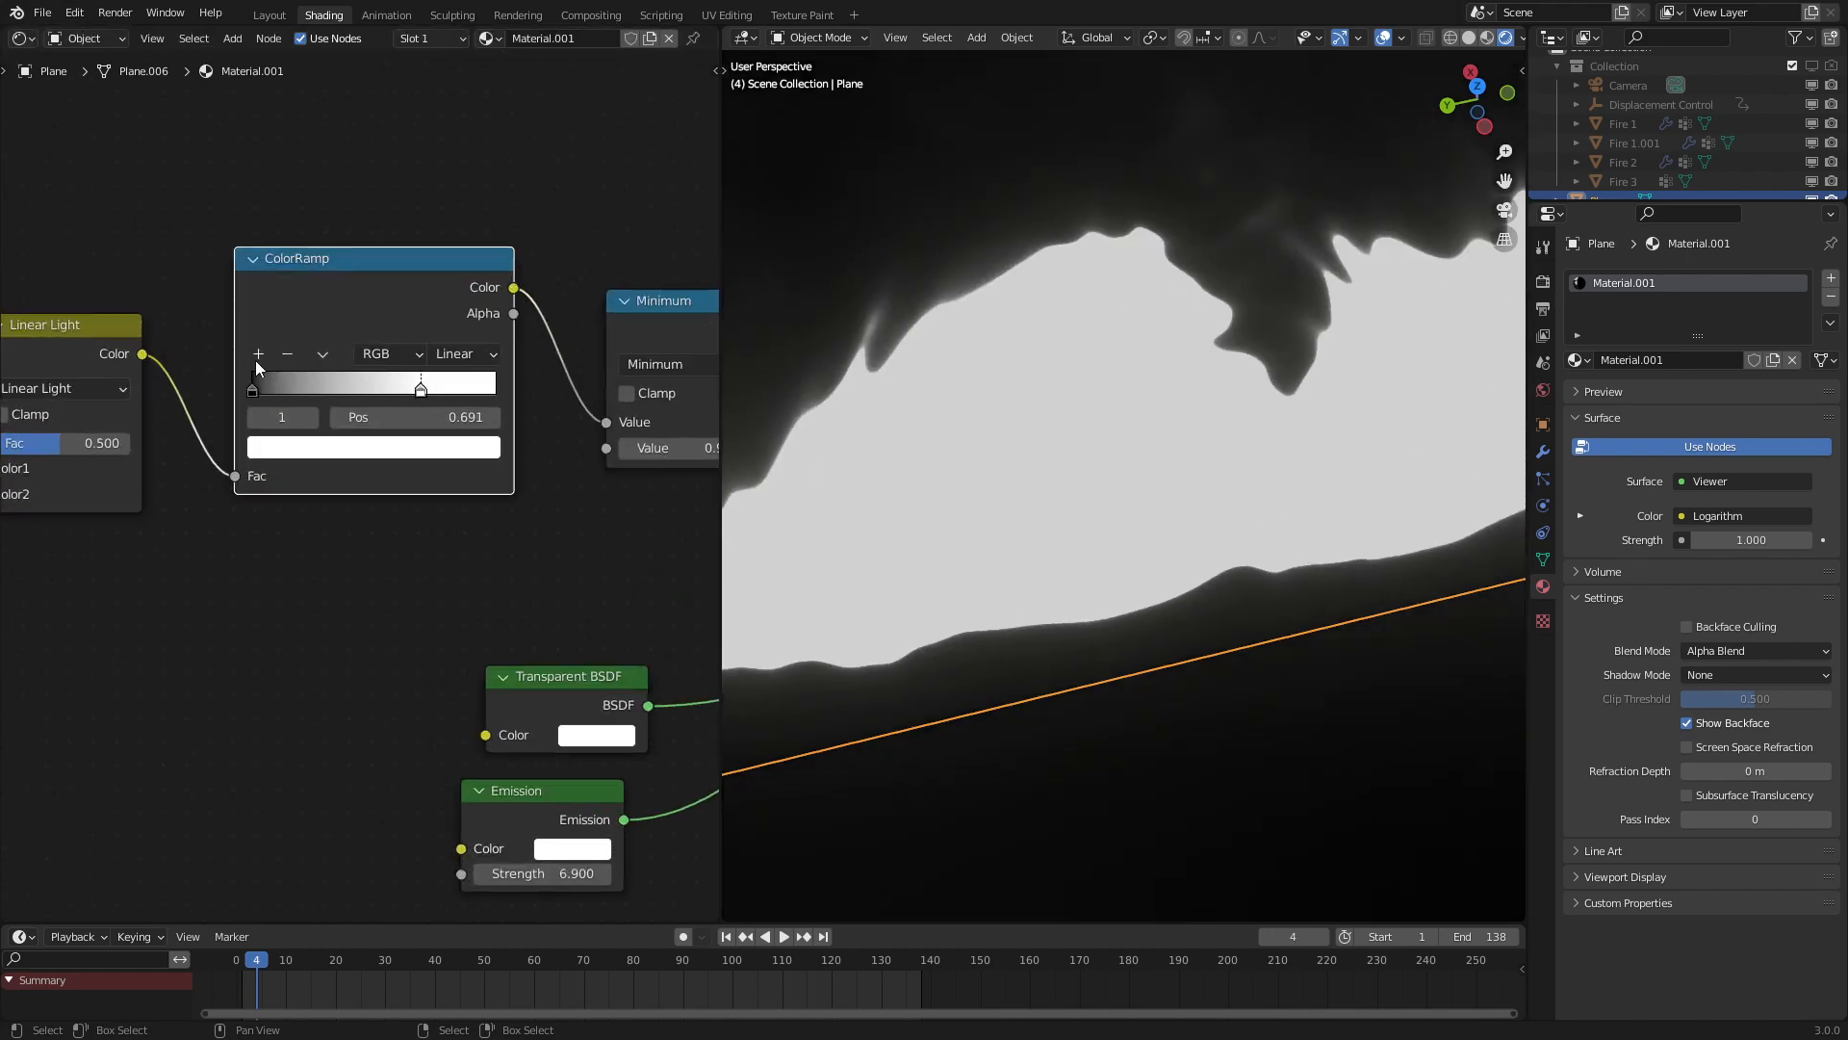
{"action": "left_click", "coordinate": [372, 445]}
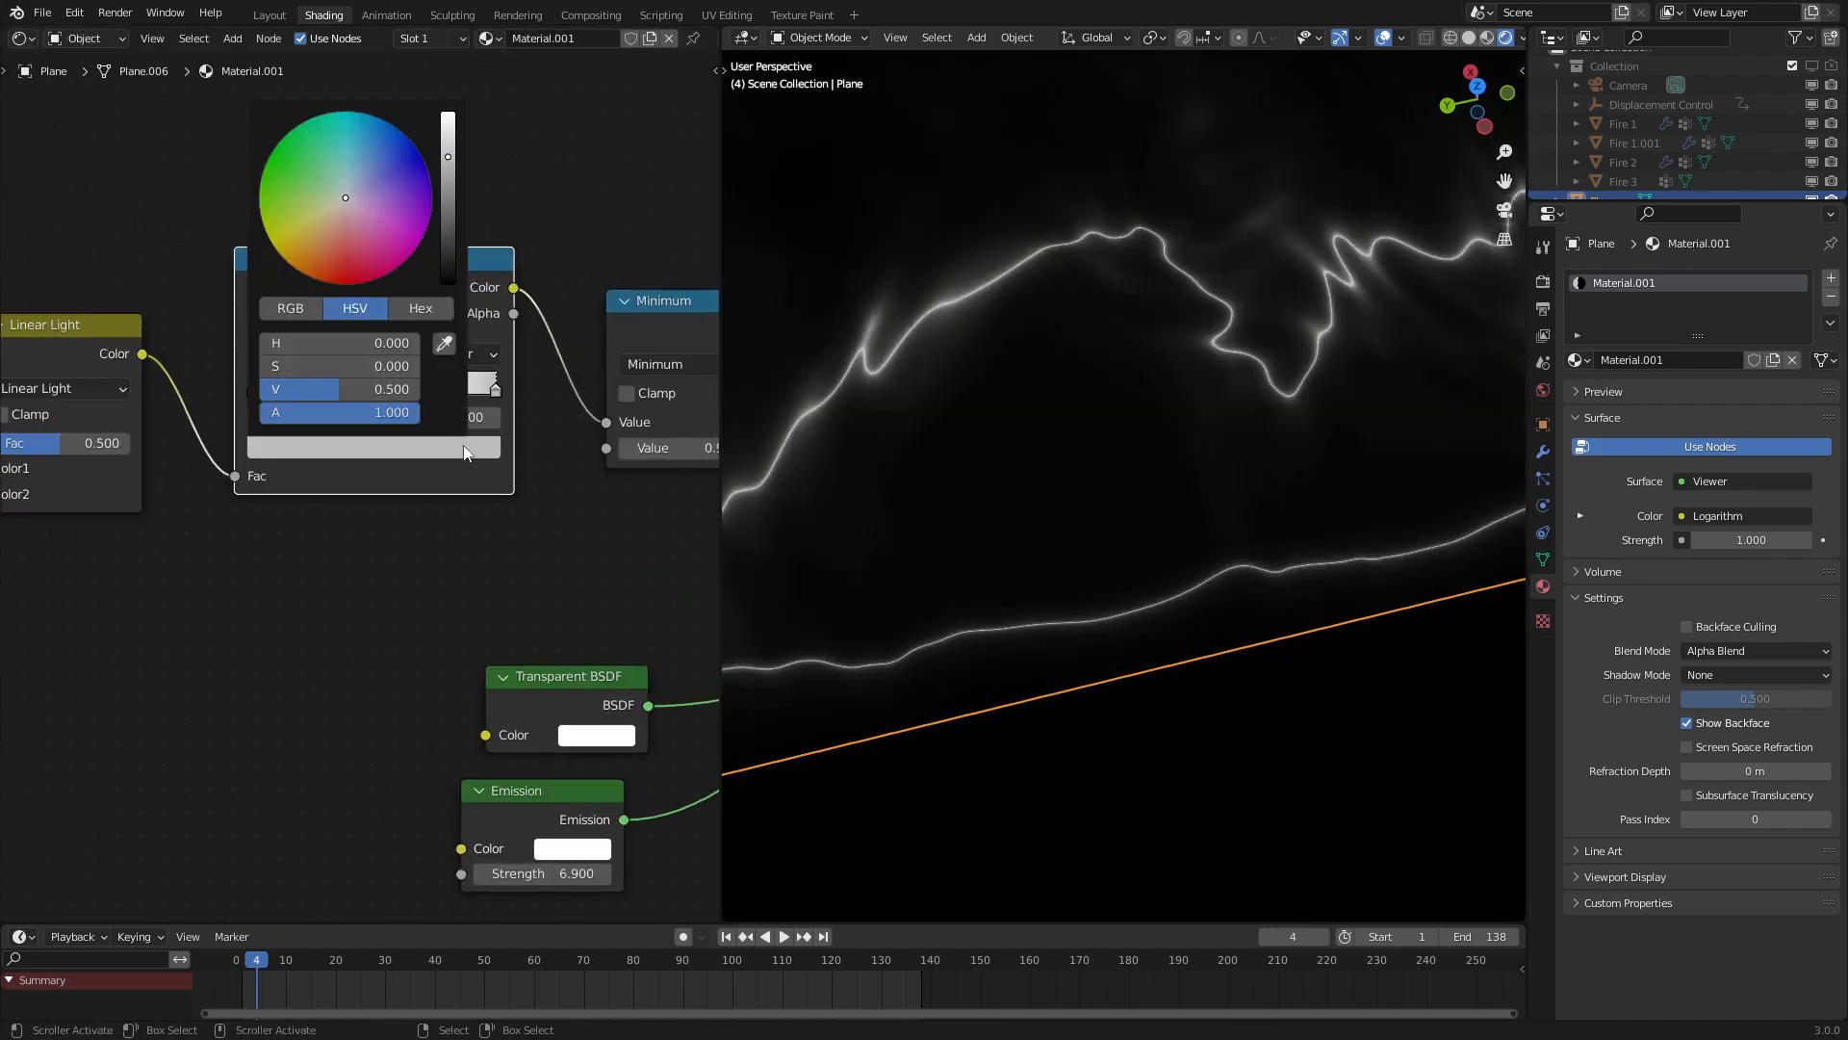
{"action": "left_click", "coordinate": [1078, 390]}
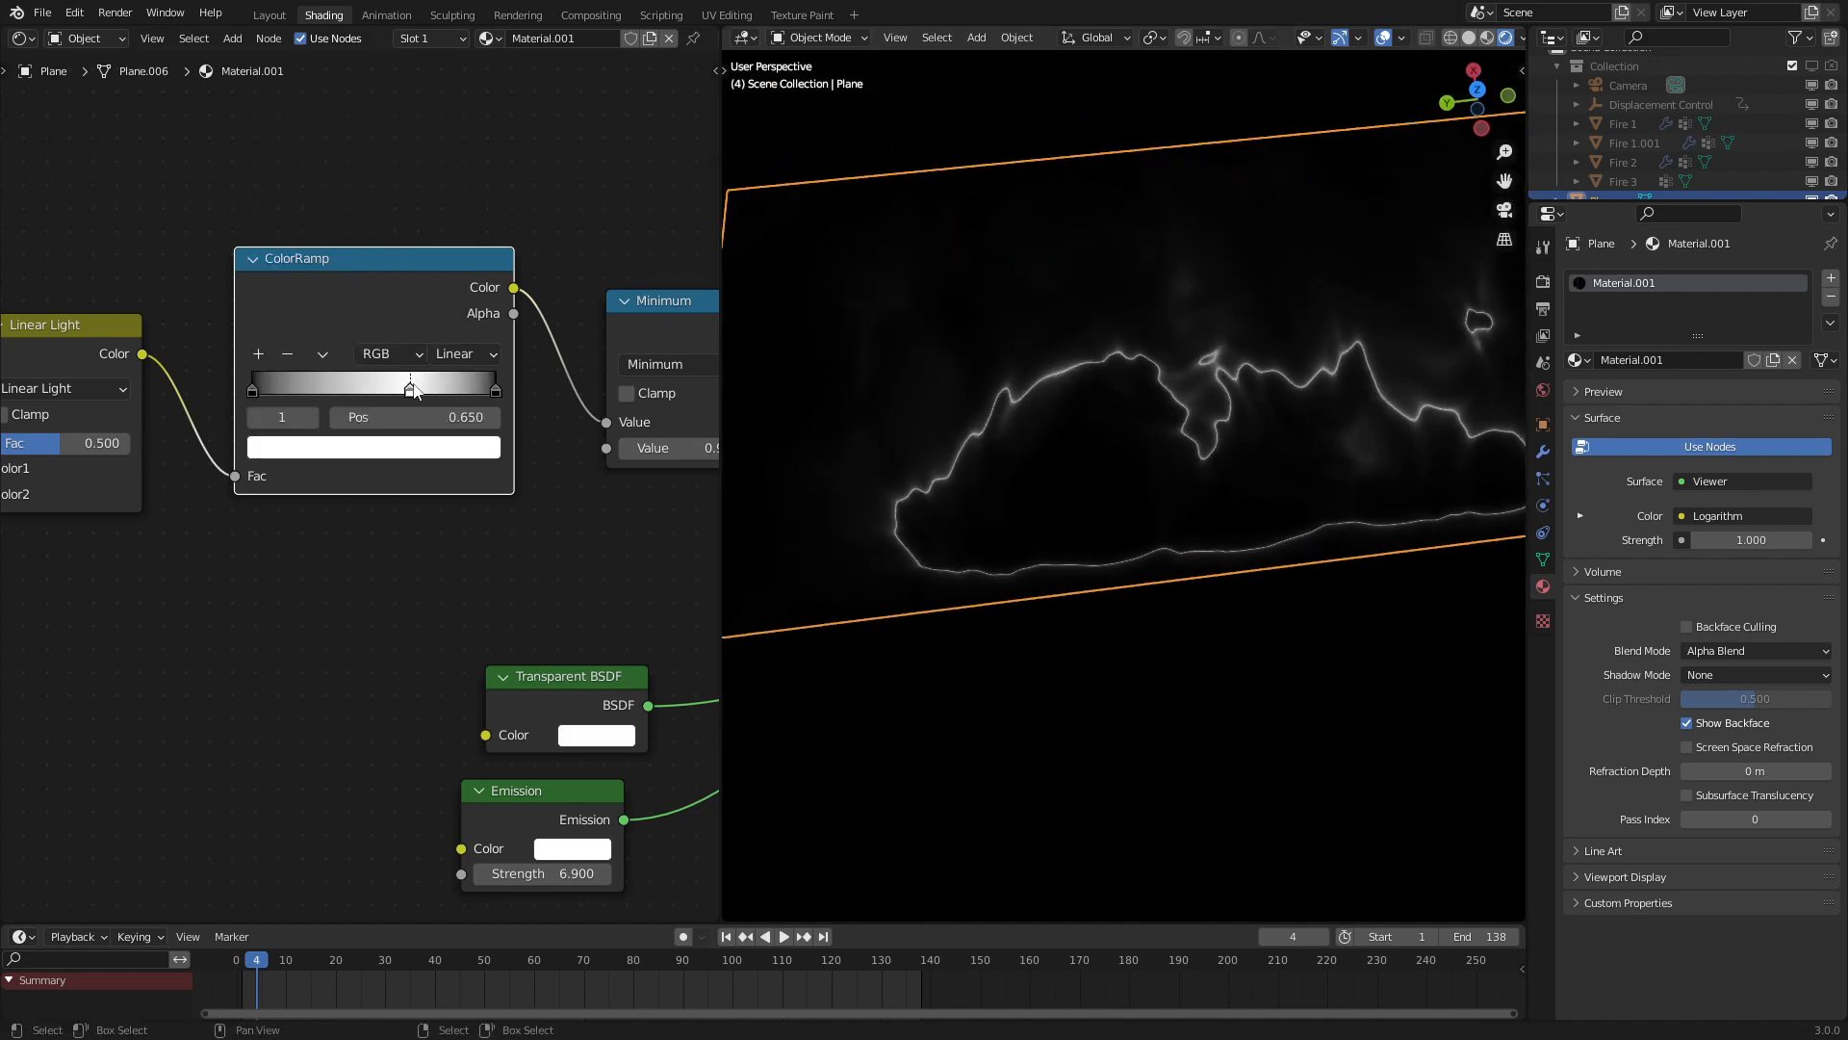
{"action": "left_click", "coordinate": [463, 353]}
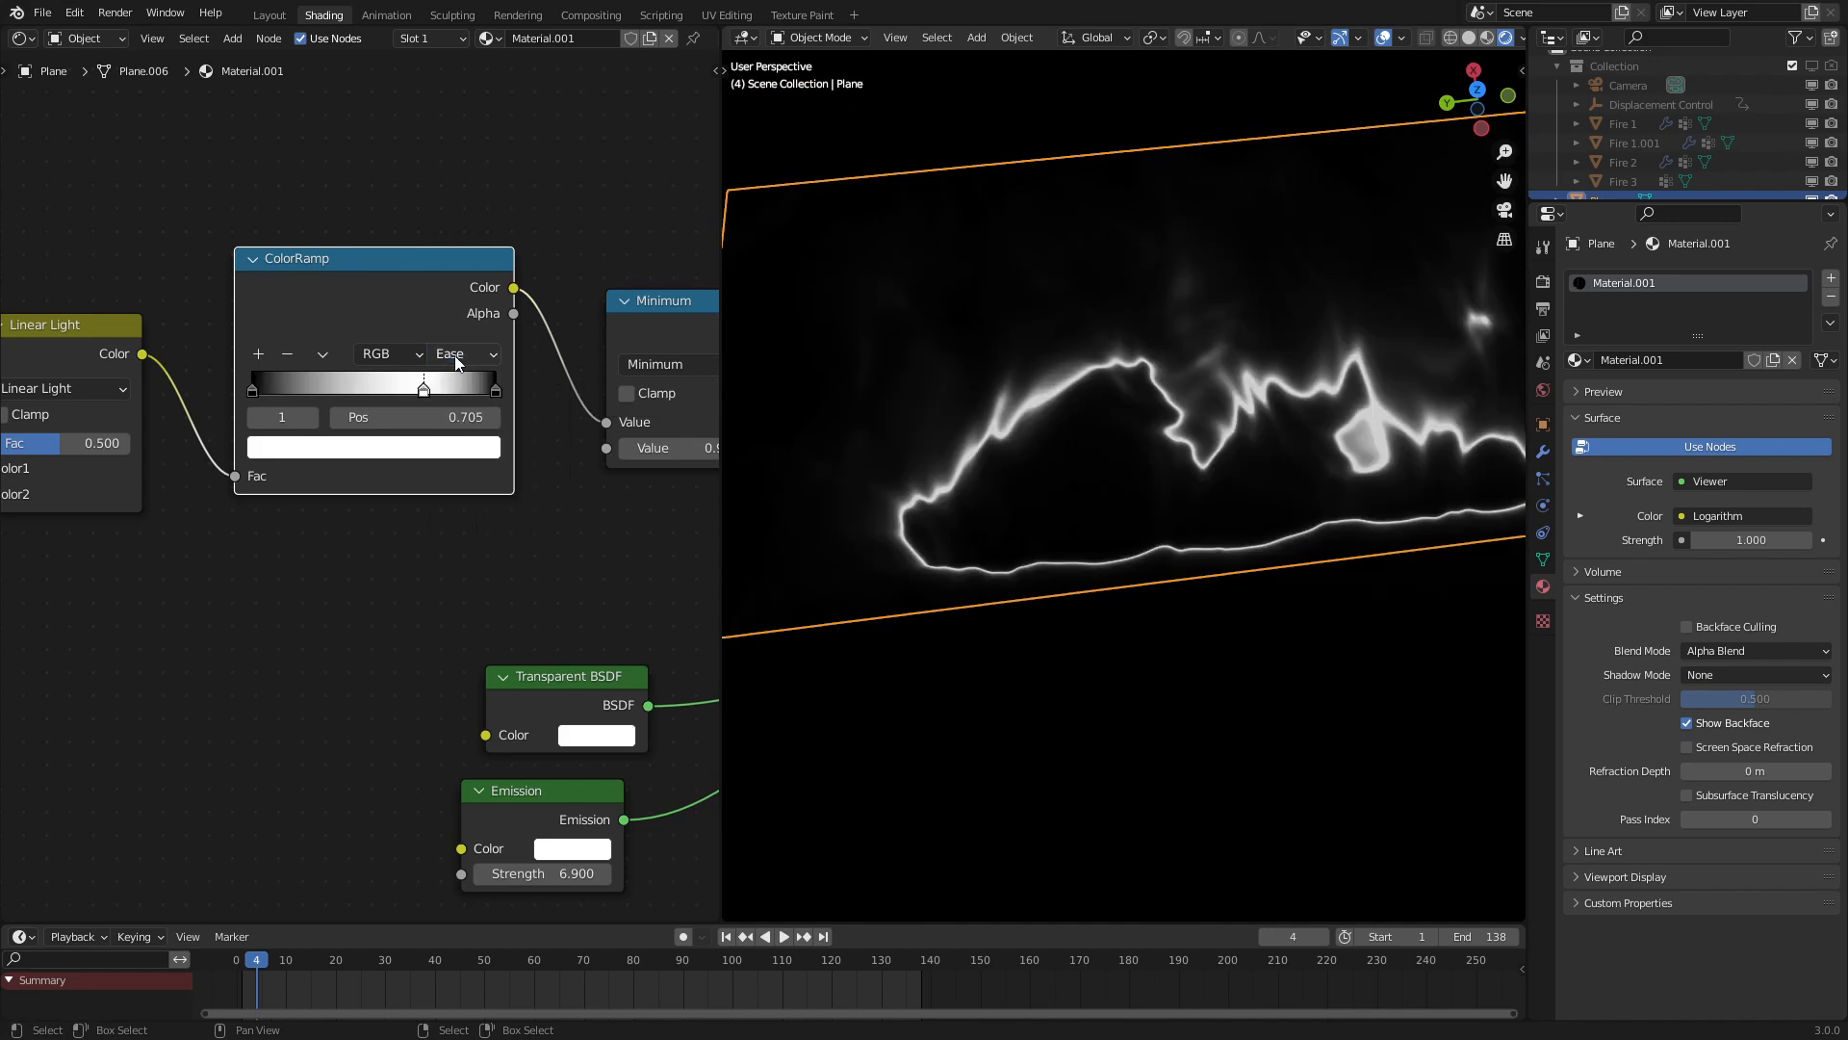
{"action": "mouse_move", "coordinate": [457, 477]}
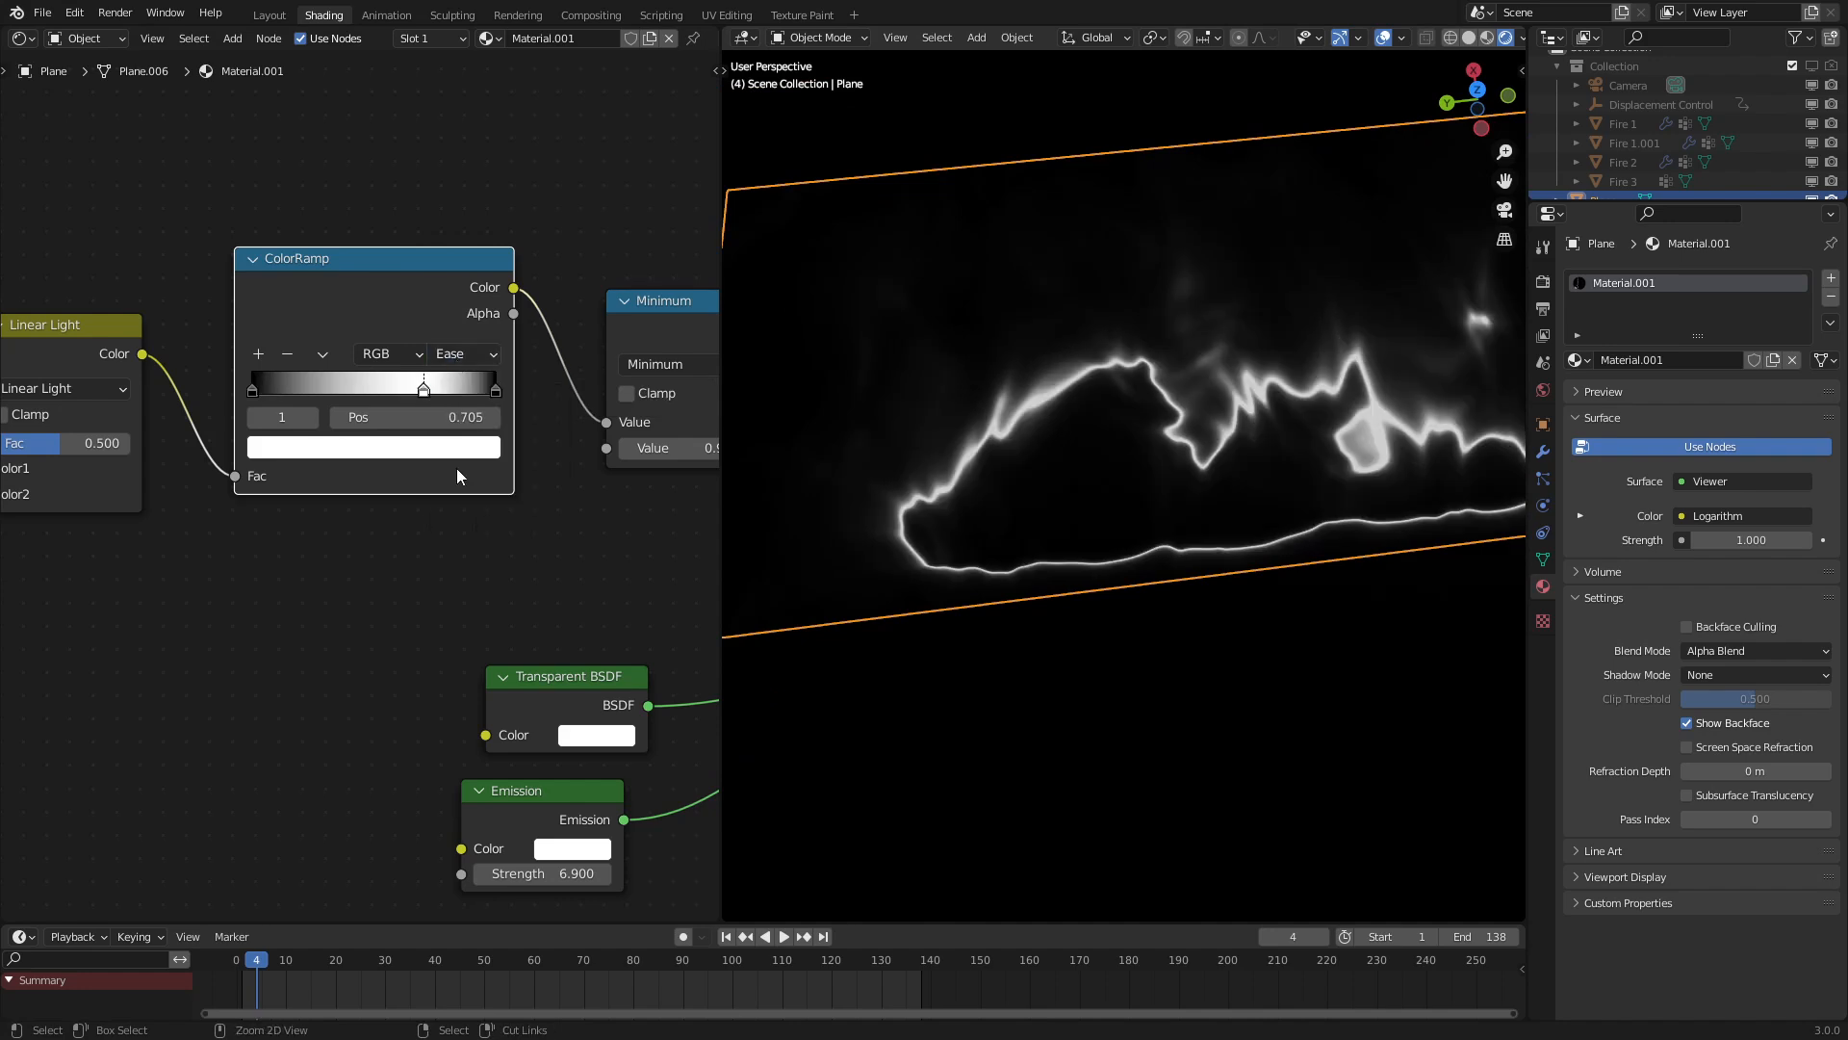
{"action": "left_click", "coordinate": [460, 354]}
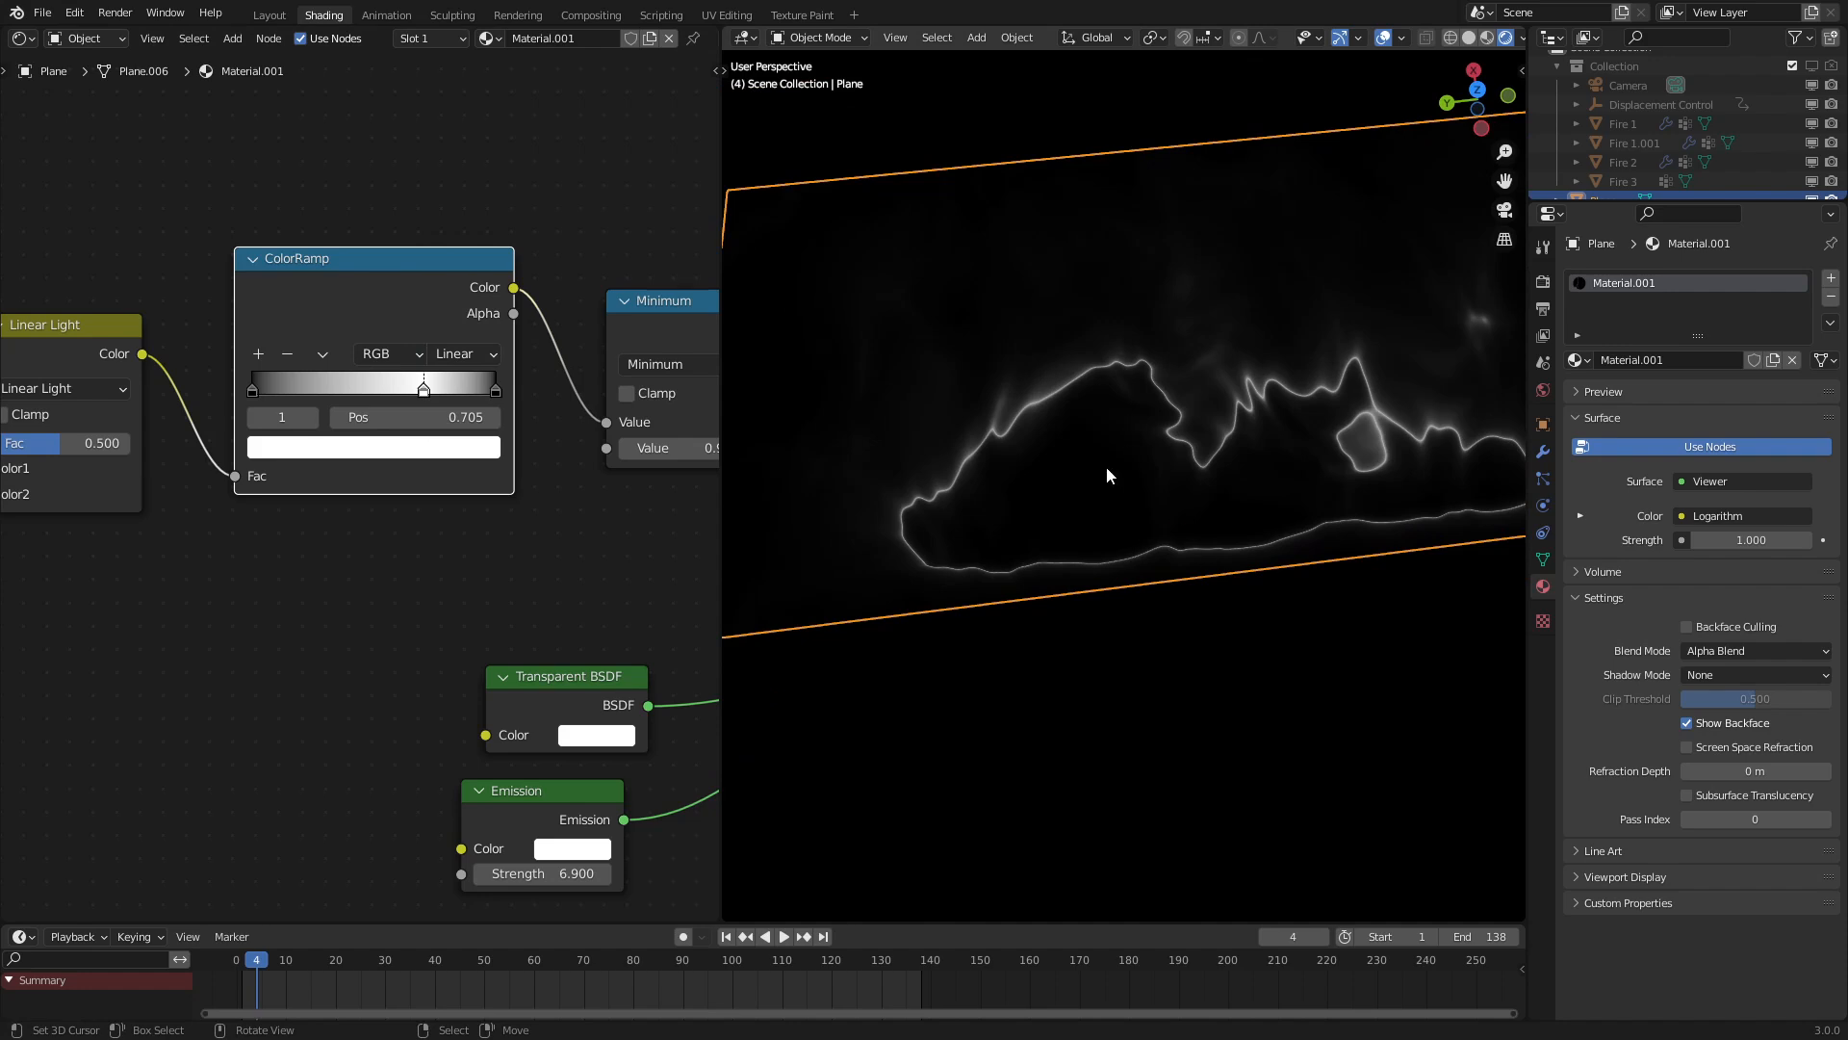
{"action": "mouse_move", "coordinate": [660, 672]}
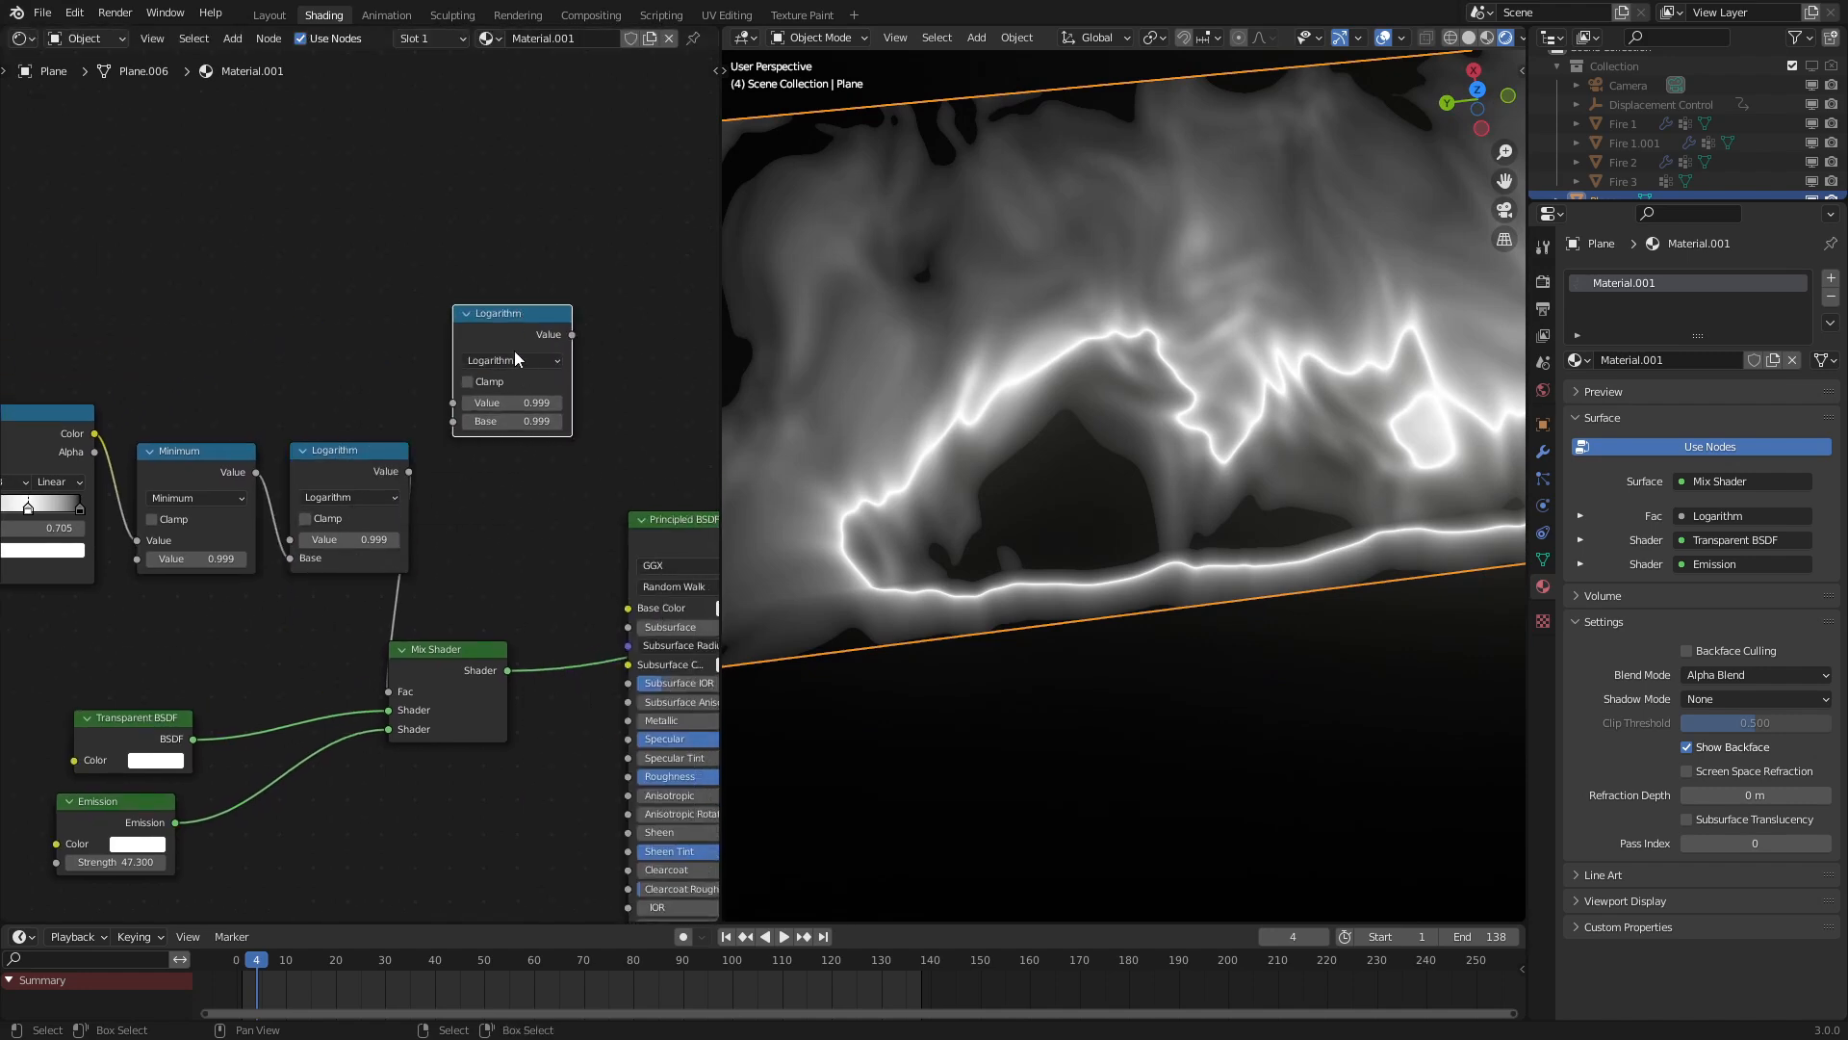
Connect the Mix Shader to Material Output surface and set Emission Strength to 47.3
{"action": "left_click", "coordinate": [511, 359]}
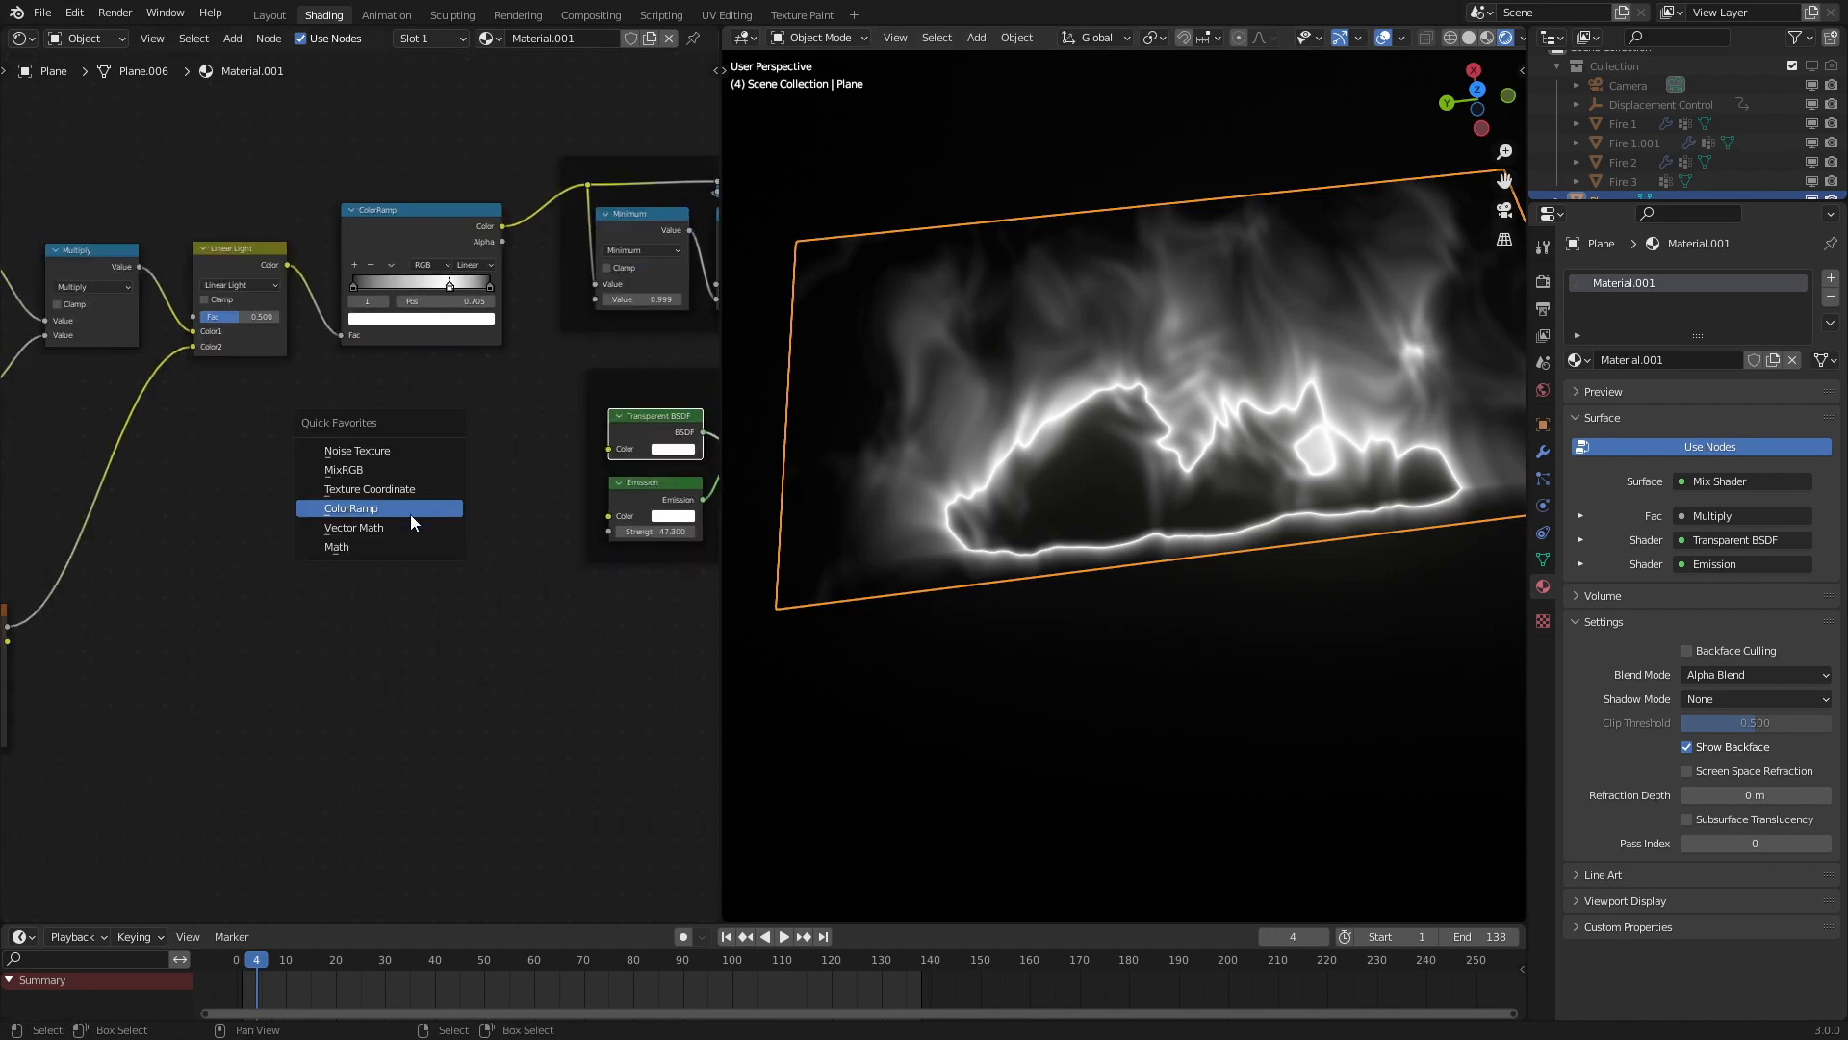
Feed Emission Color from a purple-to-blue ColorRamp with Ease interpolation
{"action": "left_click", "coordinate": [350, 508]}
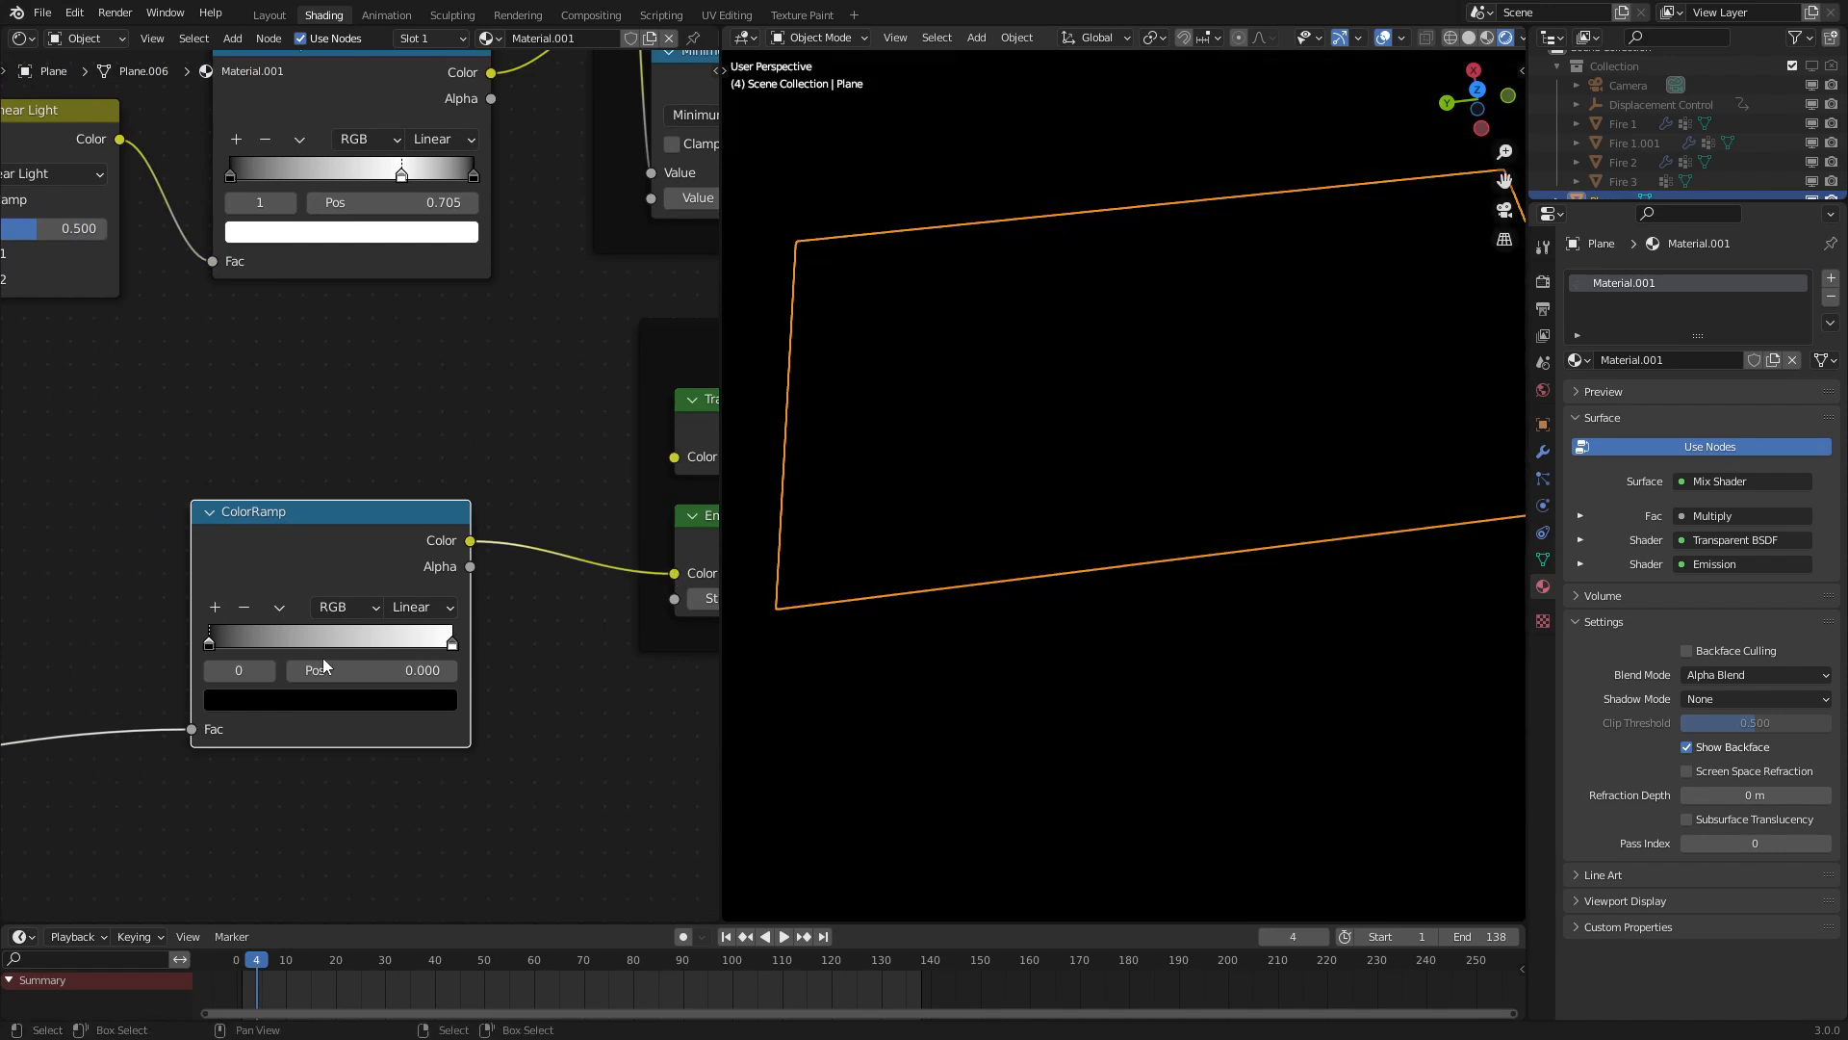
{"action": "left_click", "coordinate": [331, 699]}
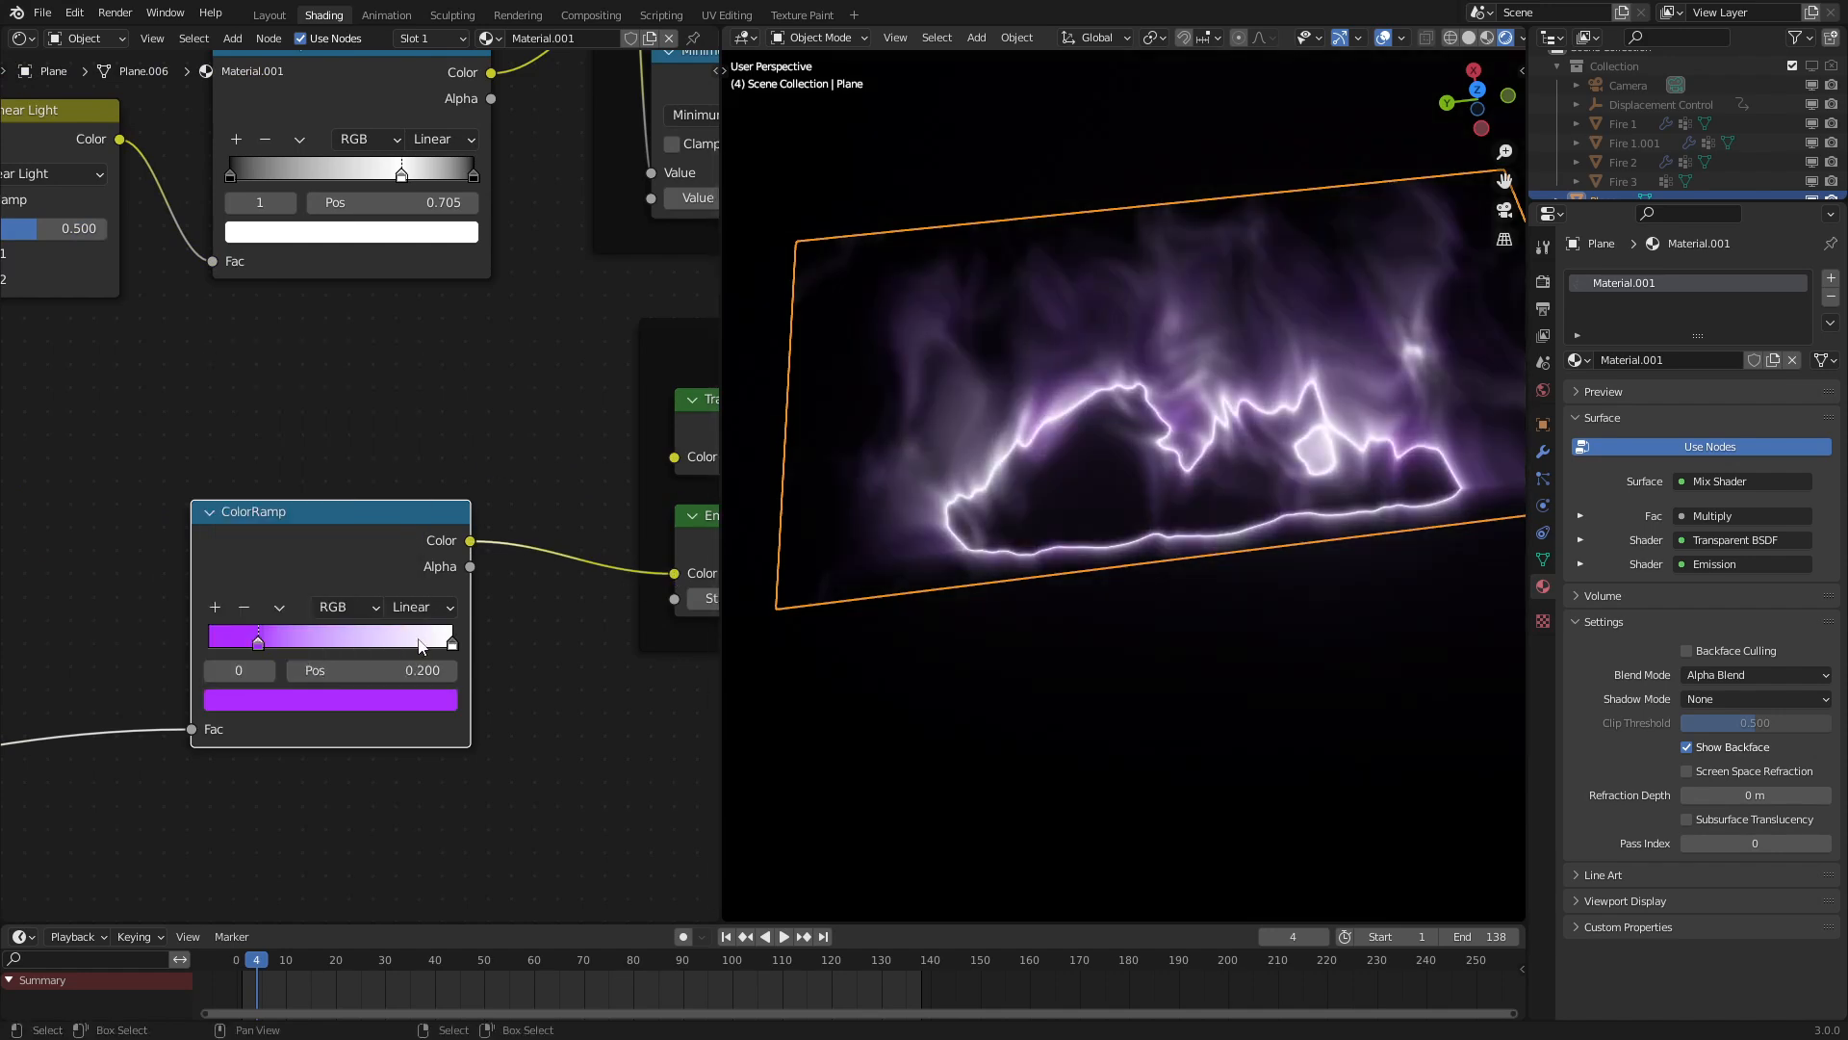
{"action": "left_click", "coordinate": [330, 699]}
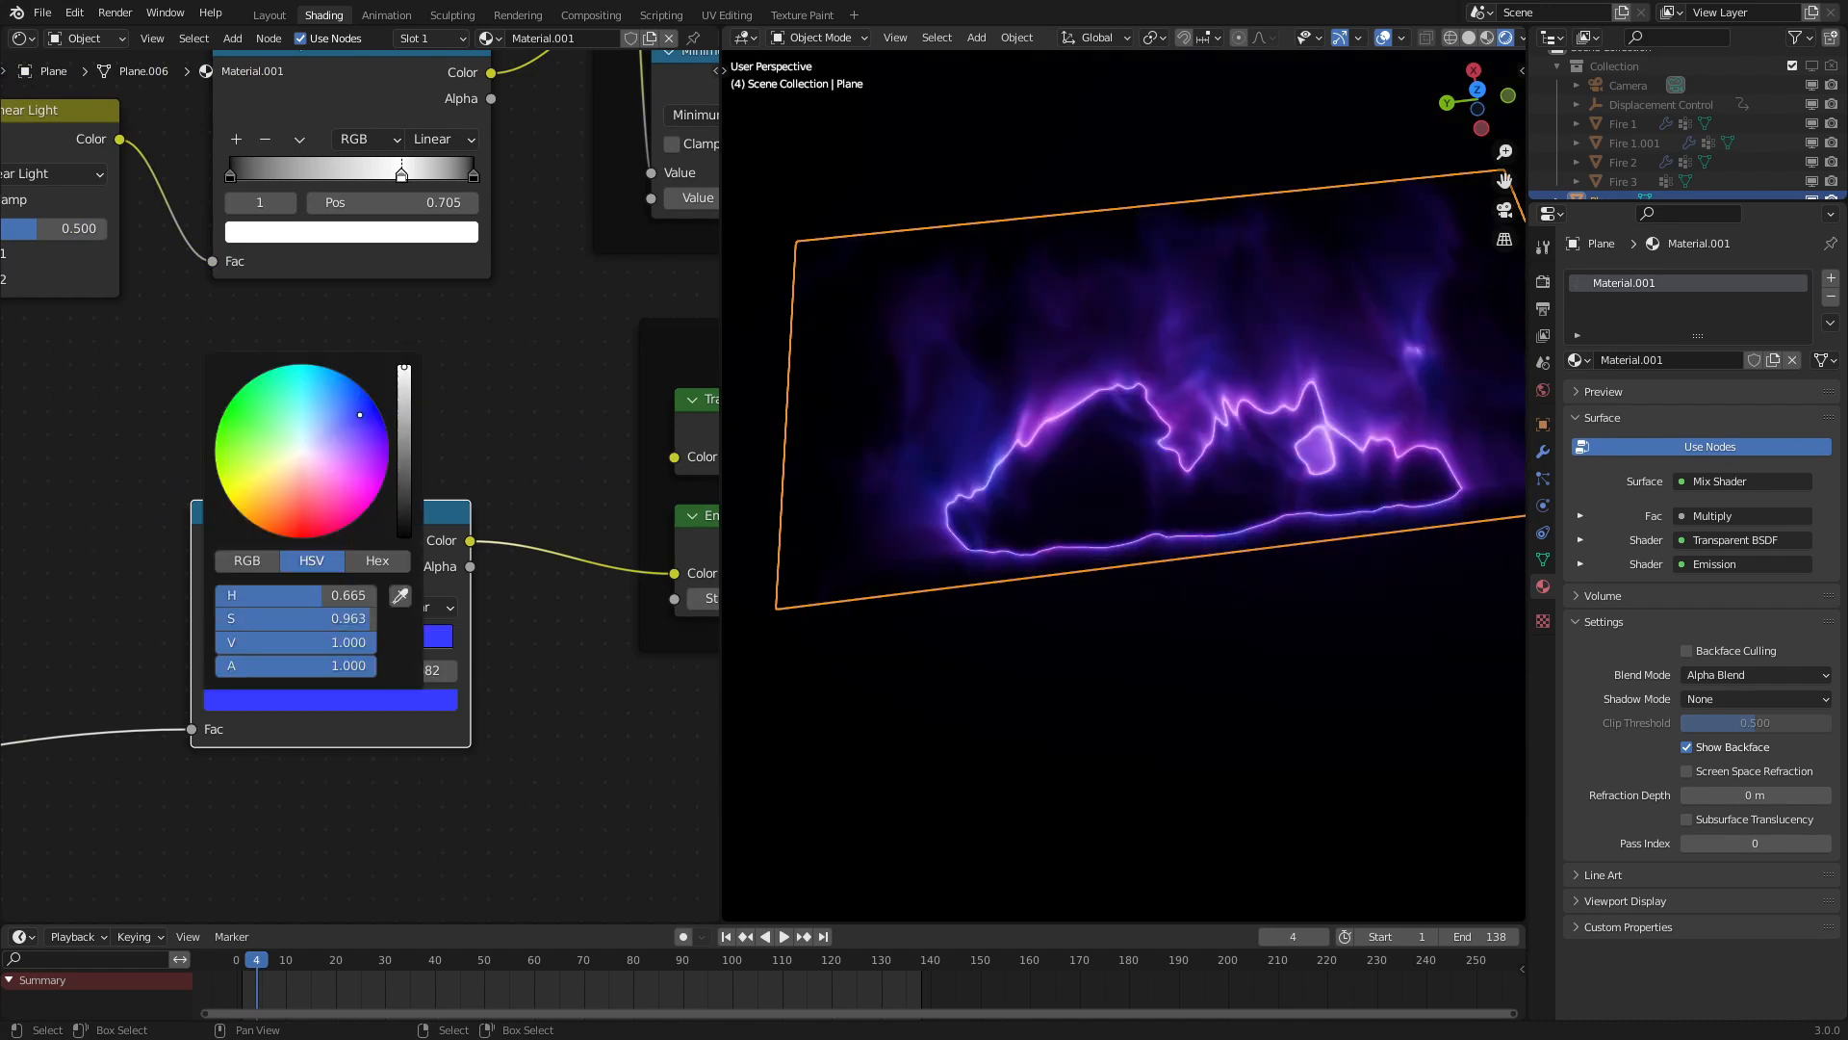
{"action": "left_click", "coordinate": [420, 606]}
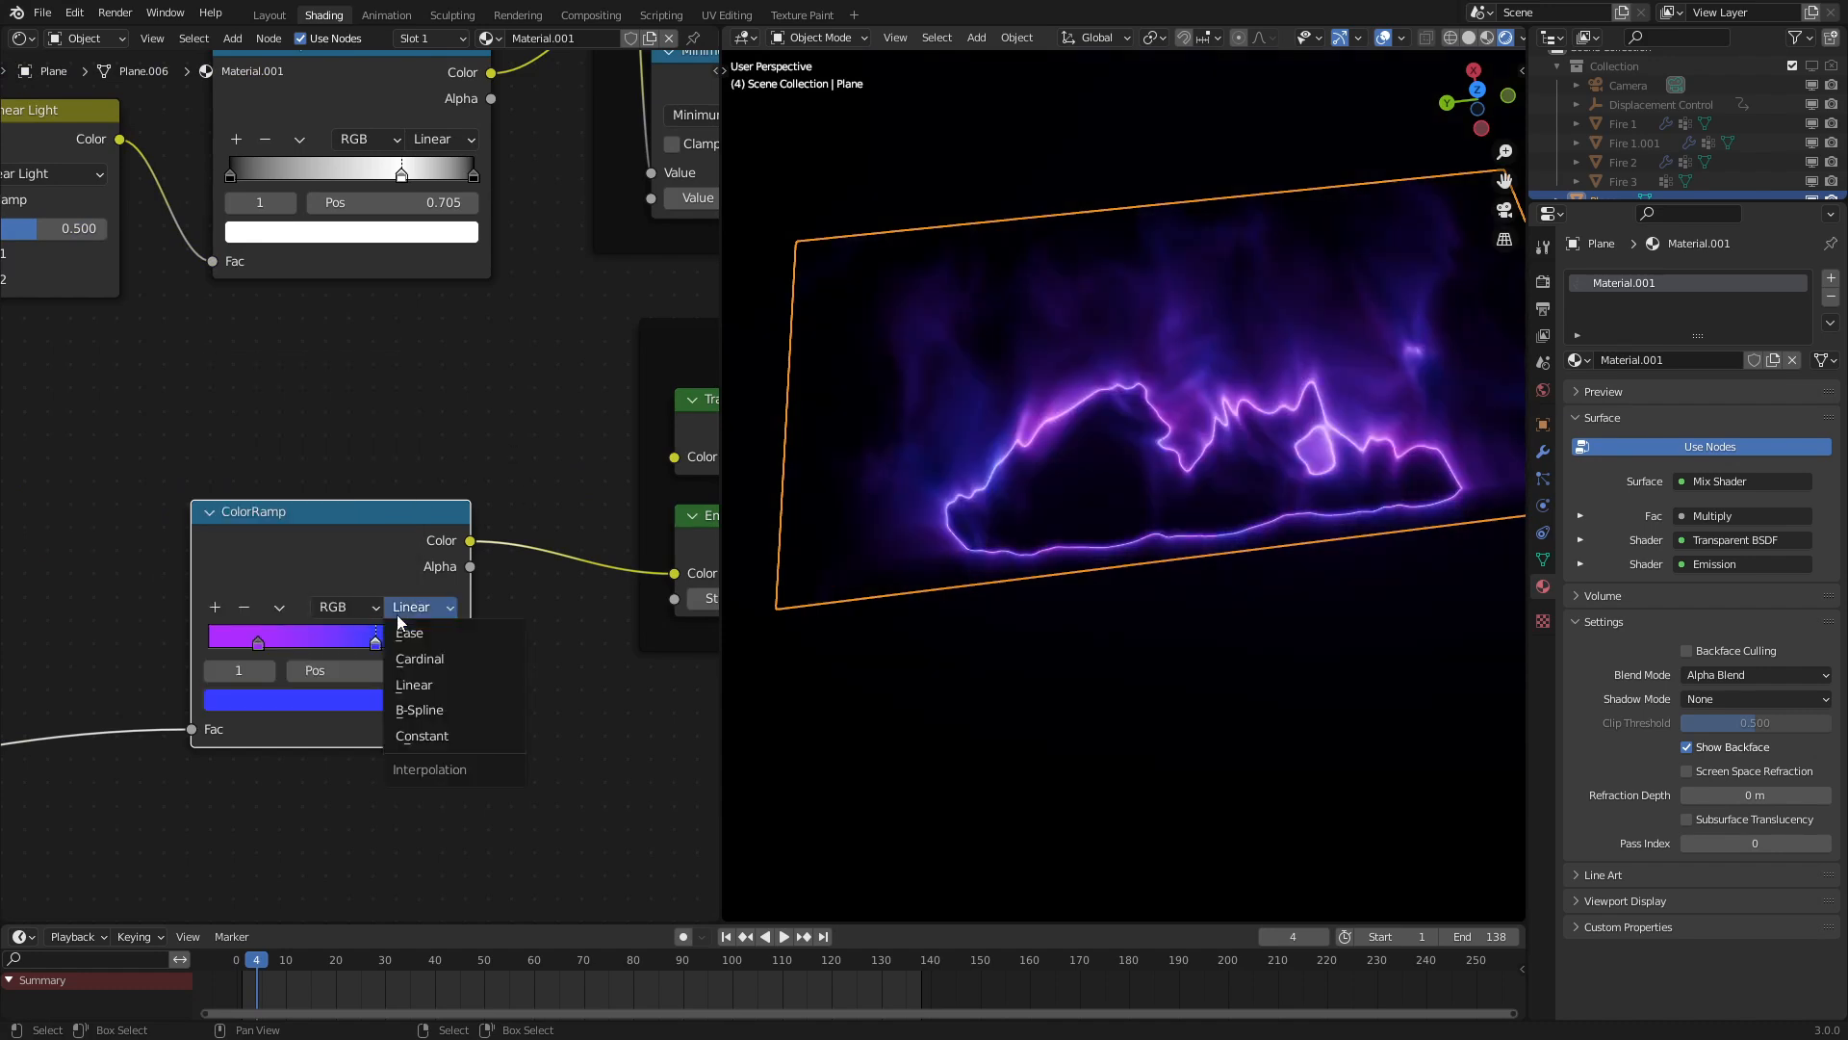
{"action": "left_click", "coordinate": [409, 631]}
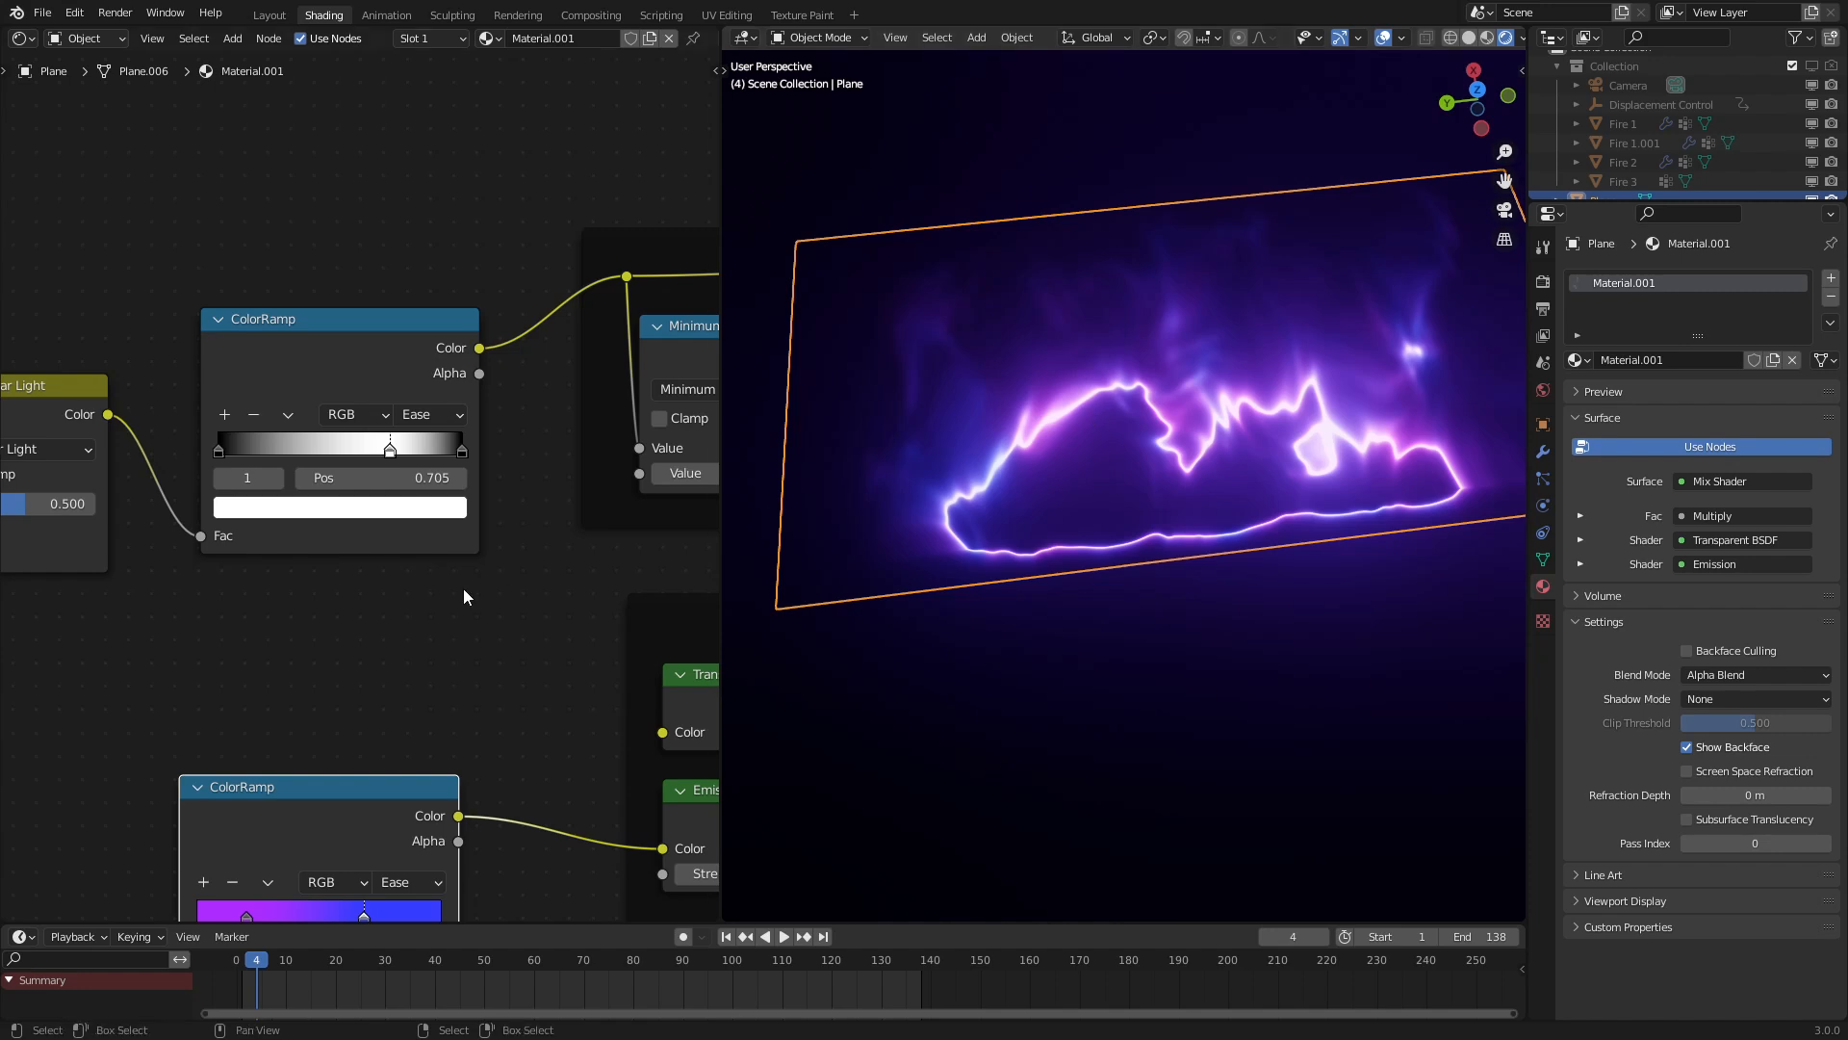
{"action": "scroll", "scroll_direction": "down", "scroll_amount": 3}
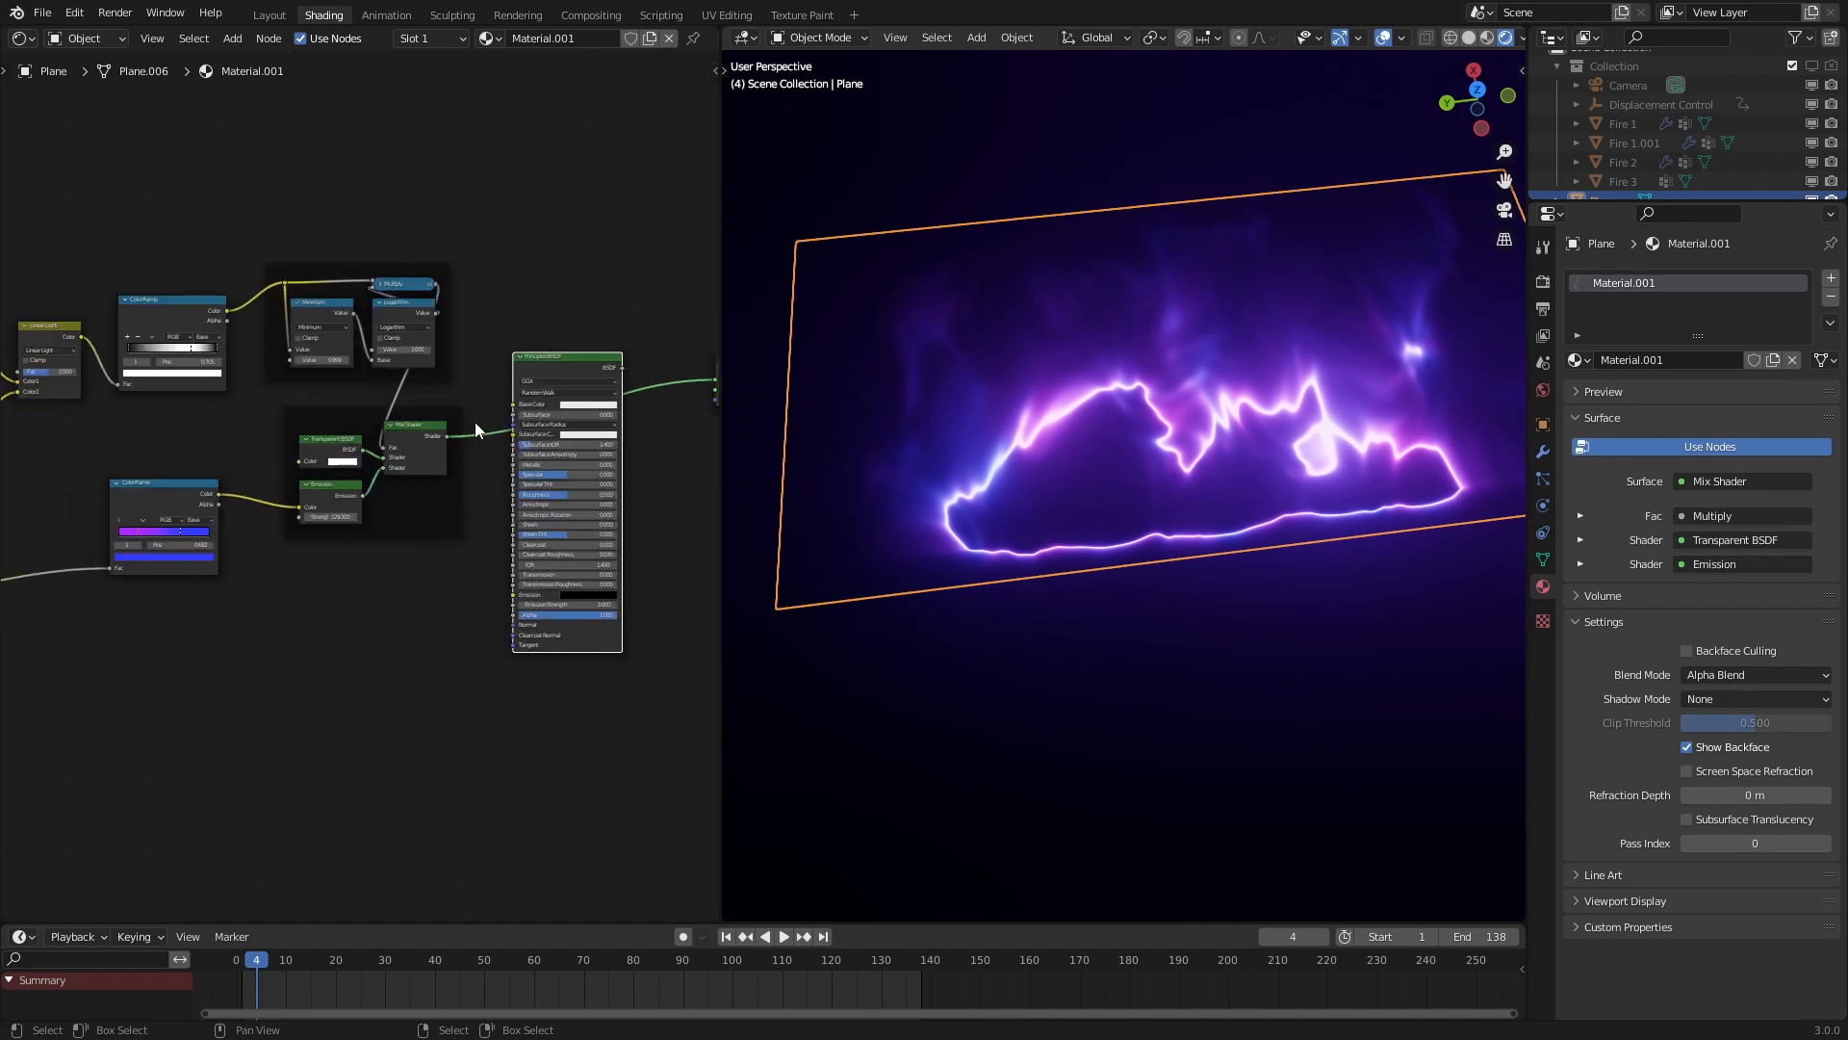
{"action": "scroll", "scroll_direction": "down", "scroll_amount": 3}
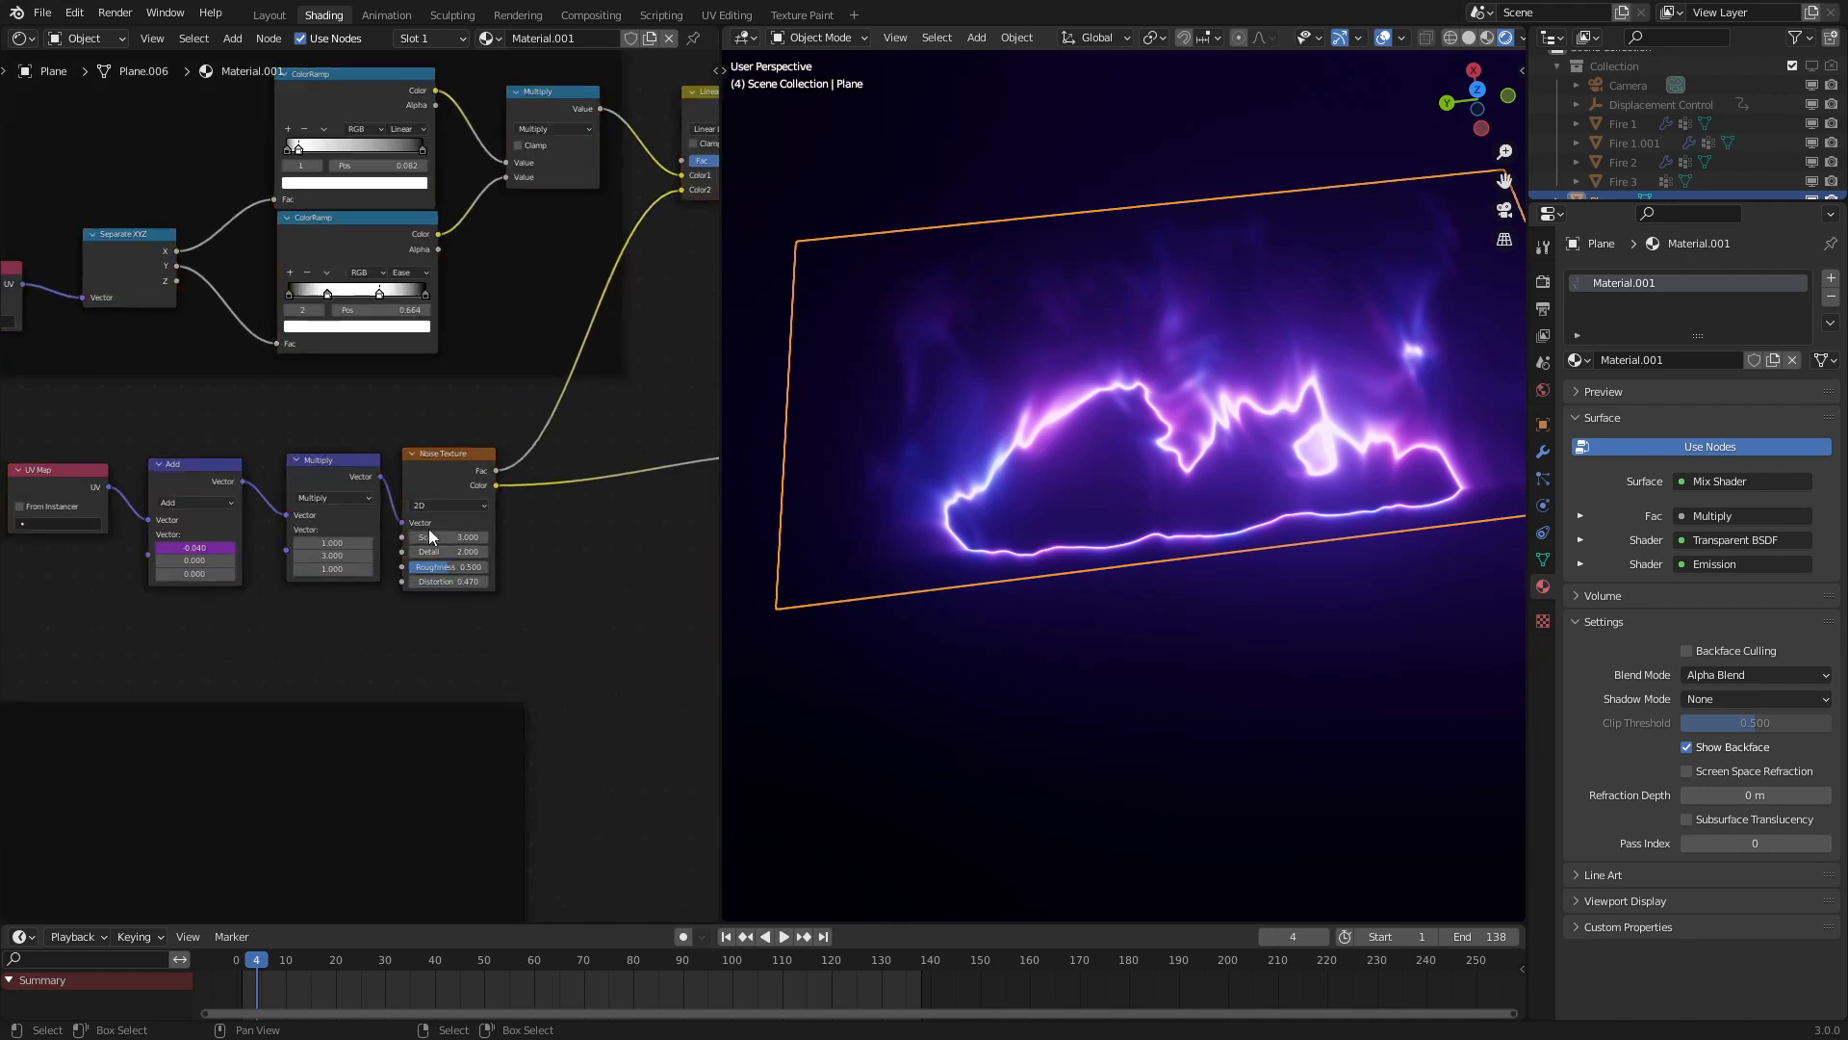
Drag the noise Add node's X offset to 0.900 while playing back the animation
{"action": "left_click", "coordinate": [784, 935]}
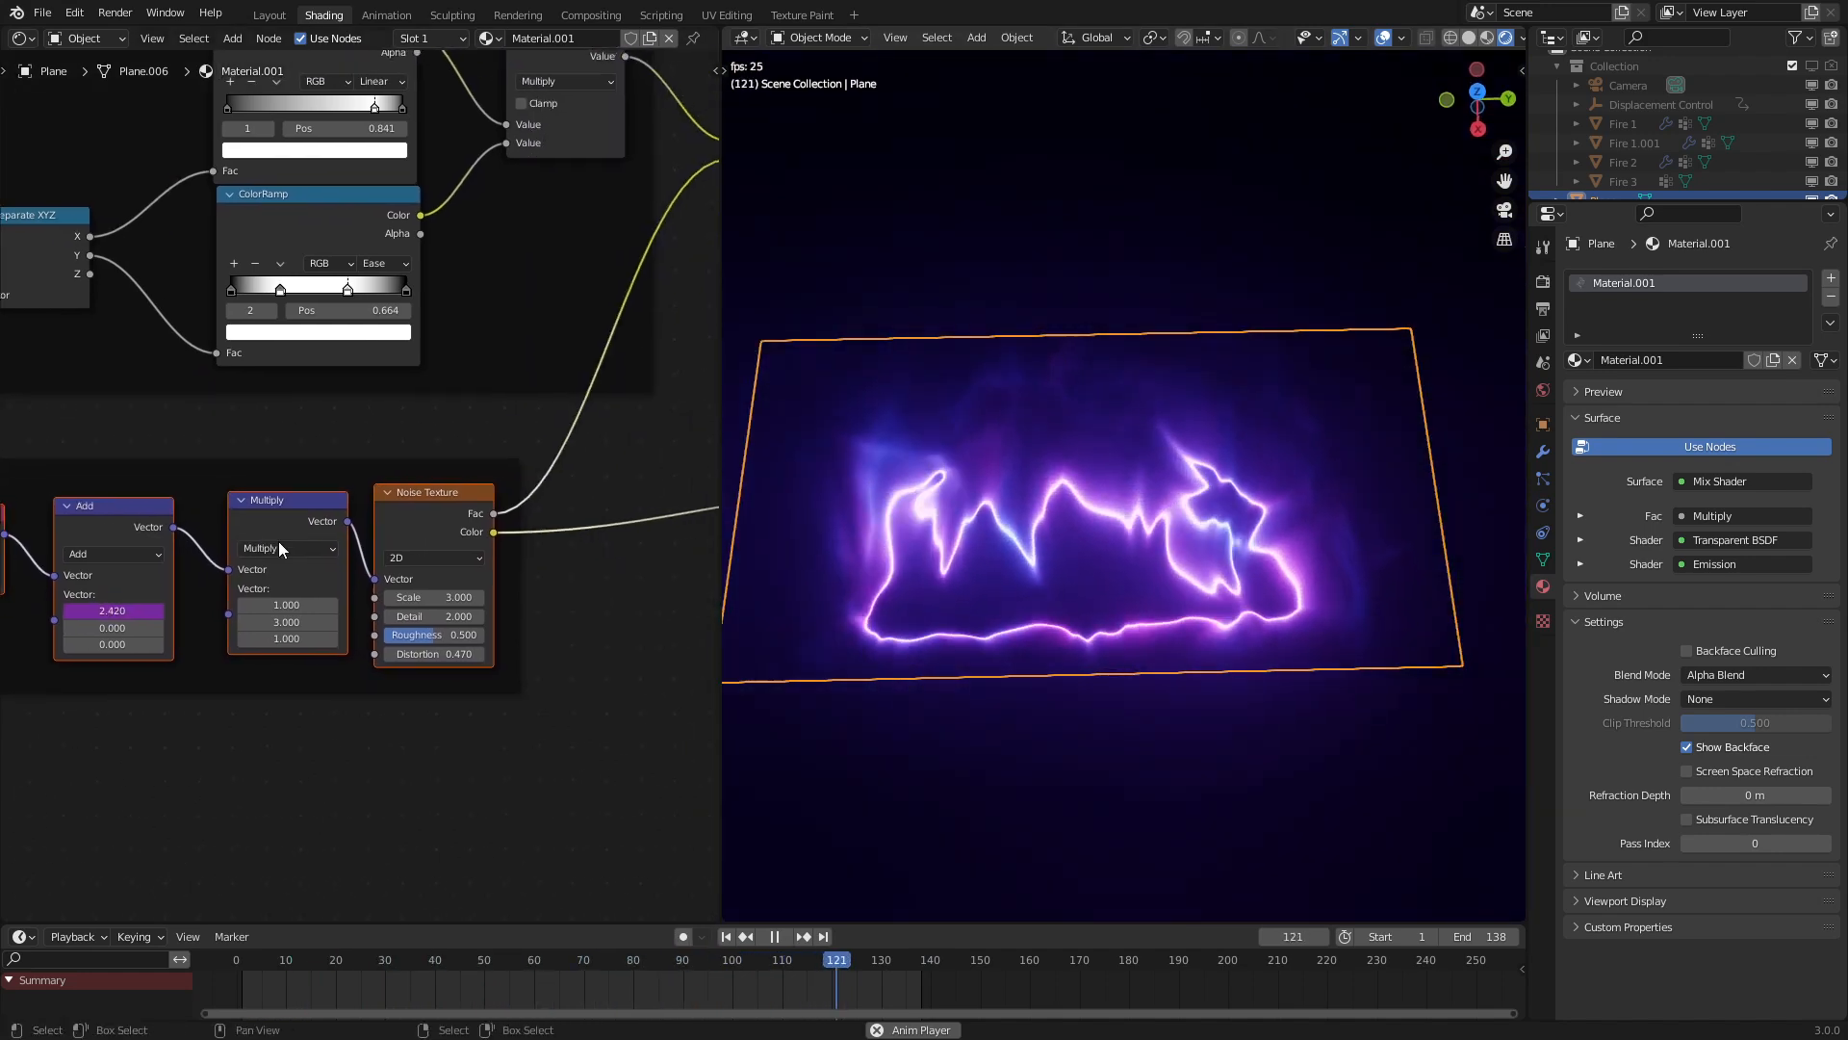
{"action": "left_click", "coordinate": [389, 959]}
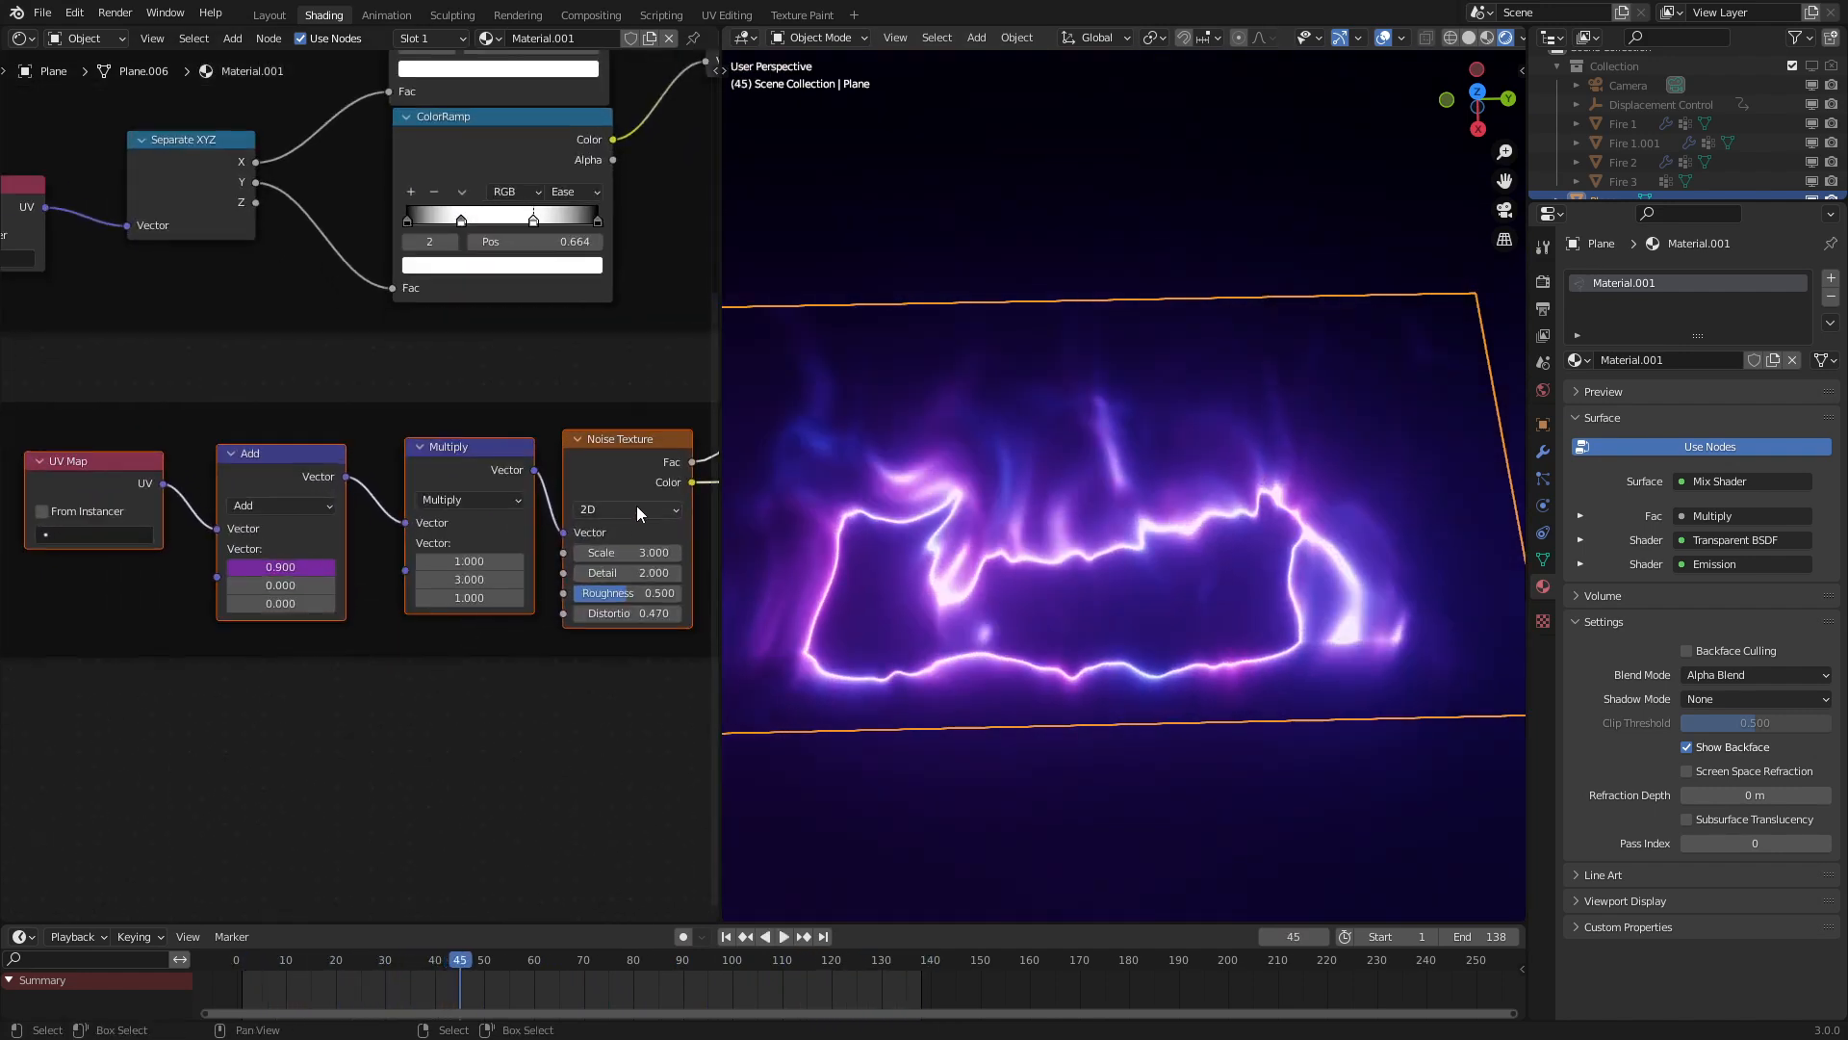
Add a Value node driven by #frame/5, multiplied by an X vector into the noise offset
{"action": "left_click", "coordinate": [625, 508]}
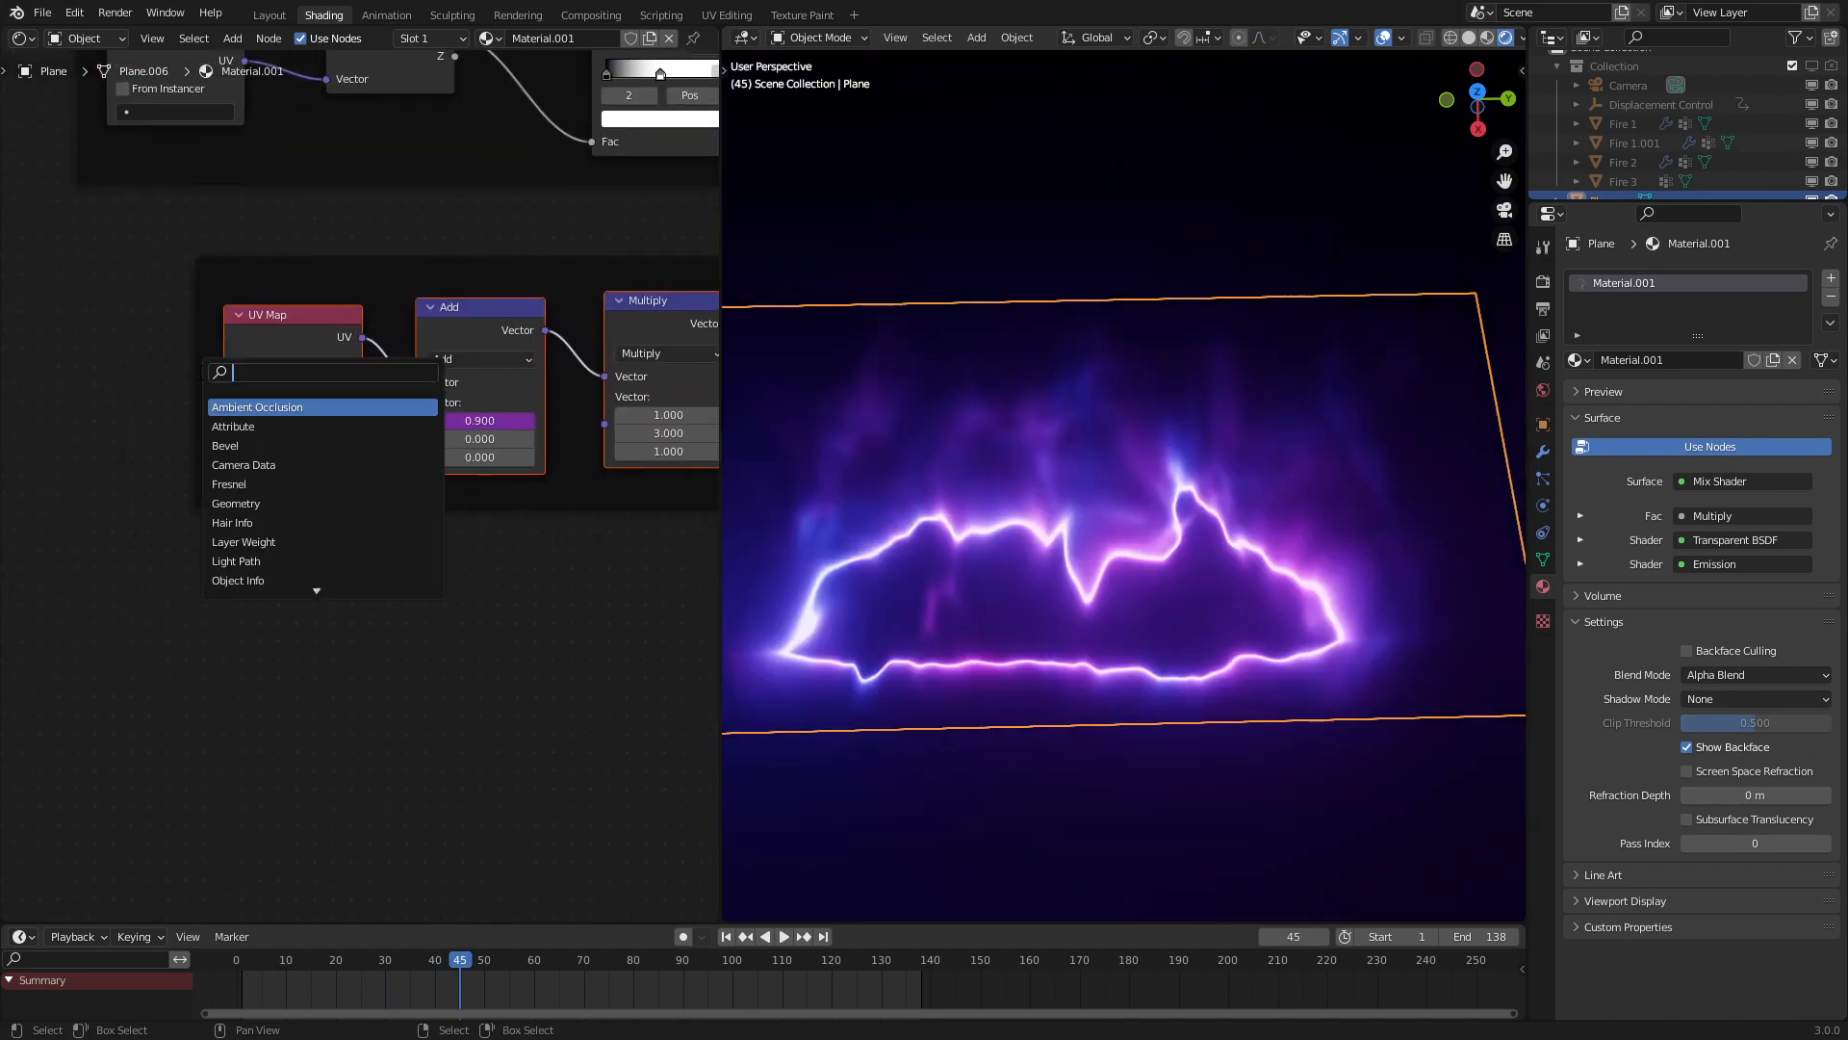
{"action": "type", "text": "v"}
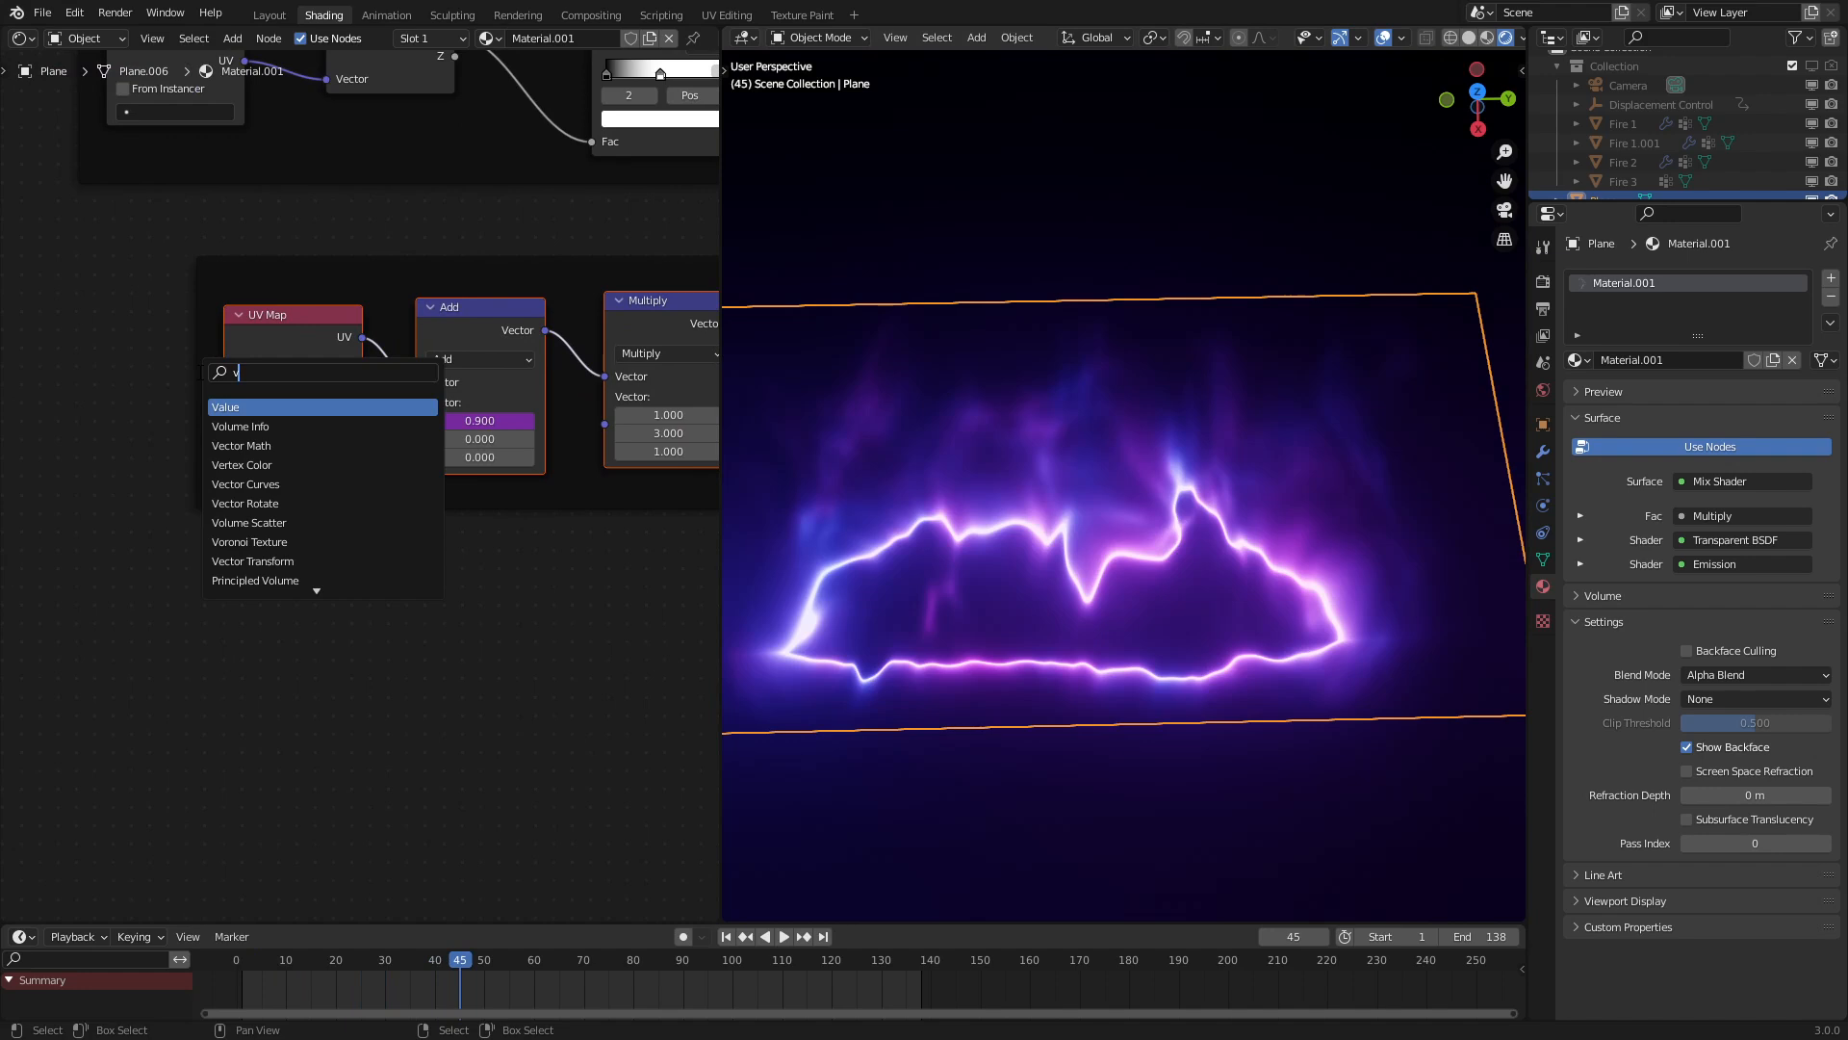
{"action": "left_click", "coordinate": [225, 407]}
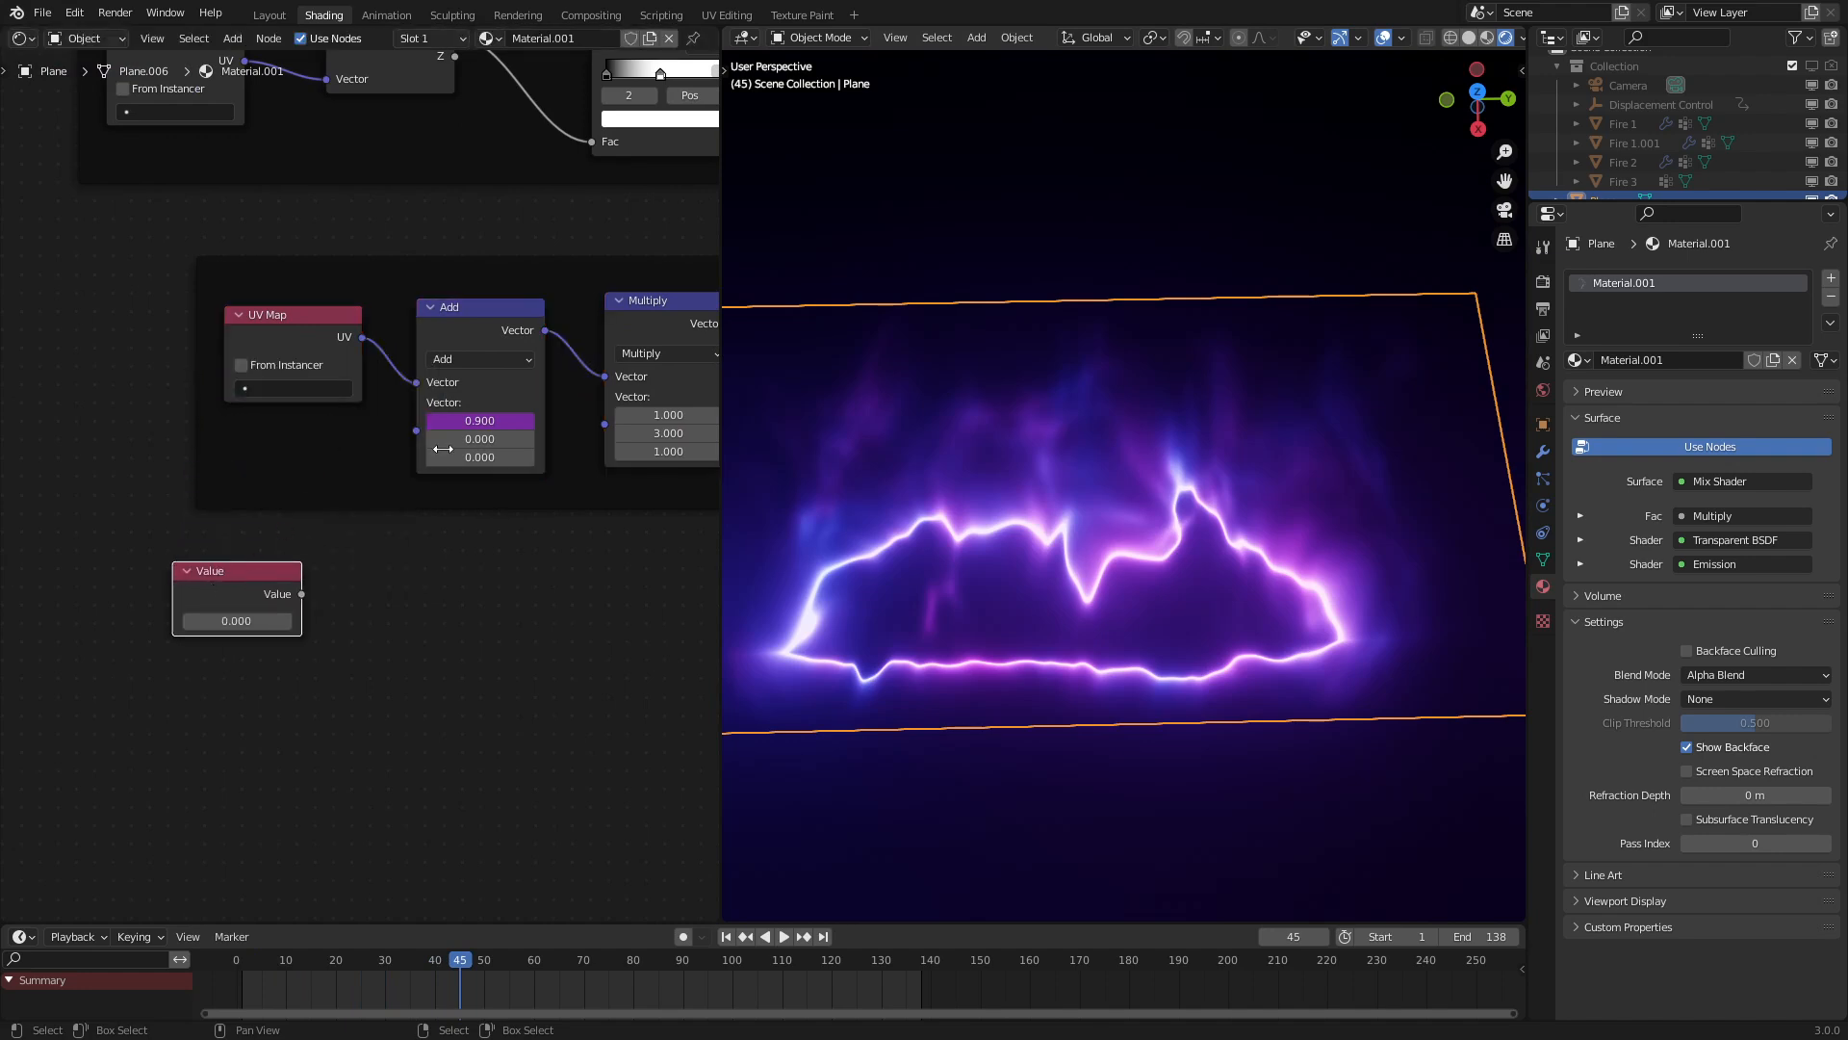
{"action": "double_click", "coordinate": [236, 621]}
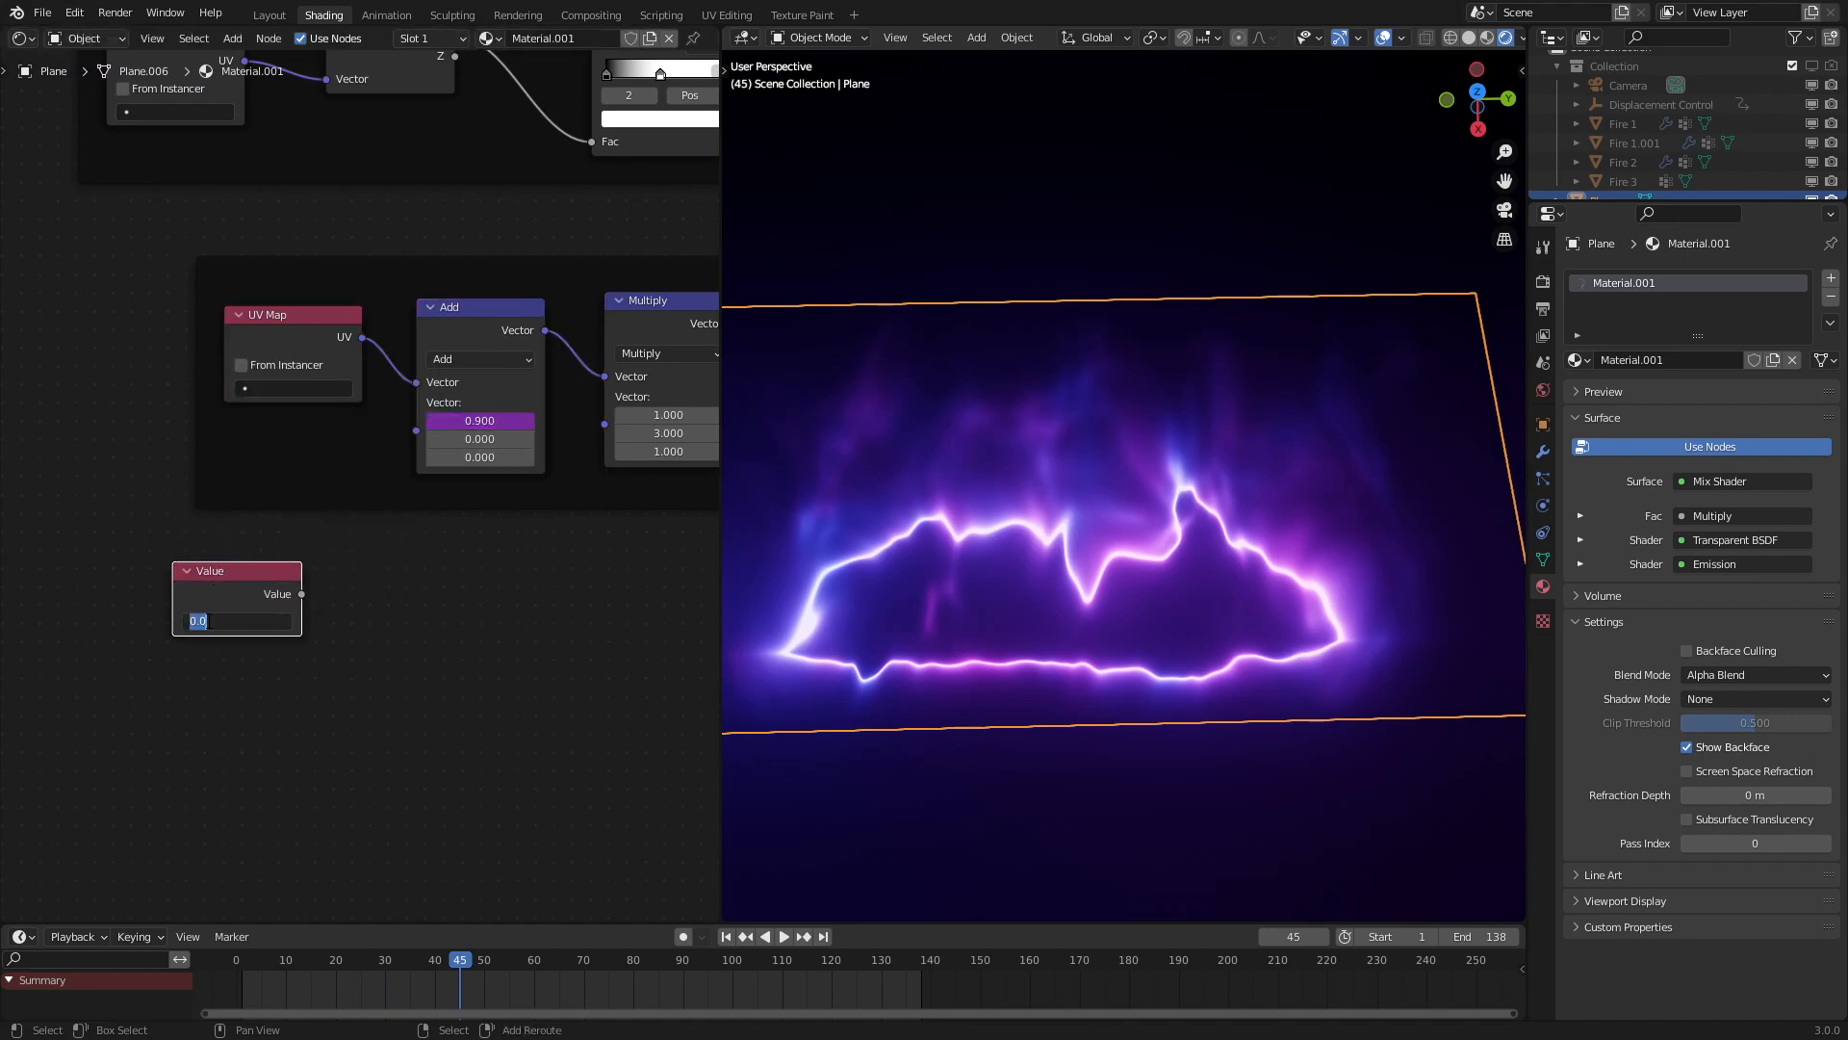
{"action": "type", "text": "#frame/5"}
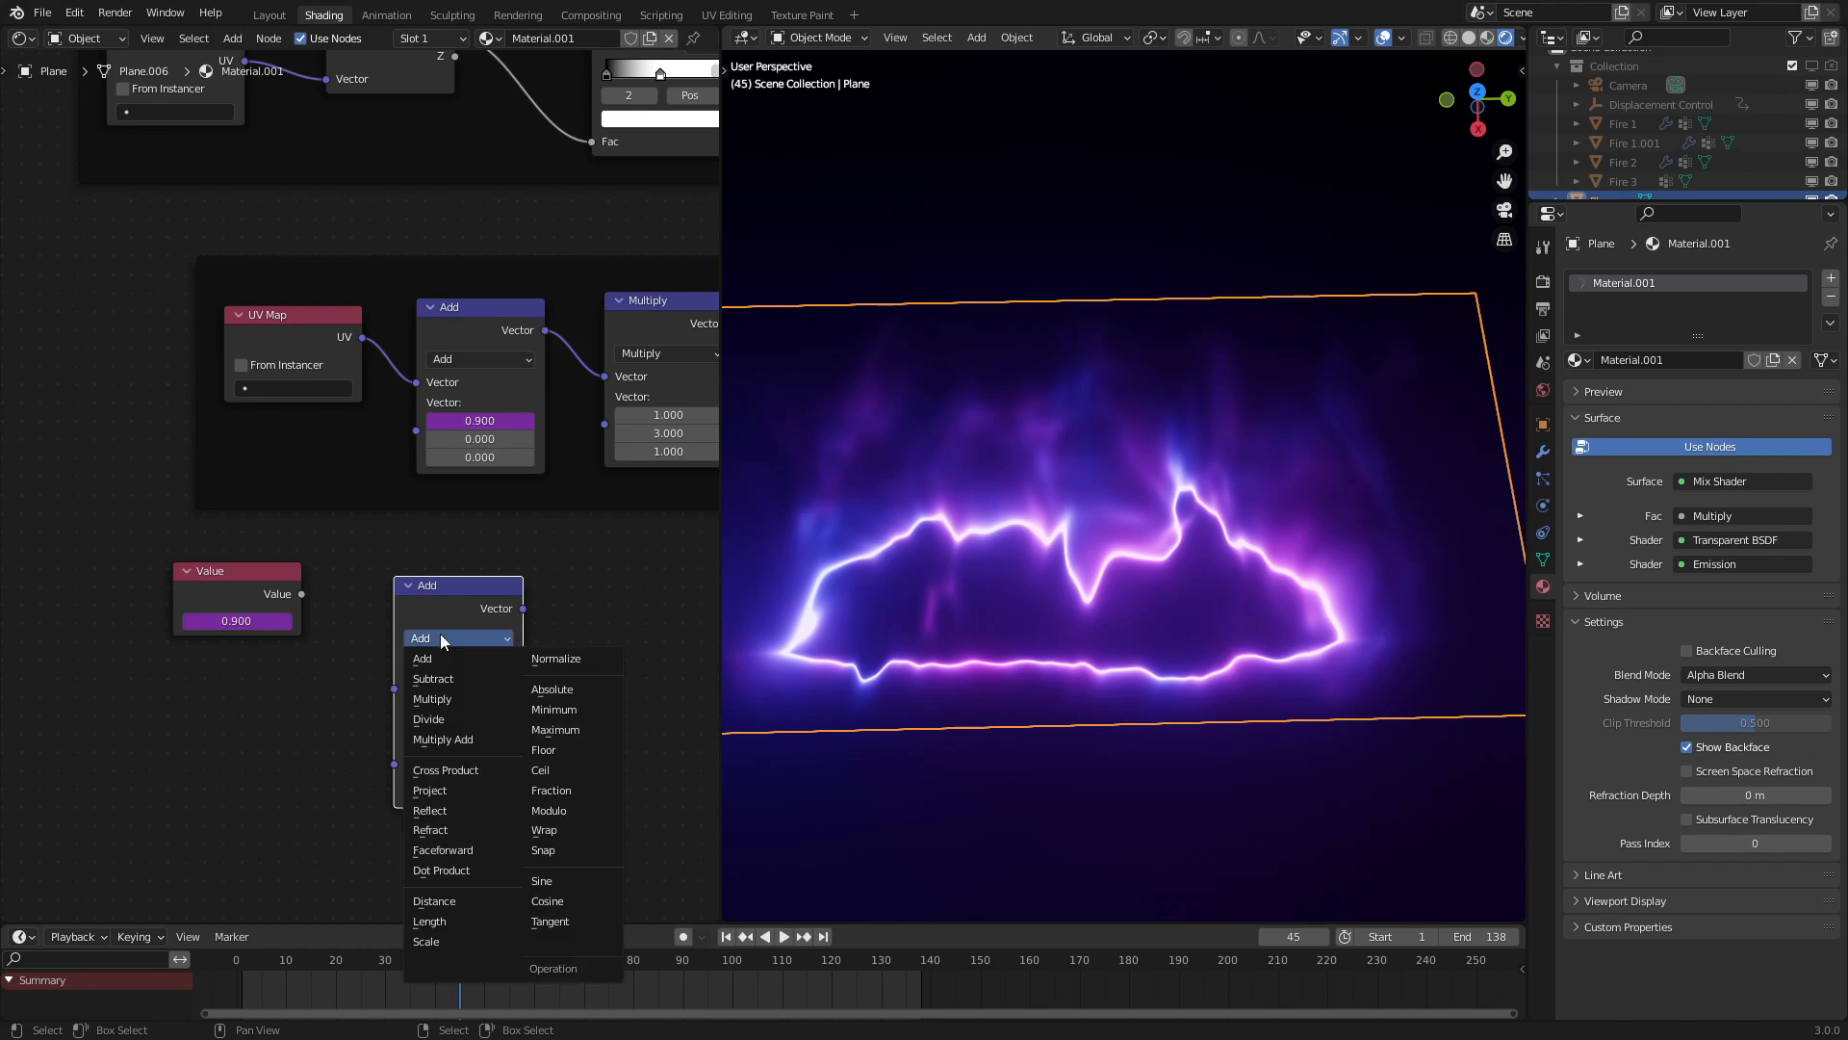
{"action": "right_click", "coordinate": [478, 420]}
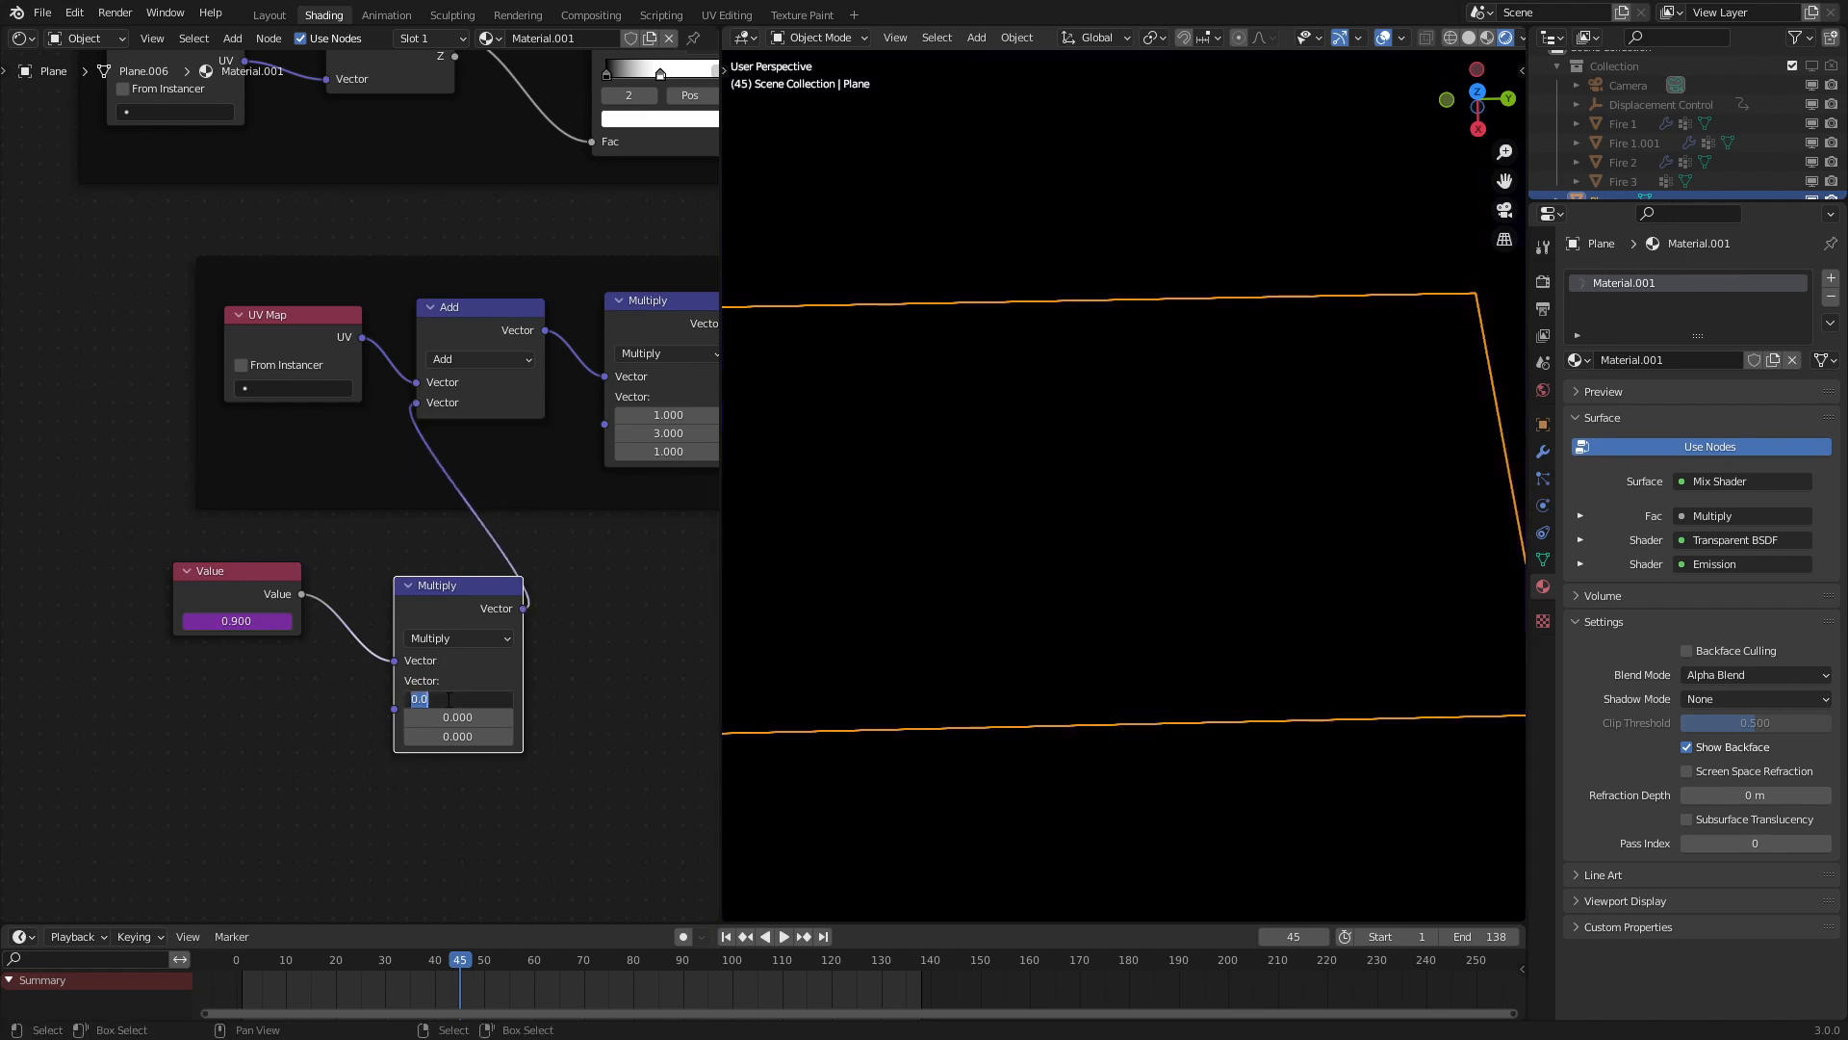
{"action": "left_click", "coordinate": [783, 936]}
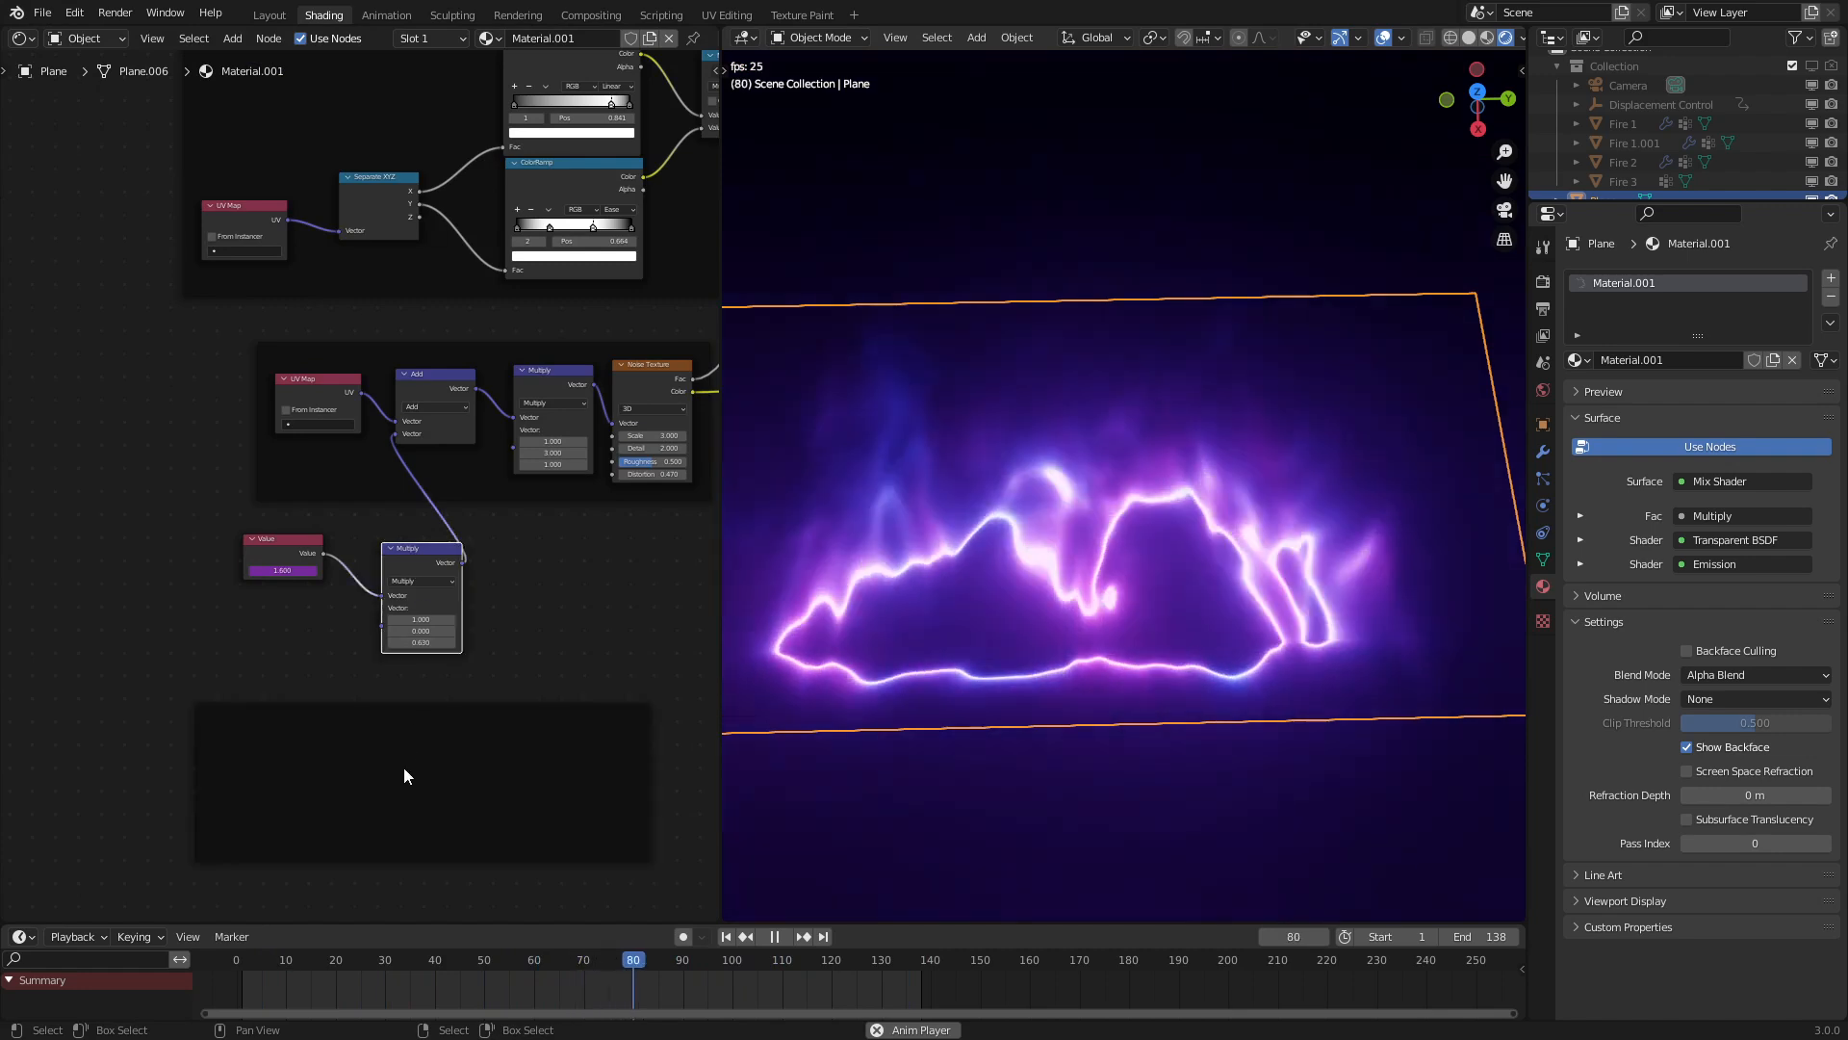
Open the plane's Add Modifier menu in Modifier Properties
{"action": "left_click_drag", "start_coordinate": [281, 538], "coordinate": [330, 555]}
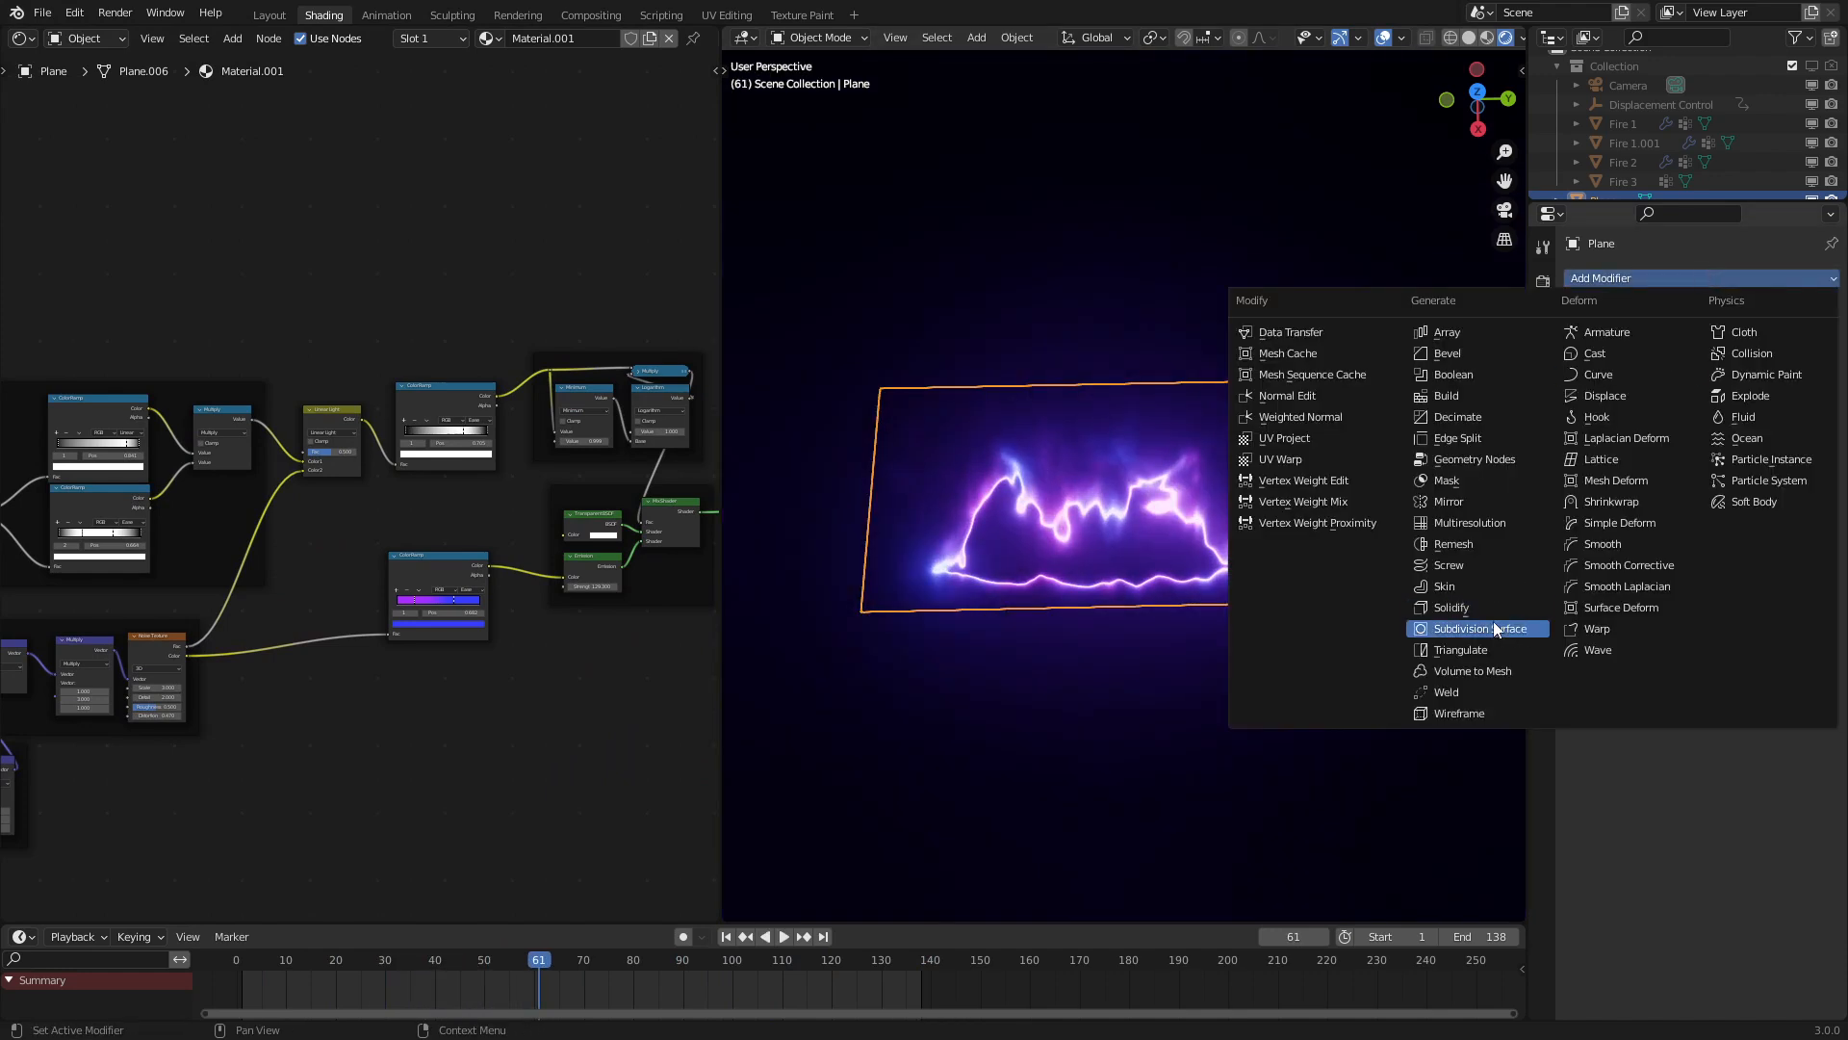
Add a level-3 Subdivision Surface modifier and retune the noise Multiply values
{"action": "left_click", "coordinate": [1471, 627]}
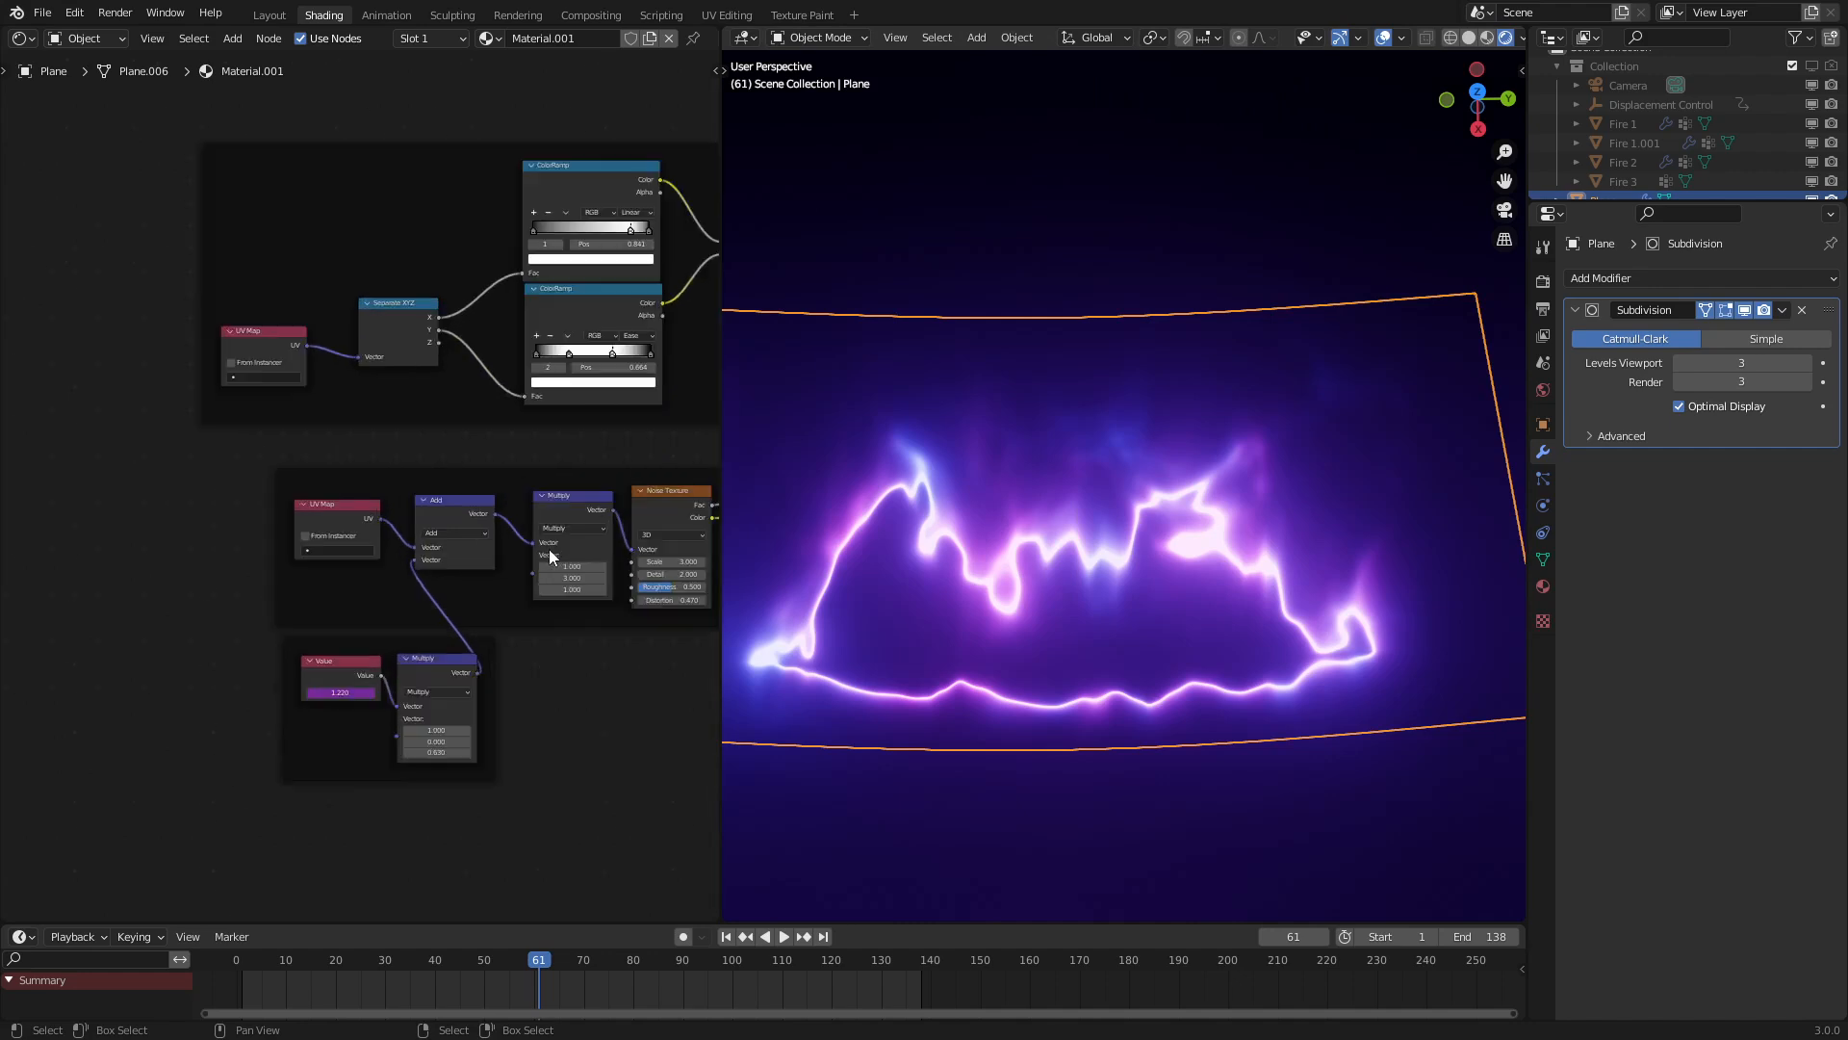
{"action": "scroll", "scroll_direction": "up", "scroll_amount": 3}
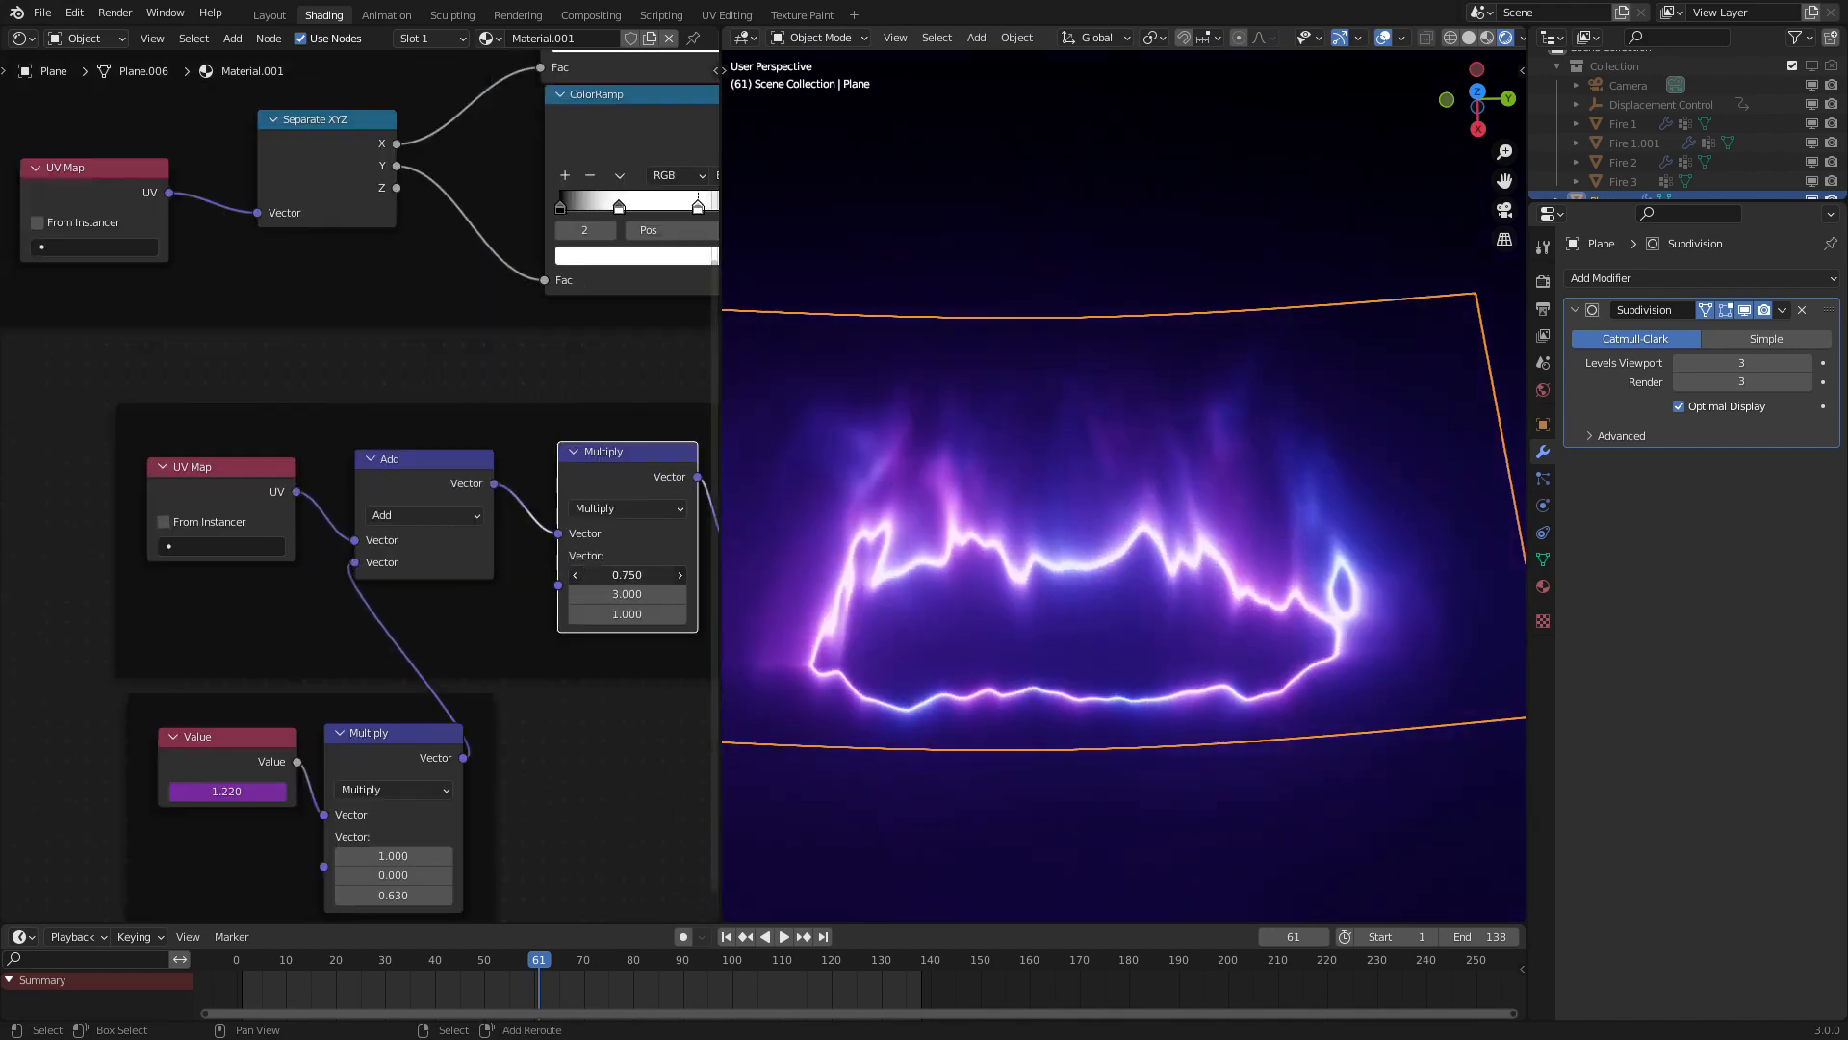
{"action": "left_click", "coordinate": [783, 935]}
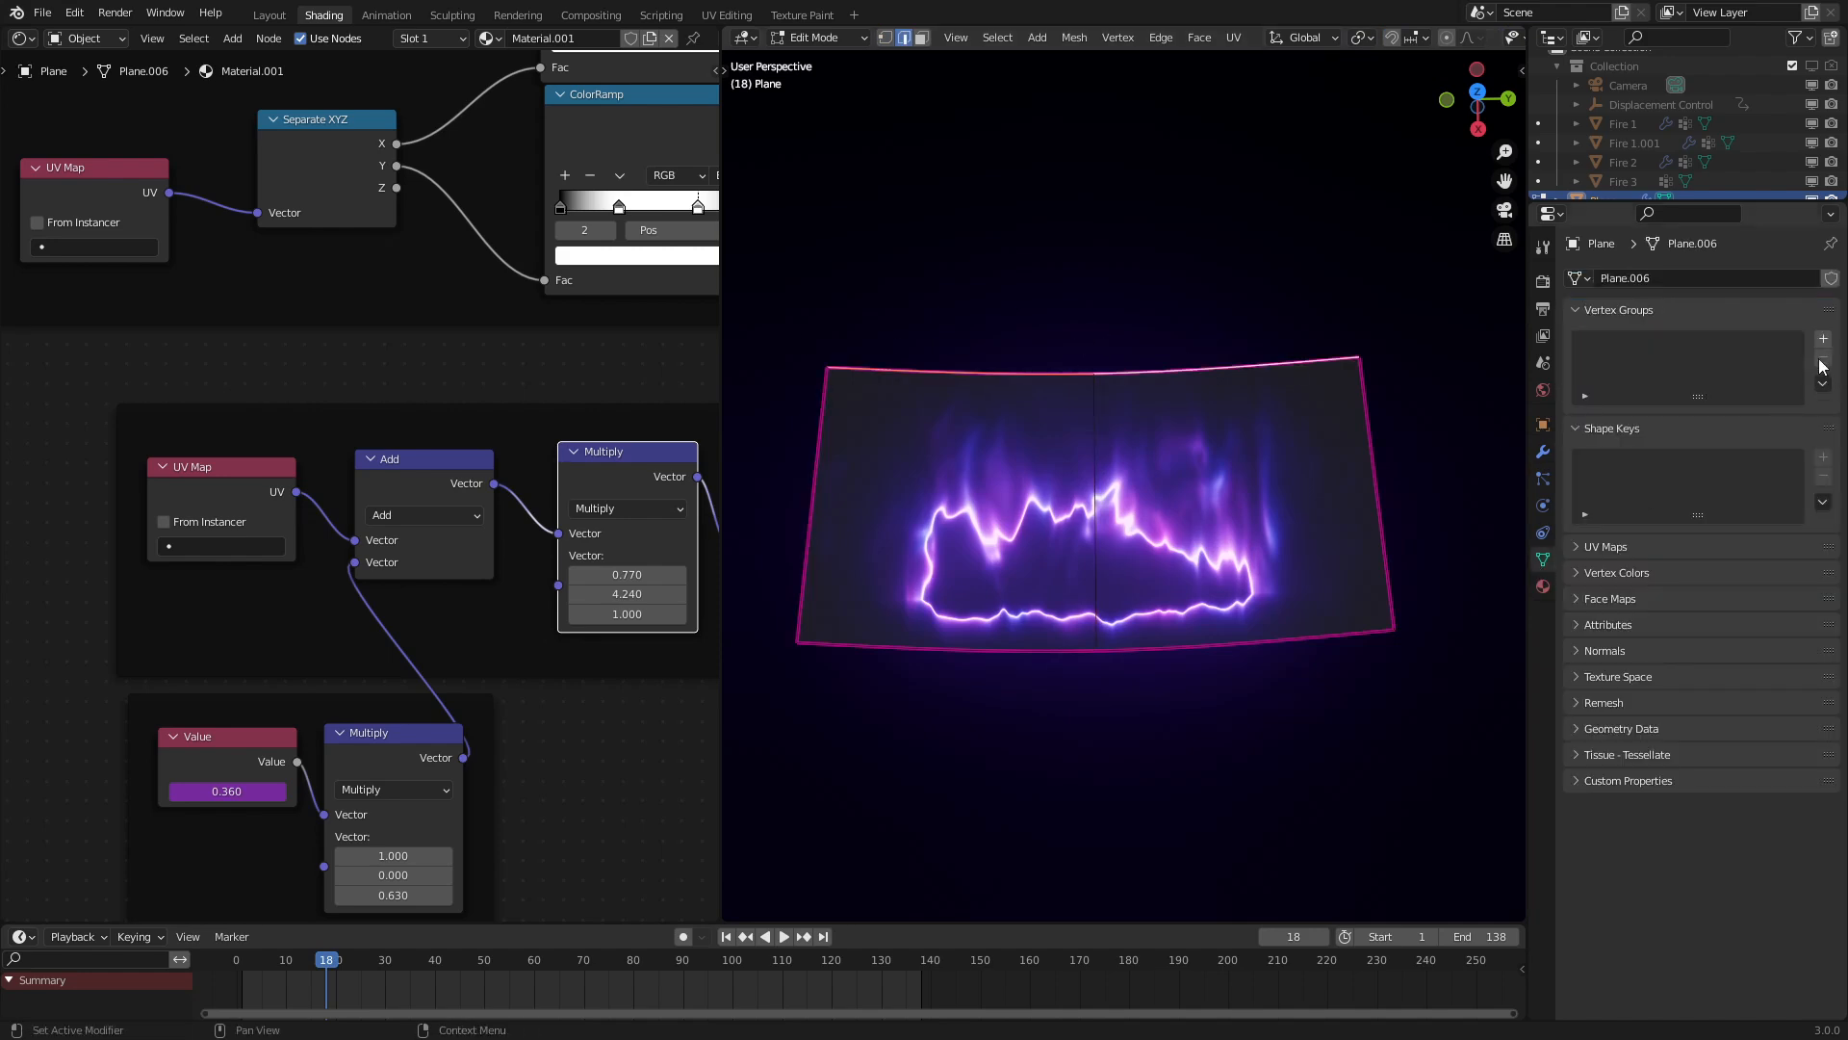
Add a new vertex group and a Displace modifier with a new texture
{"action": "left_click", "coordinate": [1822, 338]}
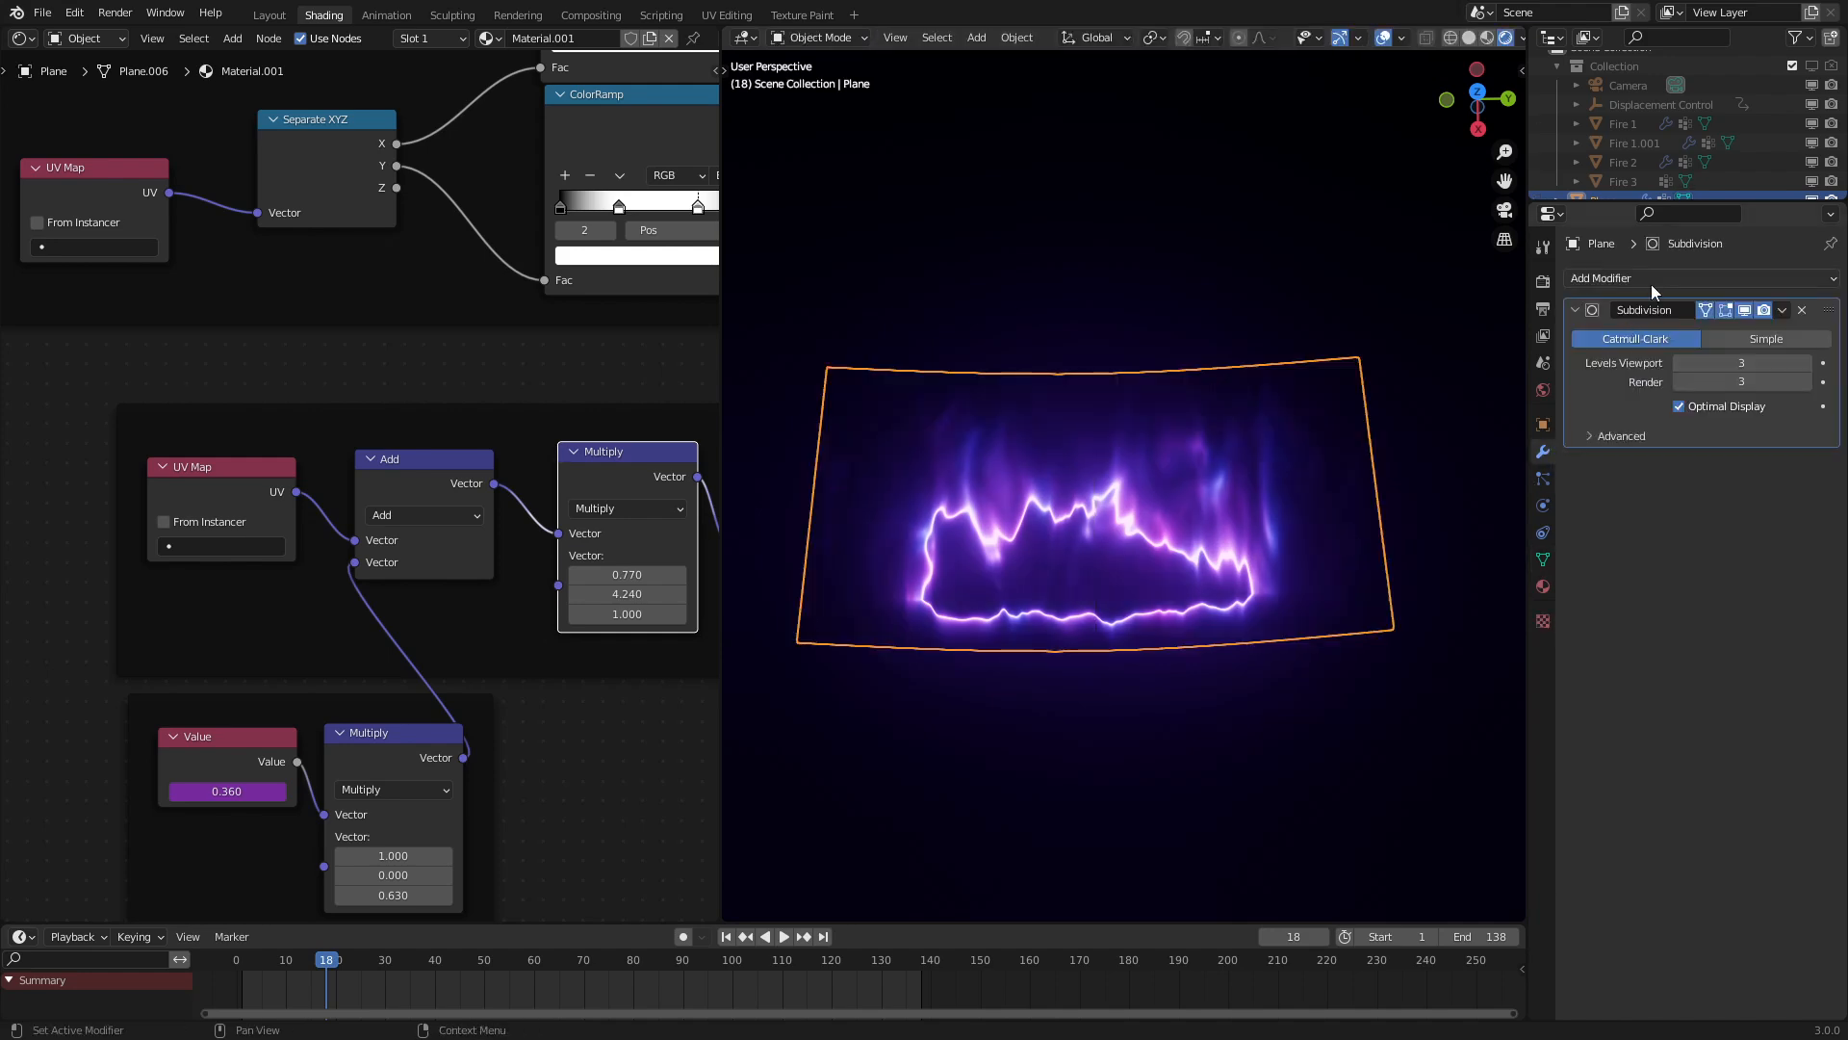
{"action": "left_click", "coordinate": [1601, 277]}
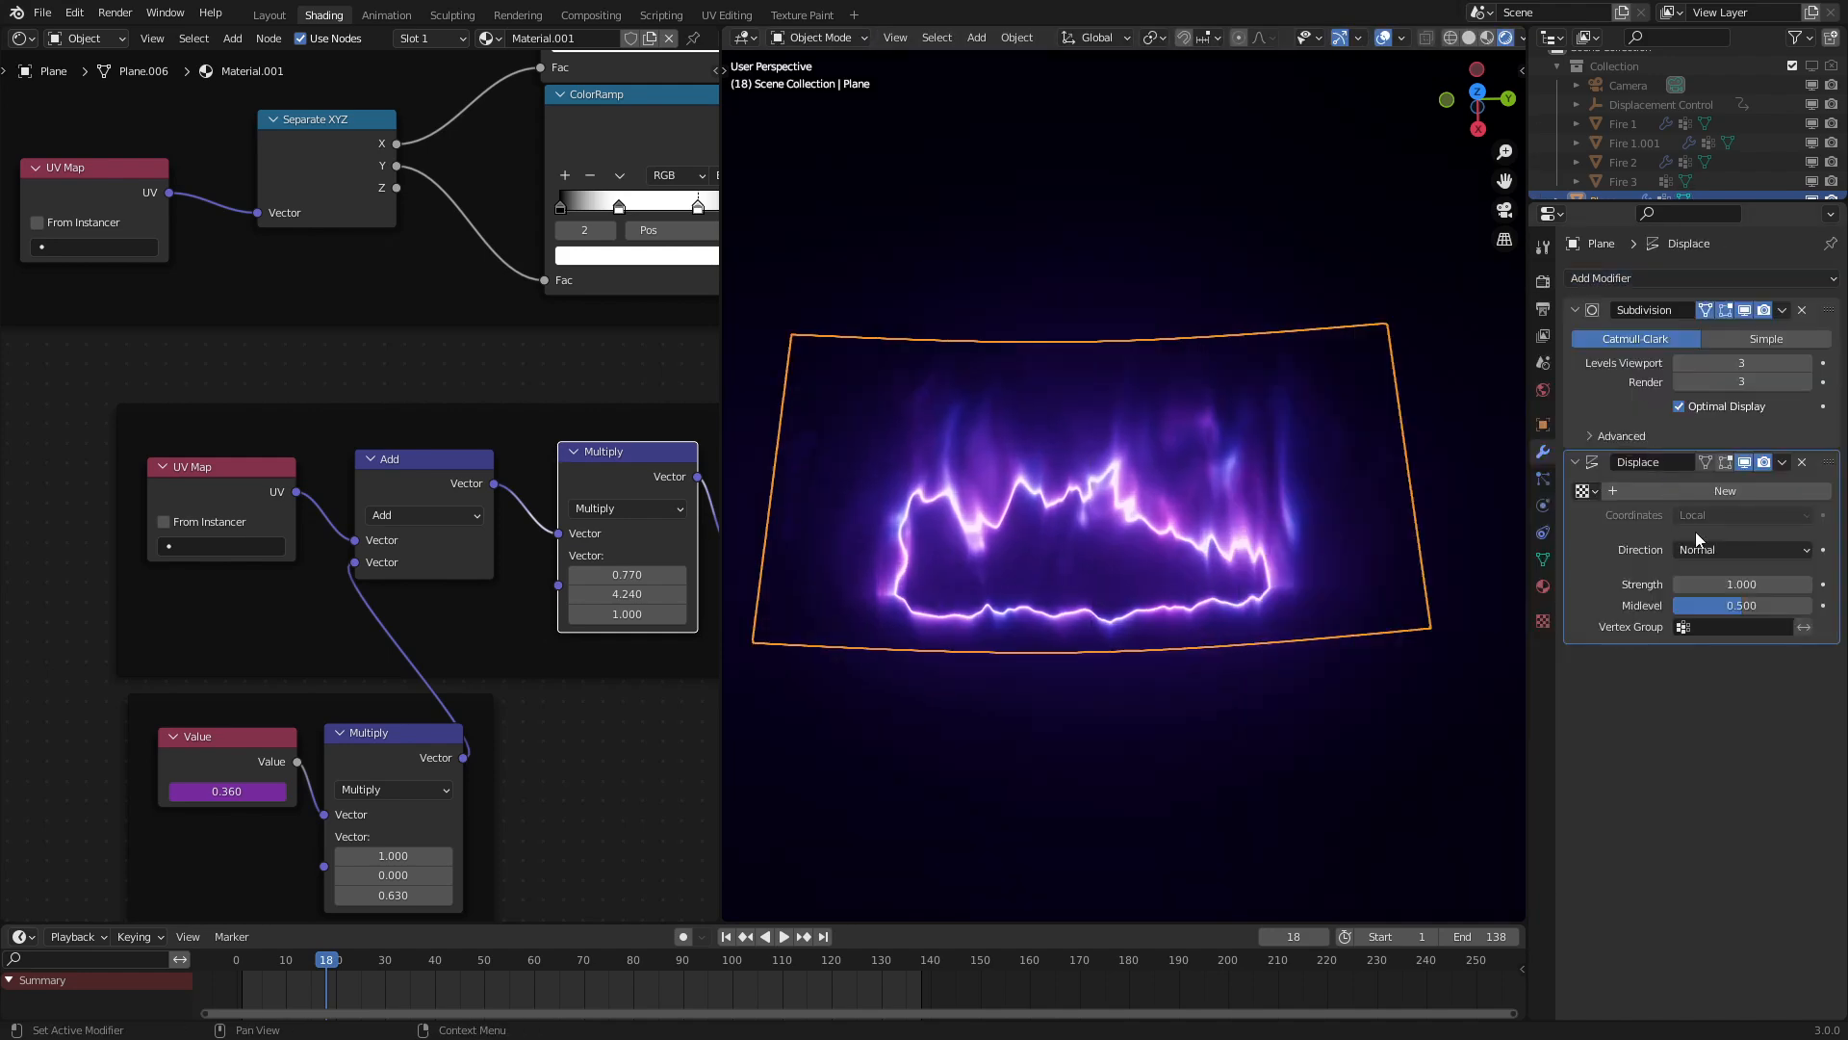
{"action": "left_click", "coordinate": [1733, 626]}
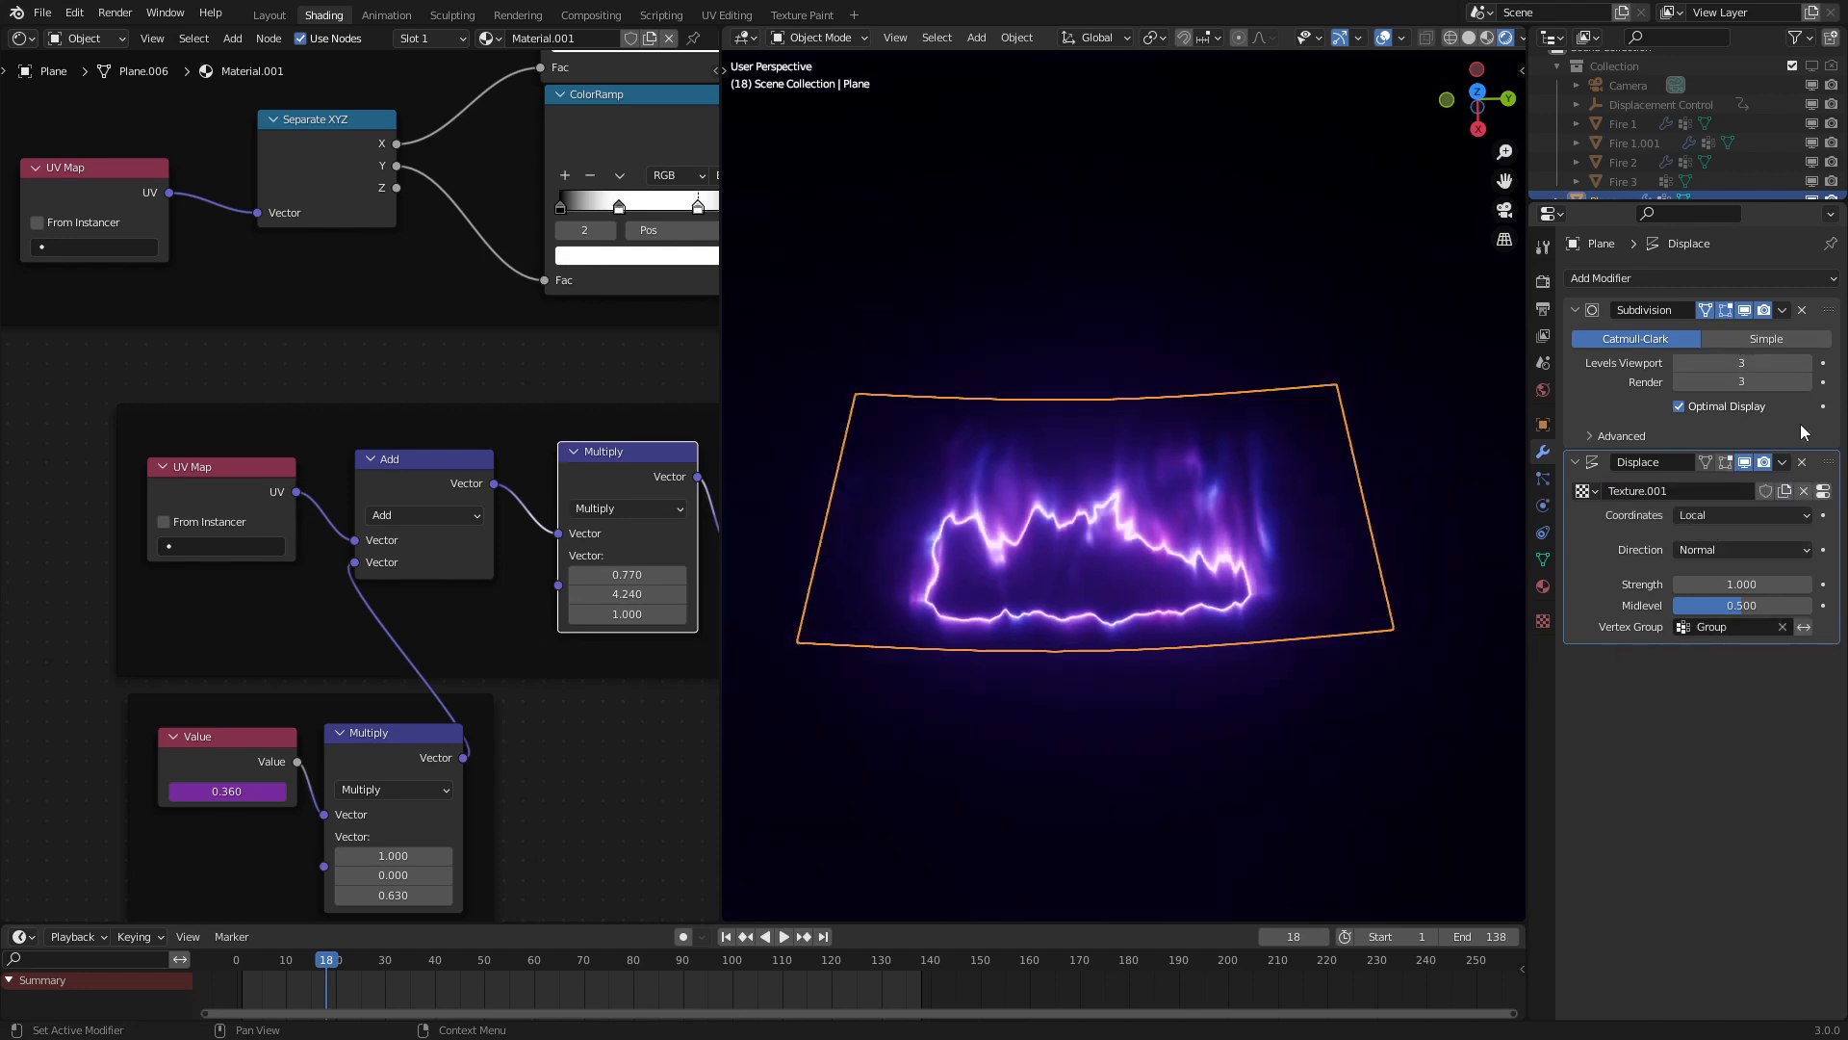
Make the displacement texture coloured Clouds at size 1.00, then show direction choices
{"action": "left_click", "coordinate": [1727, 335]}
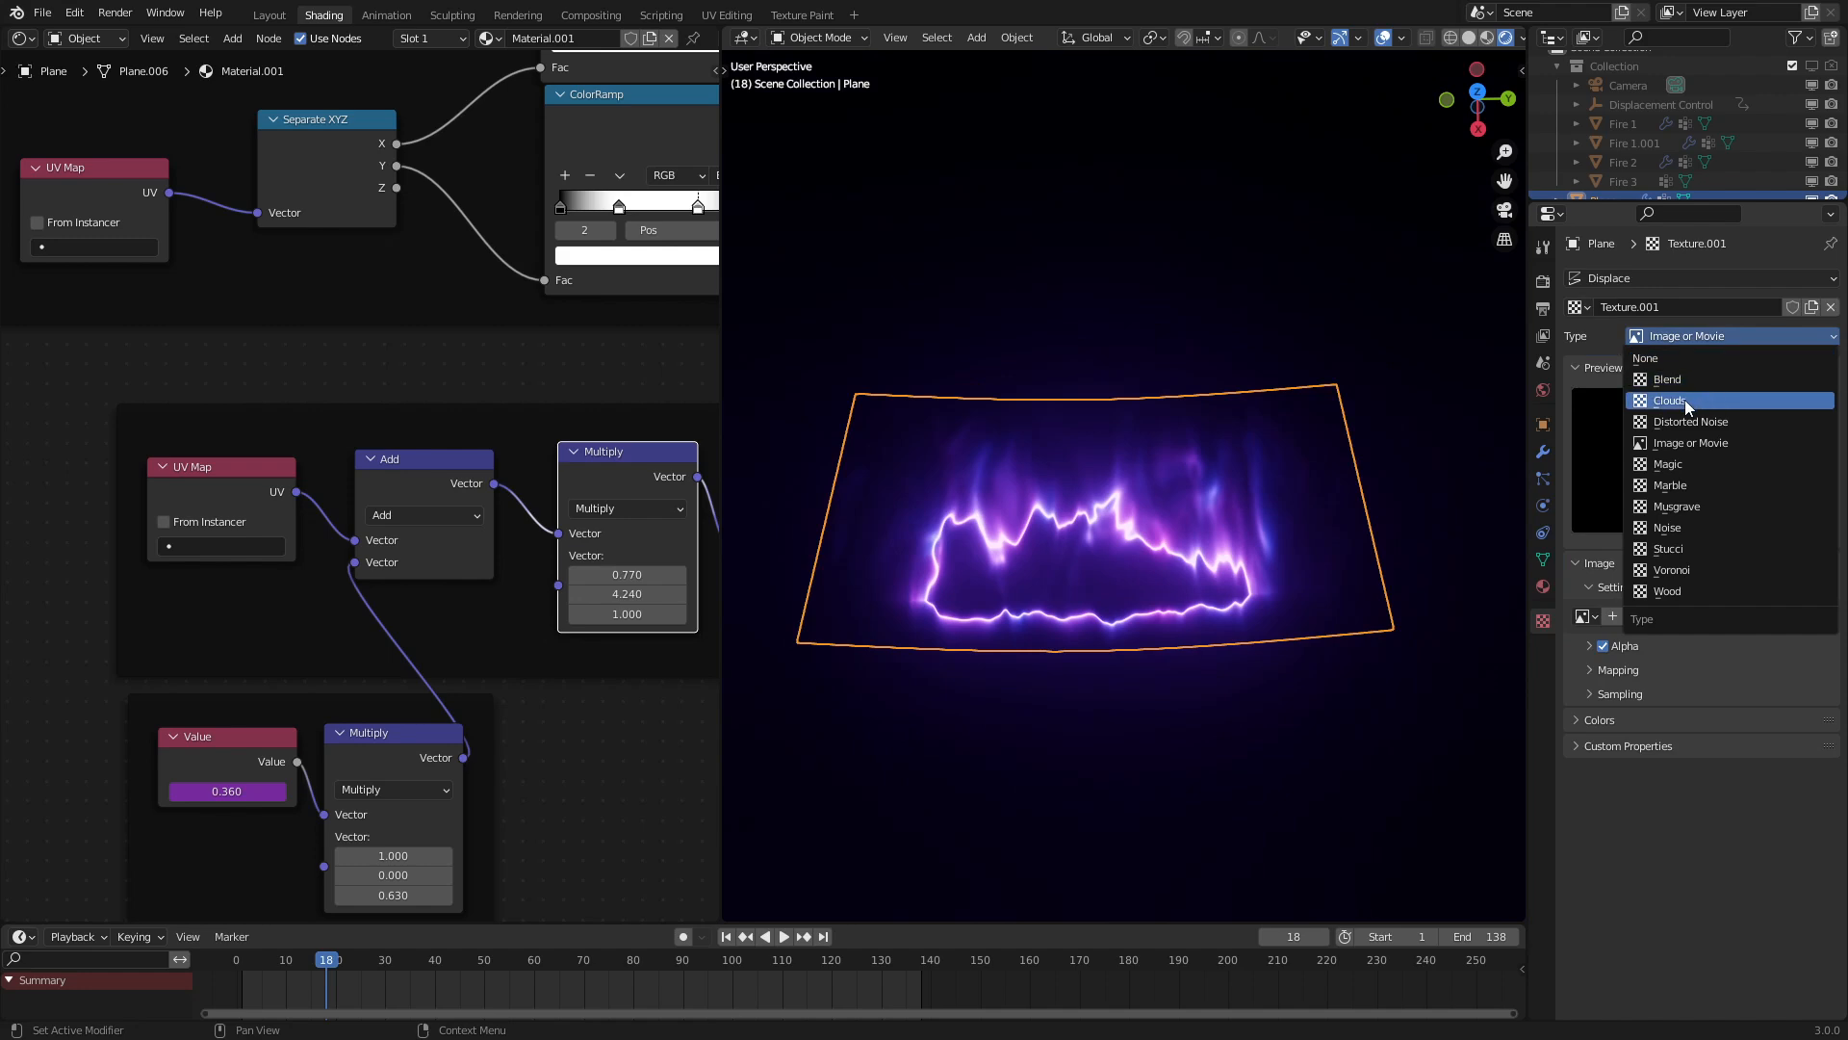
{"action": "left_click", "coordinate": [1670, 399]}
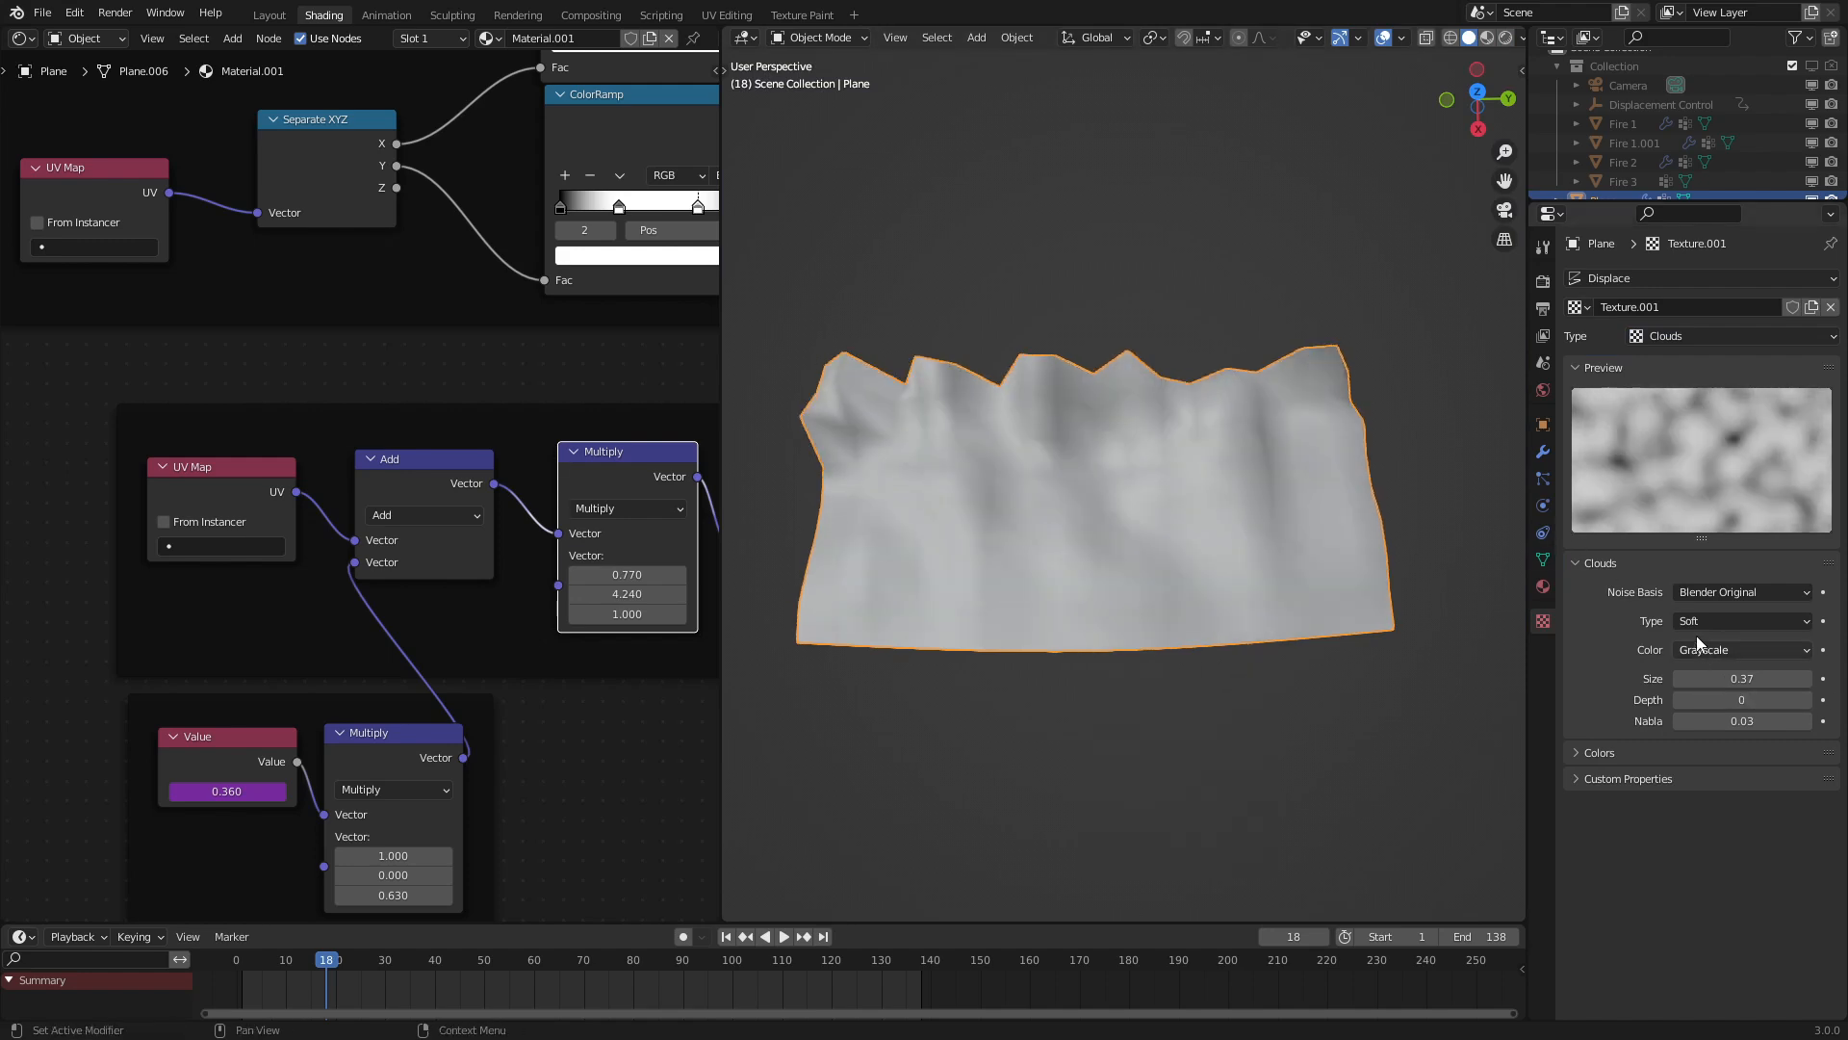
{"action": "left_click", "coordinate": [1743, 650]}
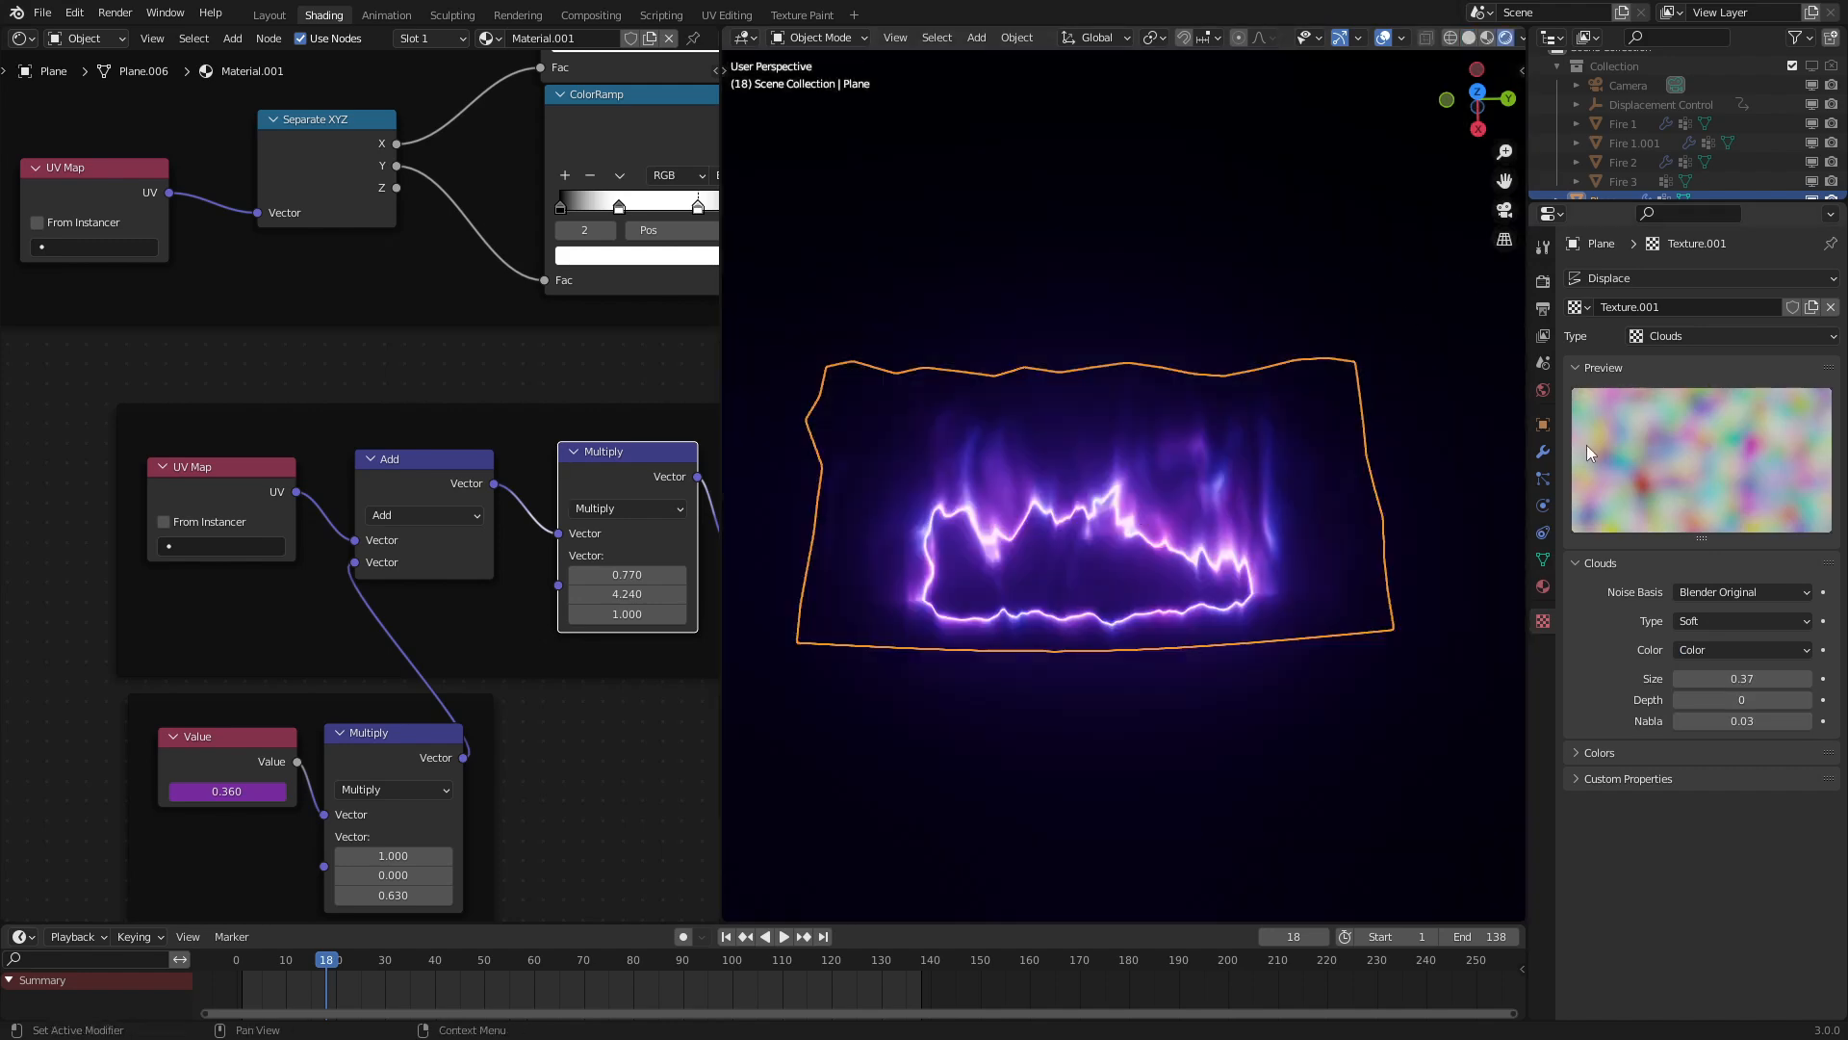
{"action": "left_click", "coordinate": [1742, 549]}
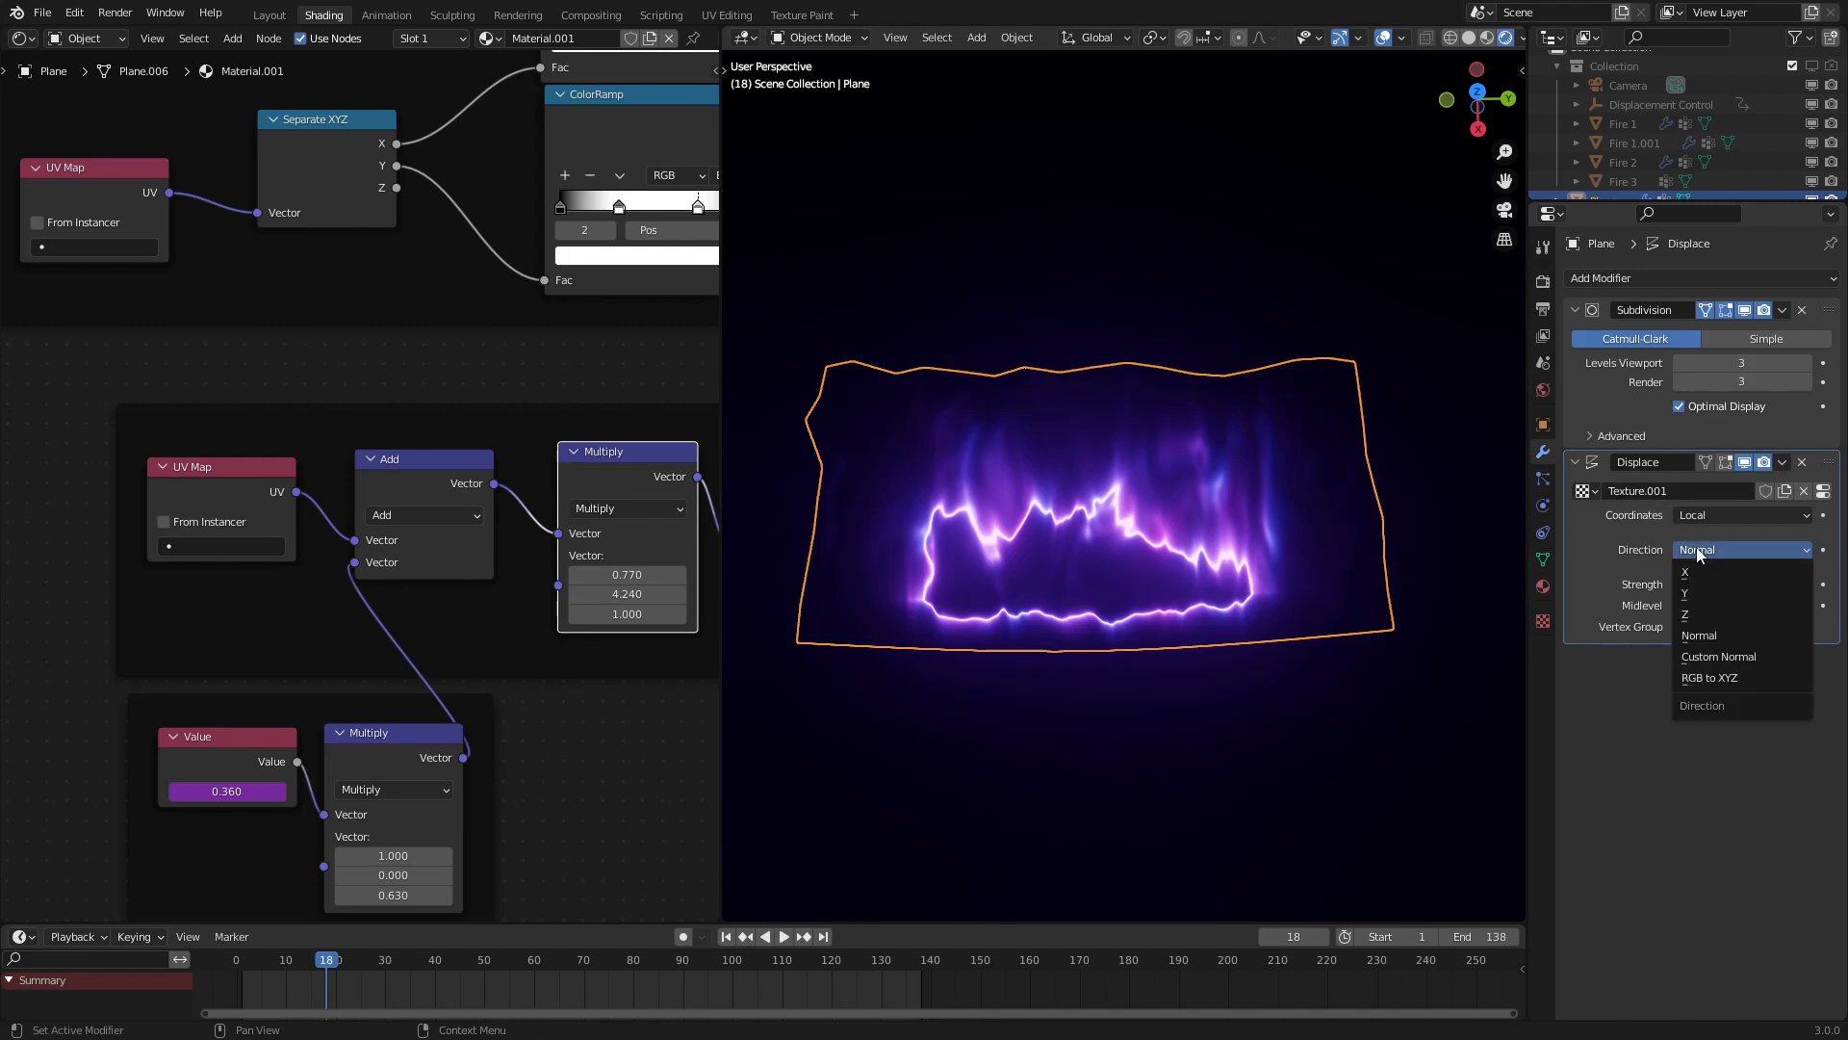
{"action": "left_click", "coordinate": [1707, 677]}
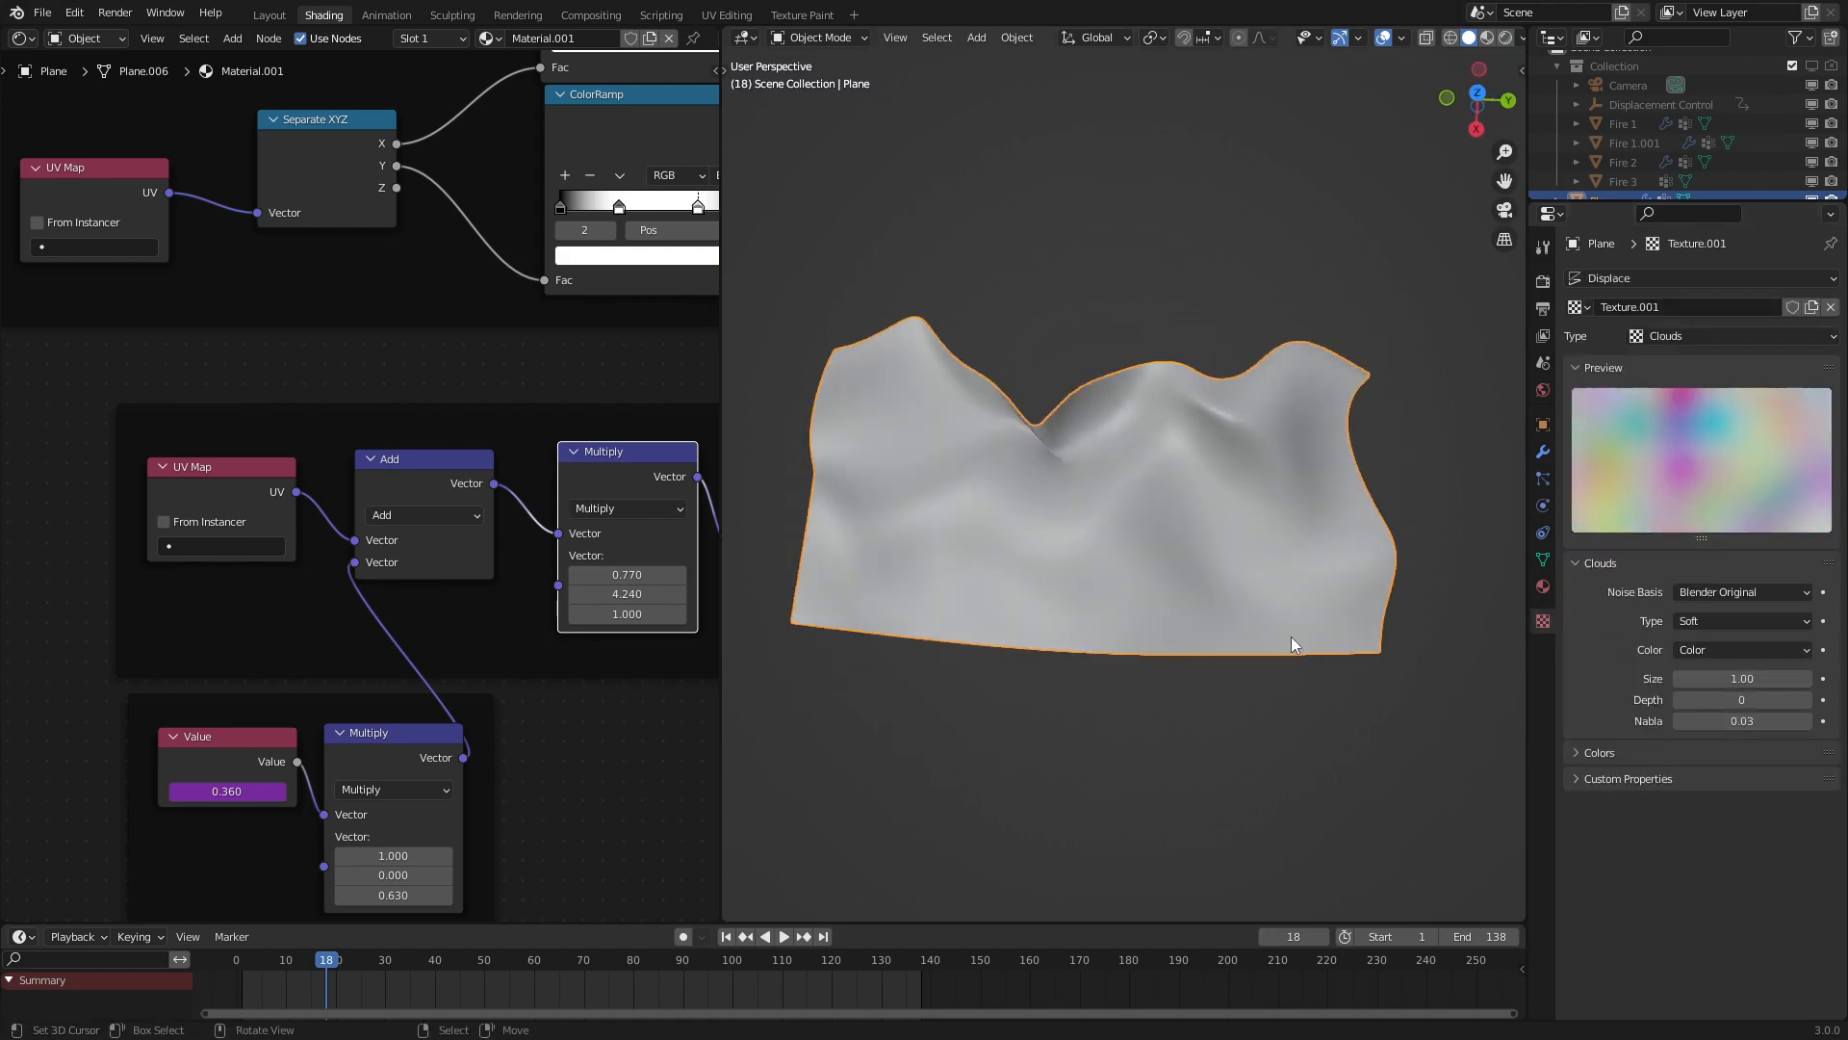
Add an Empty and use it as the Displace modifier's Object texture coordinates
{"action": "key", "text": "shift+a"}
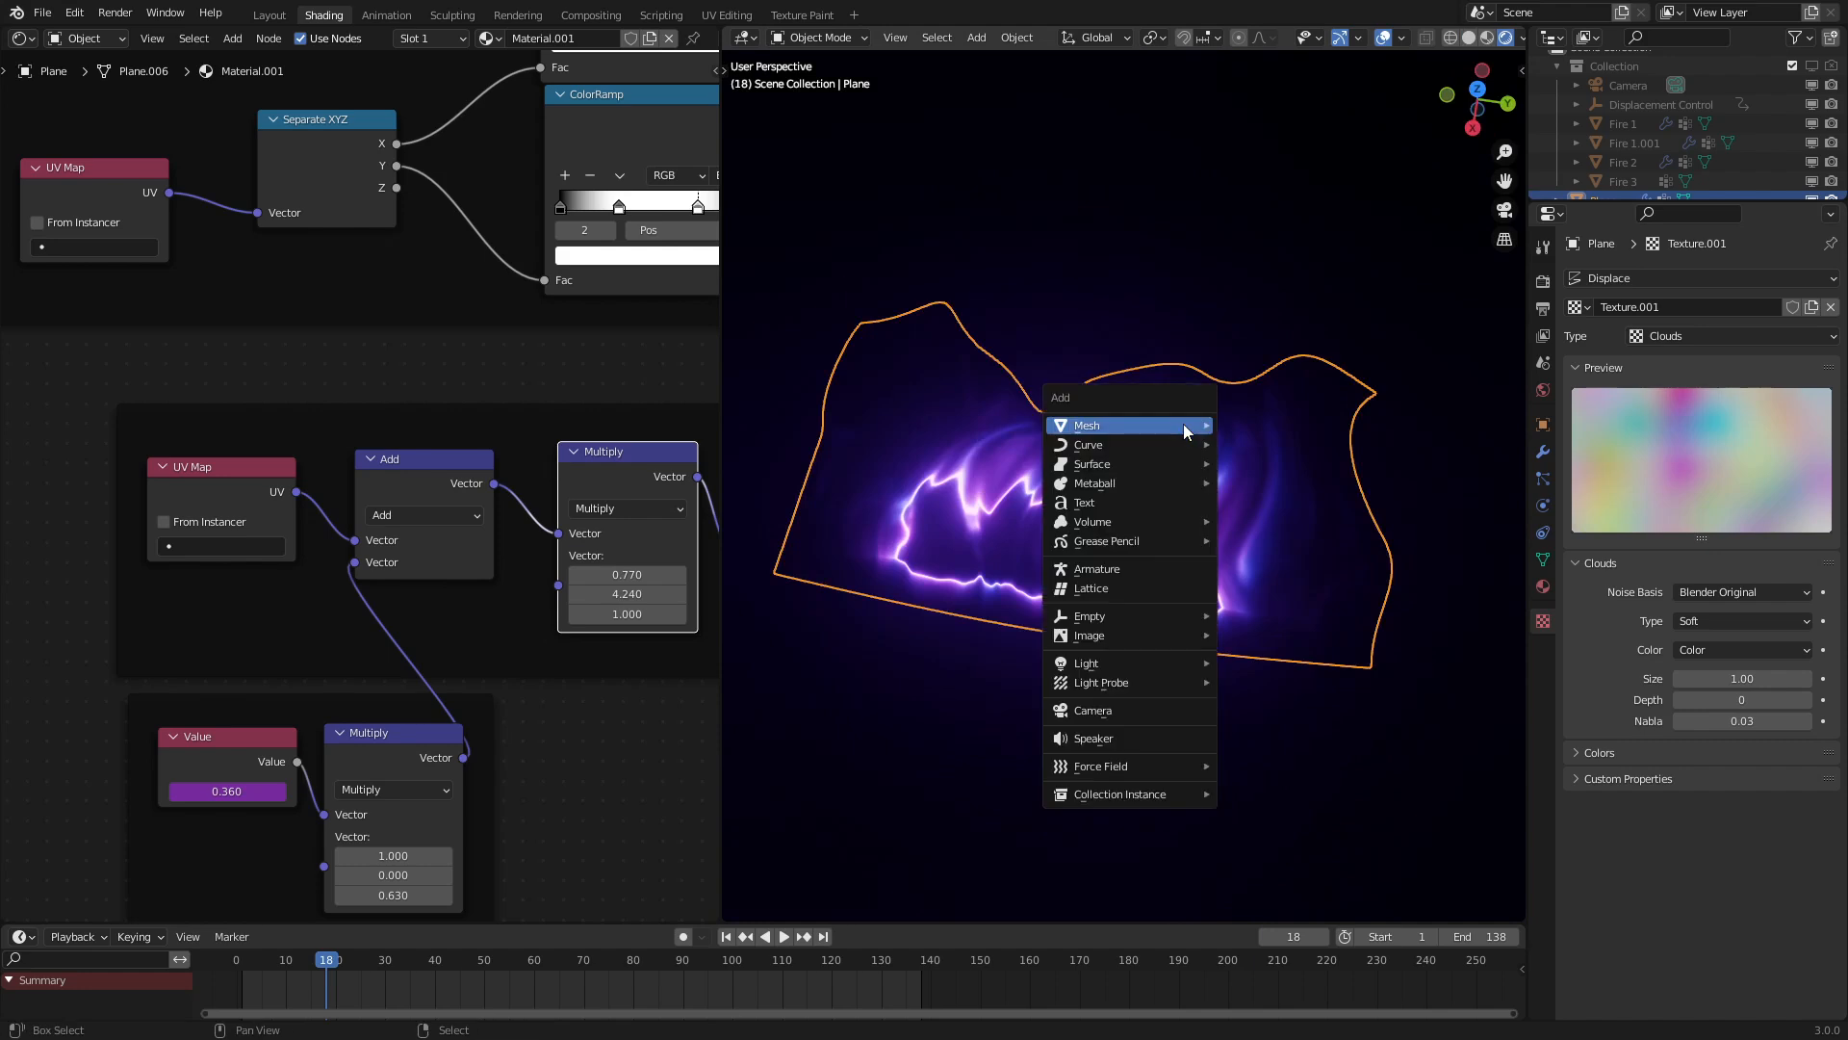
{"action": "left_click", "coordinate": [1088, 616]}
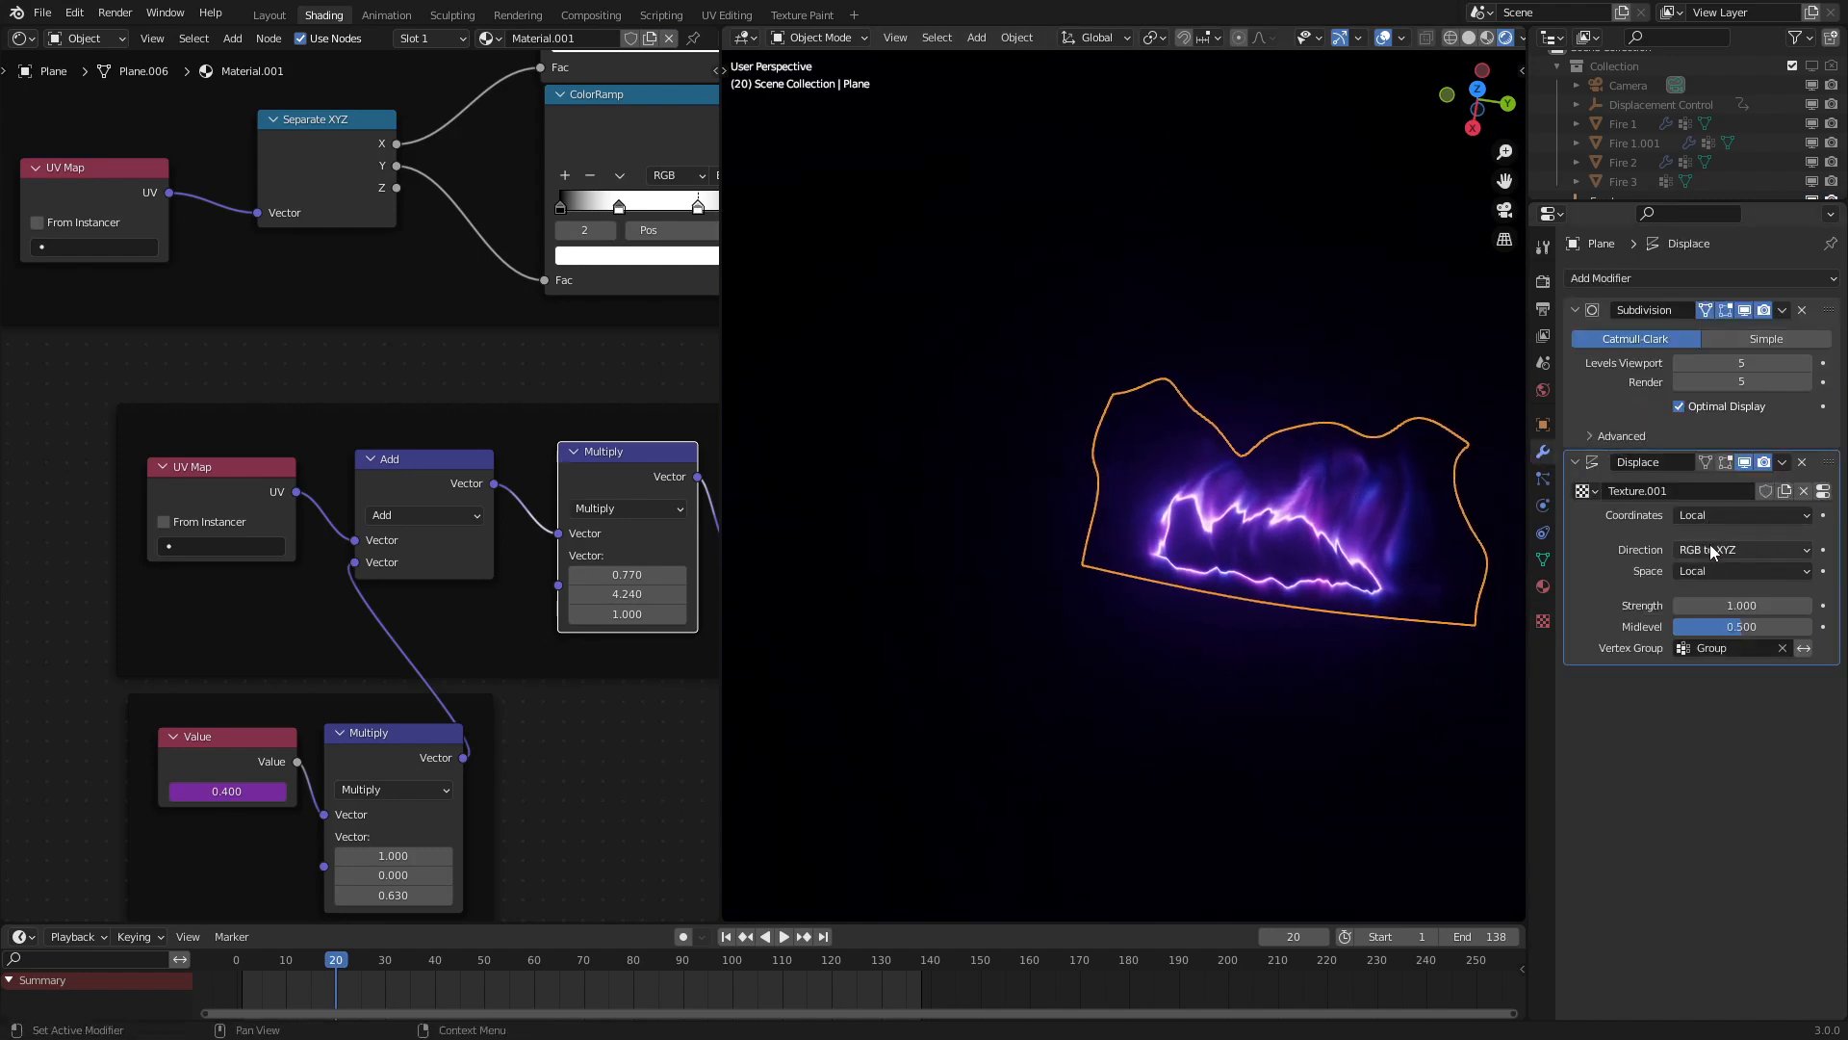
{"action": "left_click", "coordinate": [1742, 514]}
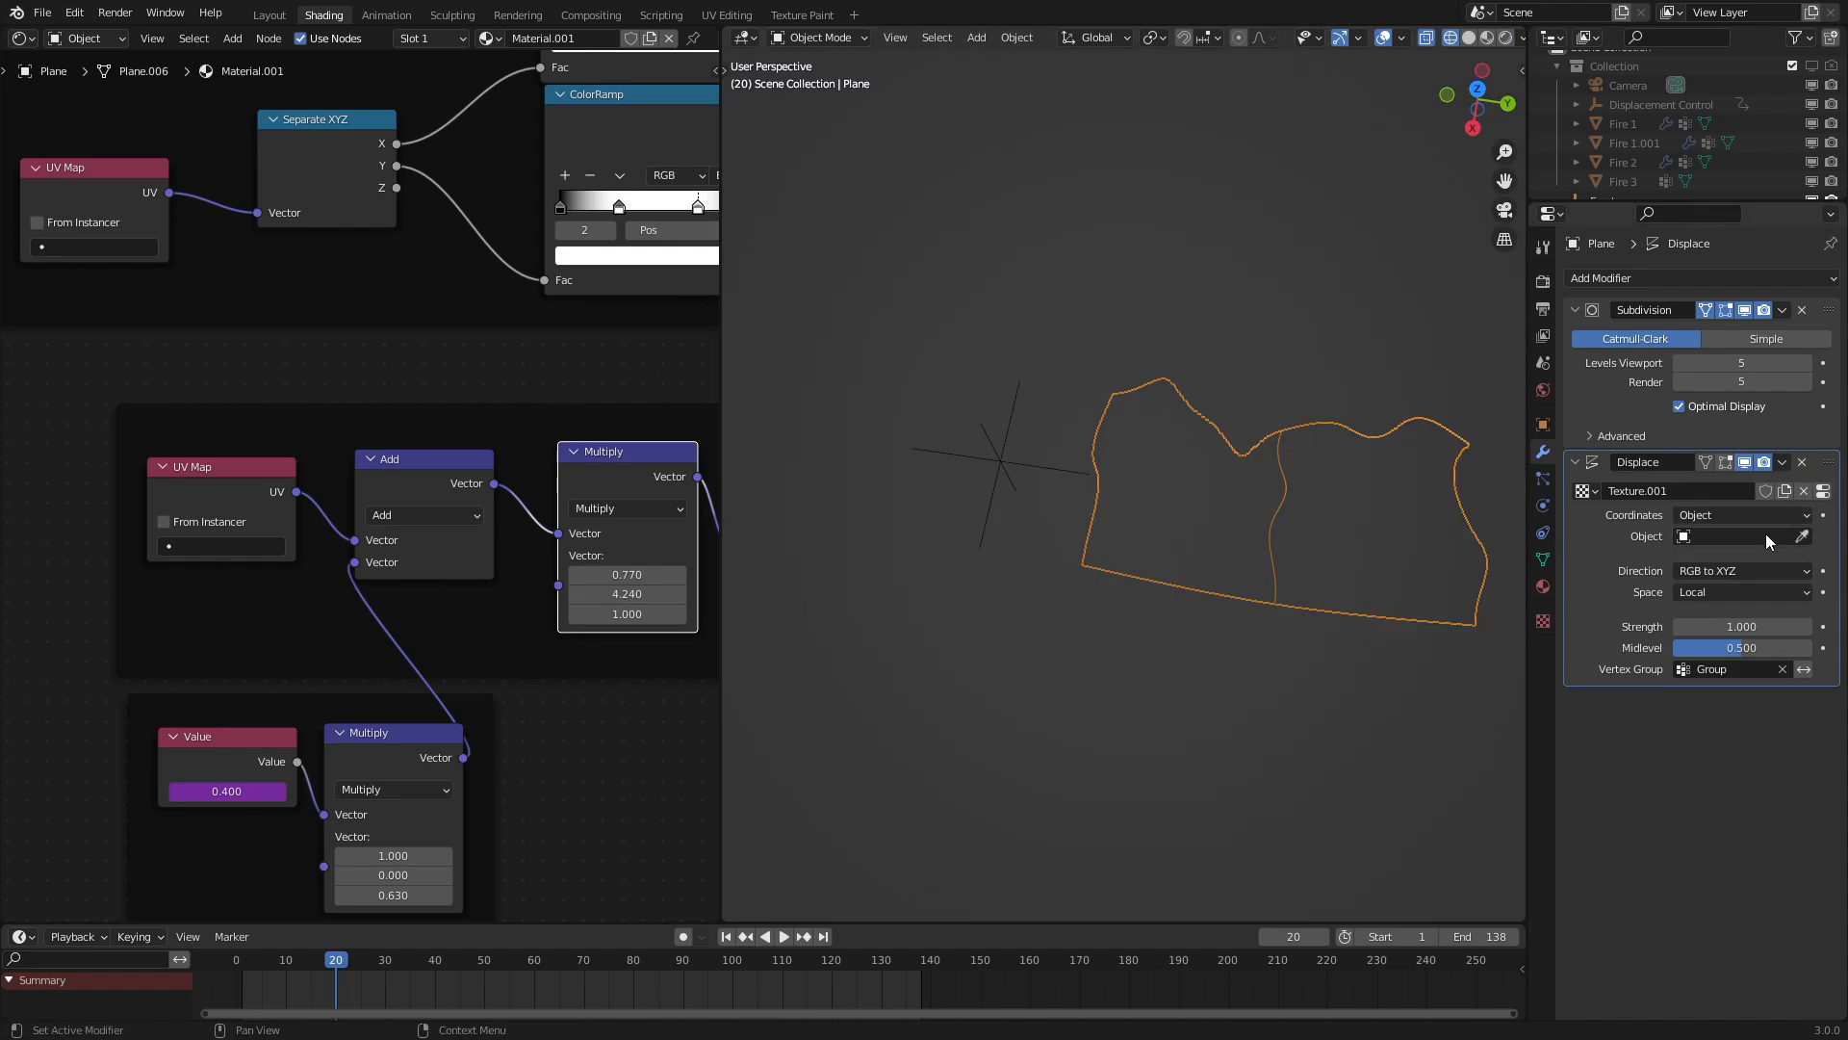
{"action": "left_click", "coordinate": [1733, 537]}
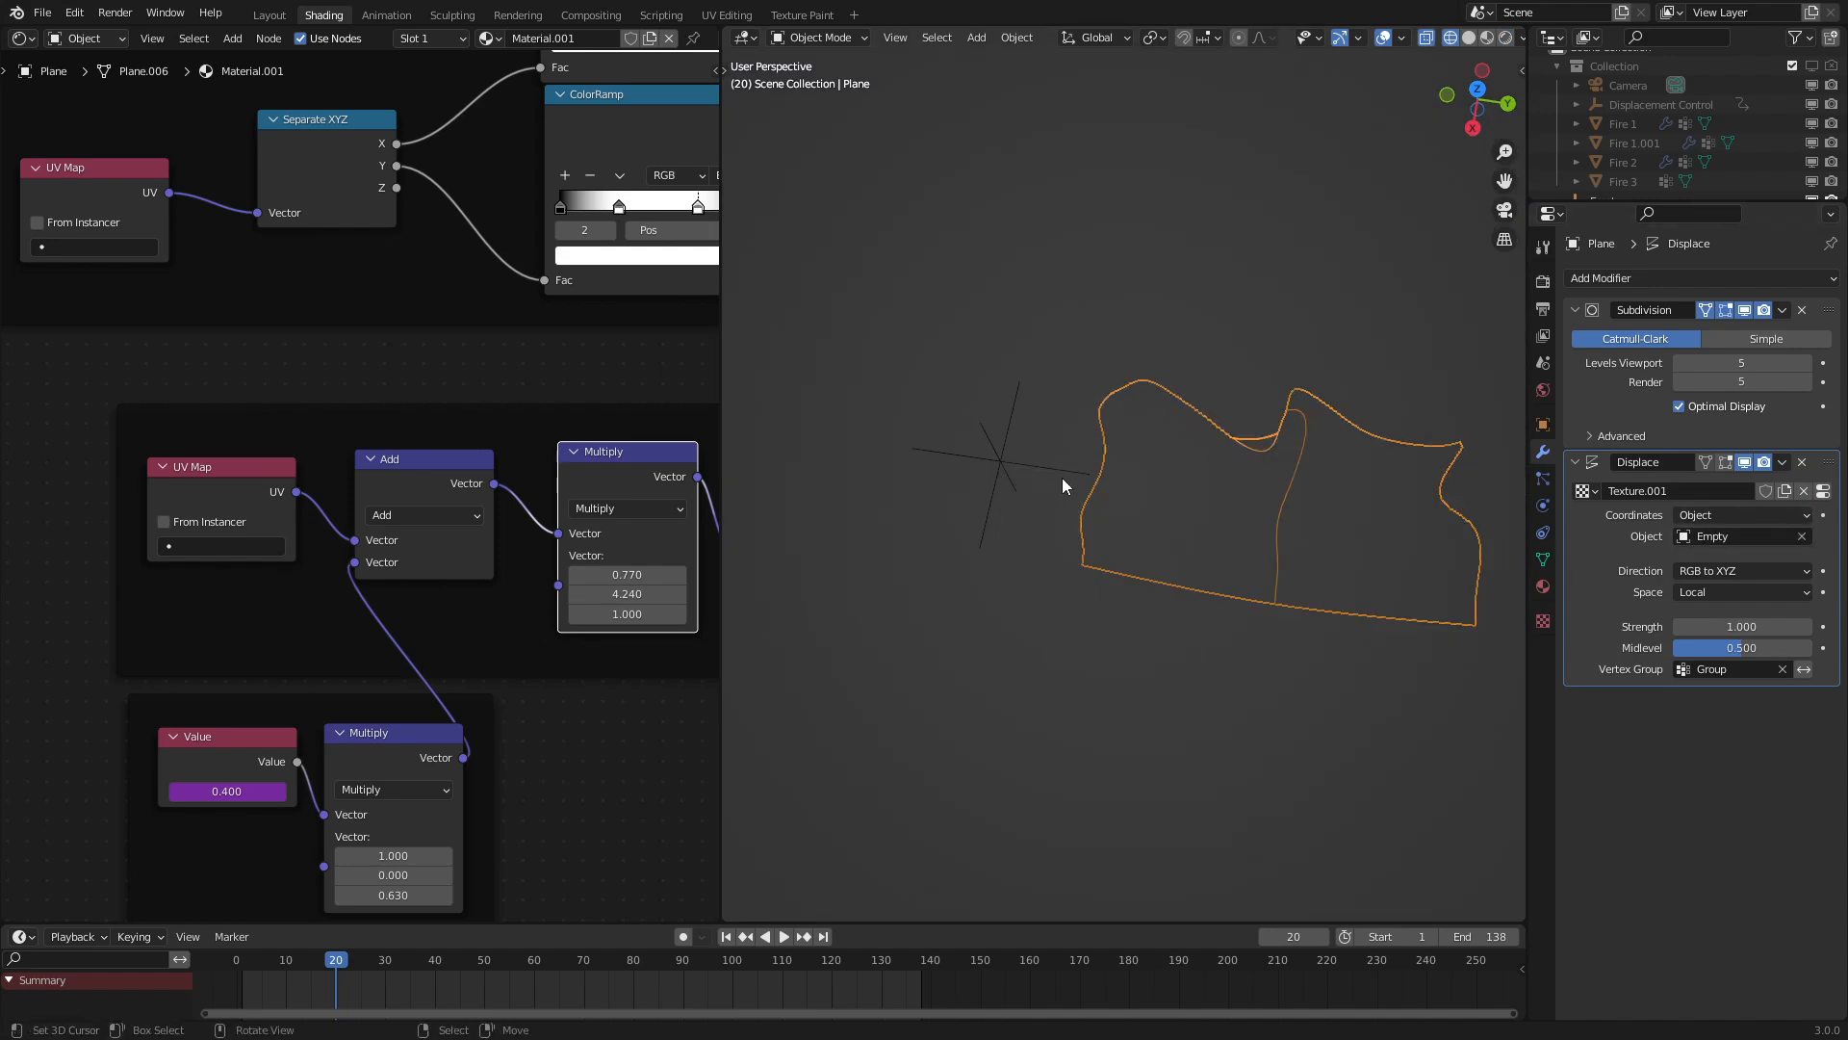
{"action": "key", "text": "r"}
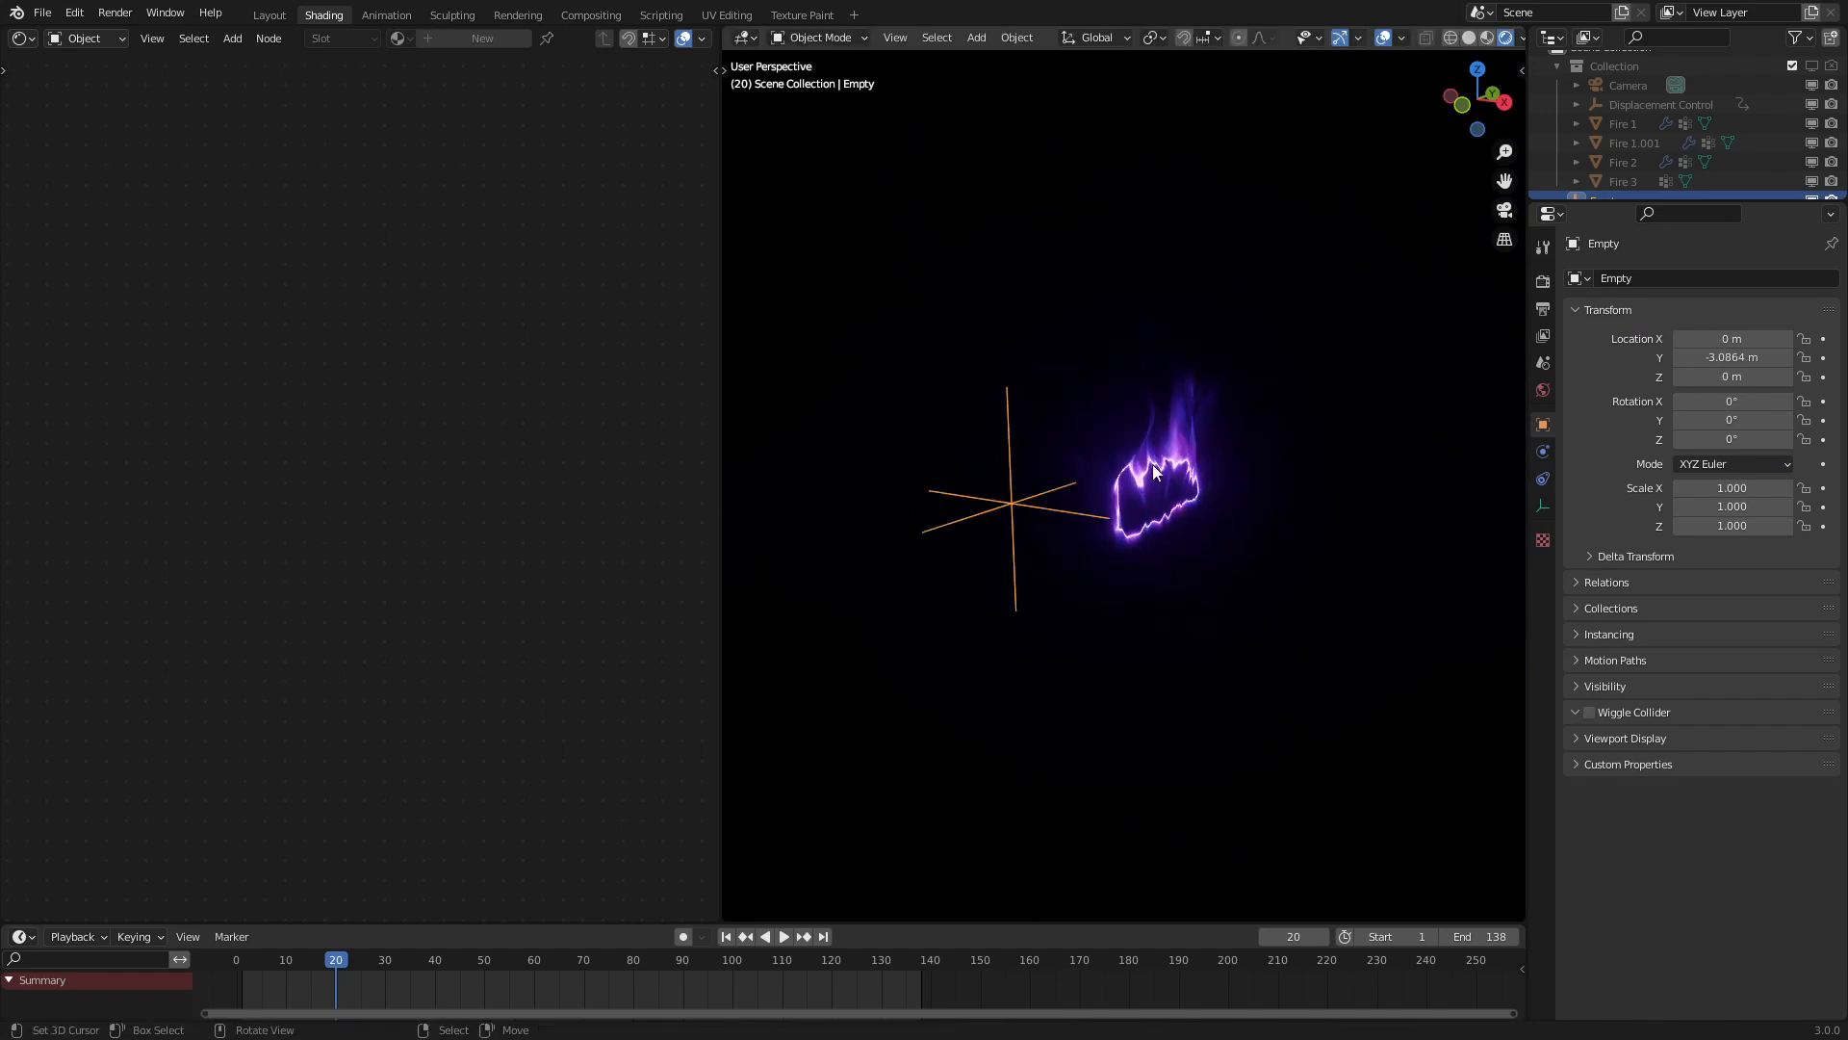
Drive the Empty's Location Z with #frame in solid view, then reselect the flame plane
{"action": "left_click", "coordinate": [1427, 38]}
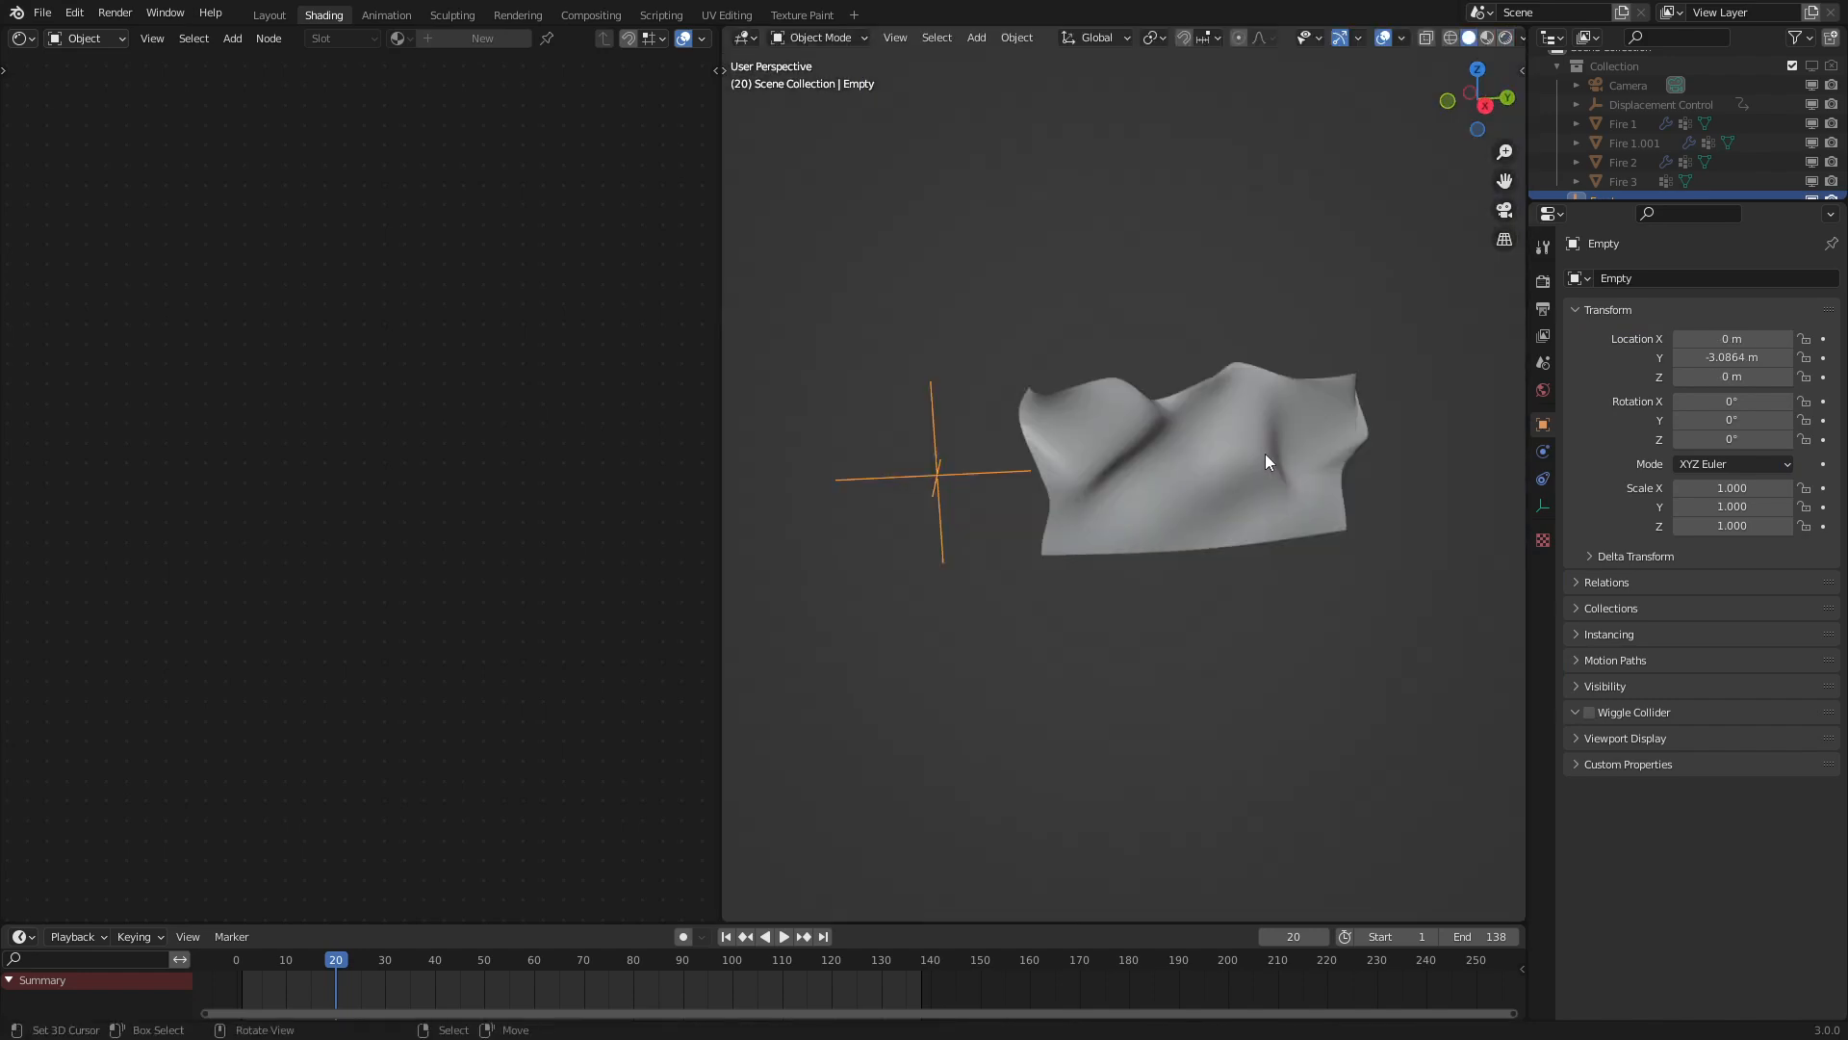
{"action": "key", "text": "g"}
{"action": "type", "text": "#"}
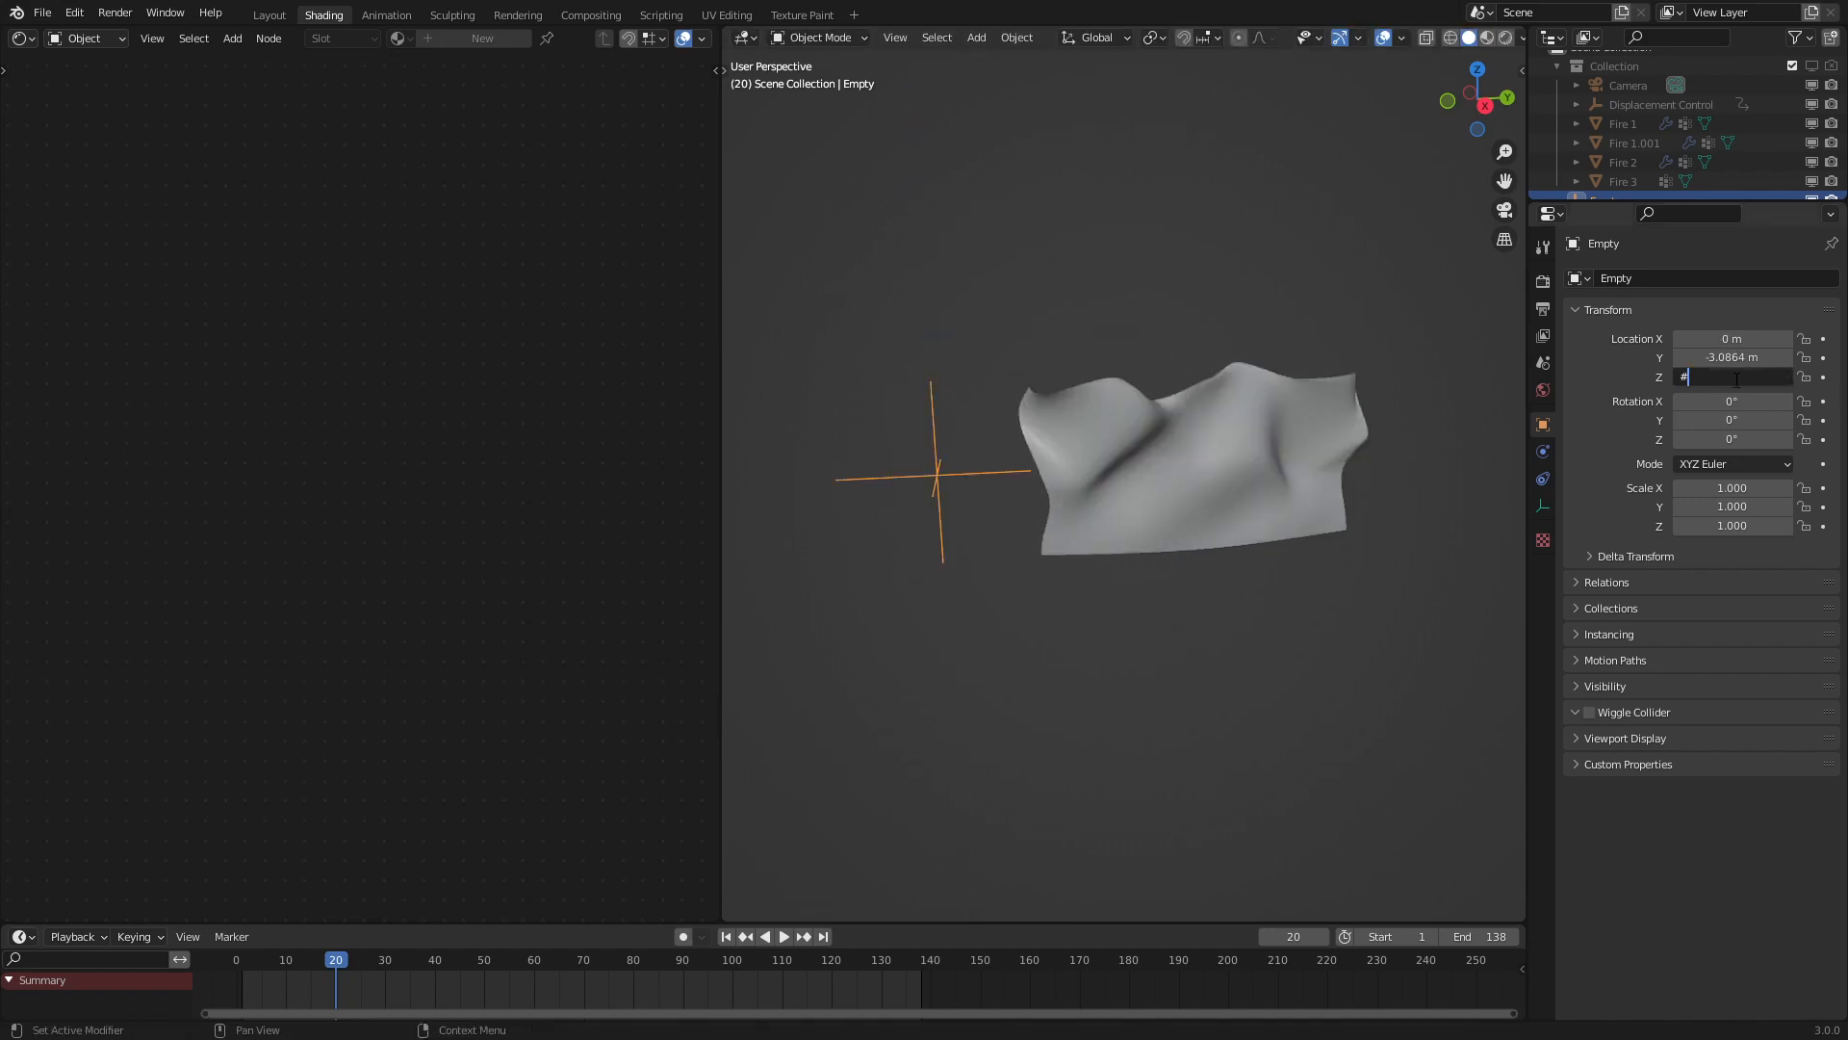
{"action": "type", "text": "frame"}
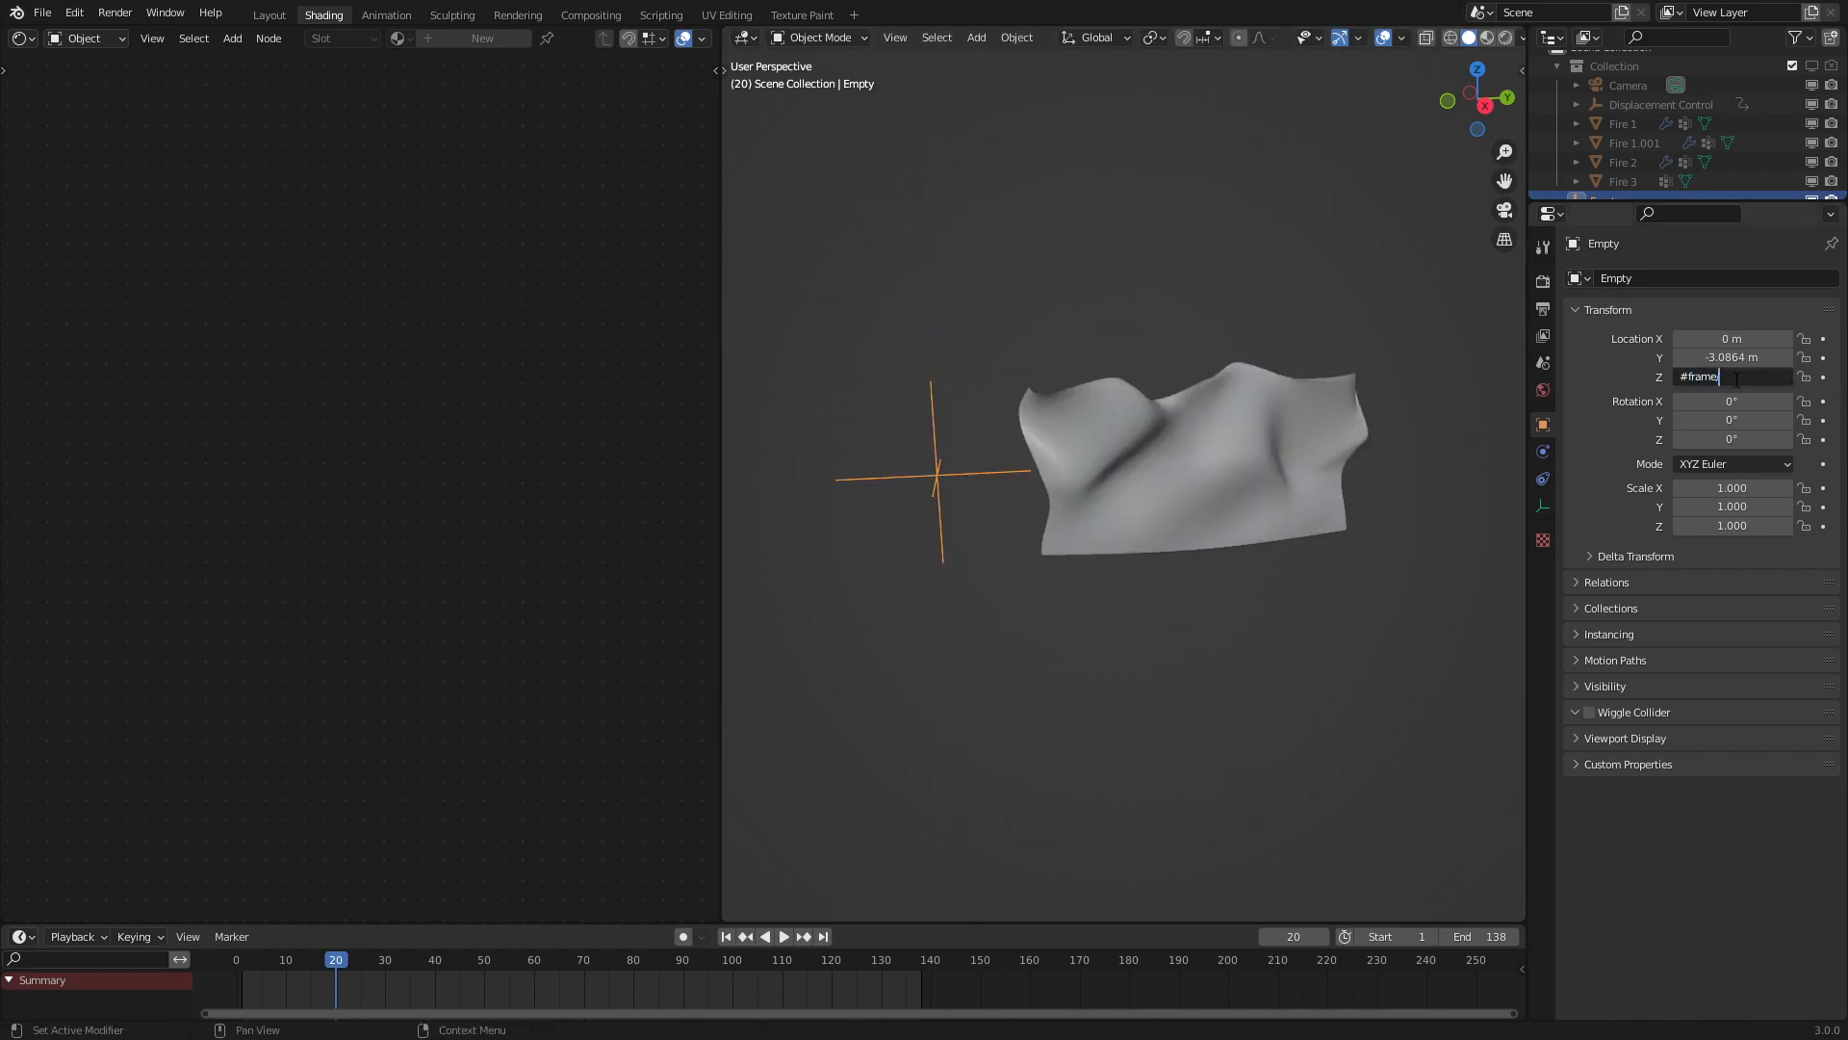
{"action": "left_click", "coordinate": [784, 936]}
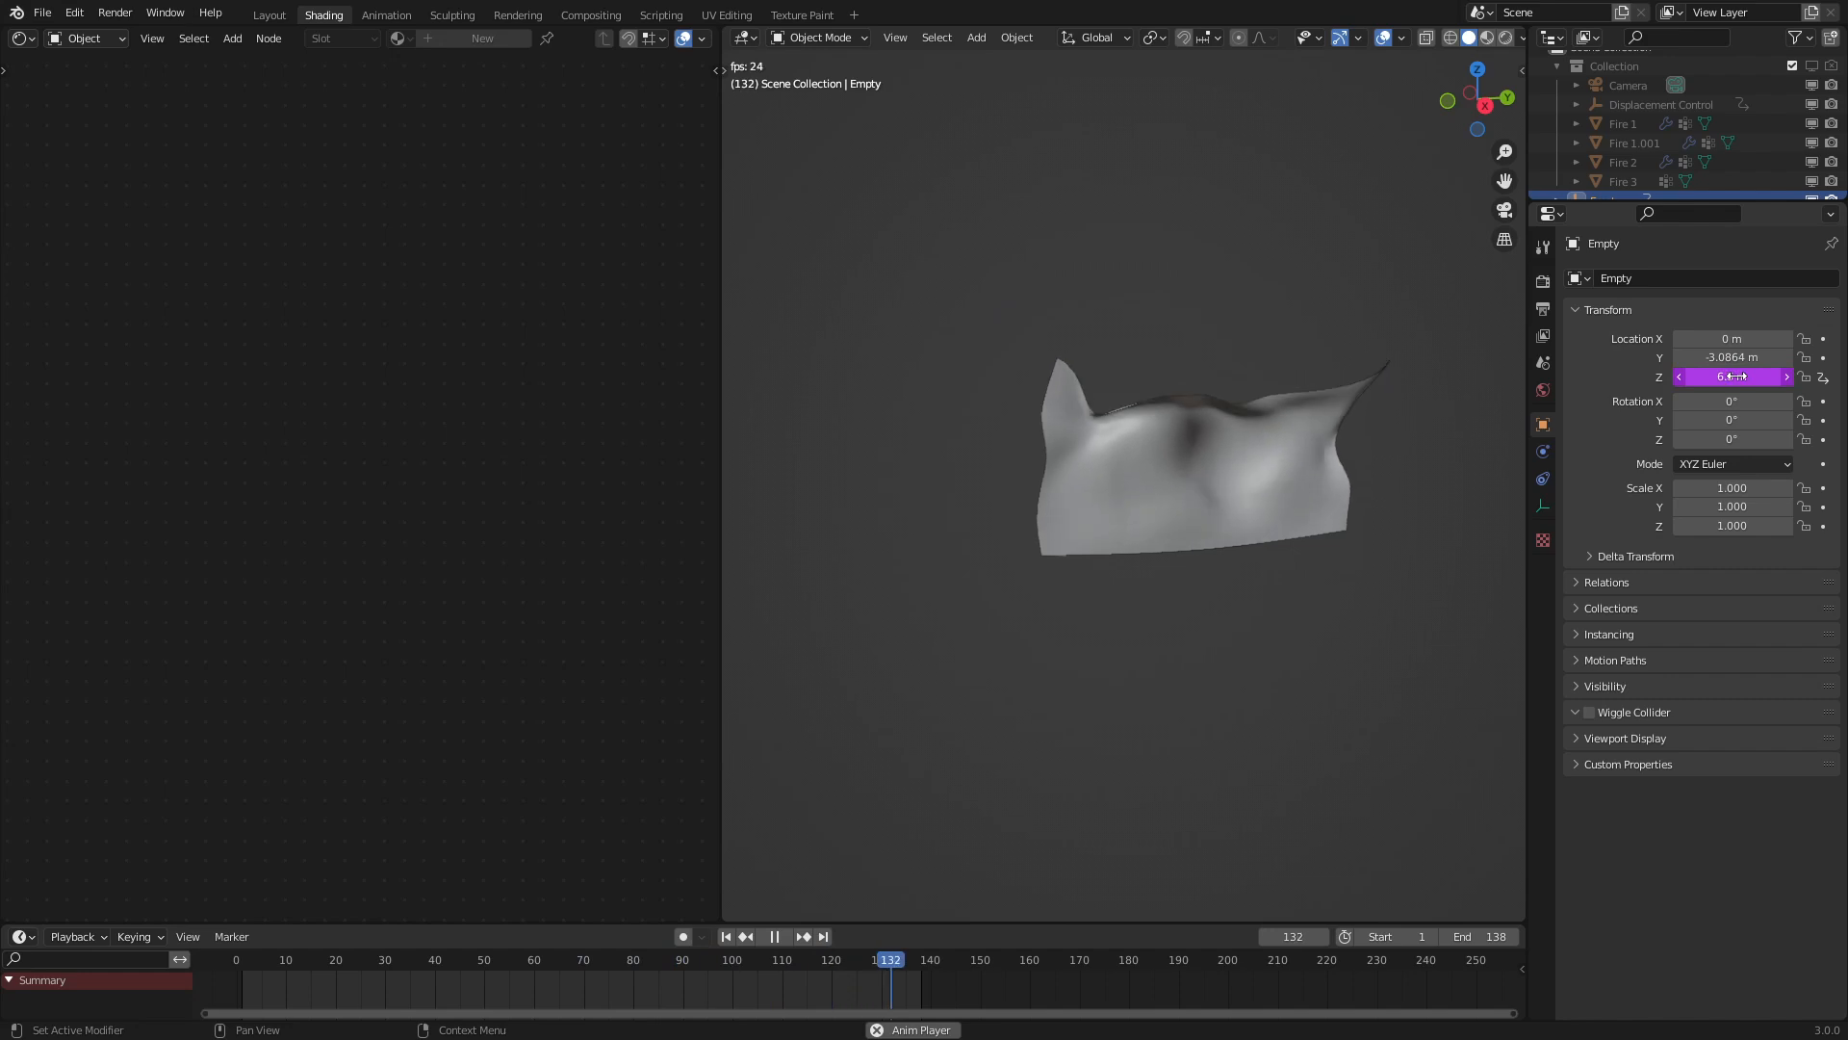
{"action": "left_click", "coordinate": [444, 959]}
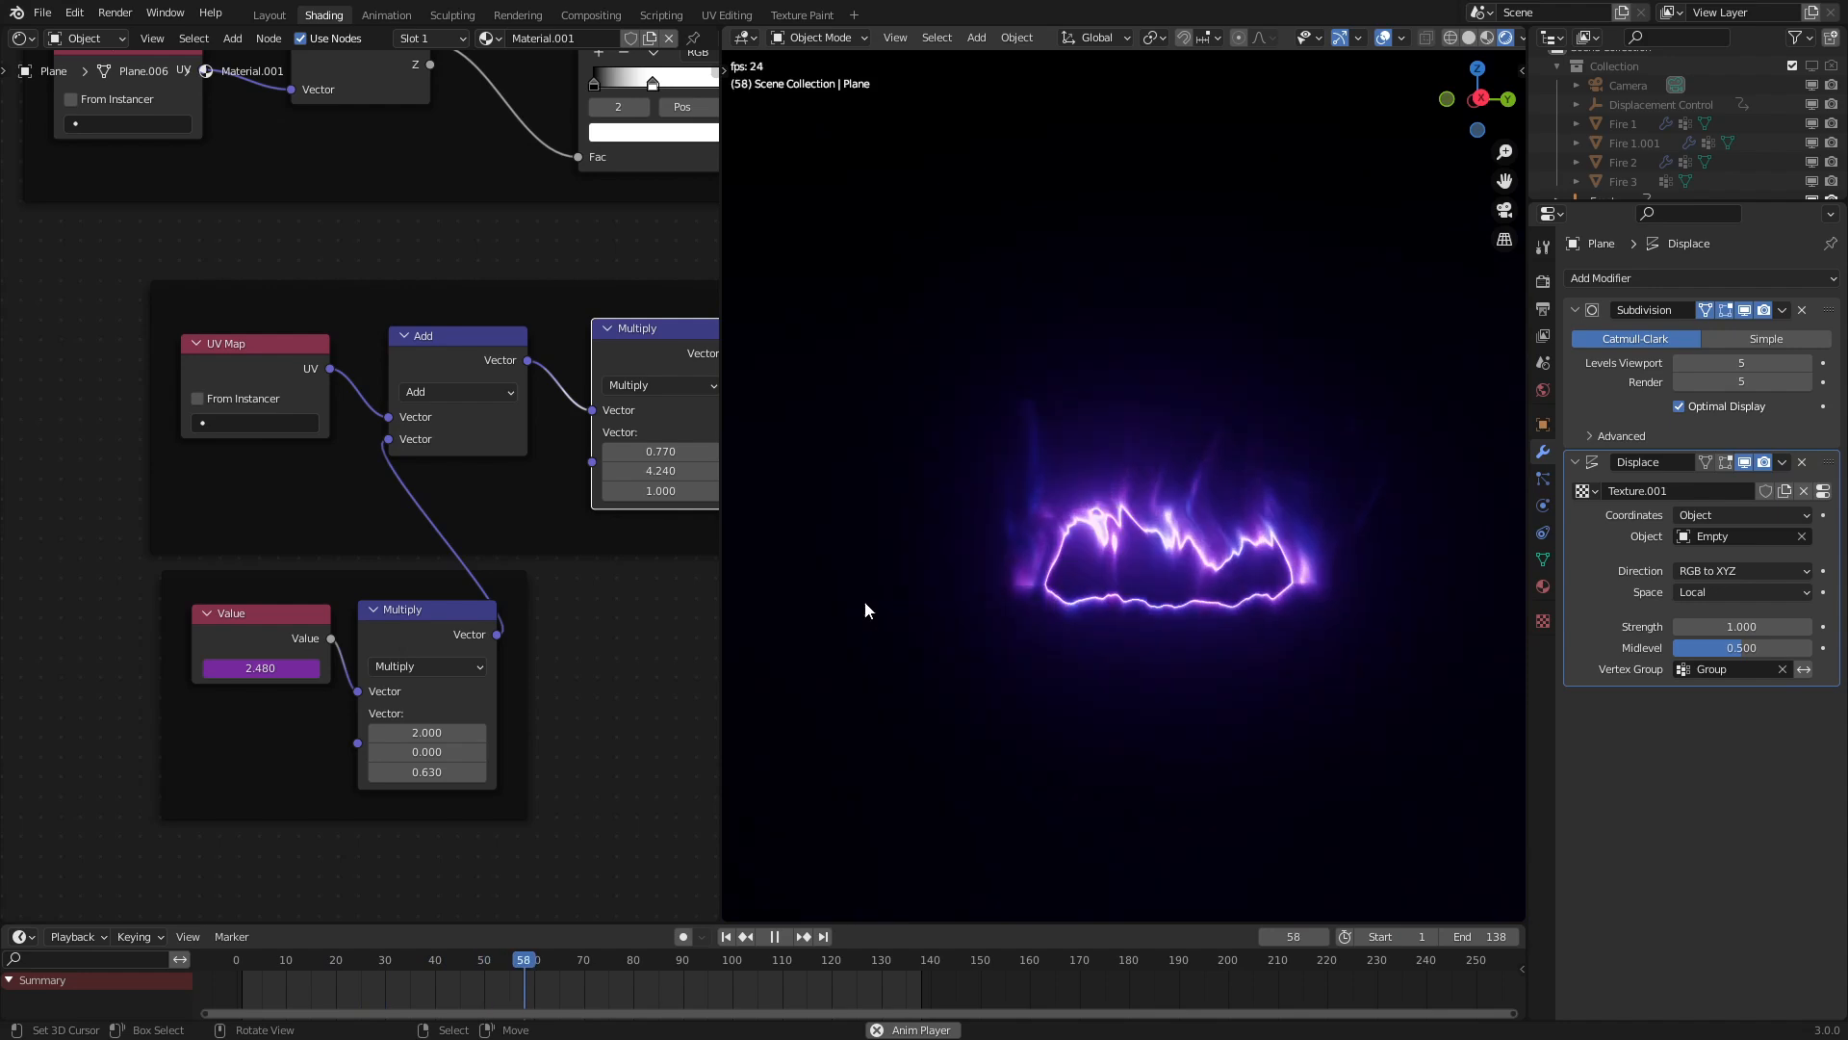
{"action": "left_click", "coordinate": [774, 936]}
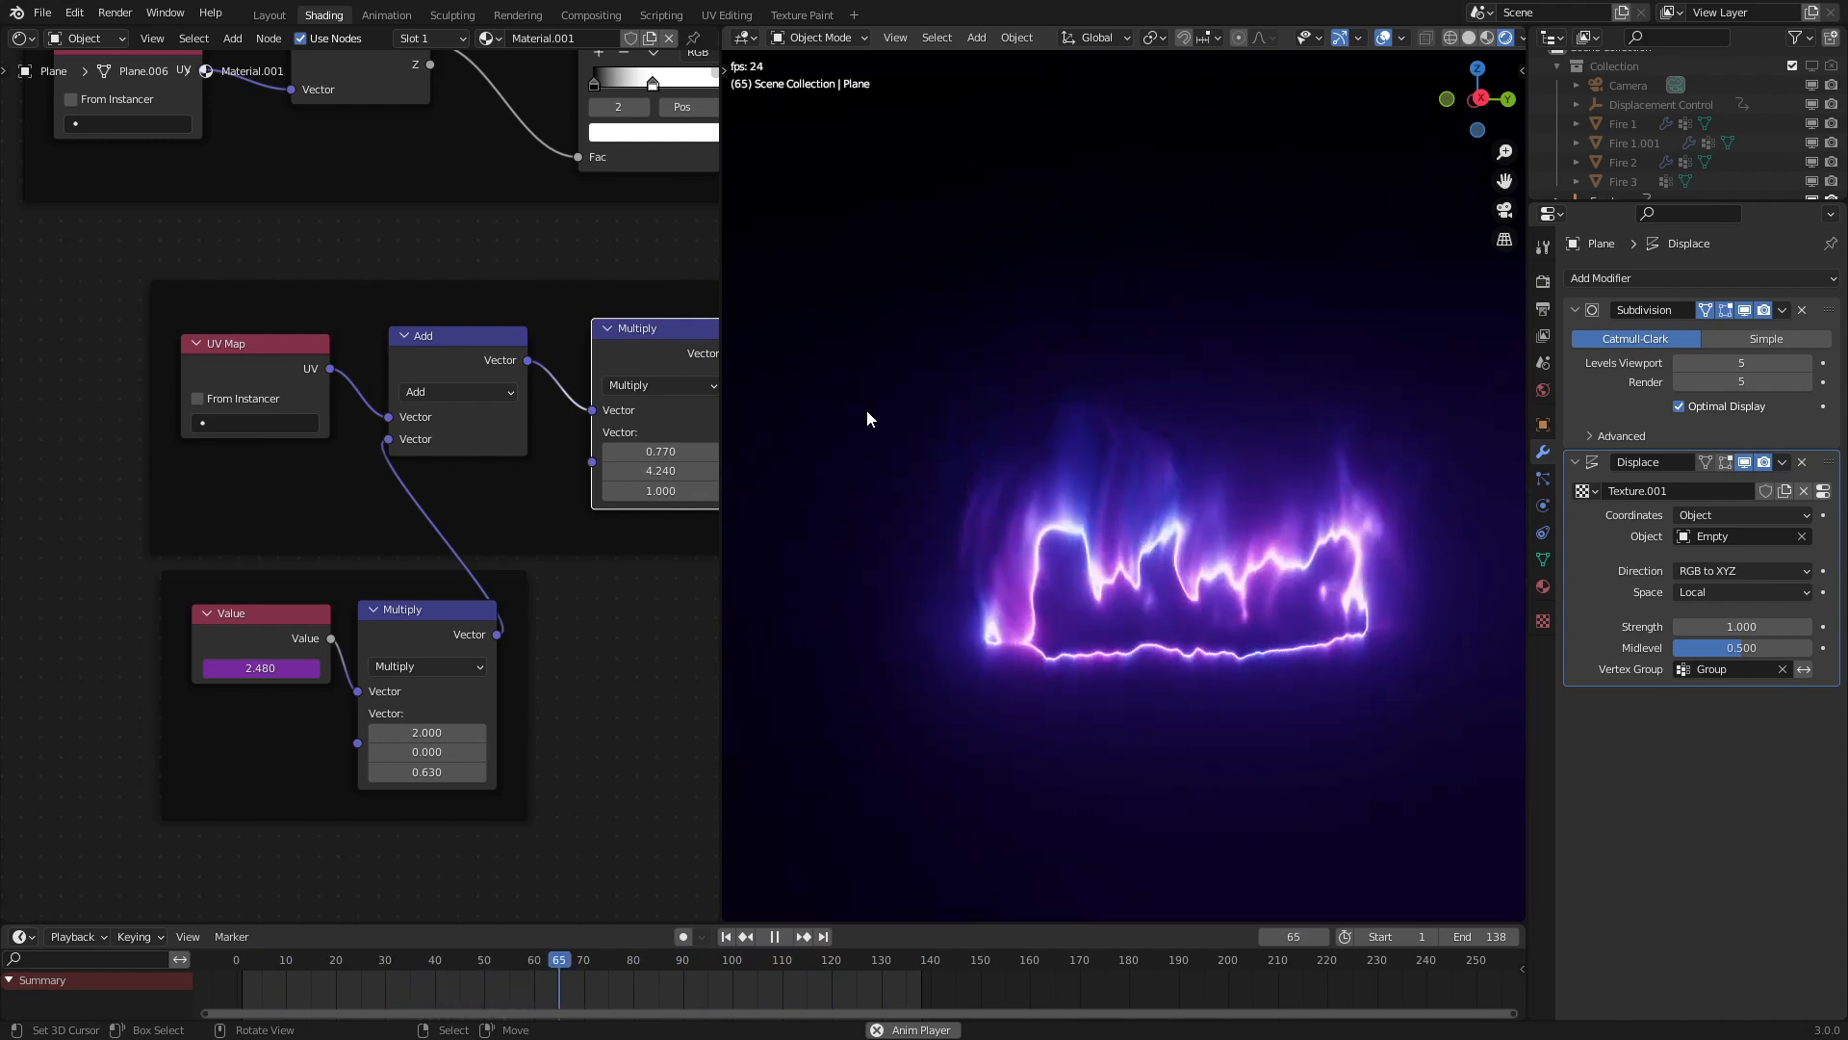
{"action": "left_click", "coordinate": [774, 936]}
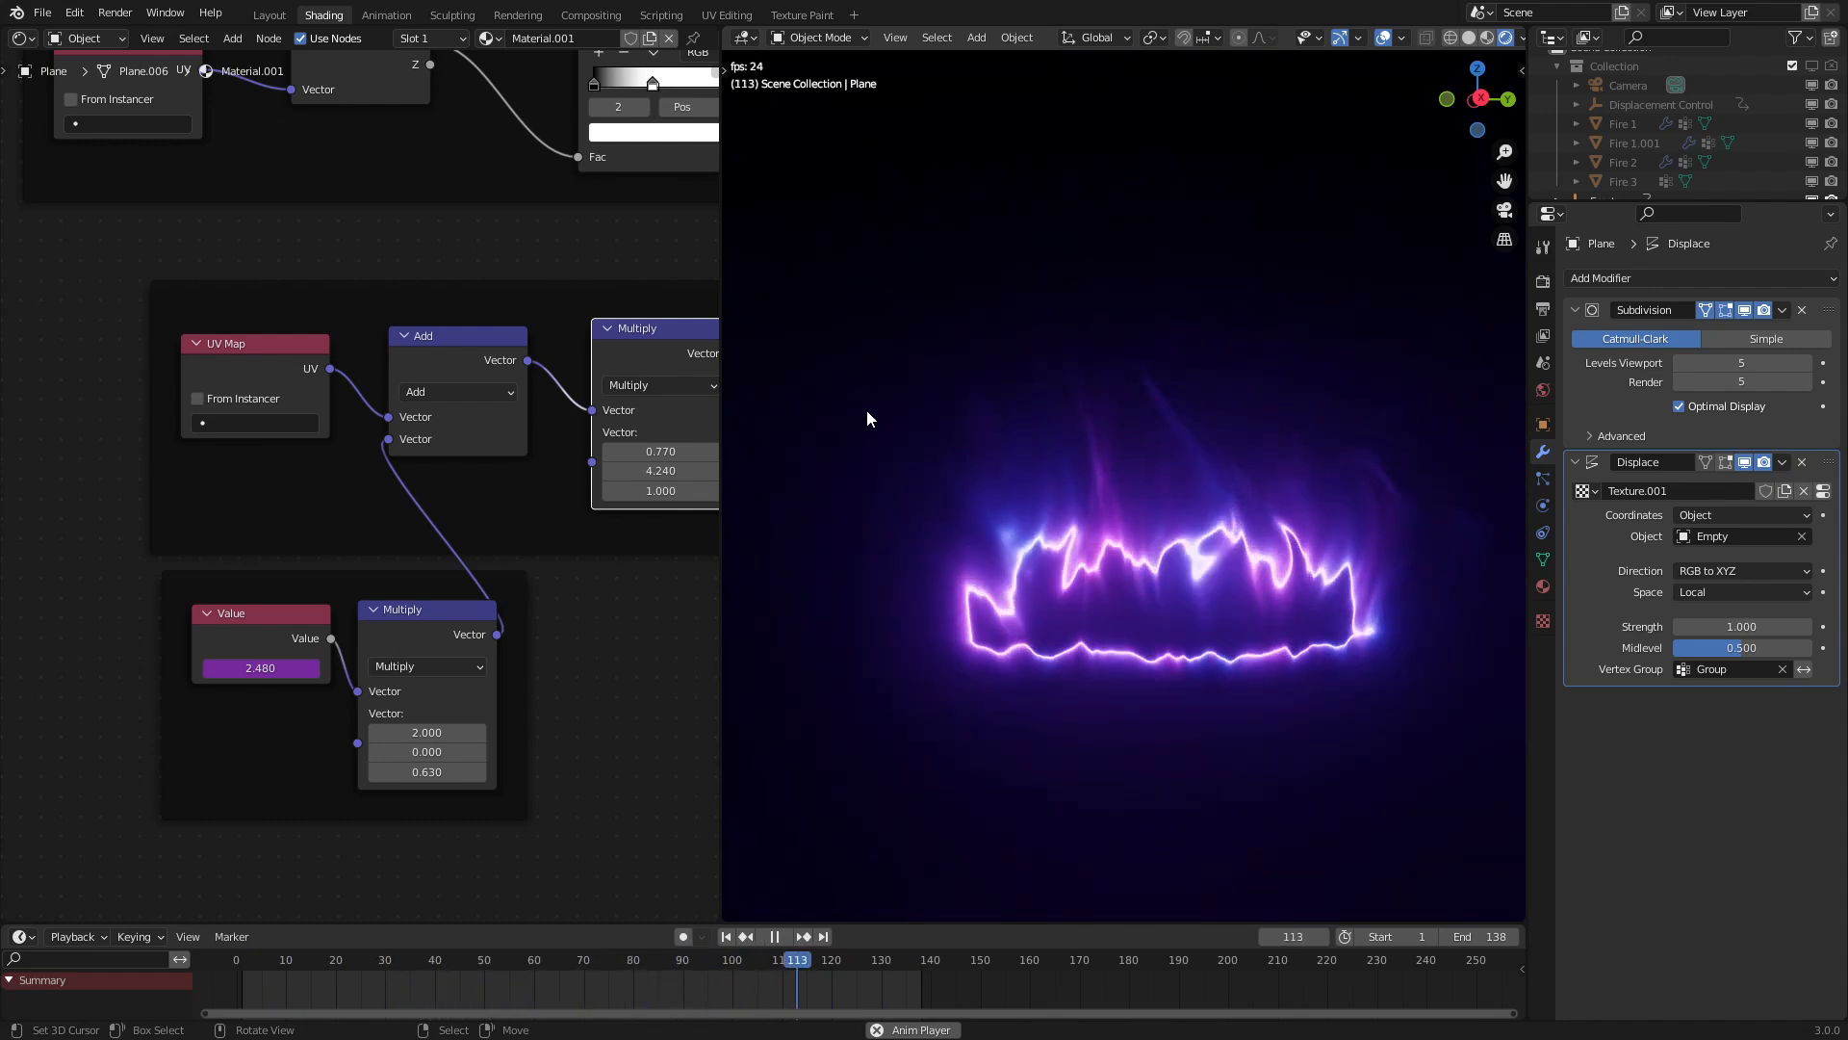